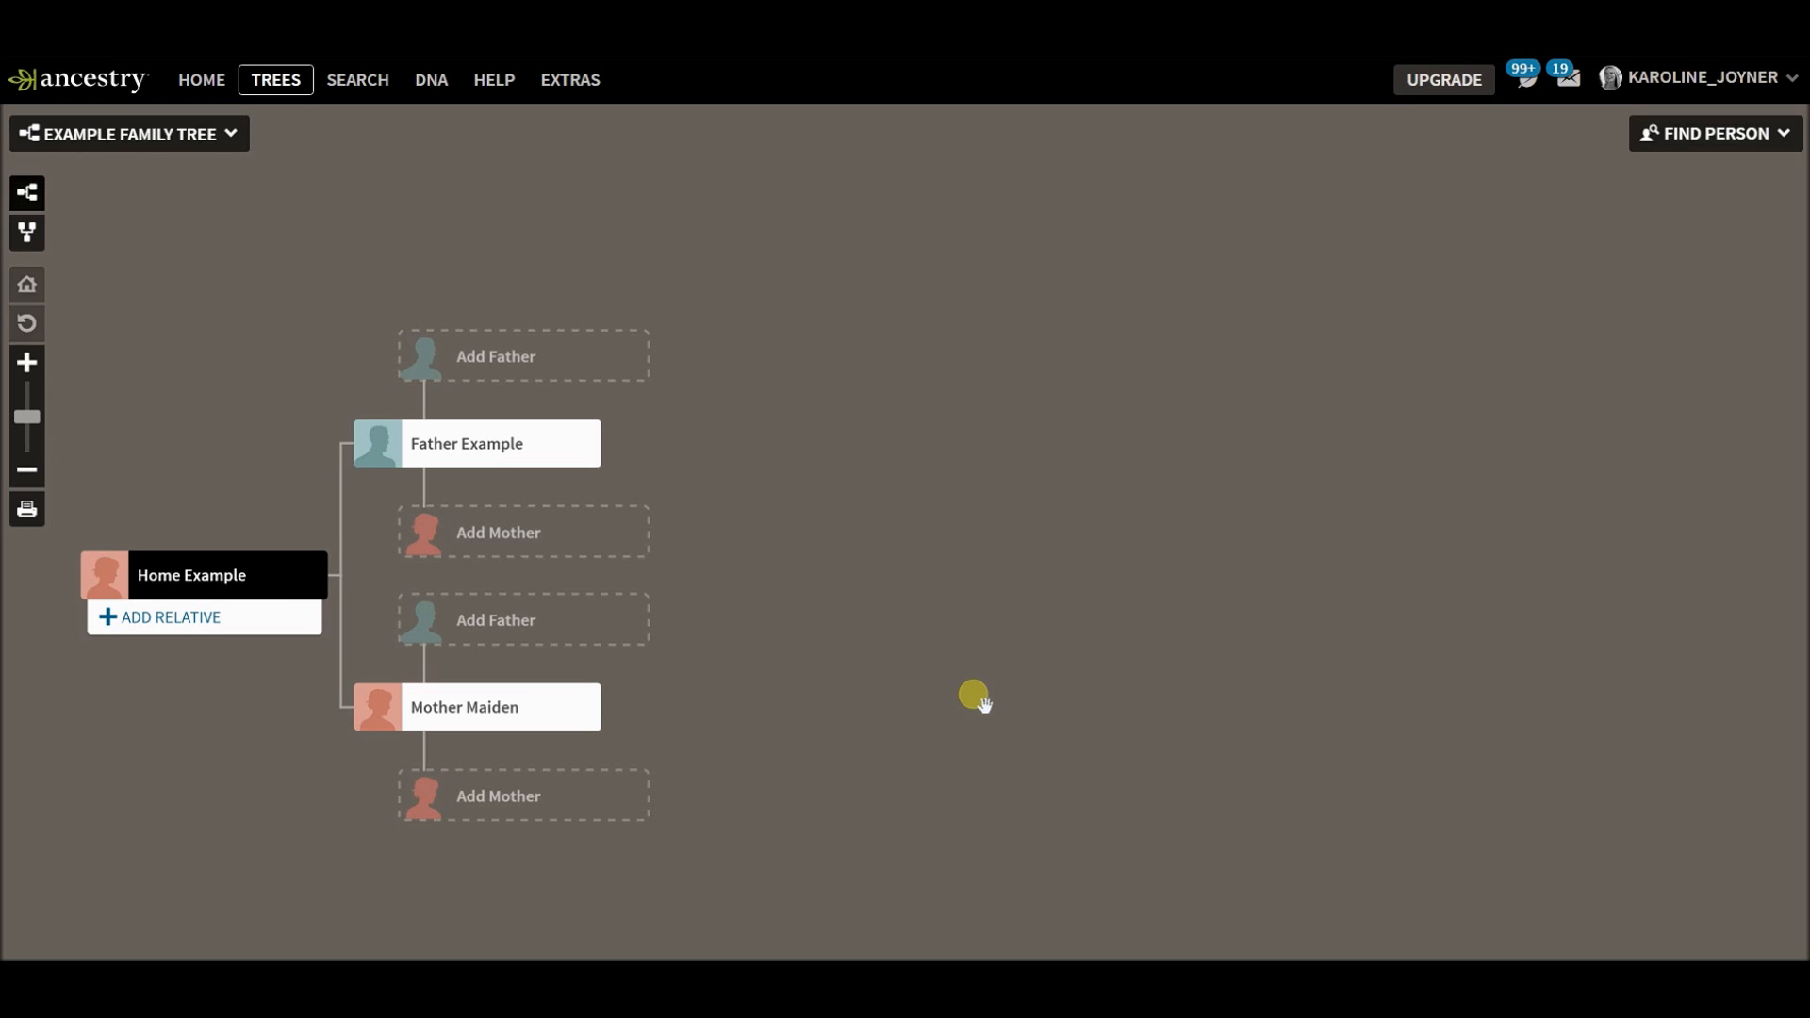
mouse_move(274, 679)
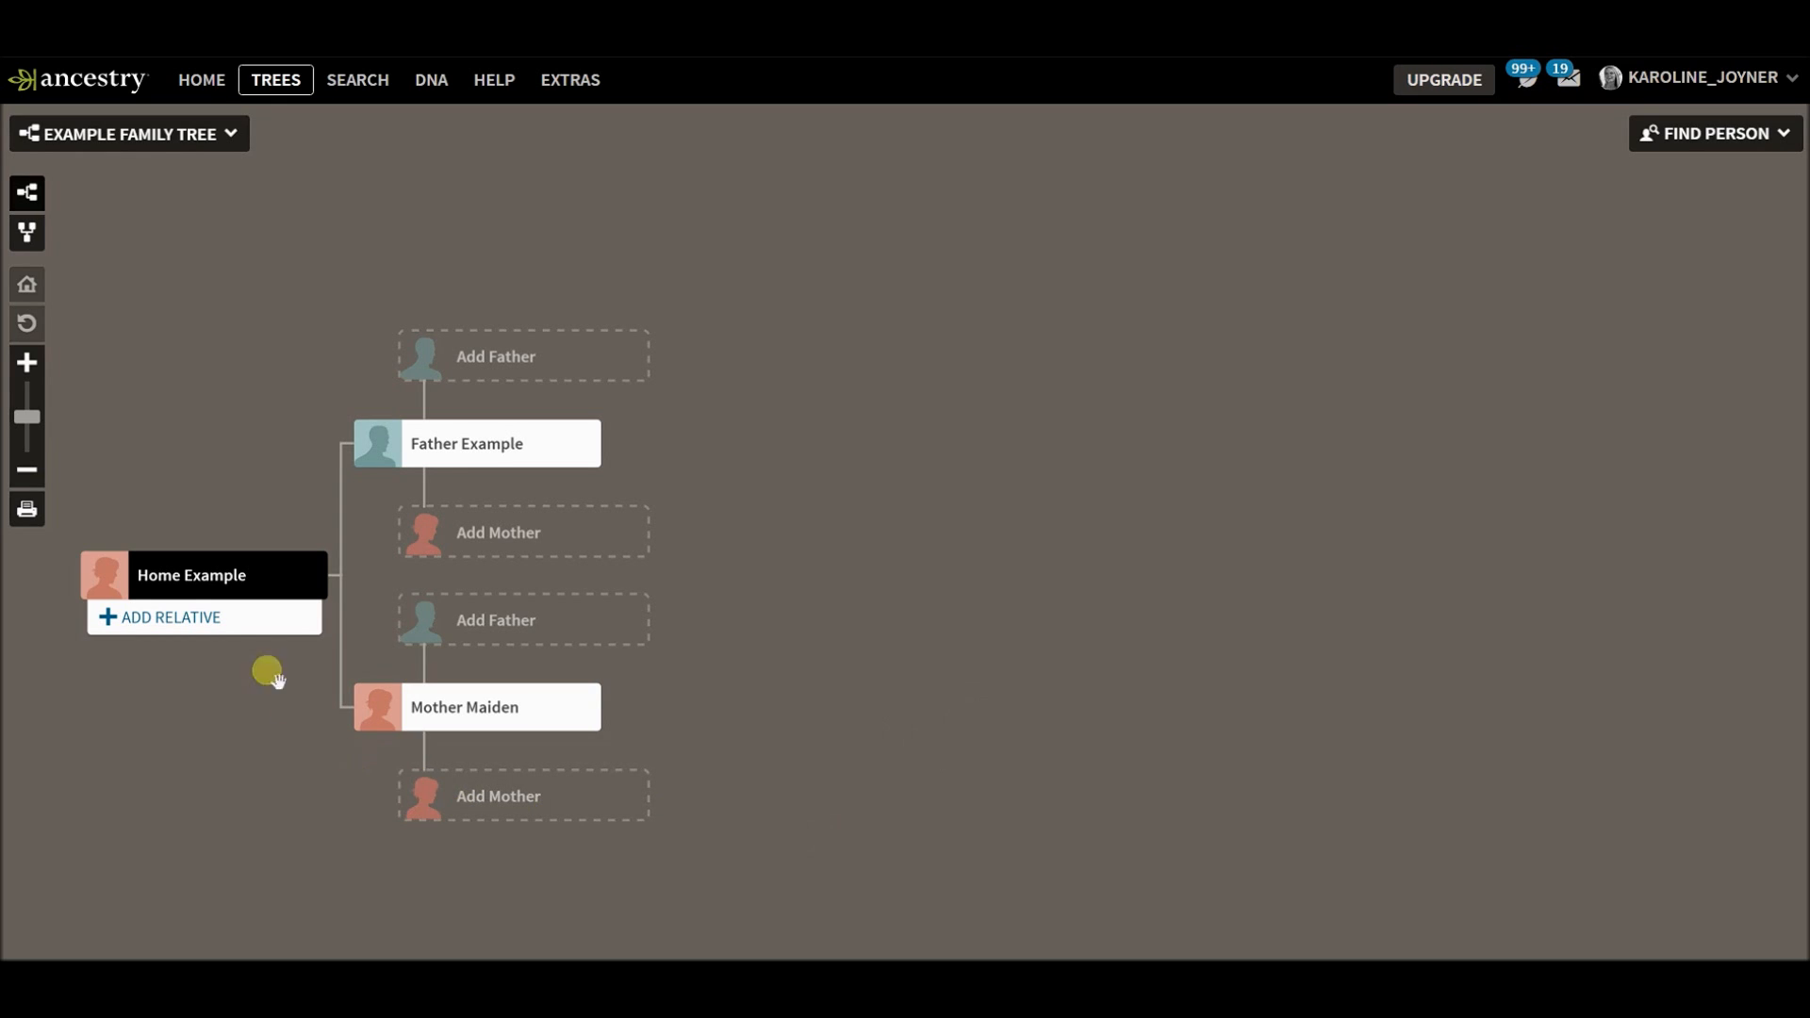
mouse_move(477, 325)
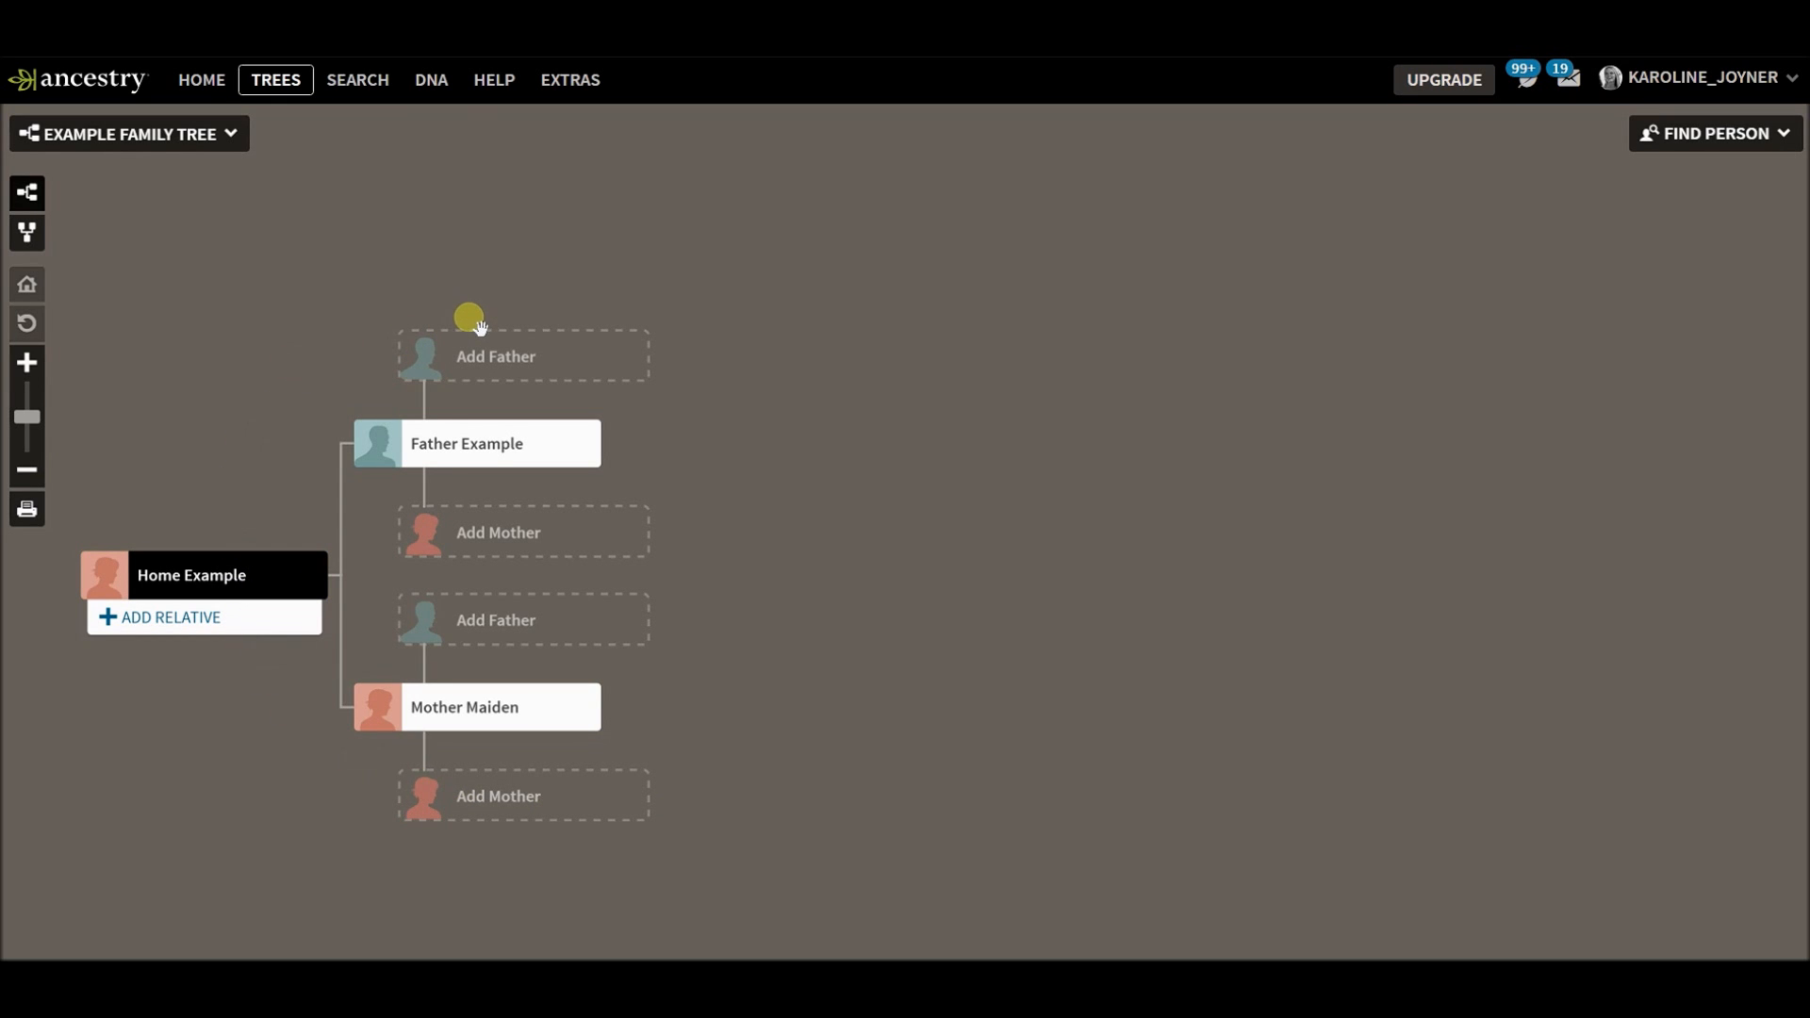
mouse_move(190, 575)
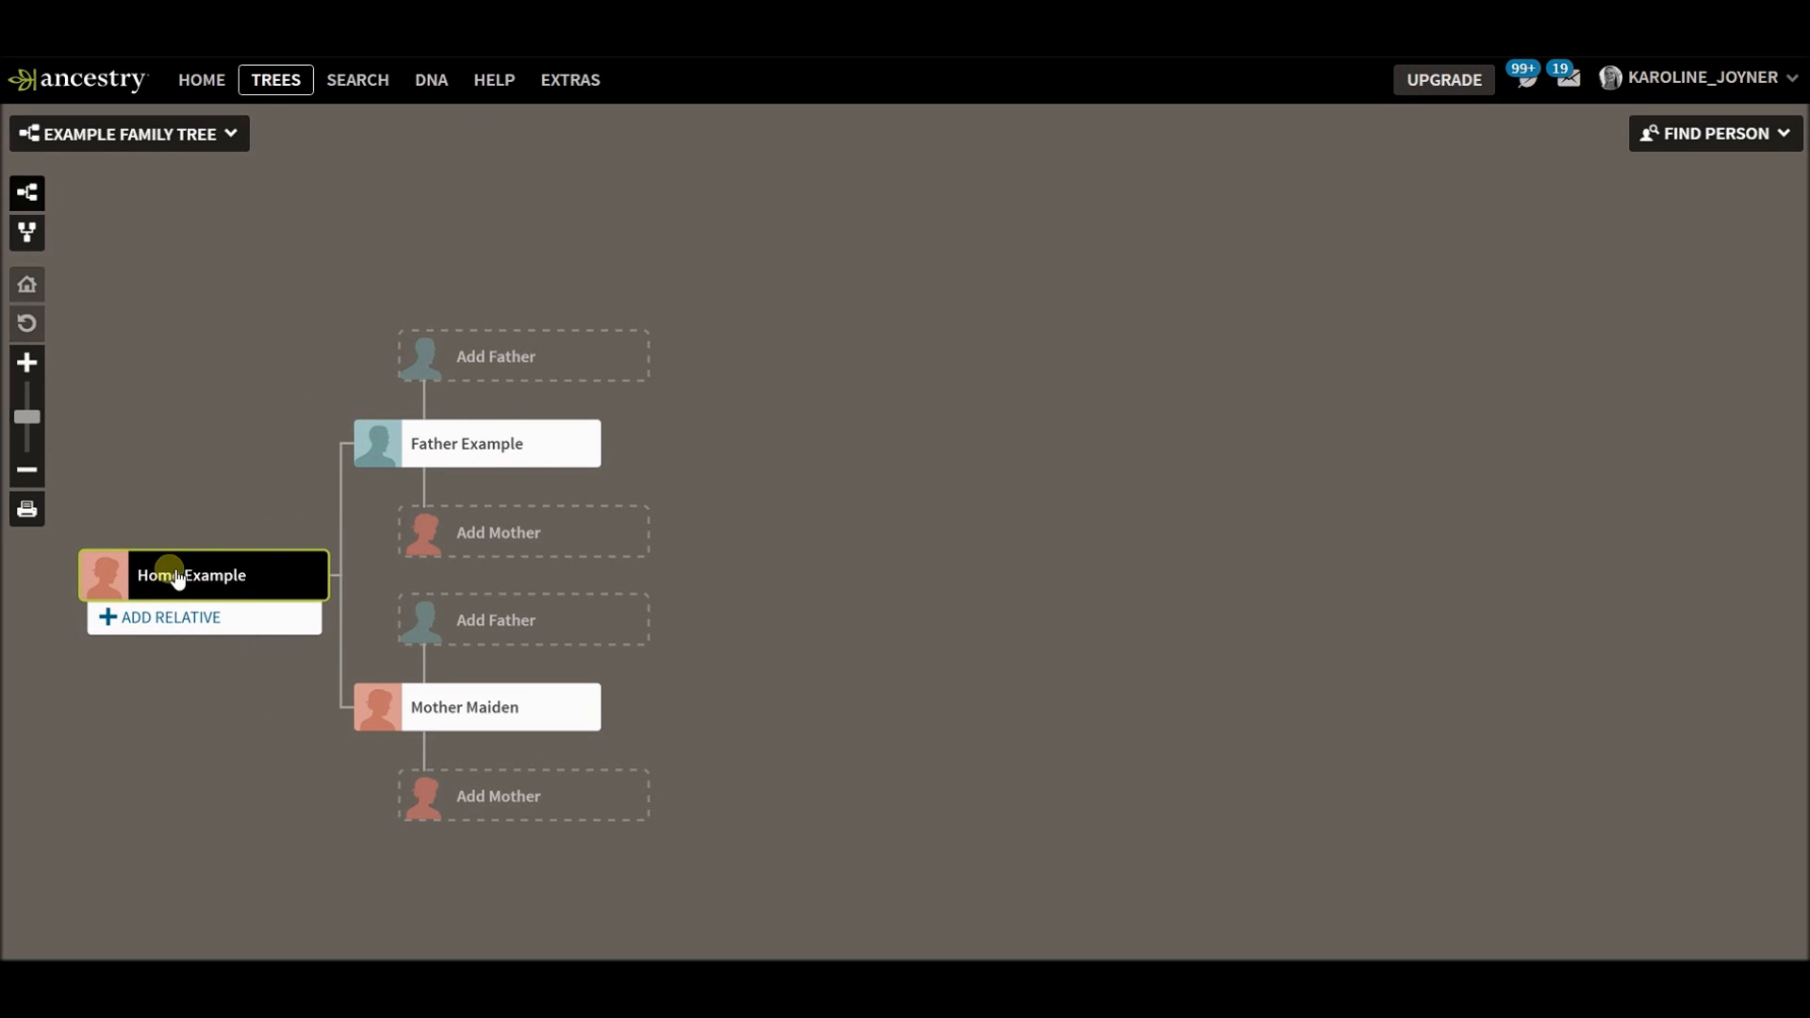
mouse_move(445, 441)
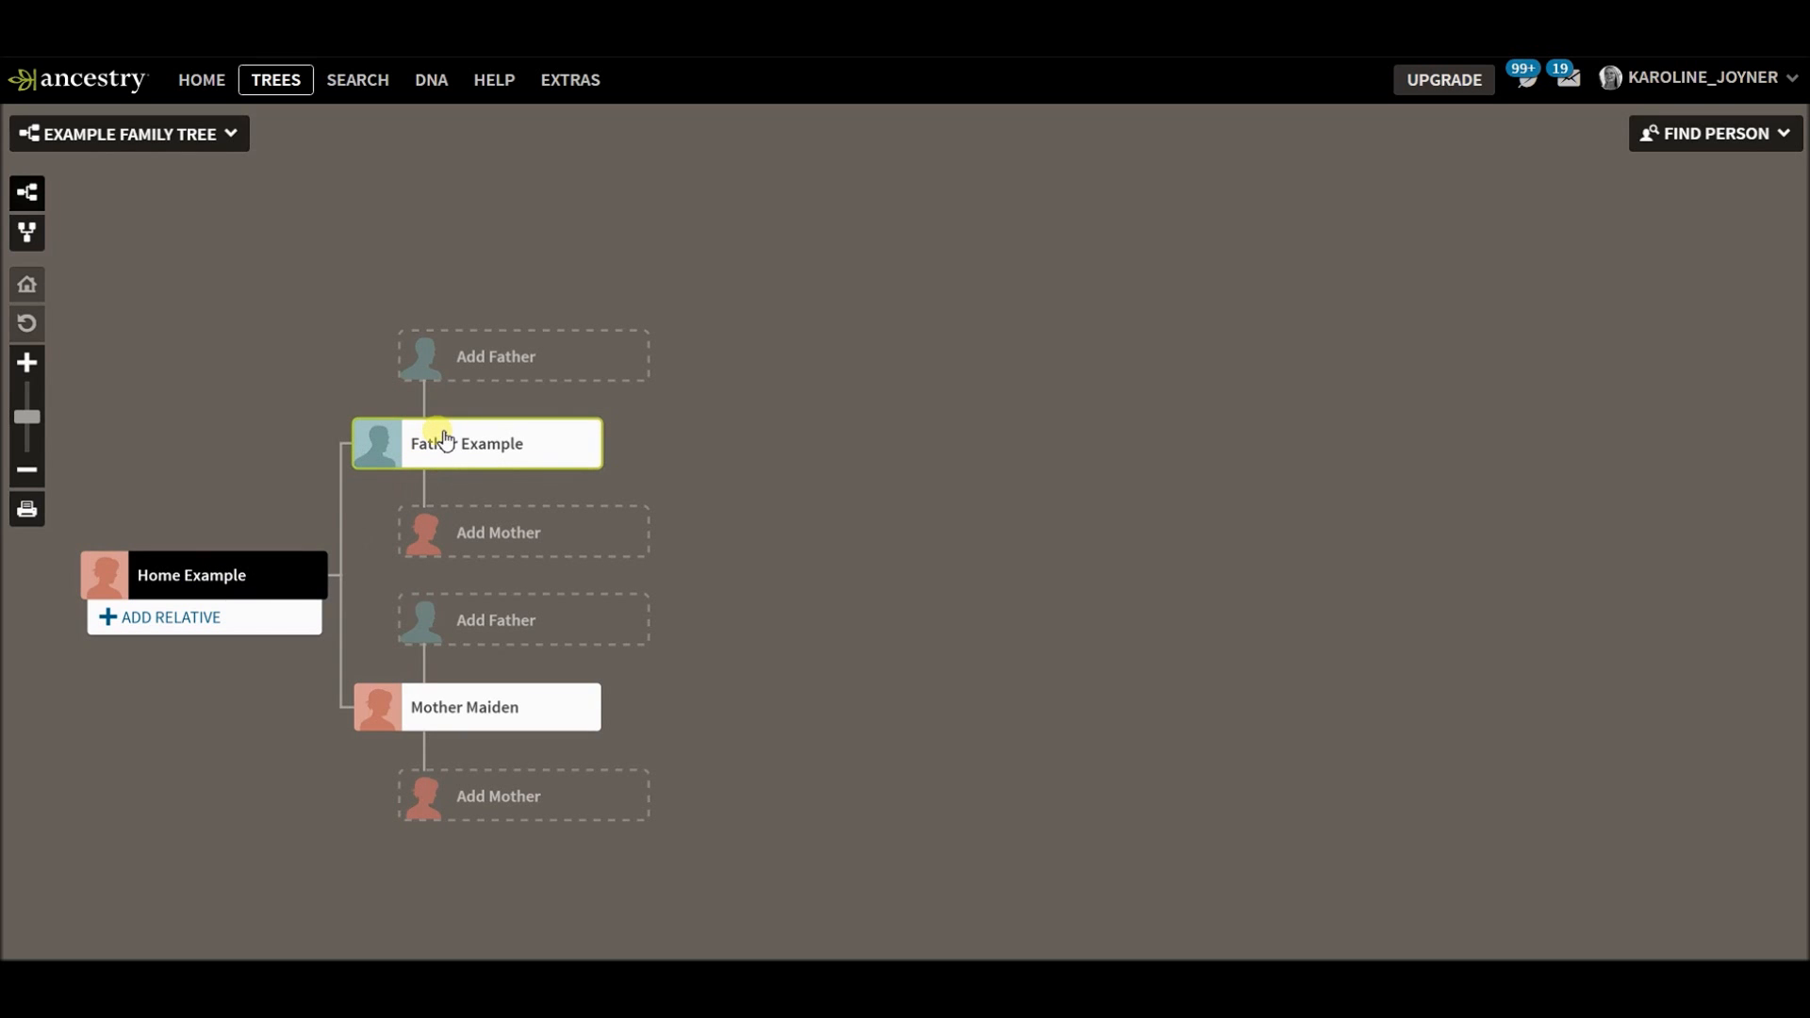
Find 'dna' in the tree and jump to DNA Match Example.
click(477, 707)
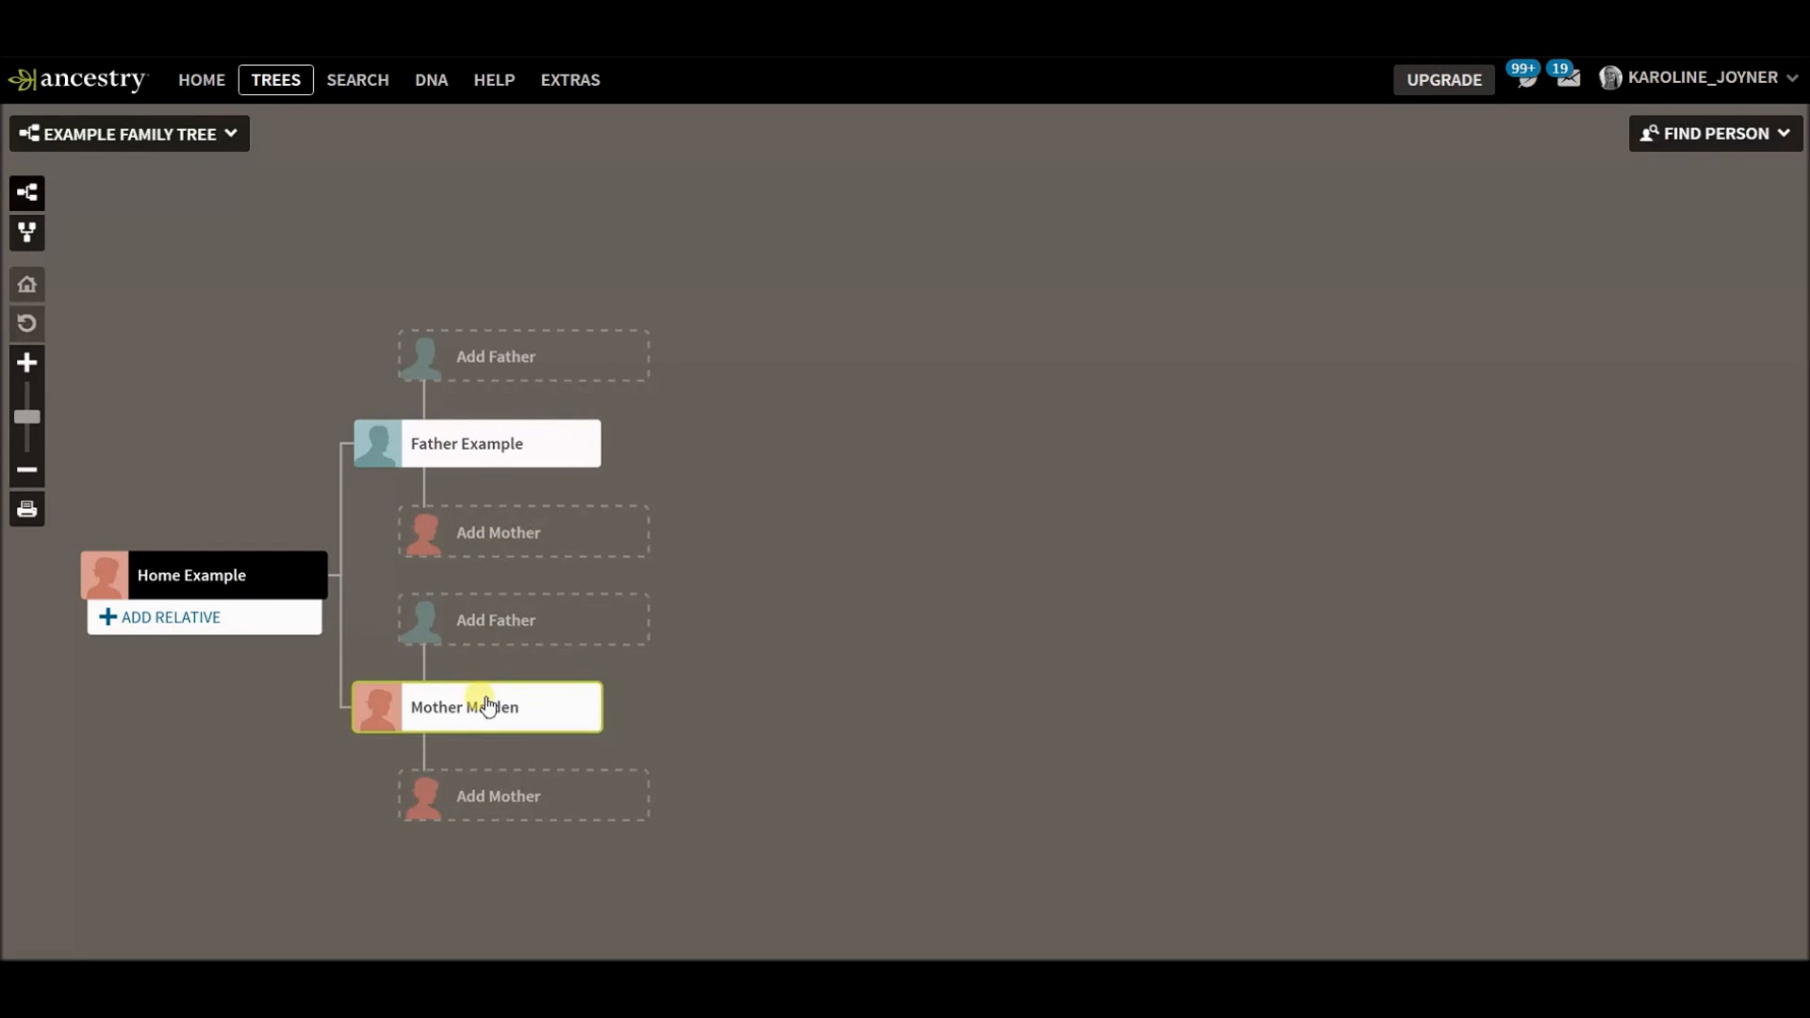
mouse_move(788, 560)
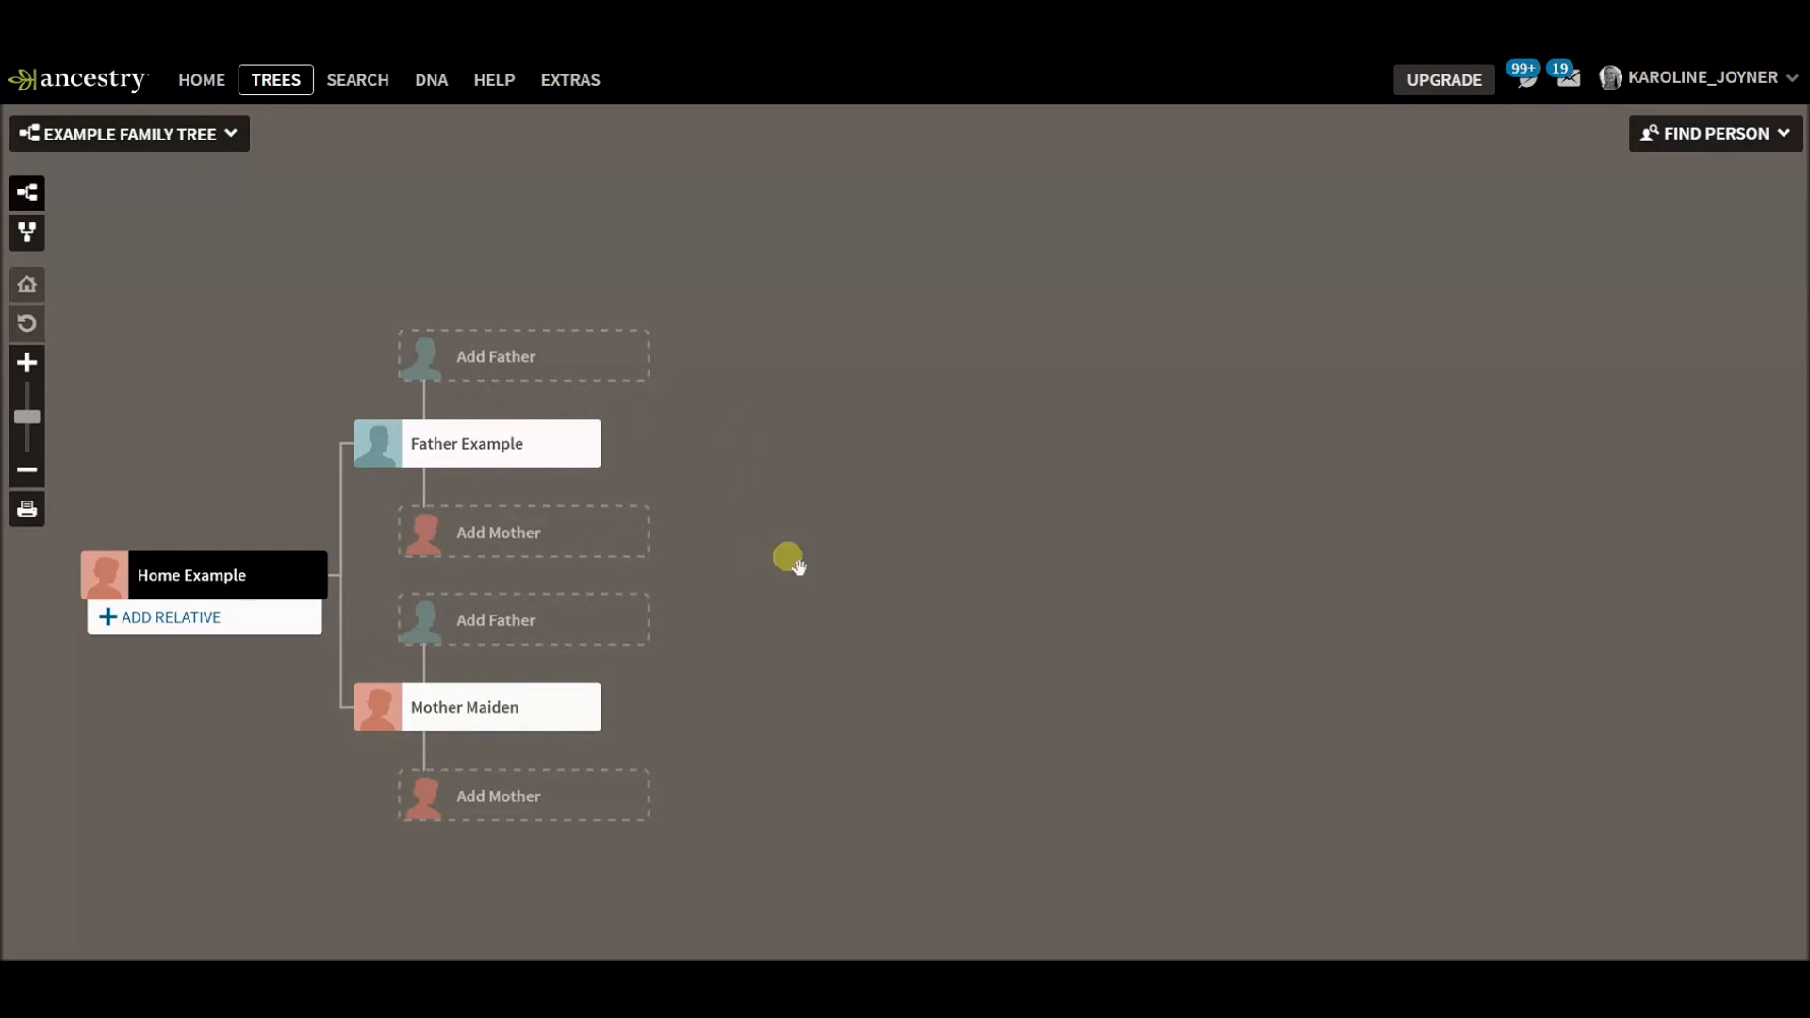
mouse_move(1746, 174)
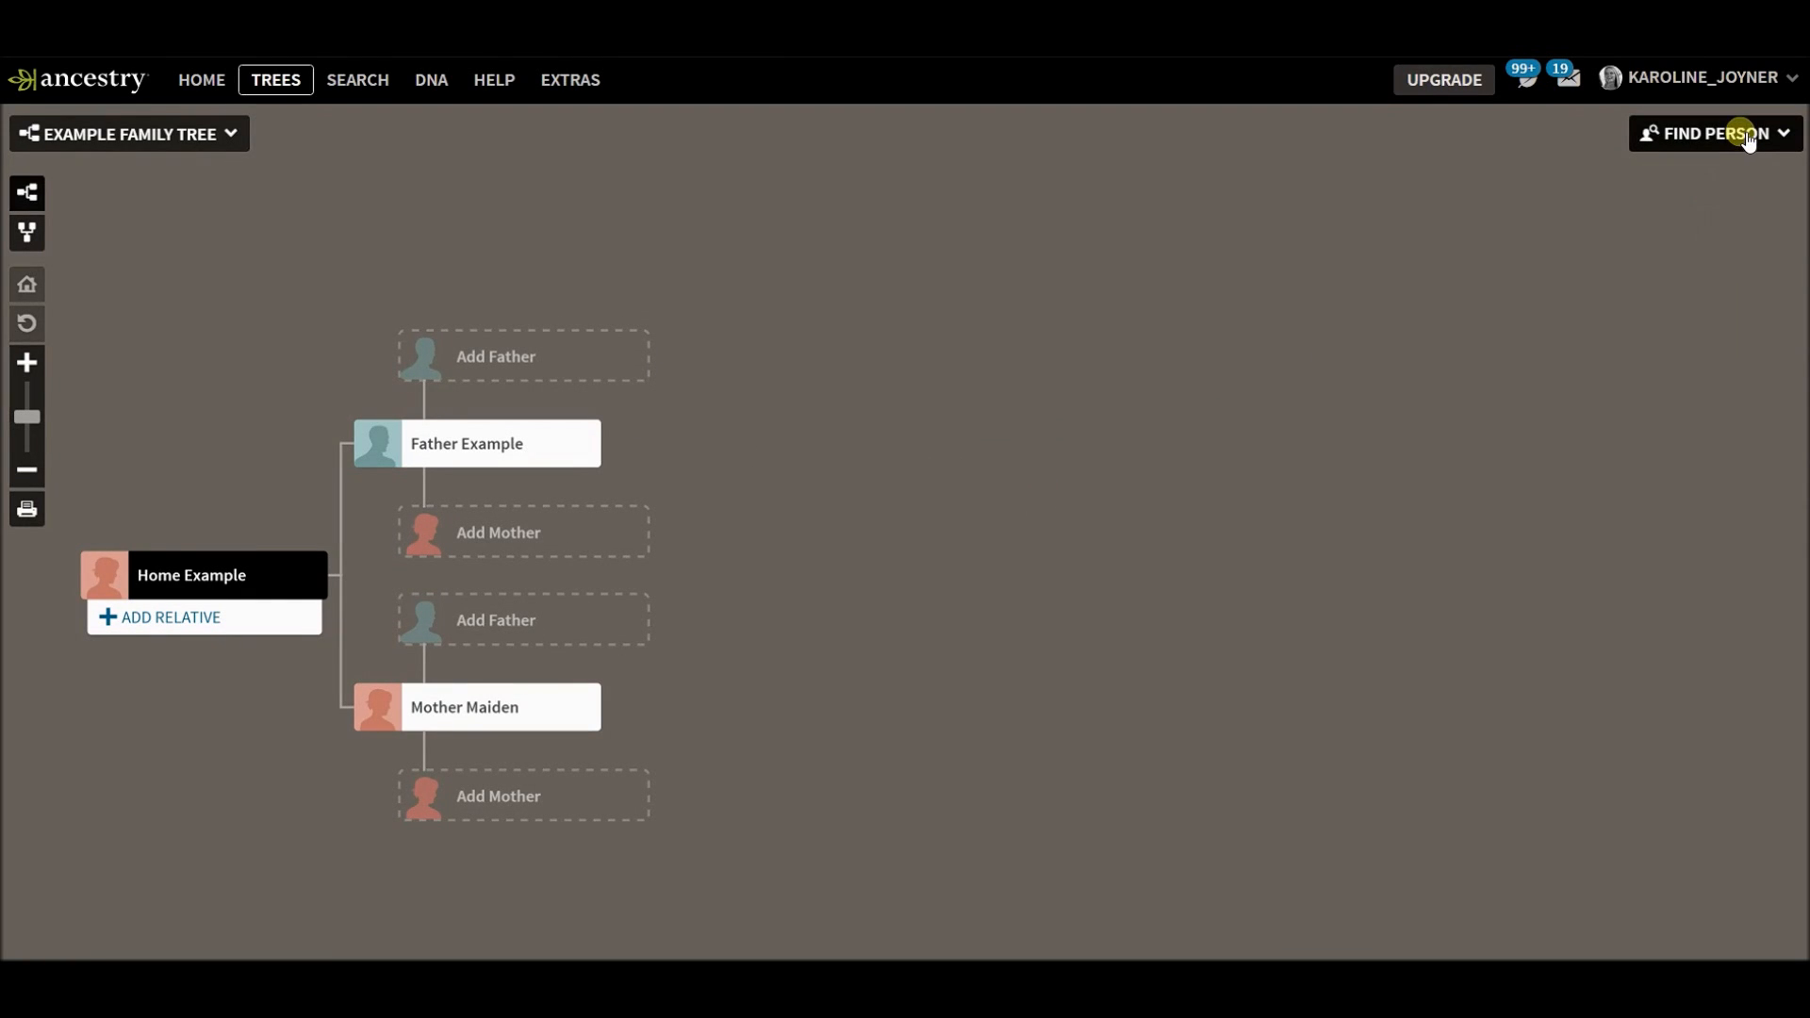
click(1720, 132)
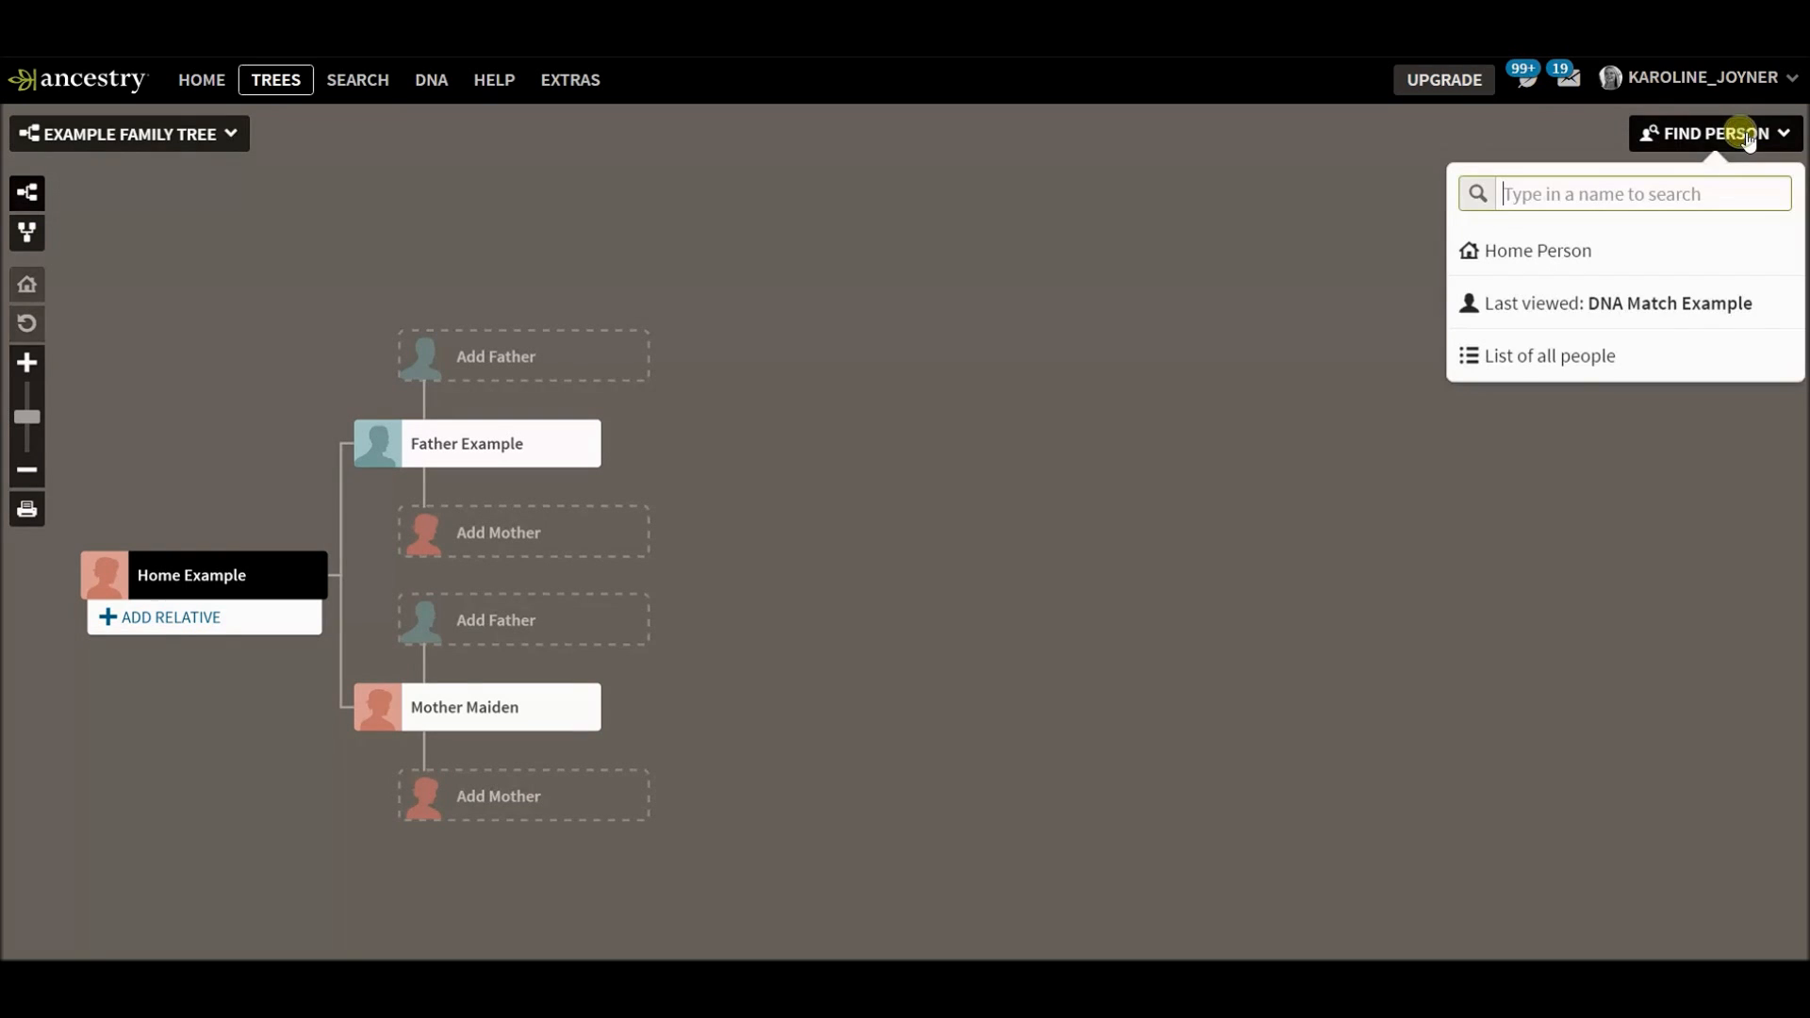
text(dna)
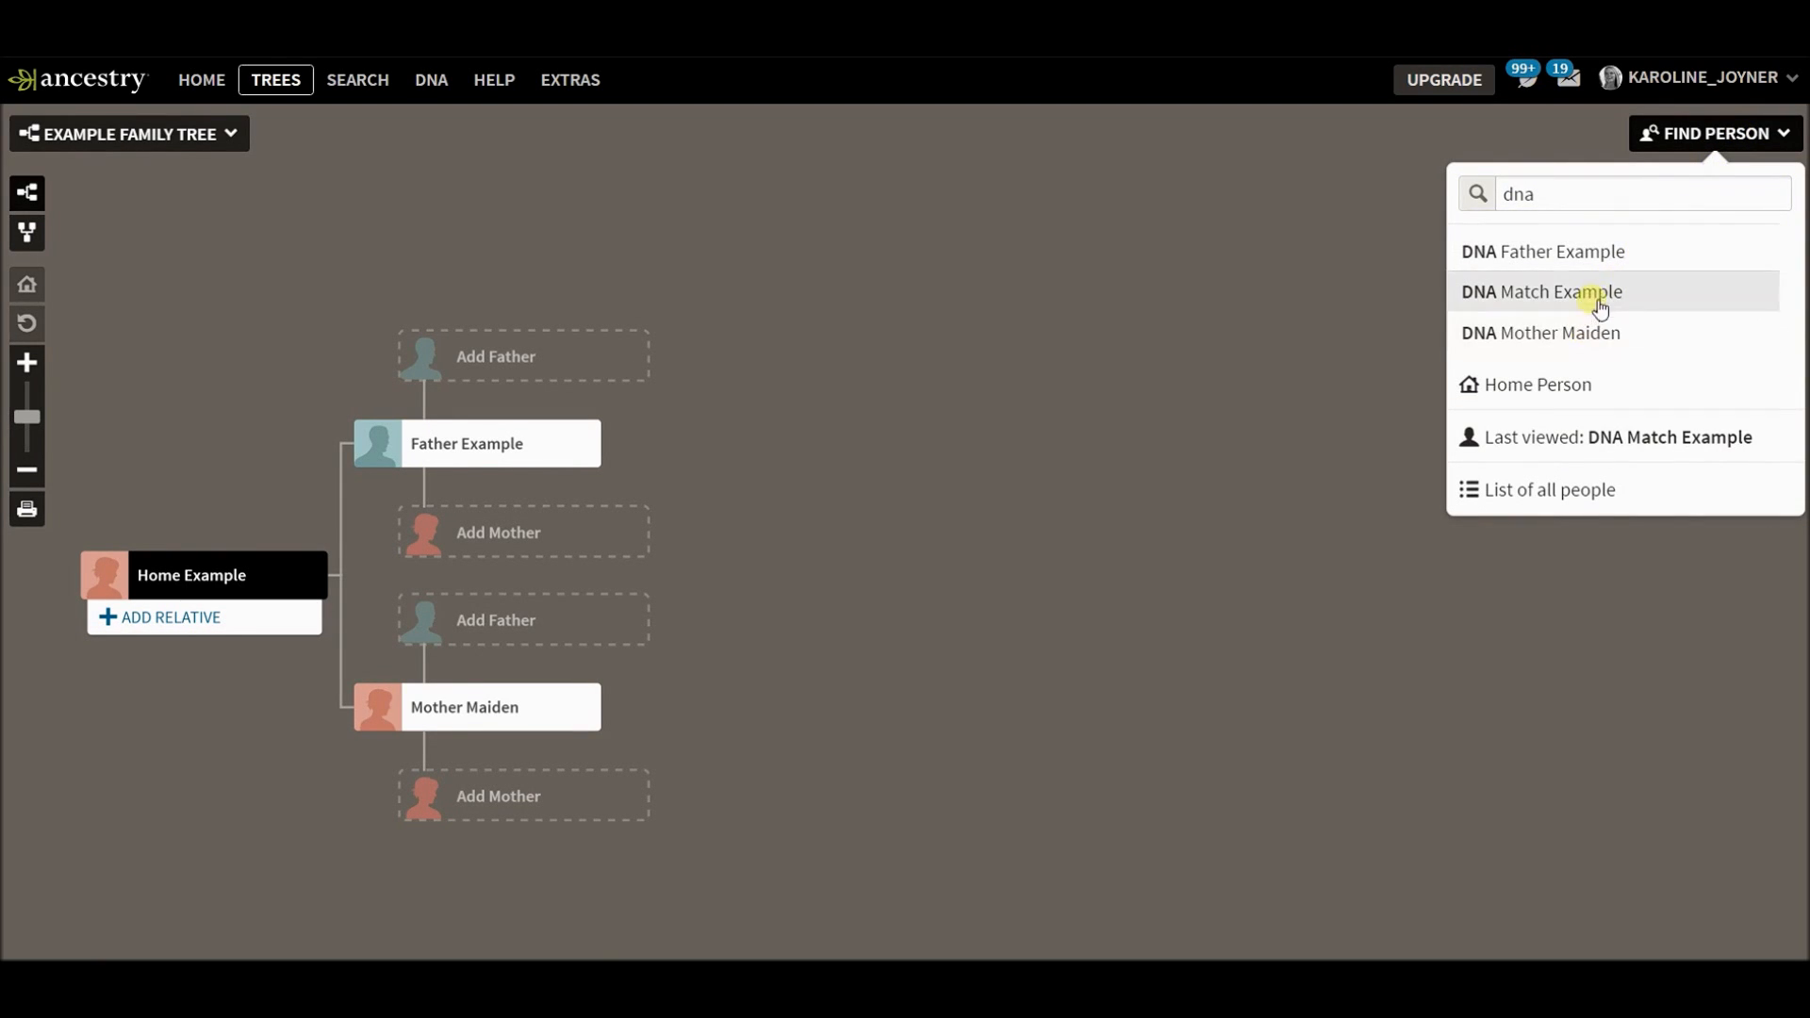
click(1540, 290)
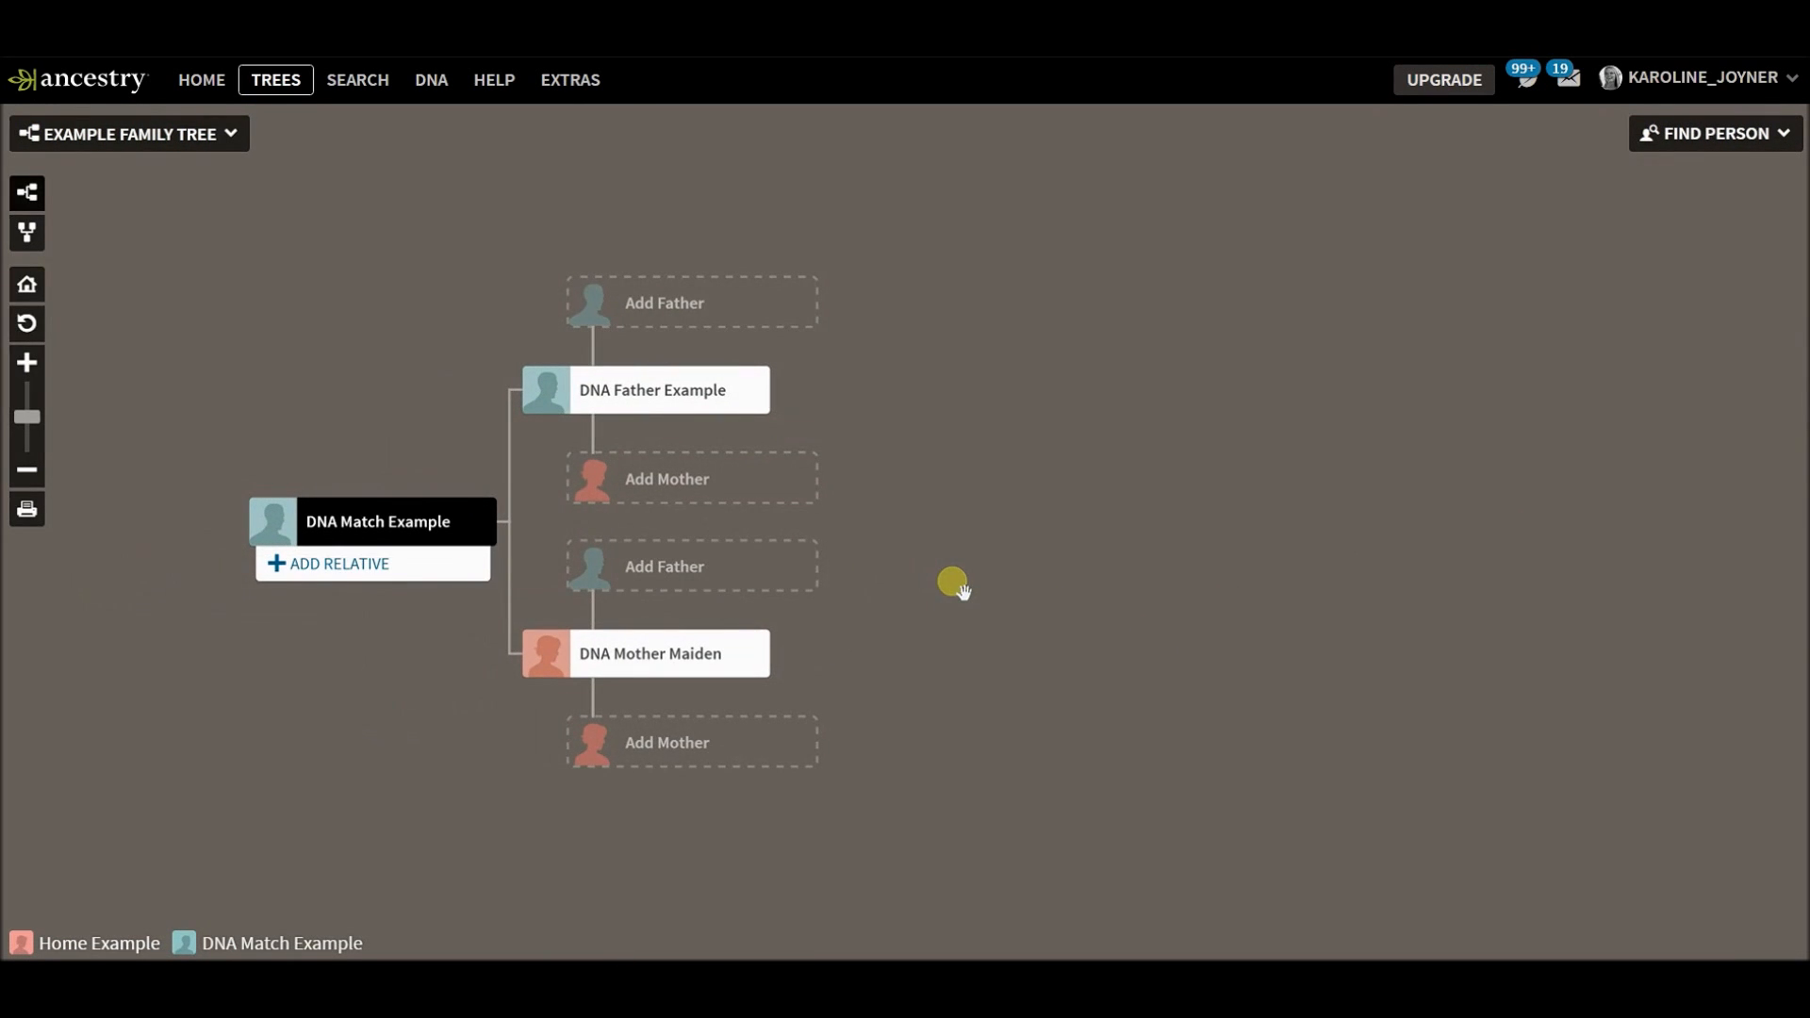
mouse_move(171, 156)
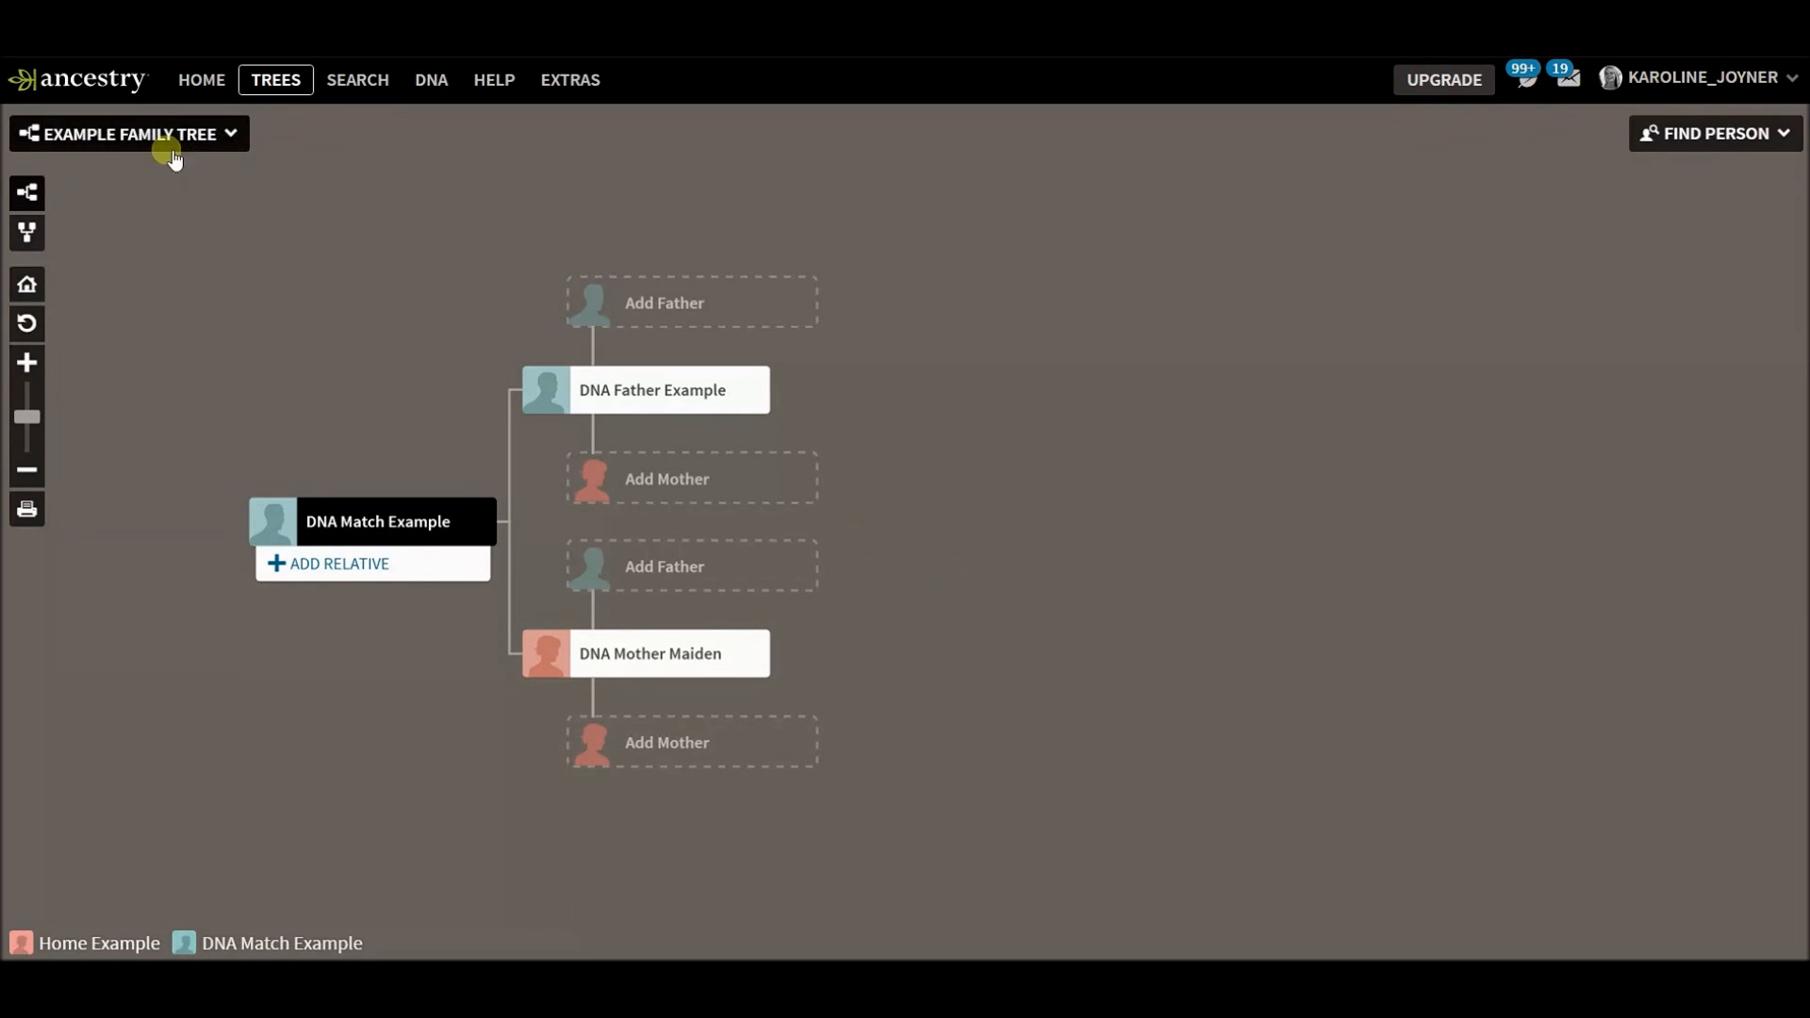
mouse_move(206, 138)
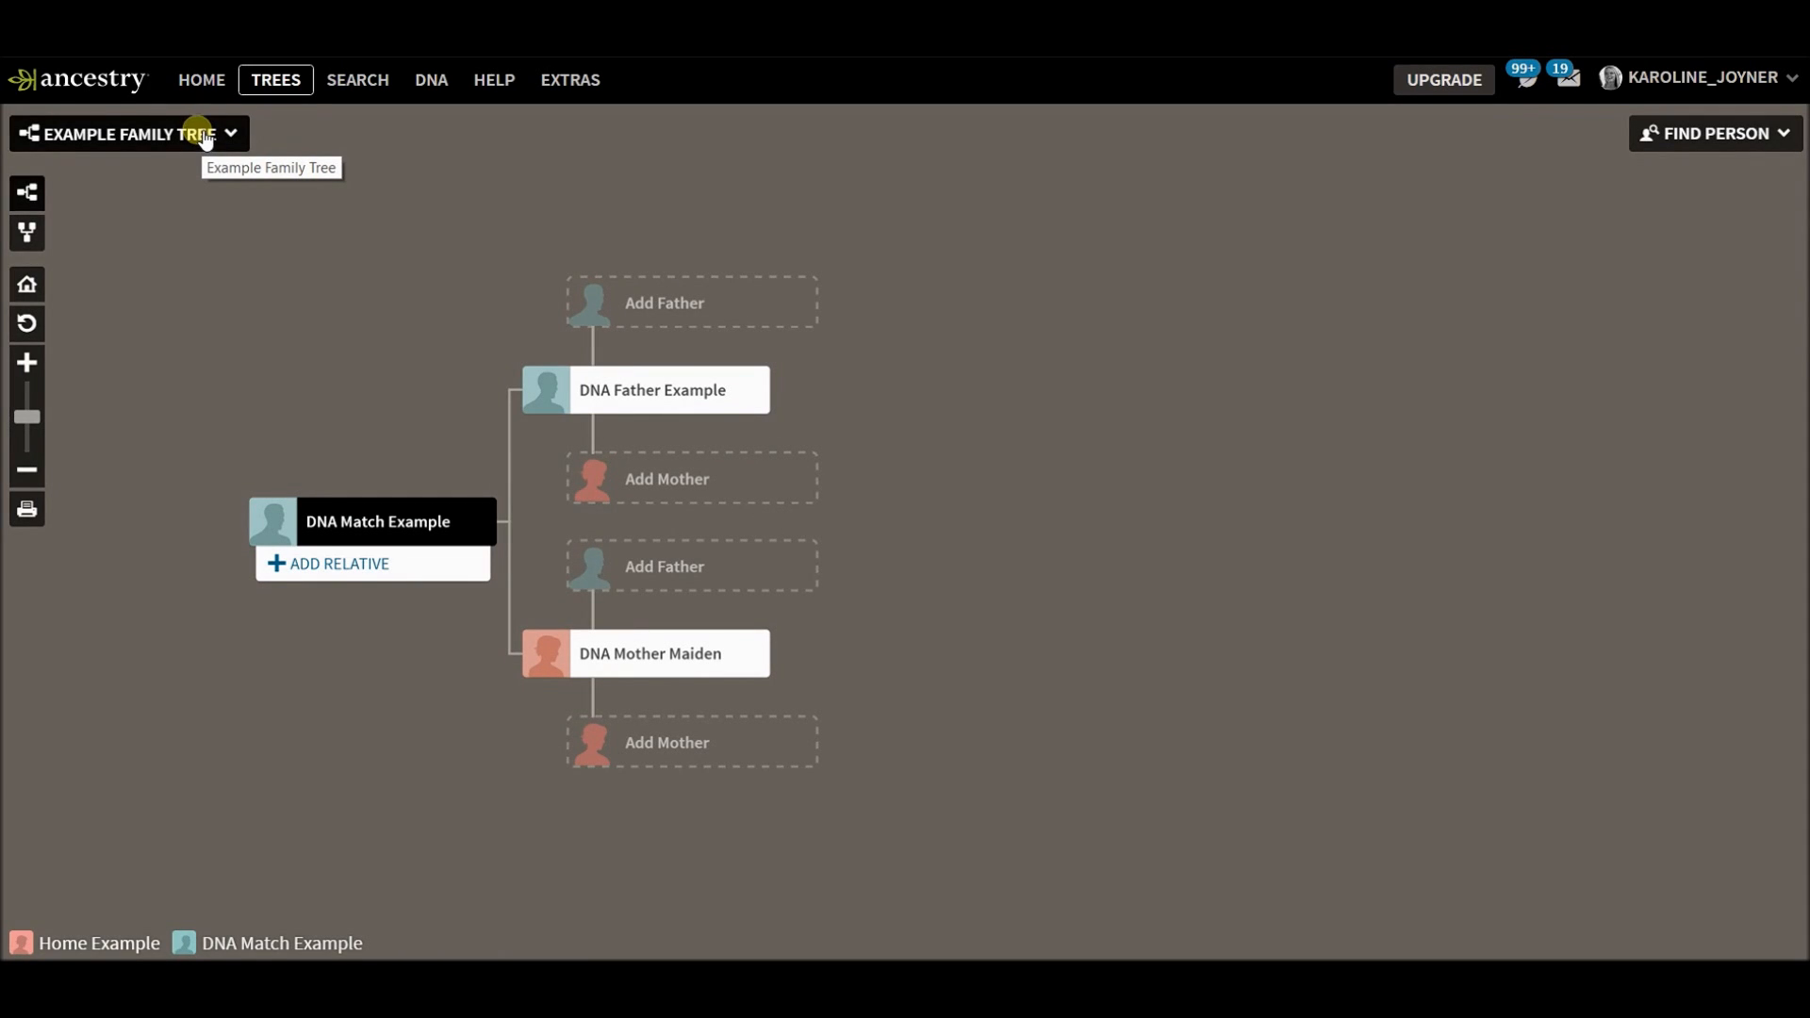
click(275, 79)
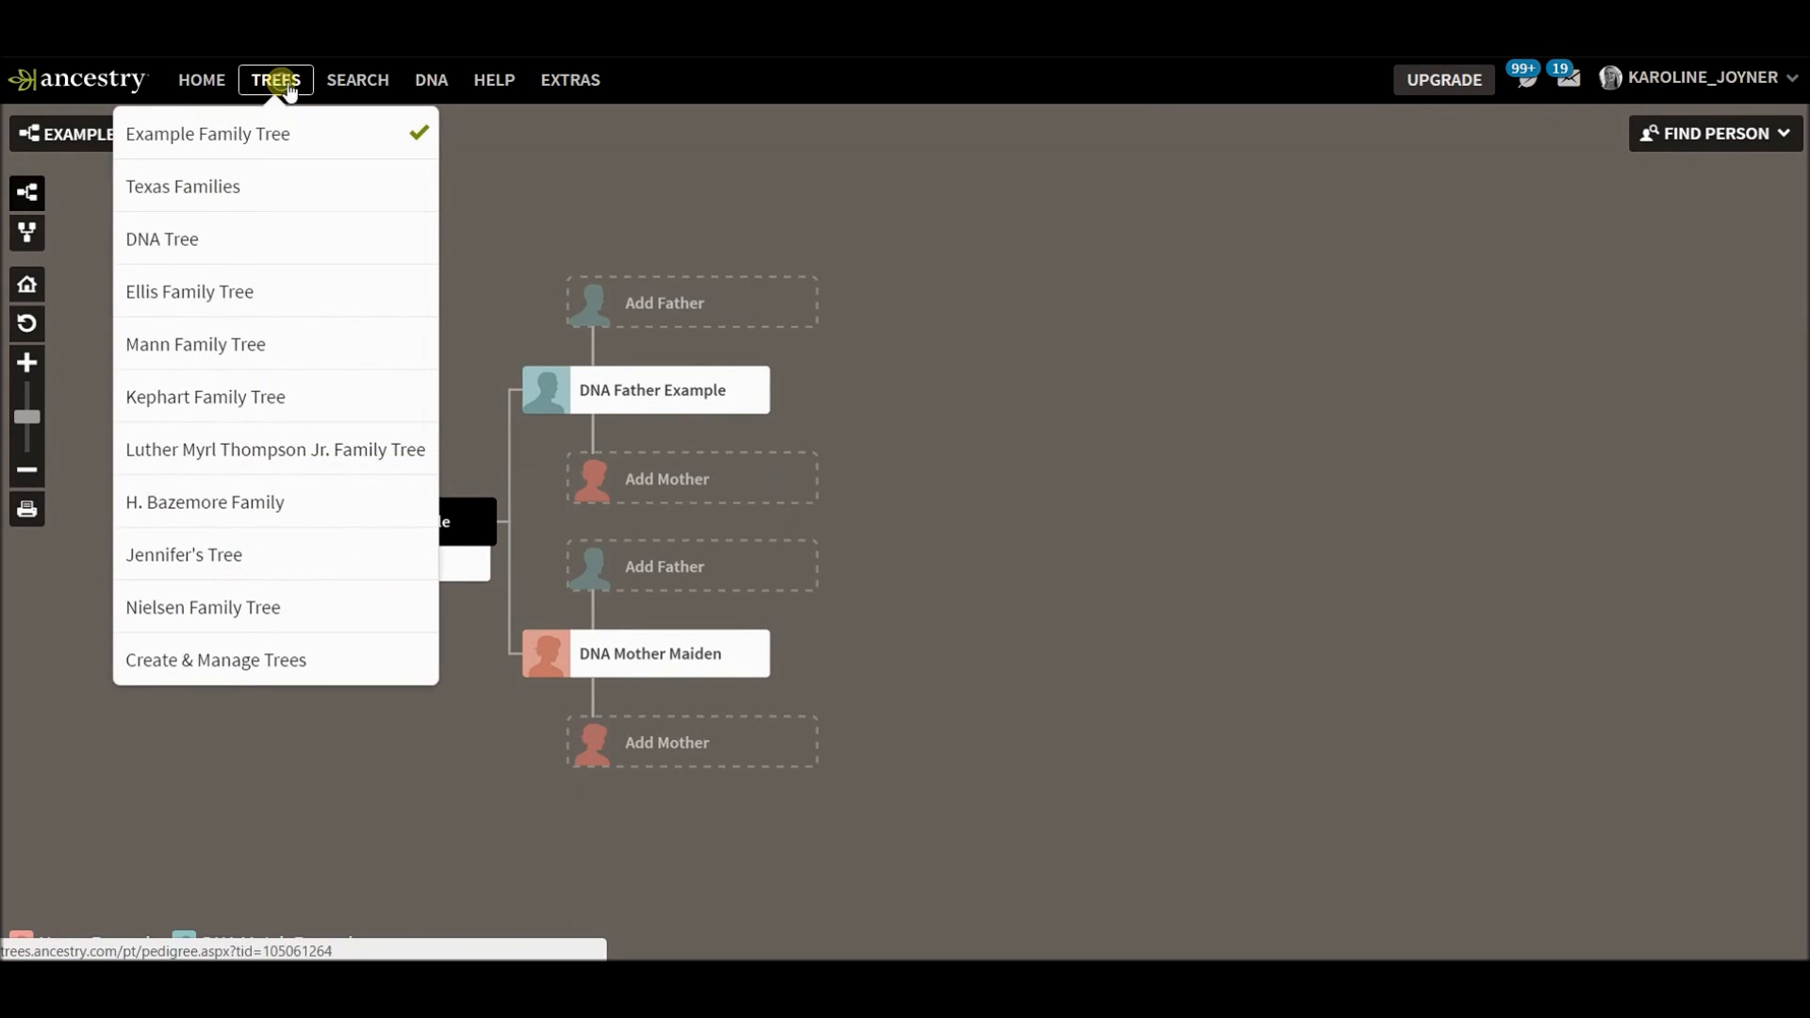
mouse_move(245, 240)
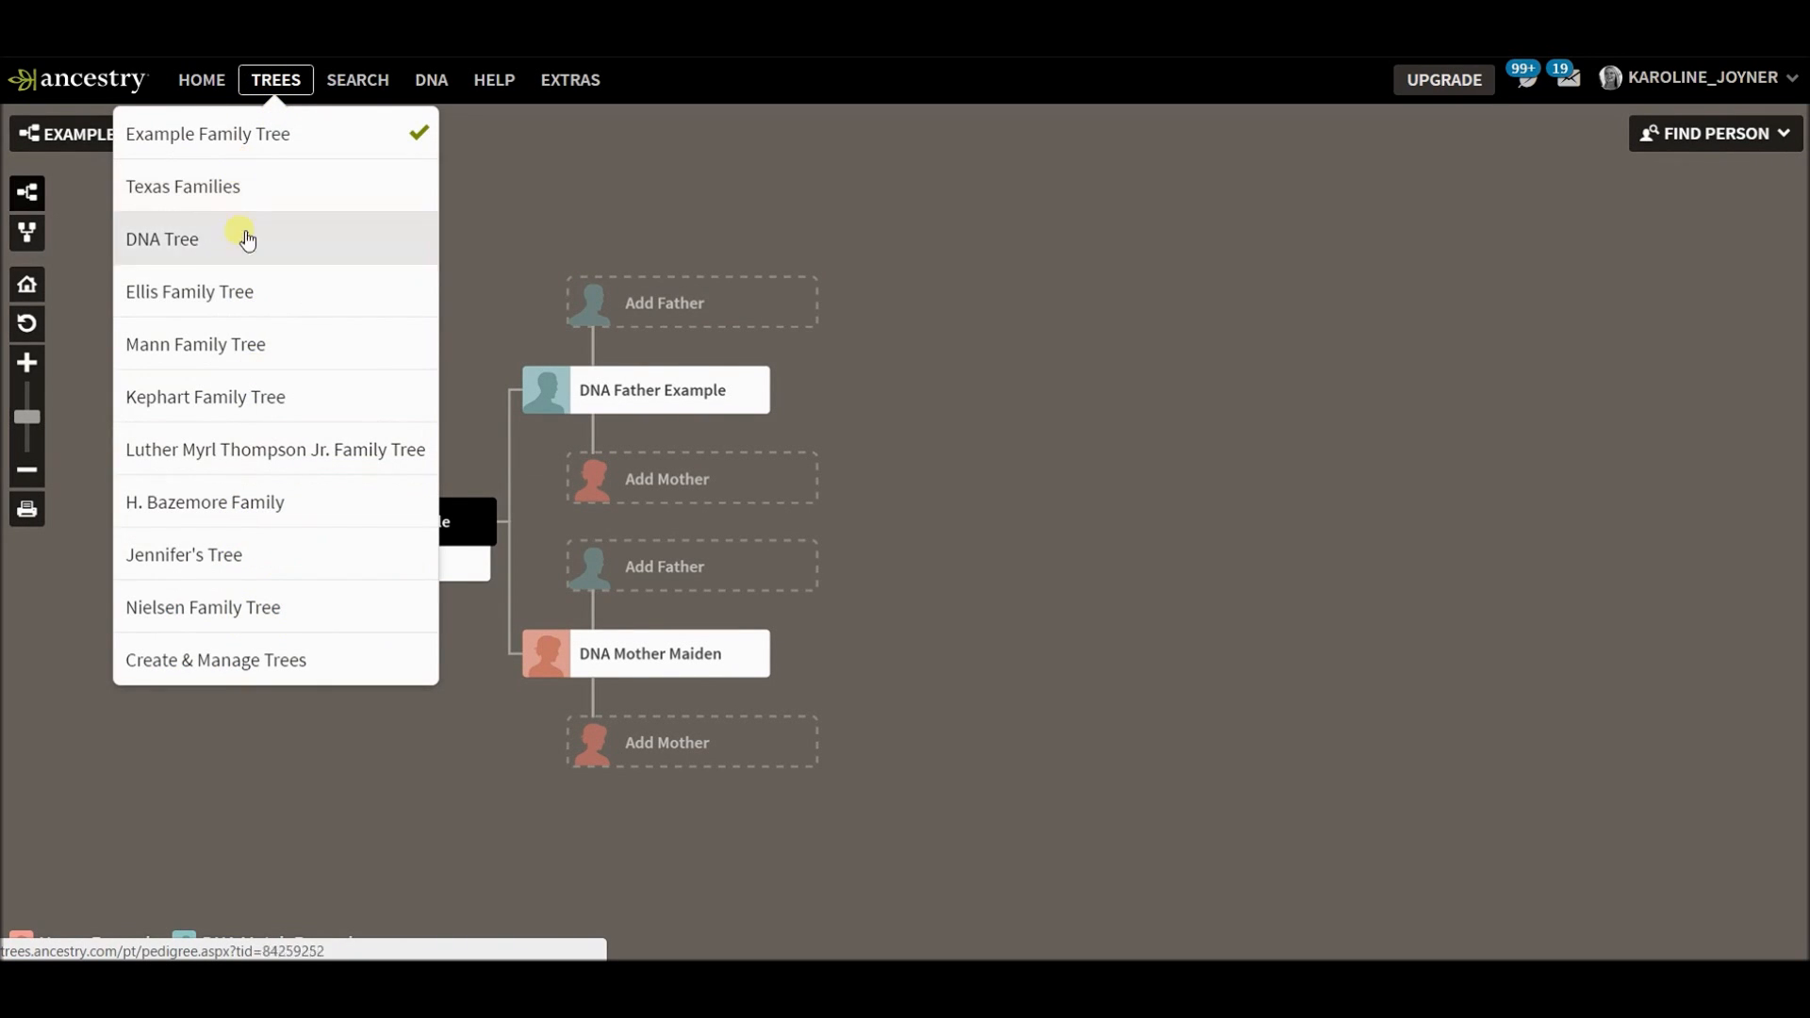
mouse_move(294, 605)
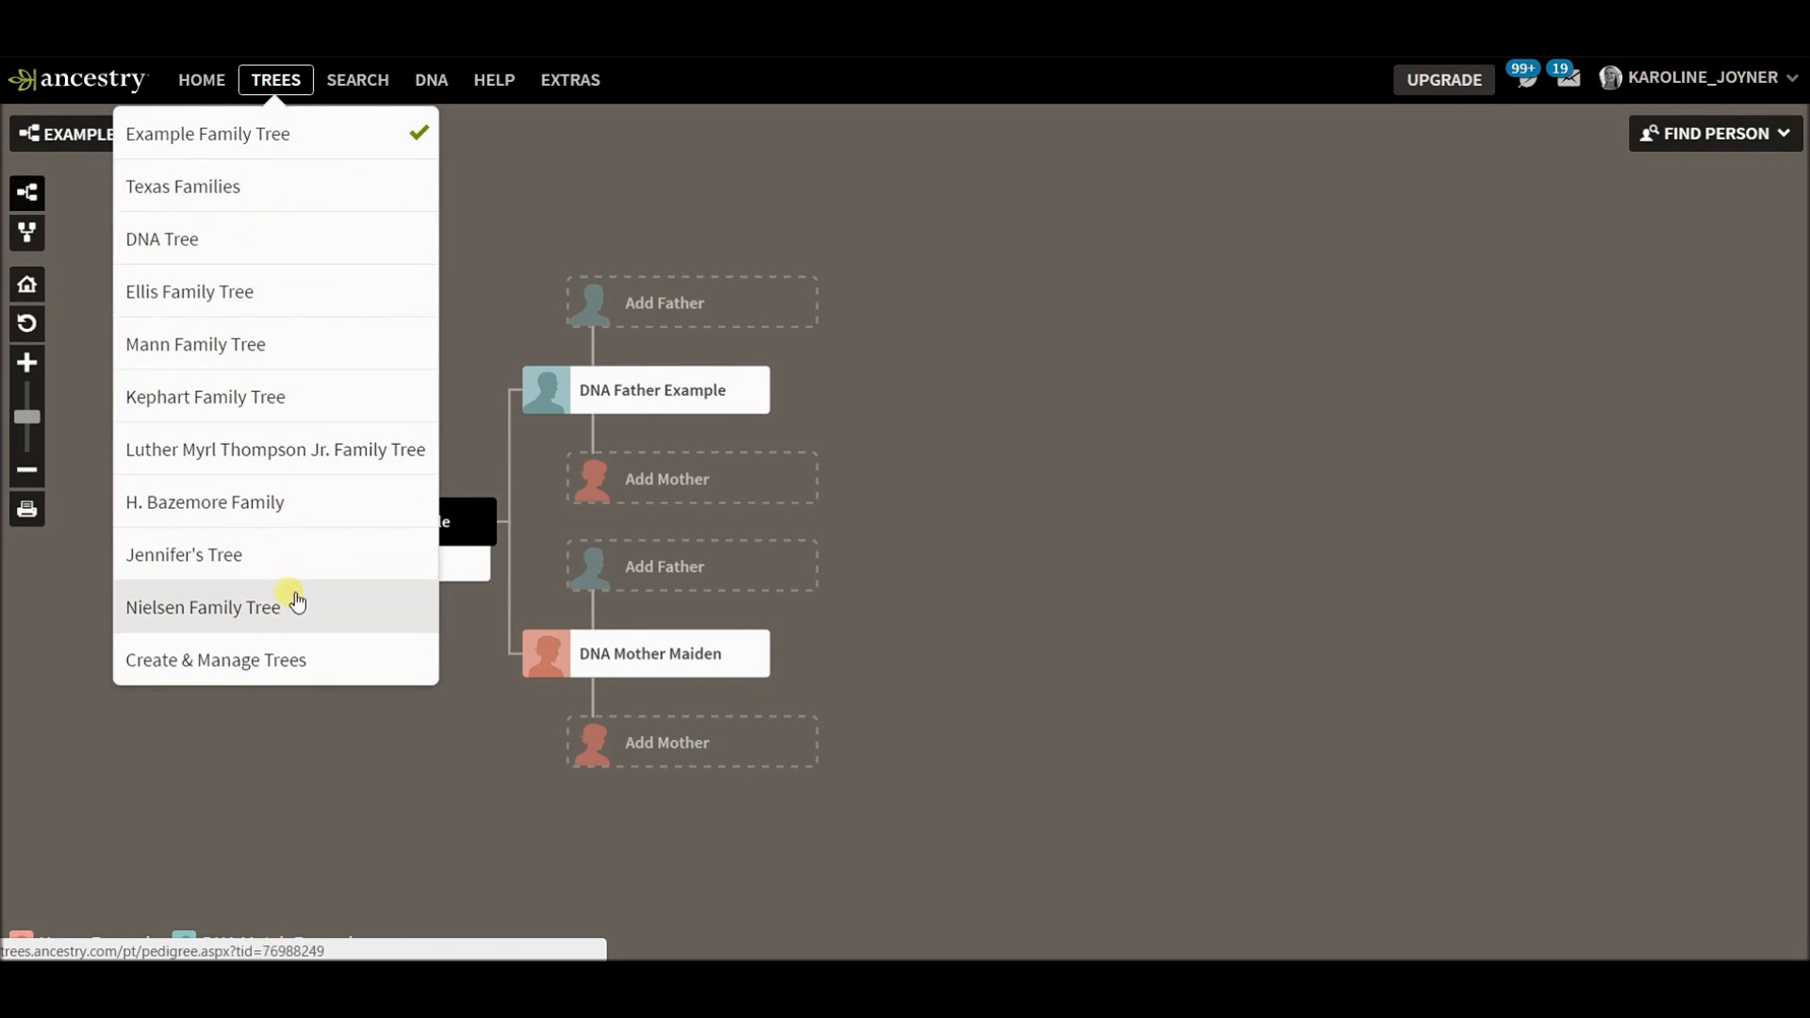
mouse_move(492, 240)
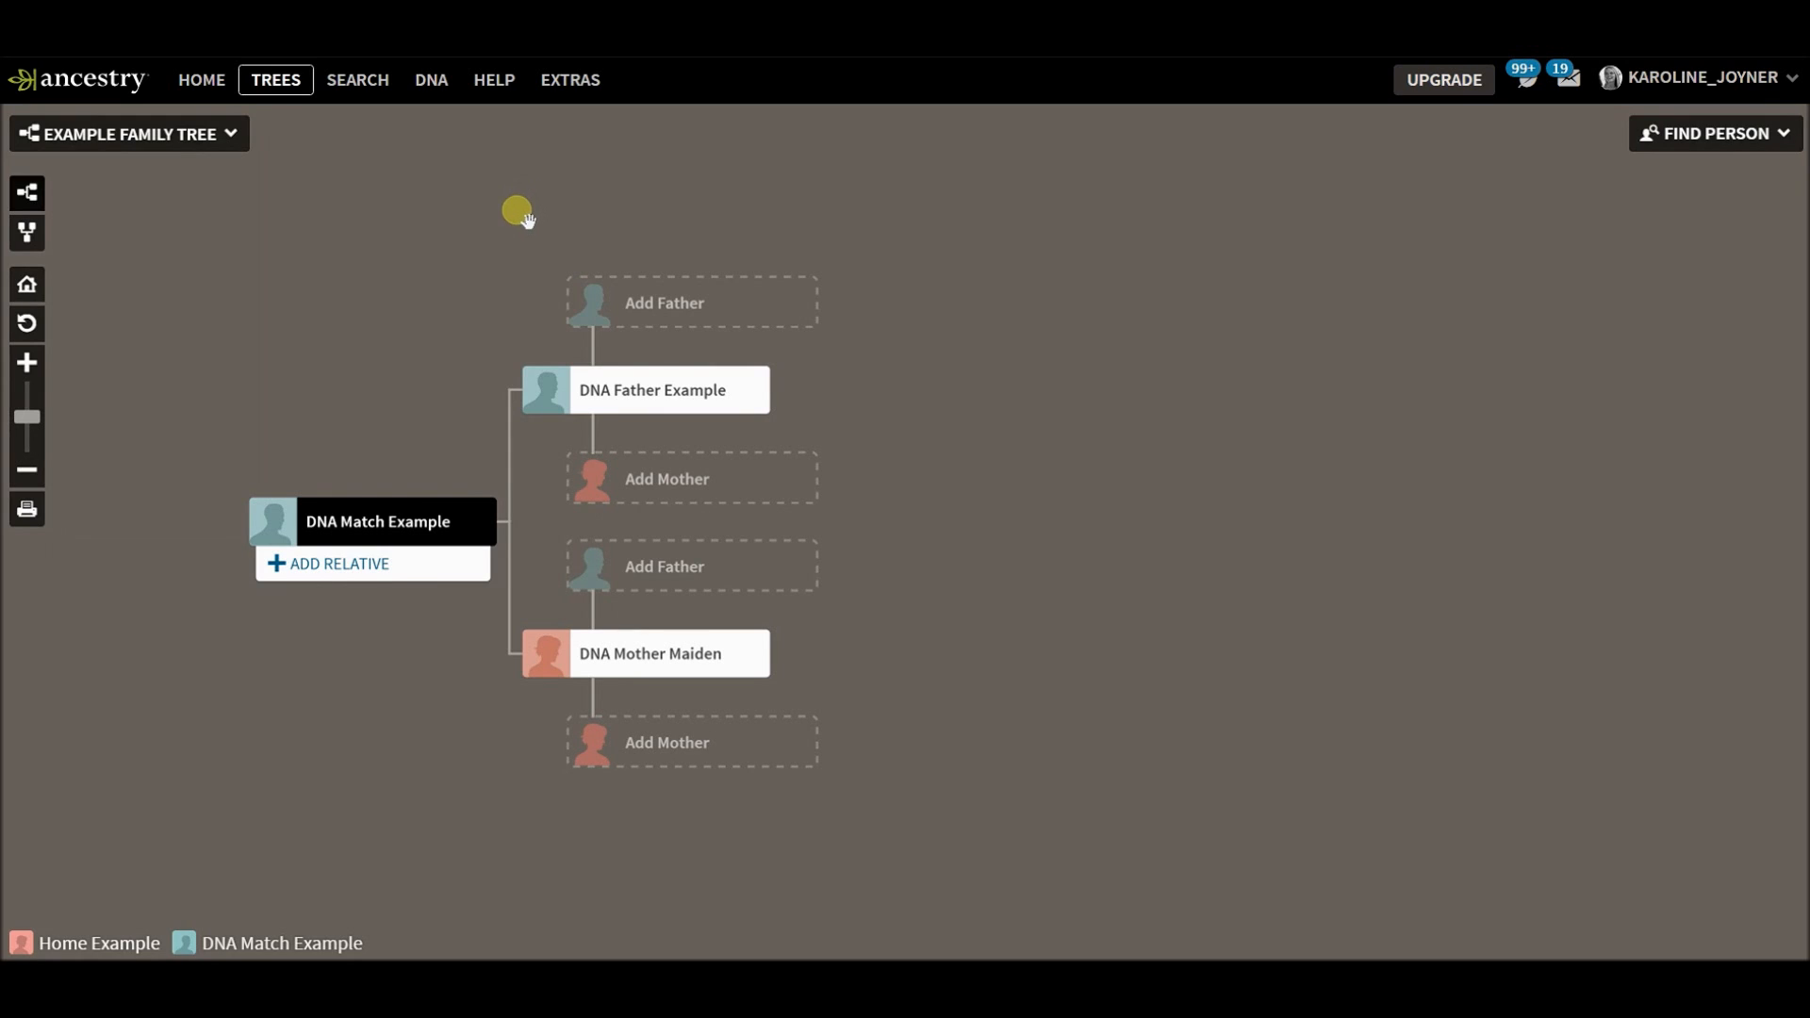
mouse_move(513, 222)
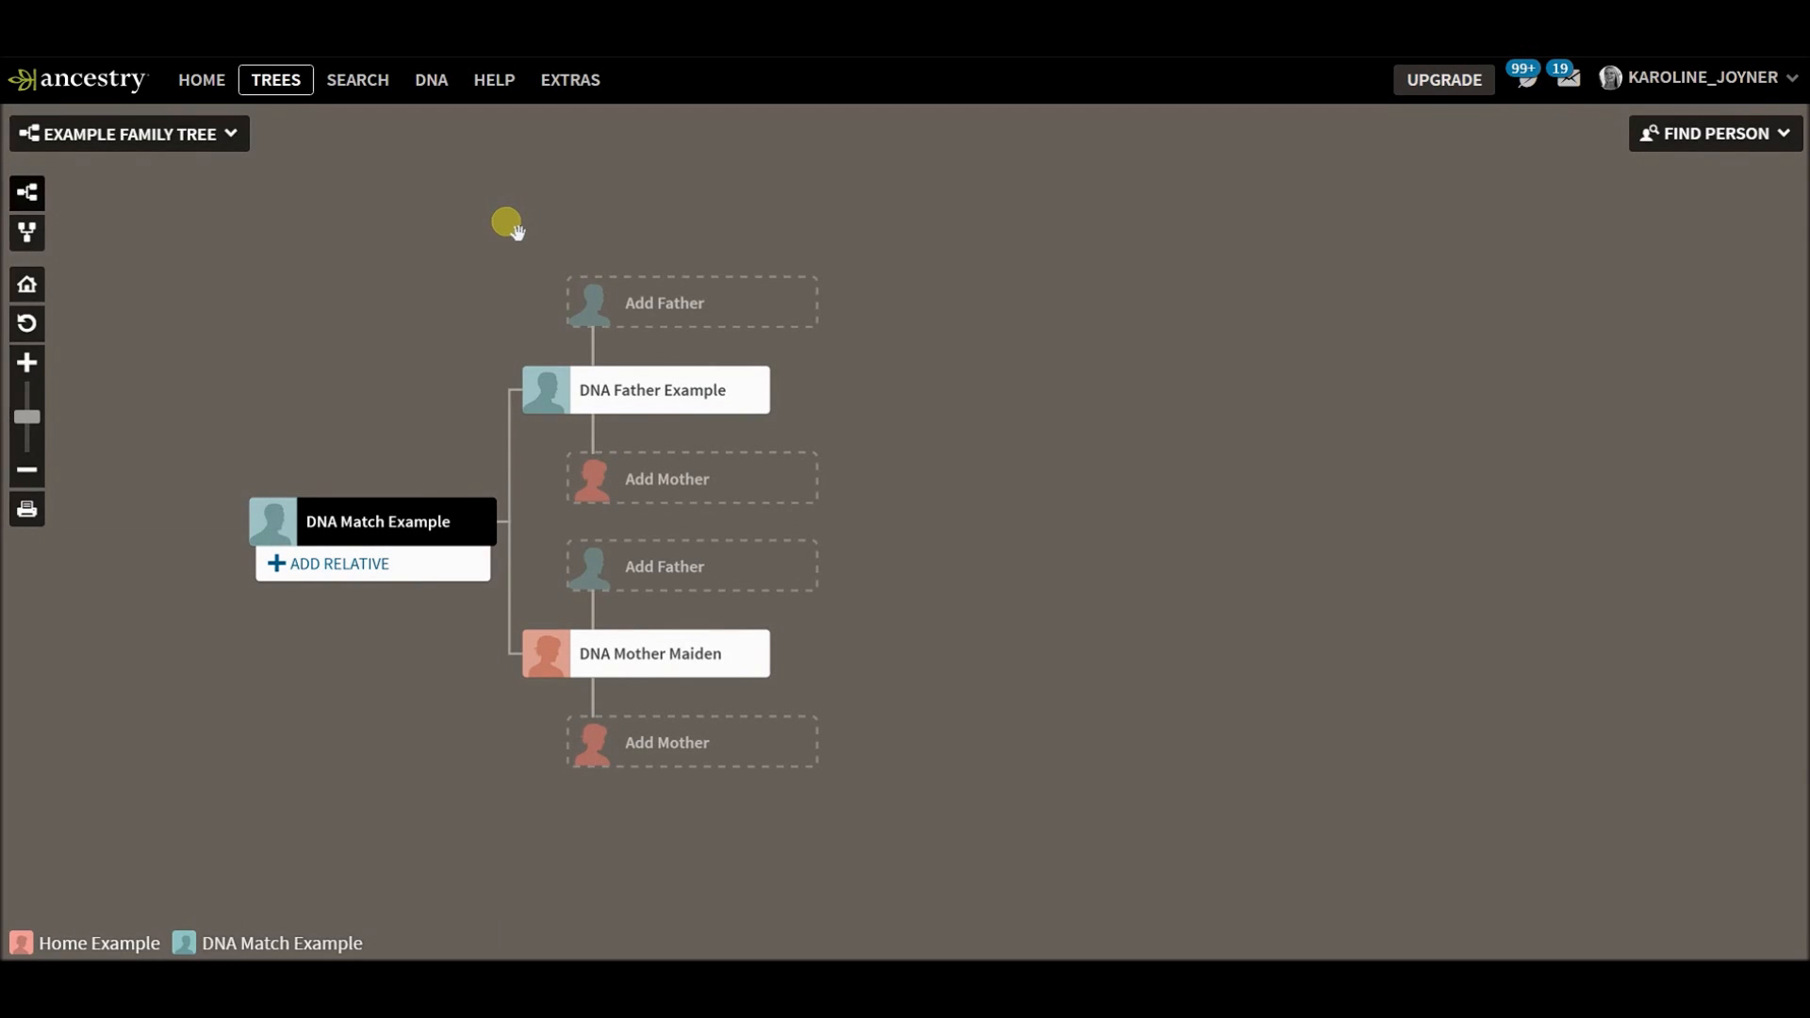
mouse_move(1016, 442)
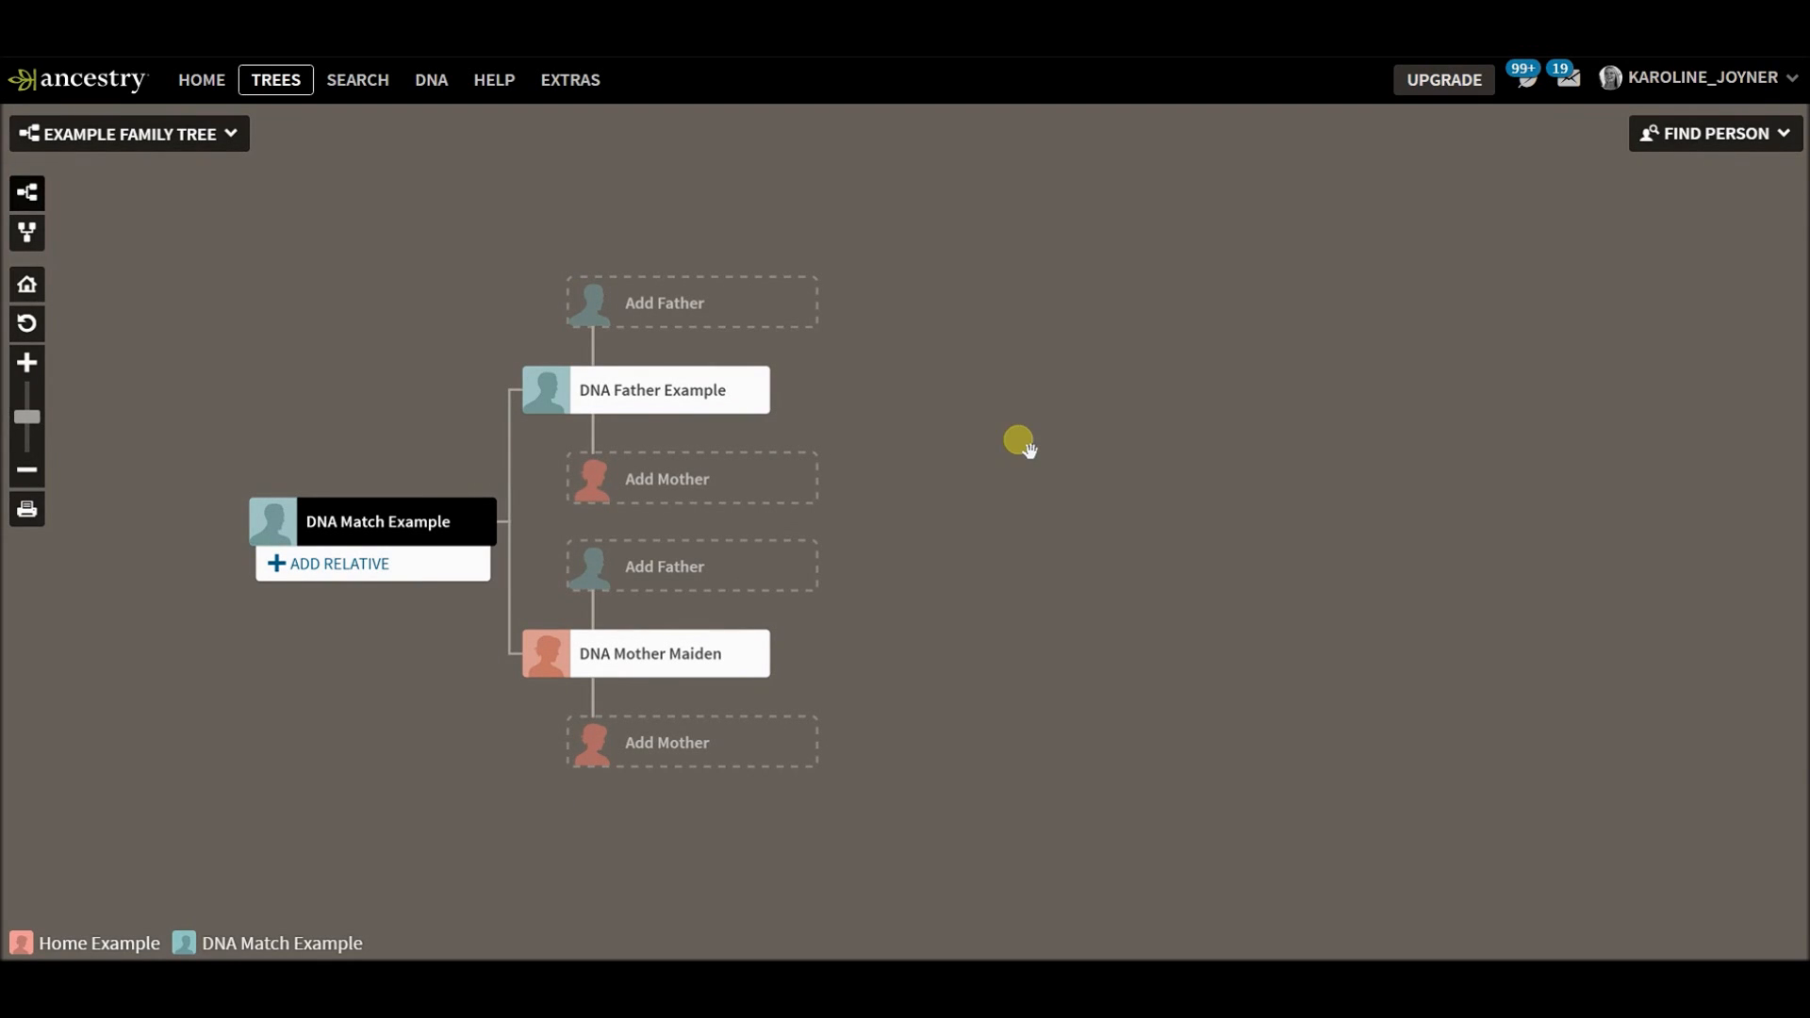
mouse_move(950, 367)
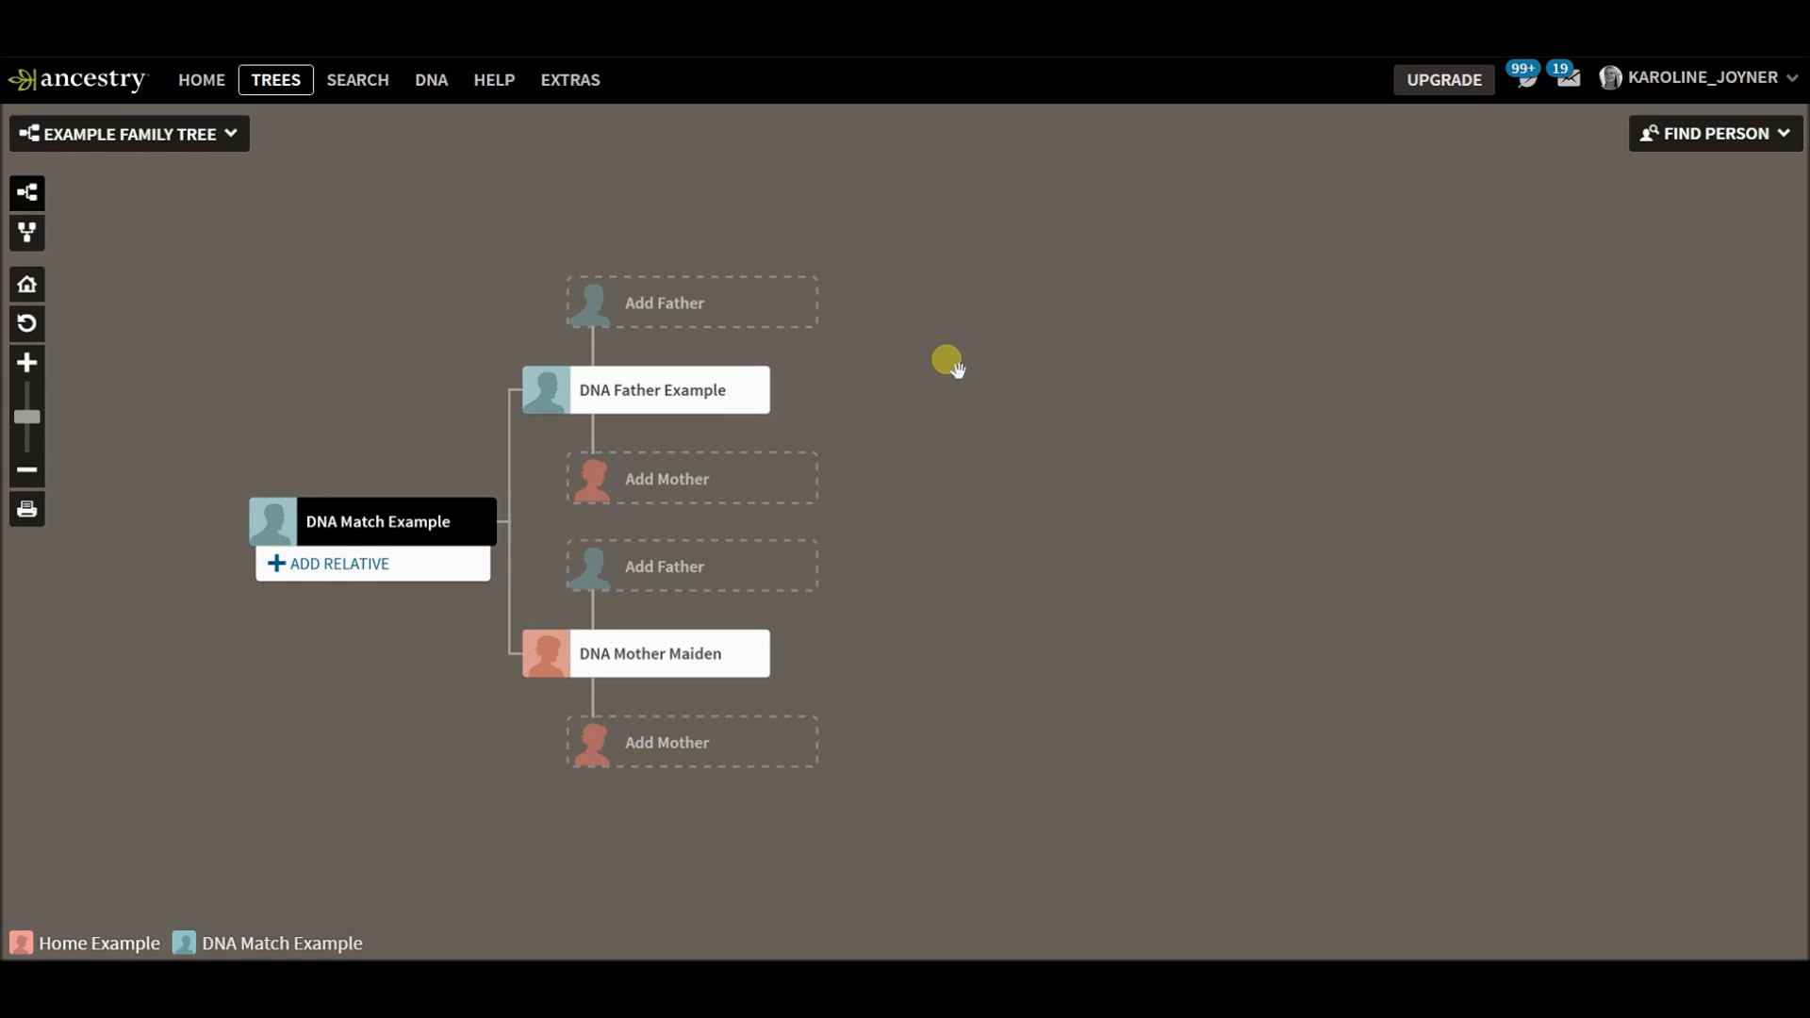
mouse_move(55, 321)
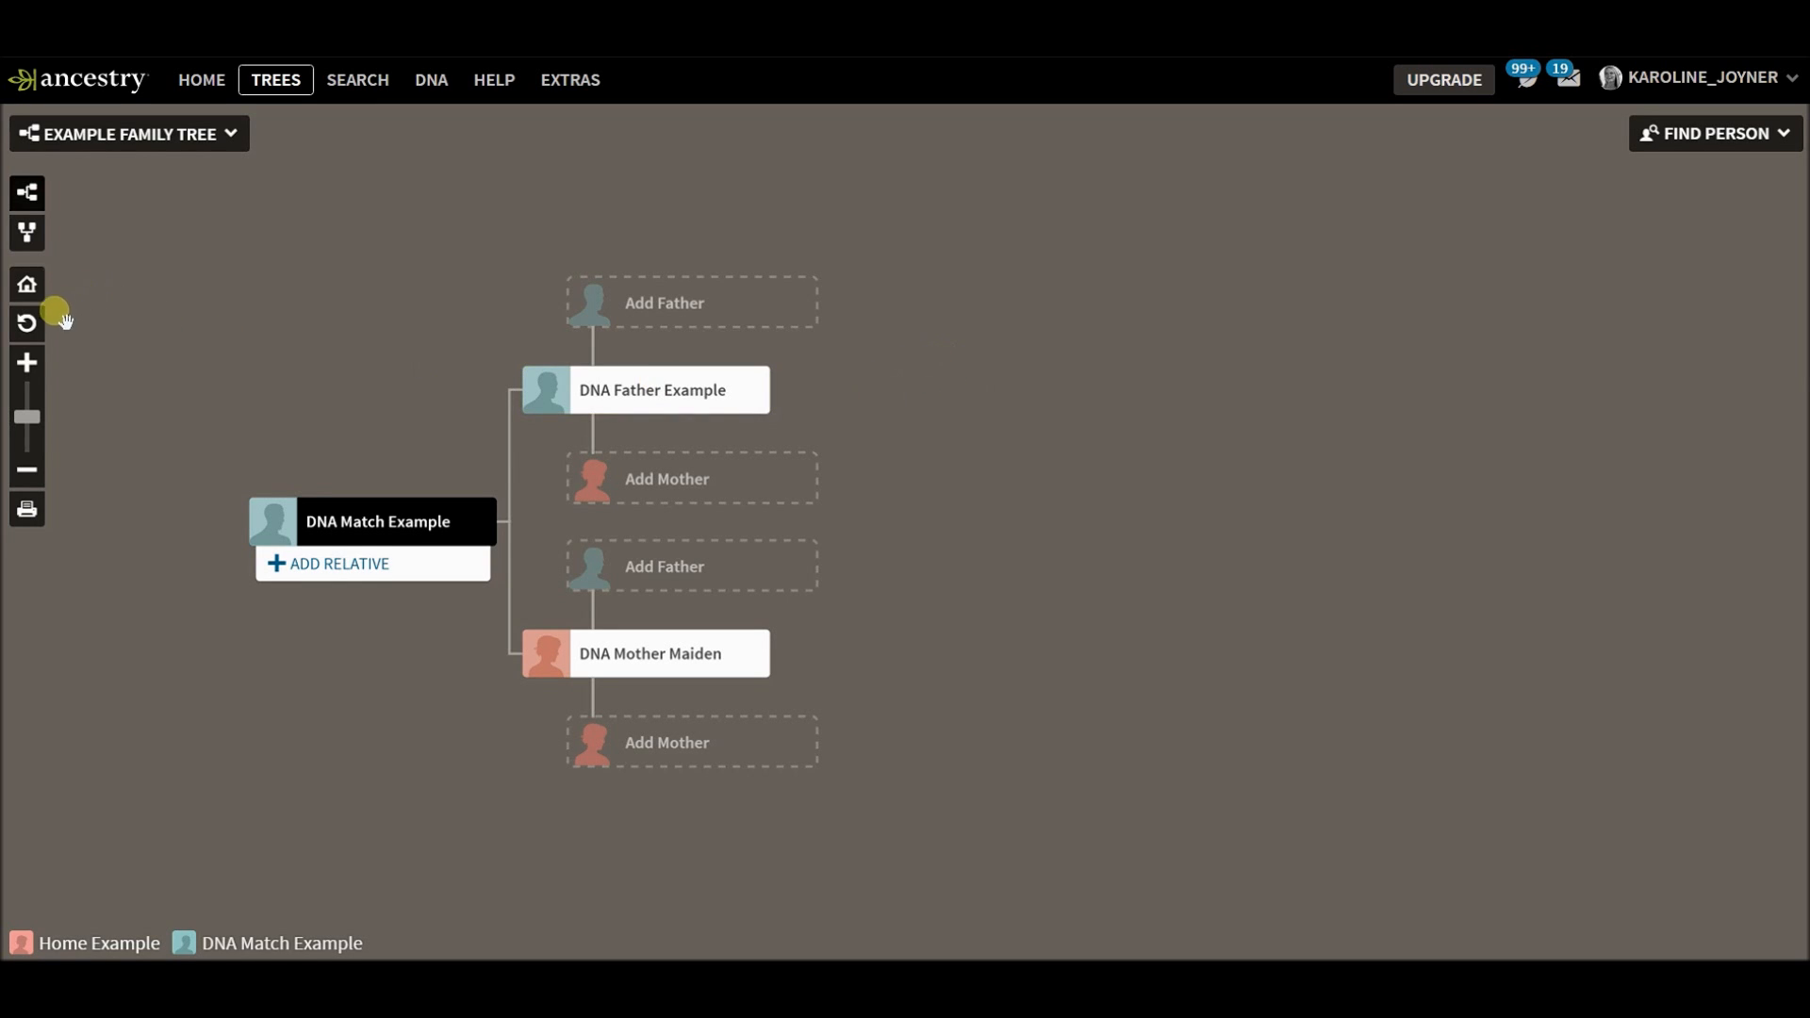
Recentre the tree on the home person, Home Example.
click(25, 285)
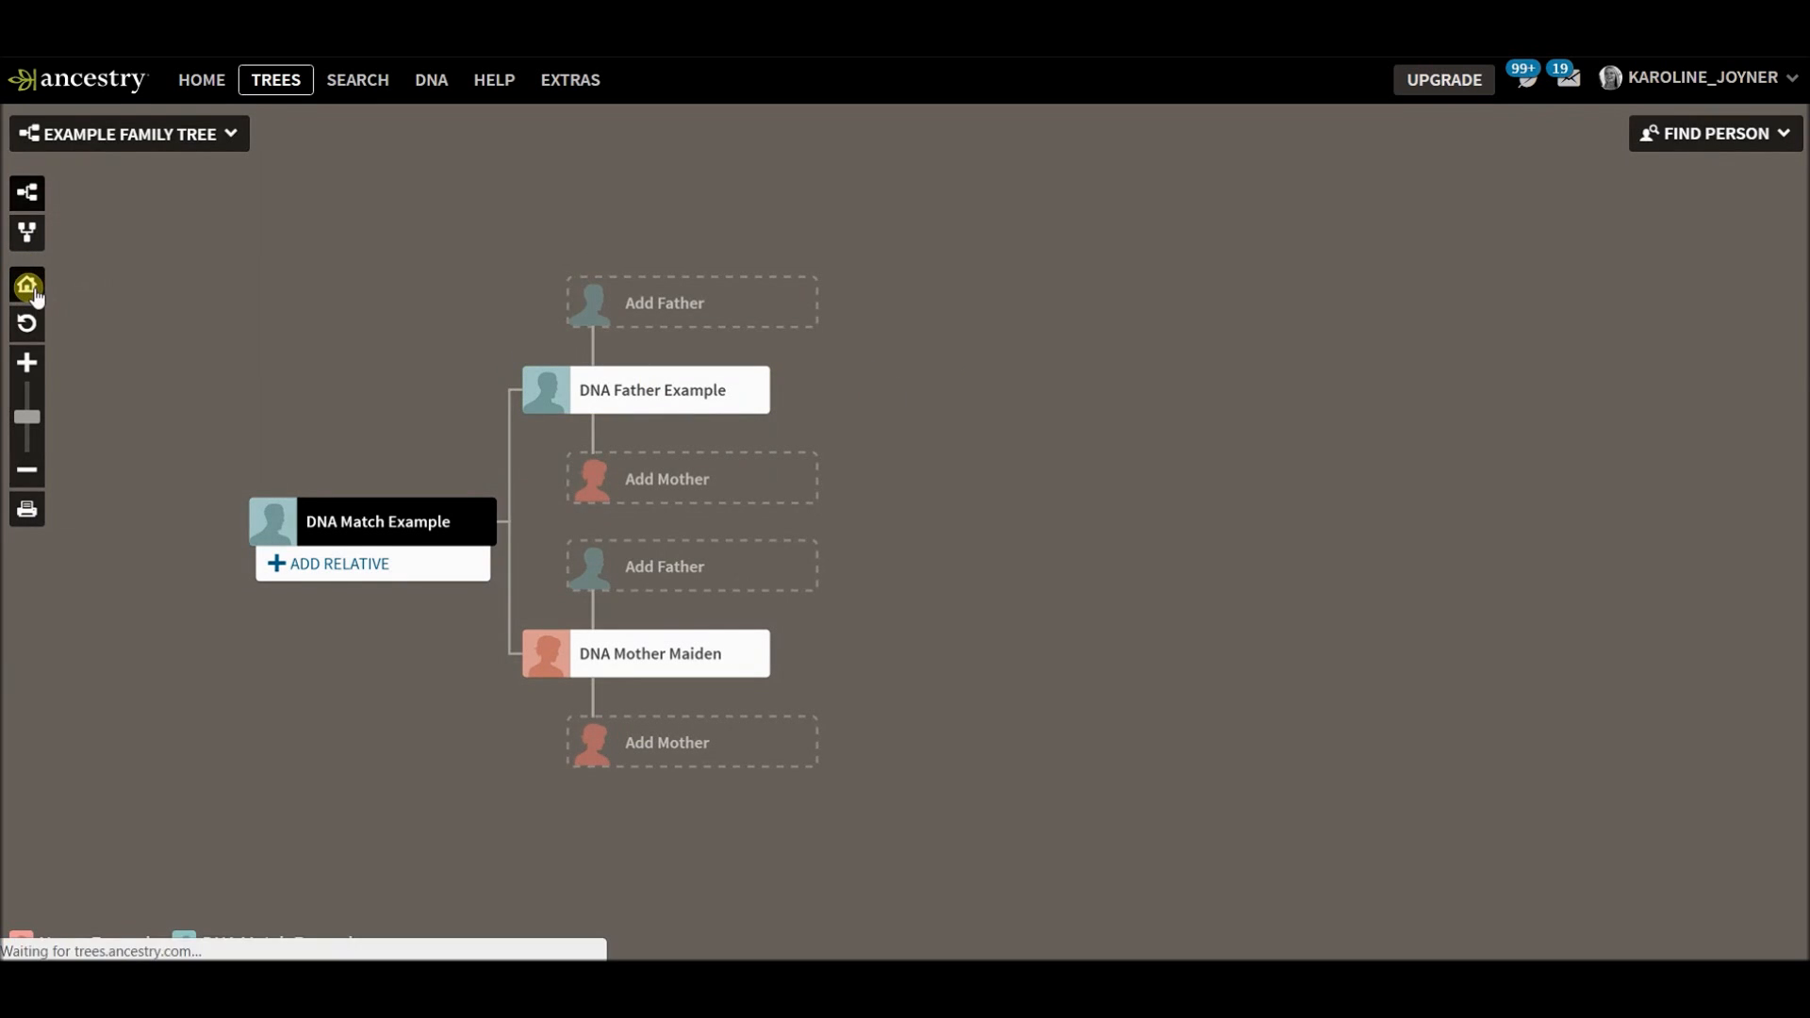
click(25, 285)
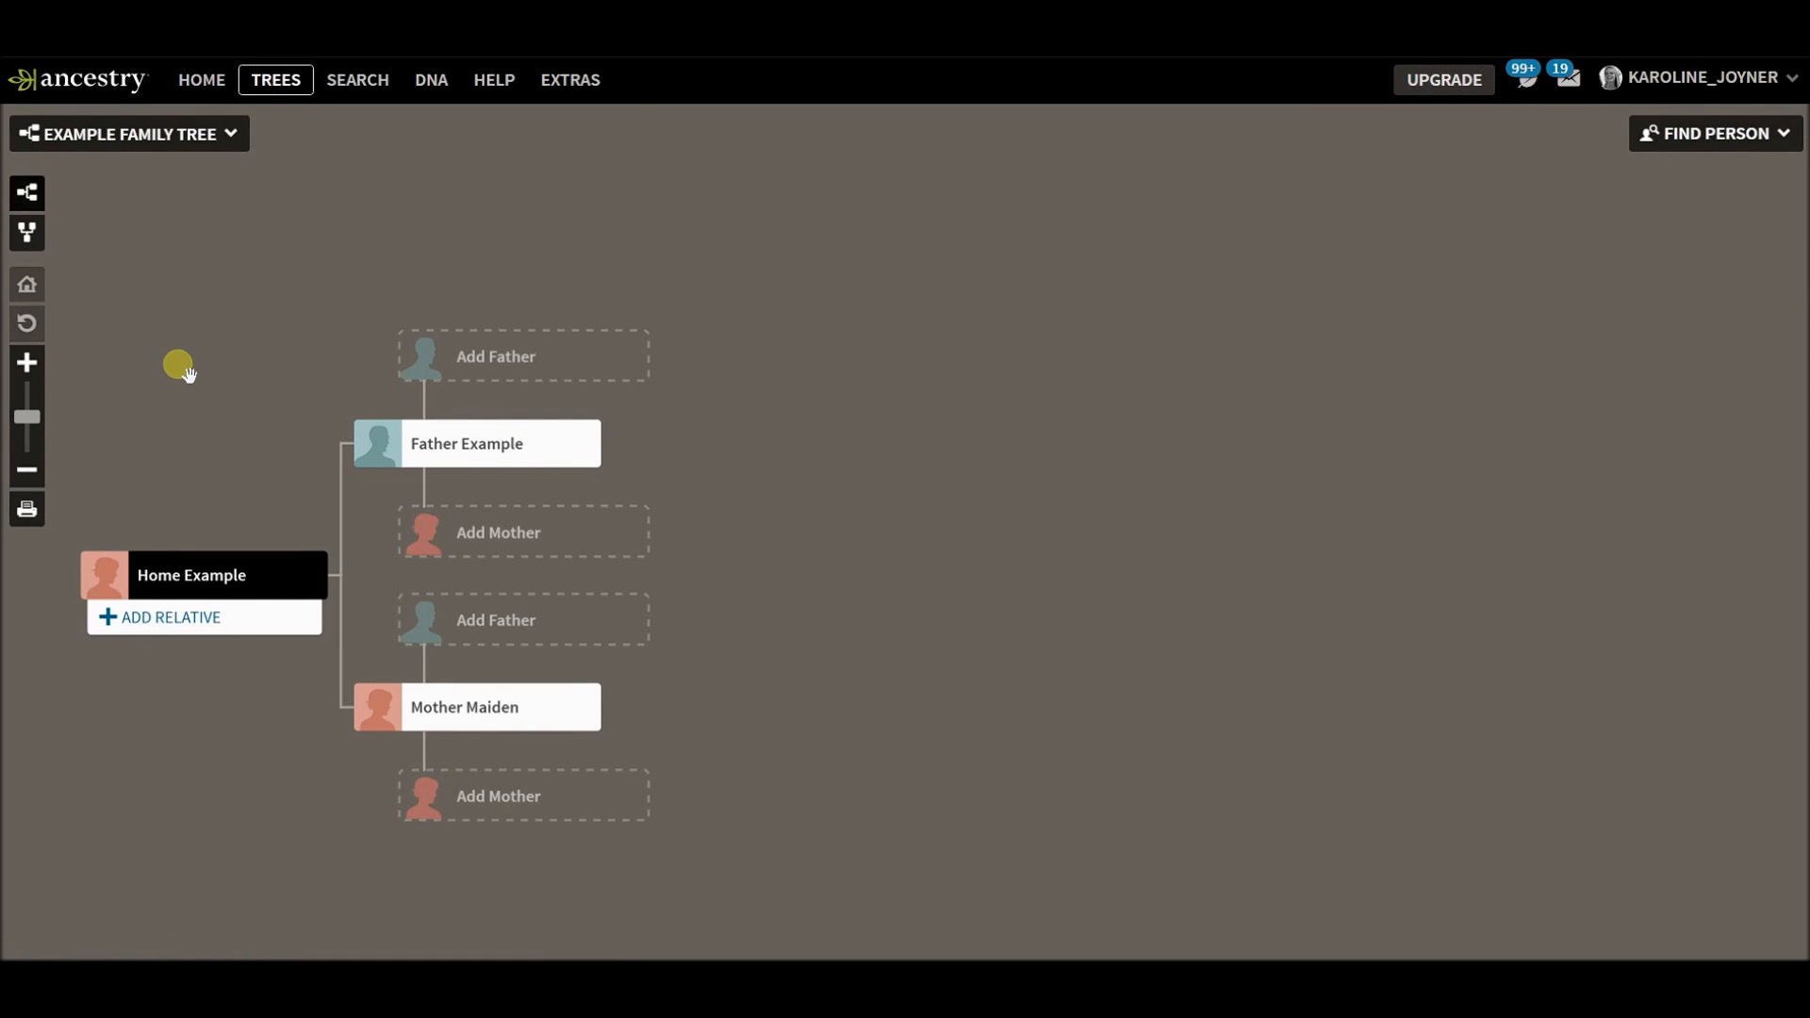
mouse_move(222, 451)
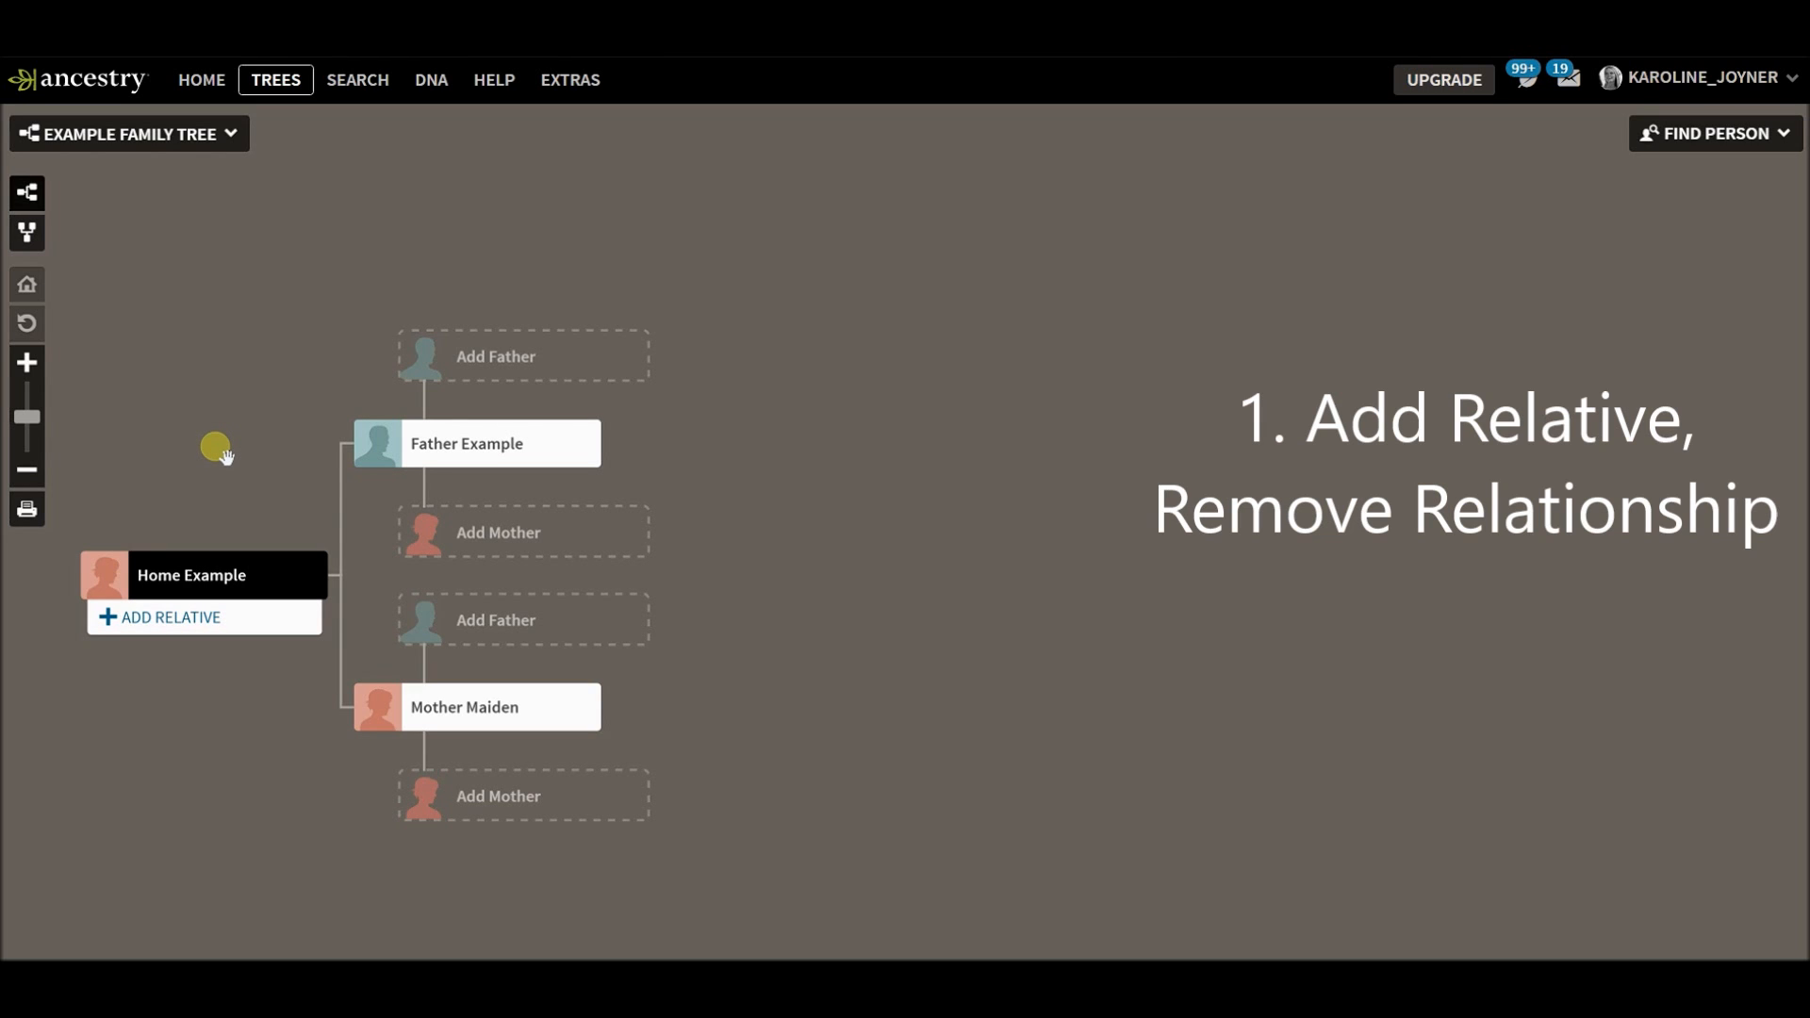
mouse_move(210, 624)
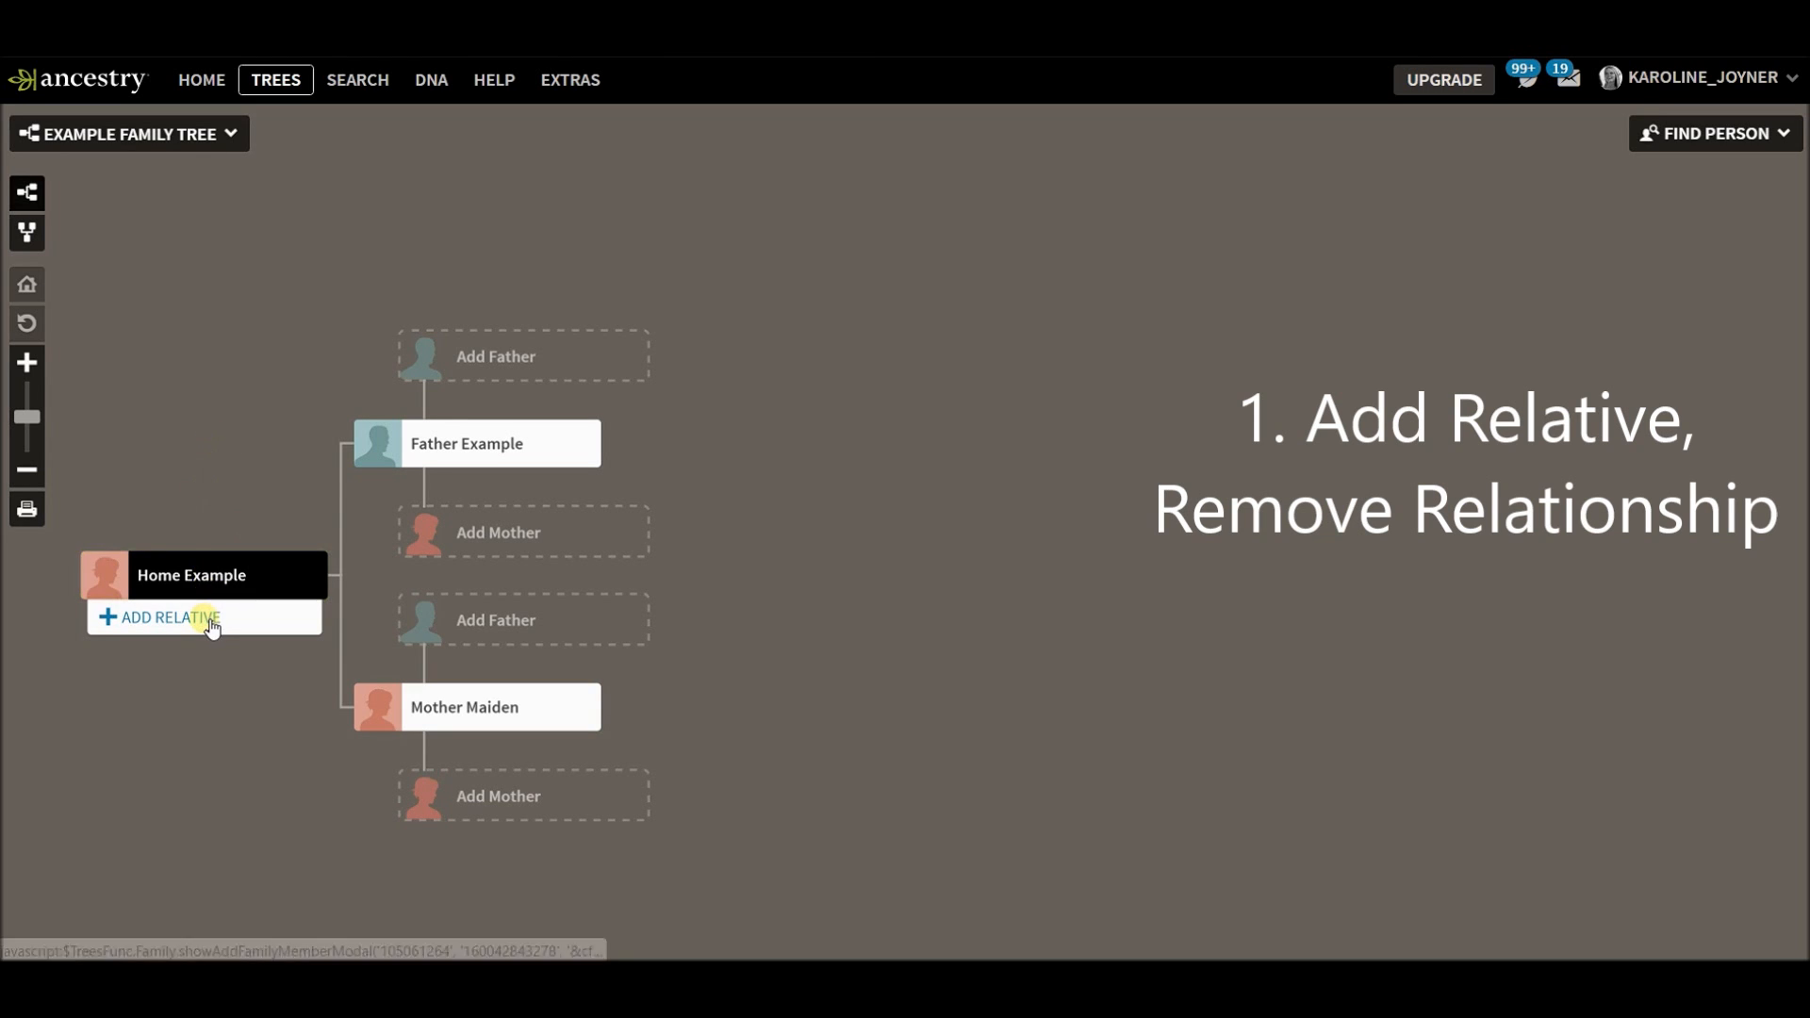
Add a living brother named DNA Example to Home Example and save him.
click(171, 620)
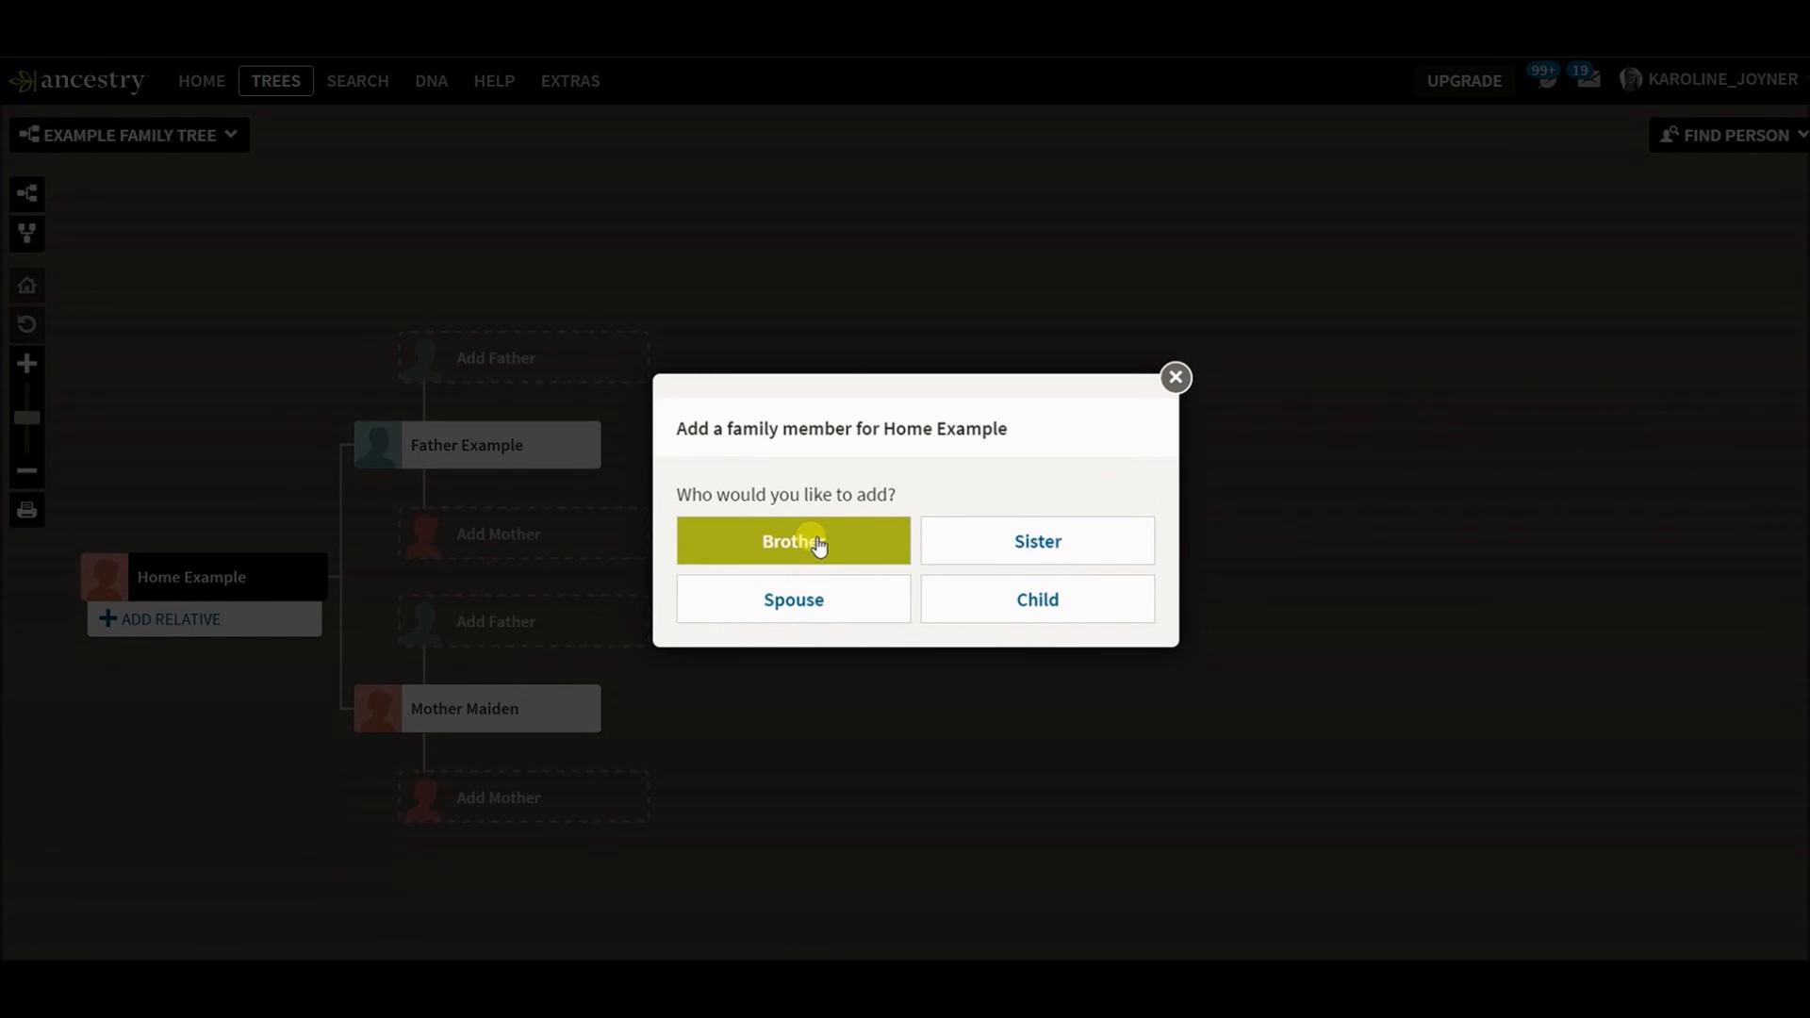
click(794, 541)
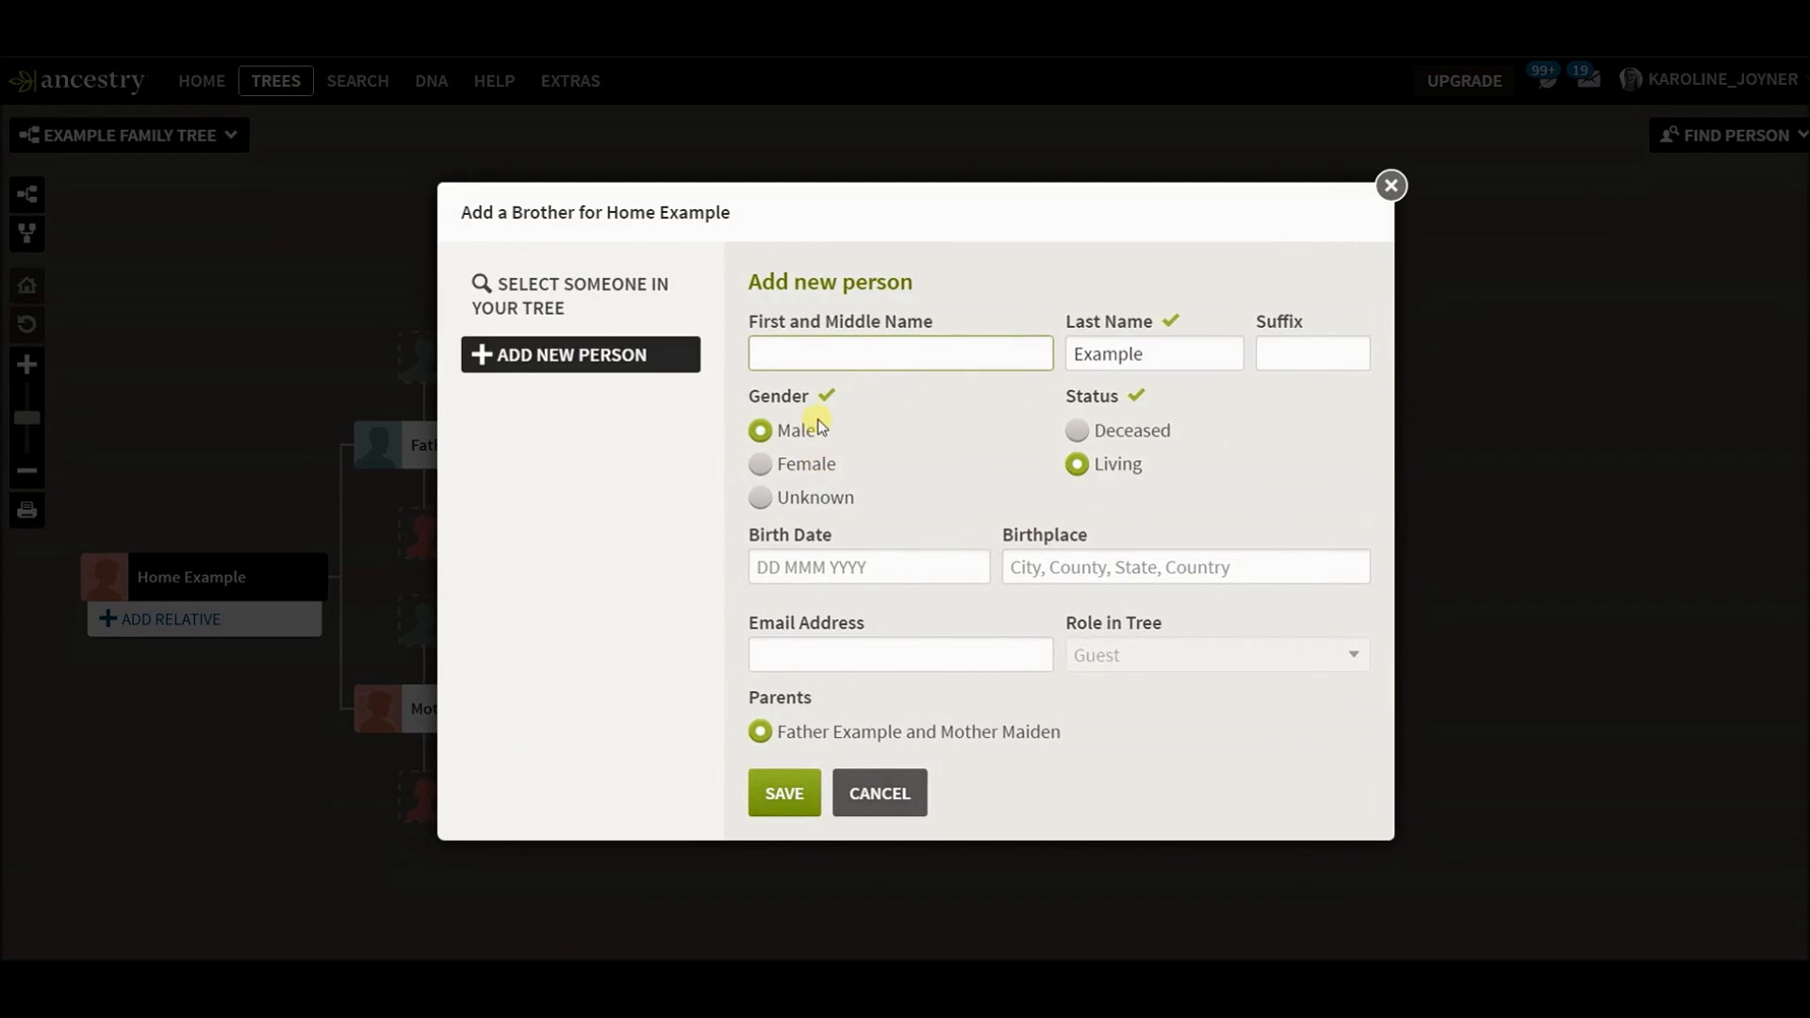
text(DNA)
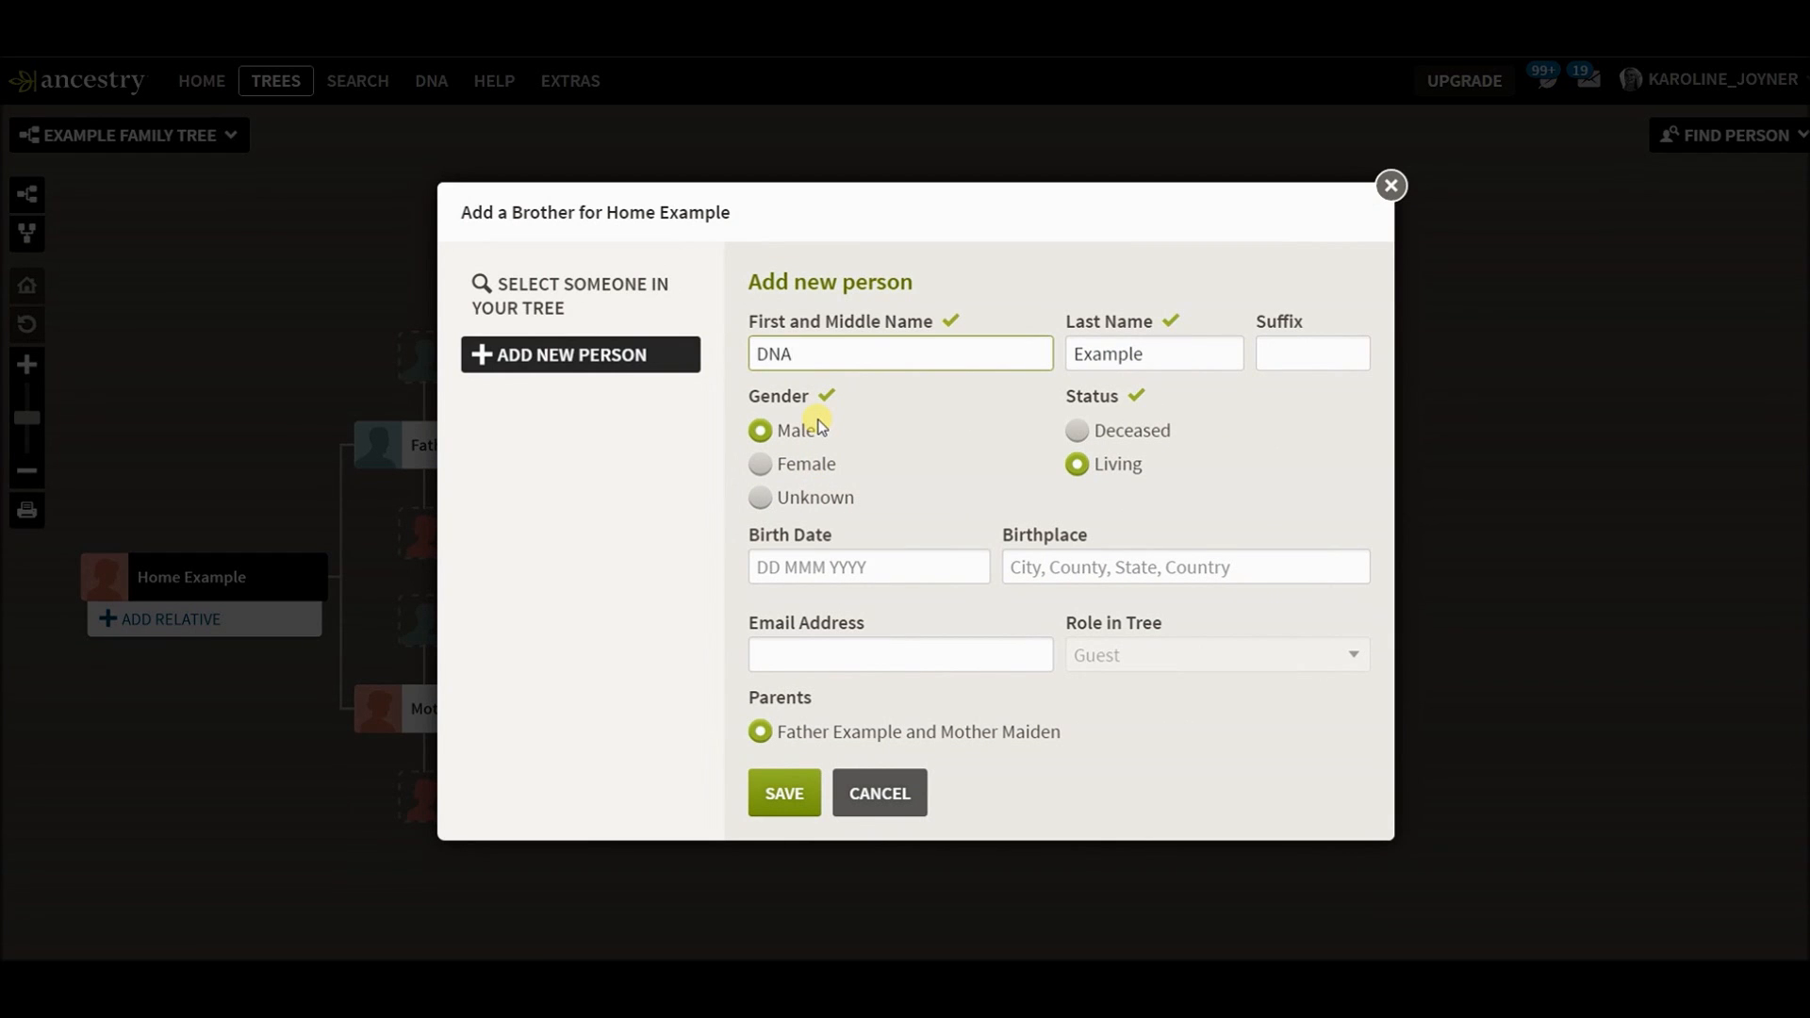
mouse_move(854, 468)
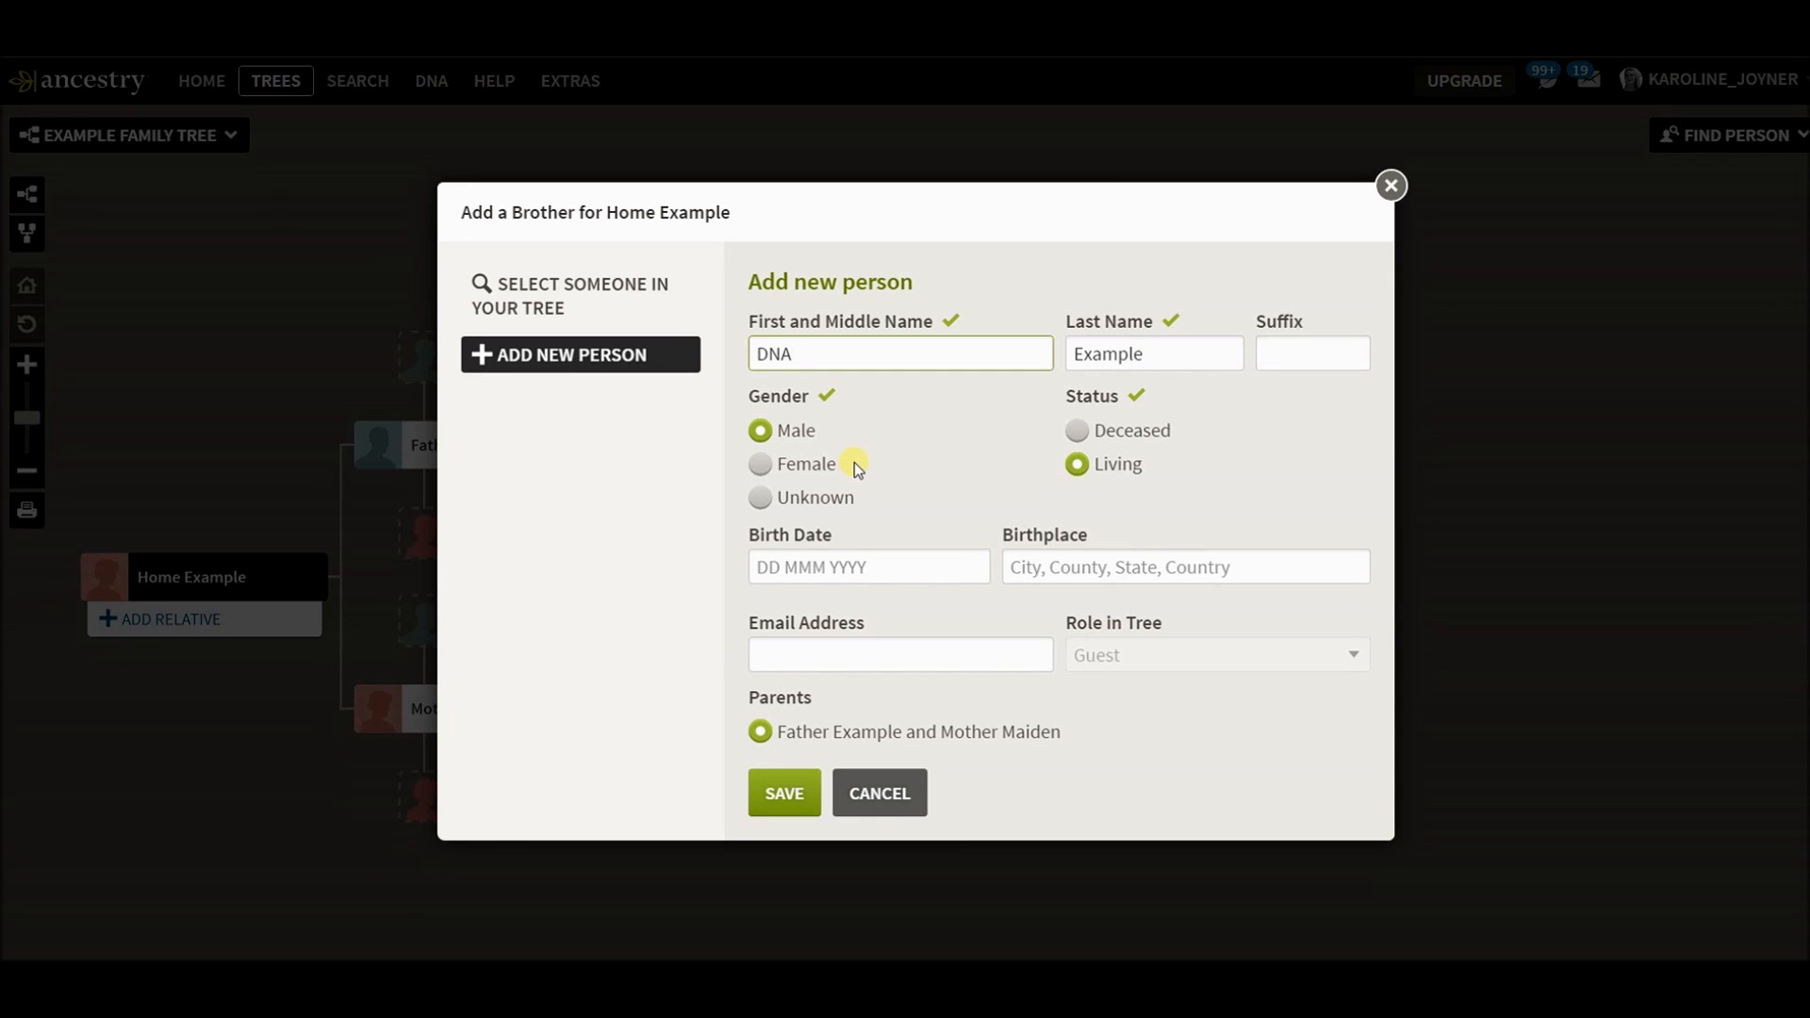
click(901, 352)
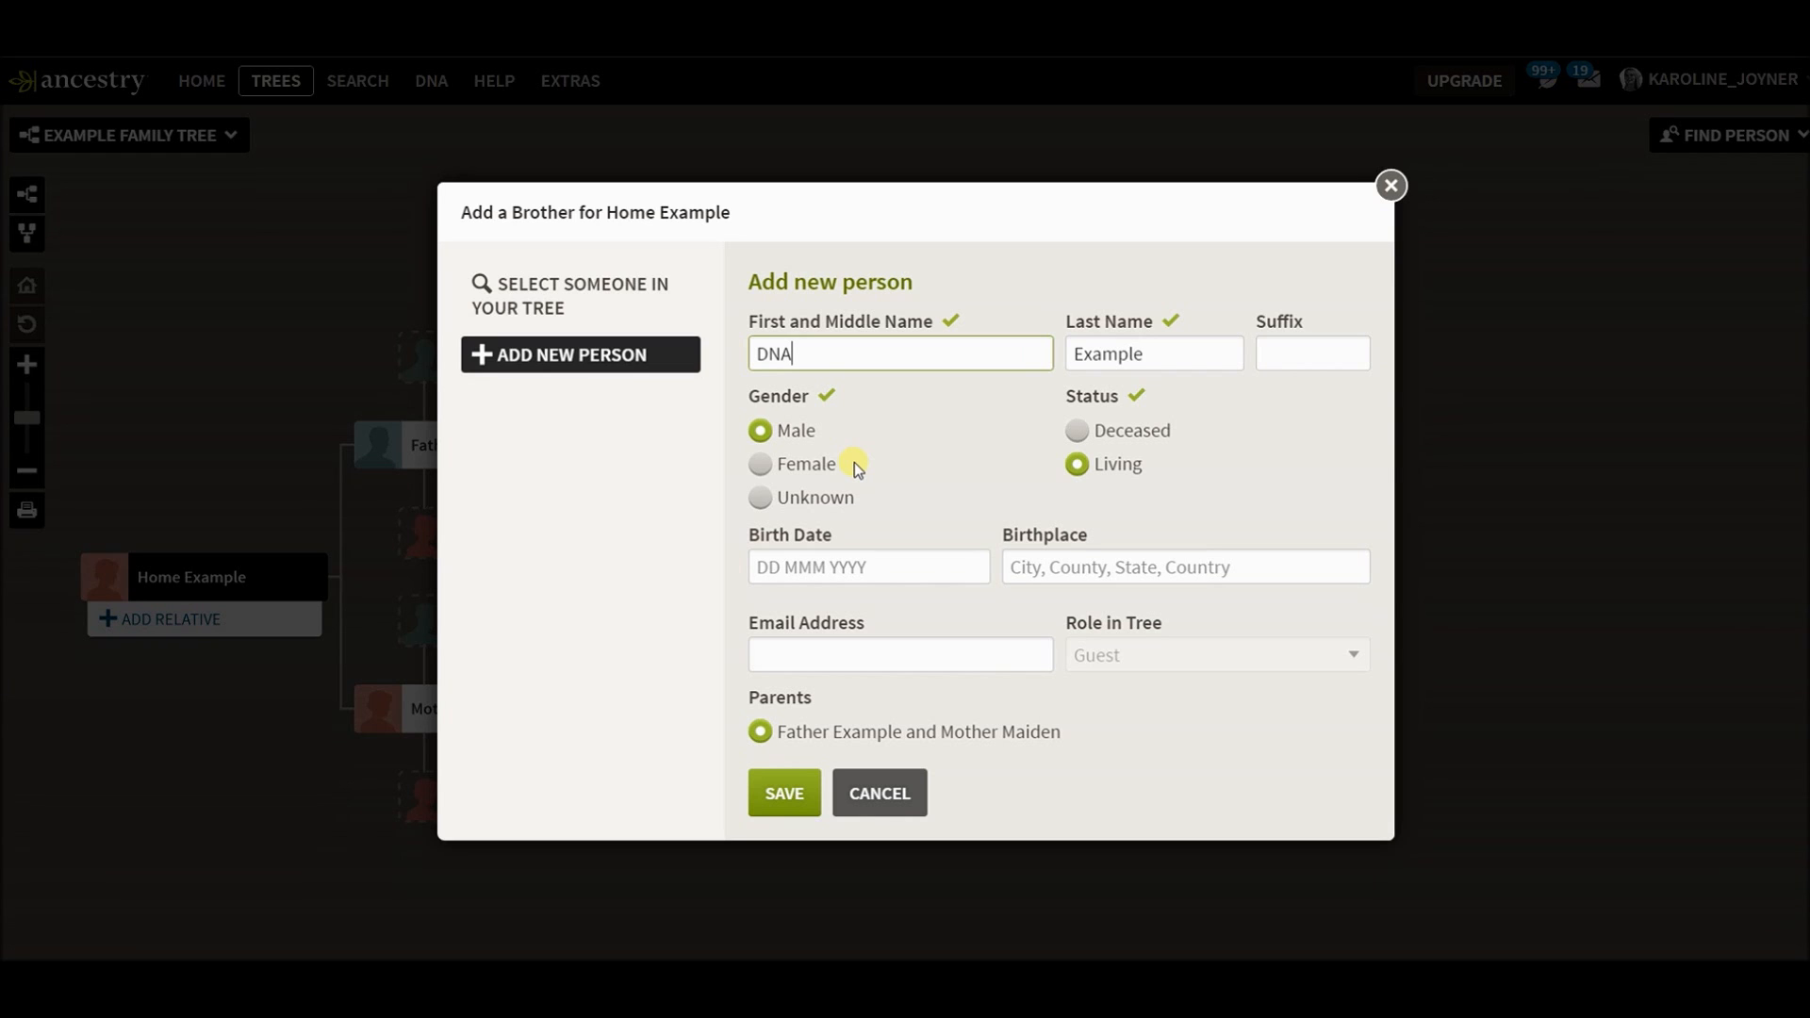
mouse_move(1052, 362)
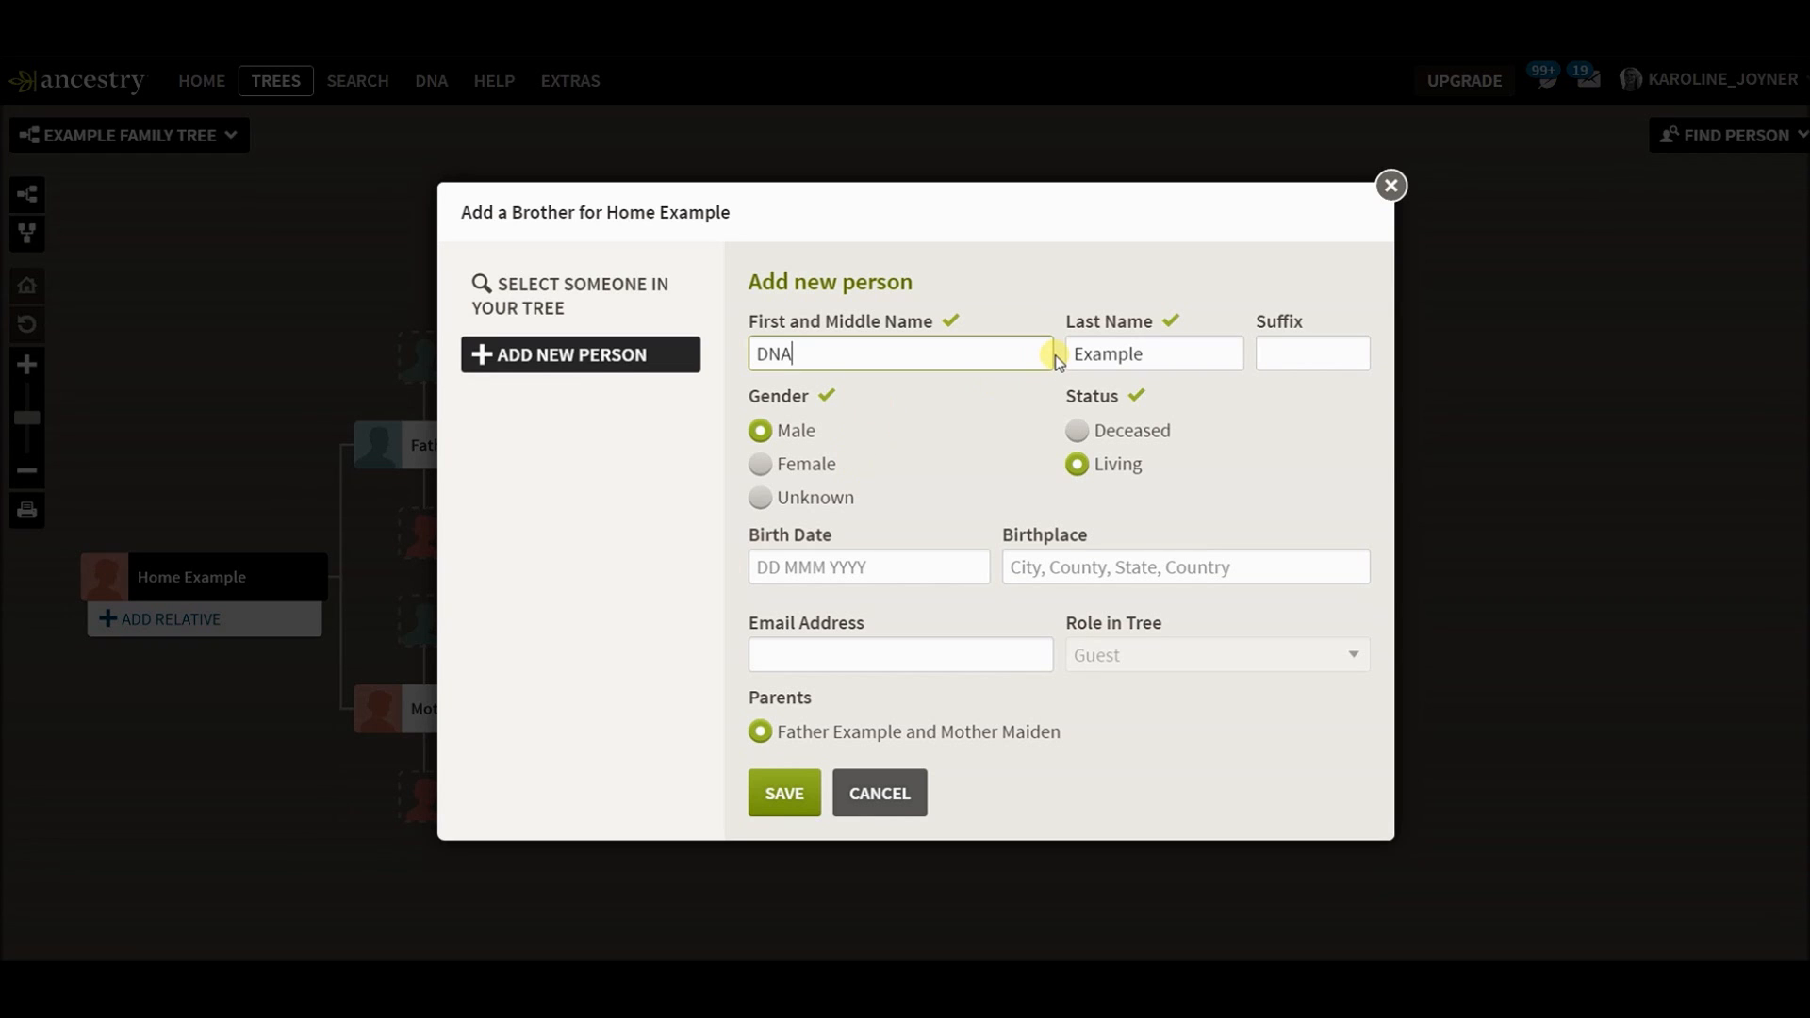
mouse_move(788, 540)
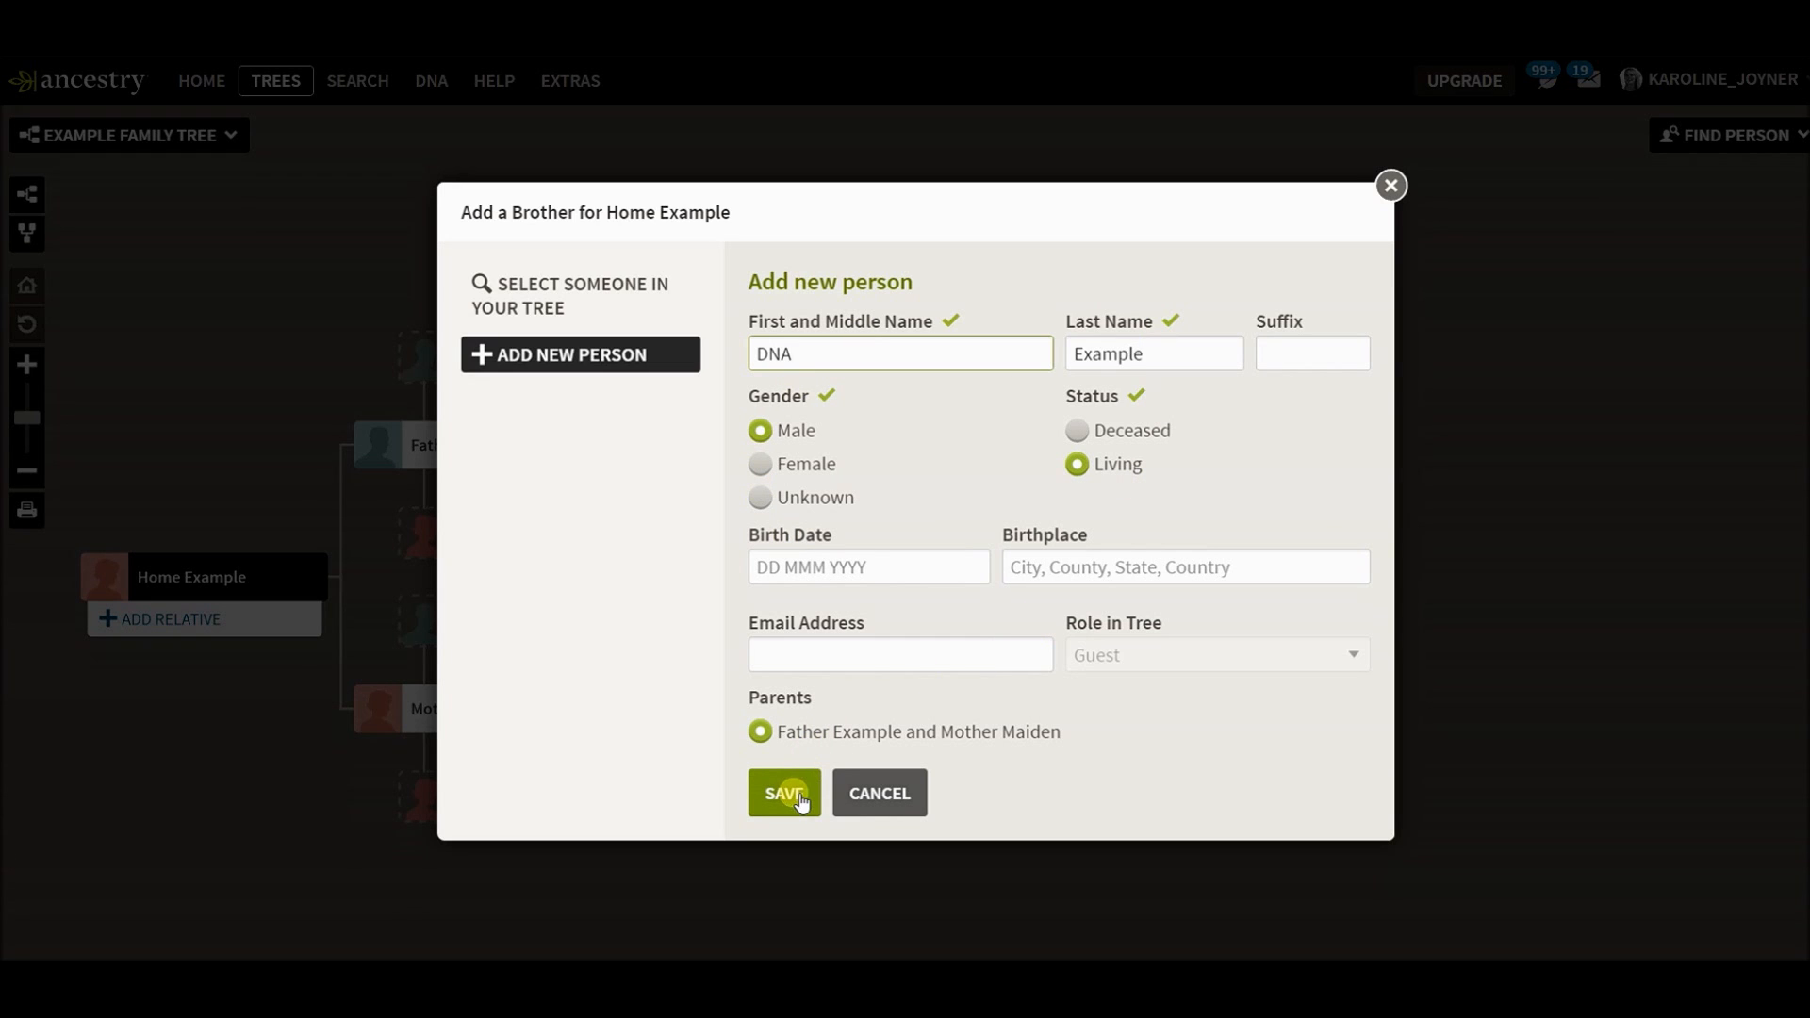
click(784, 794)
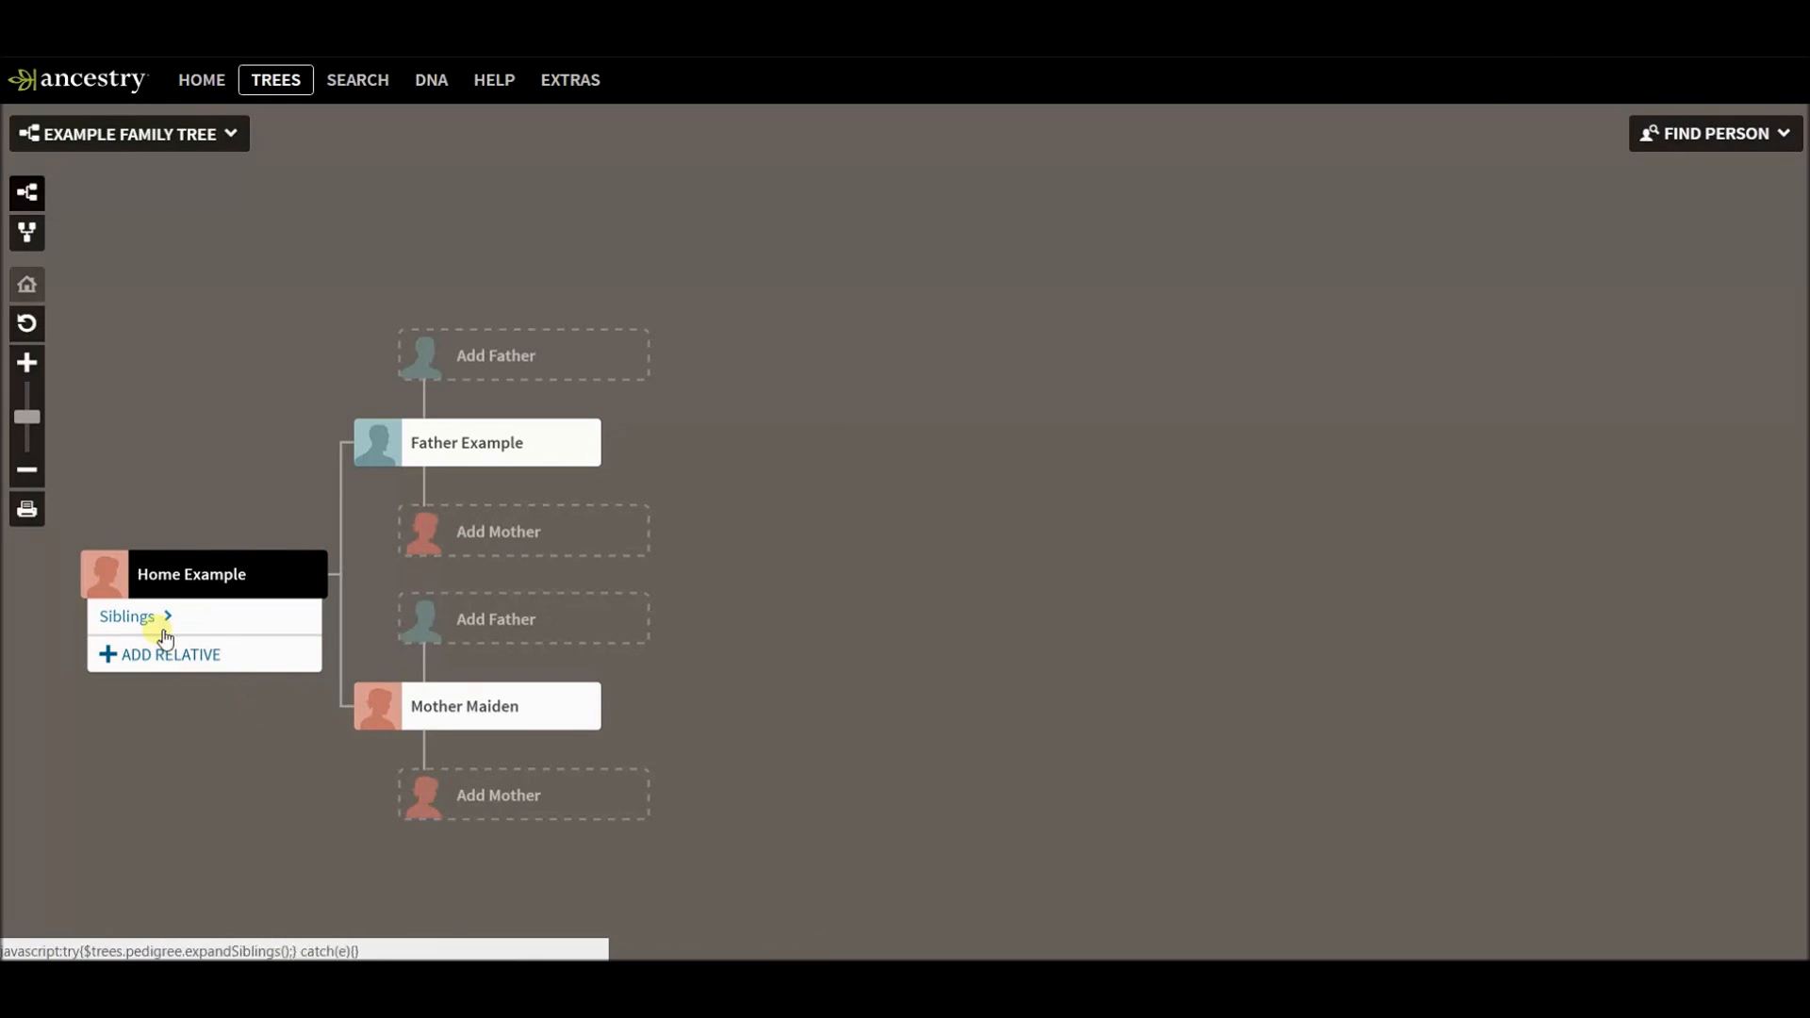
Expand Home Example's siblings, focus DNA Example and go to his full profile.
click(127, 615)
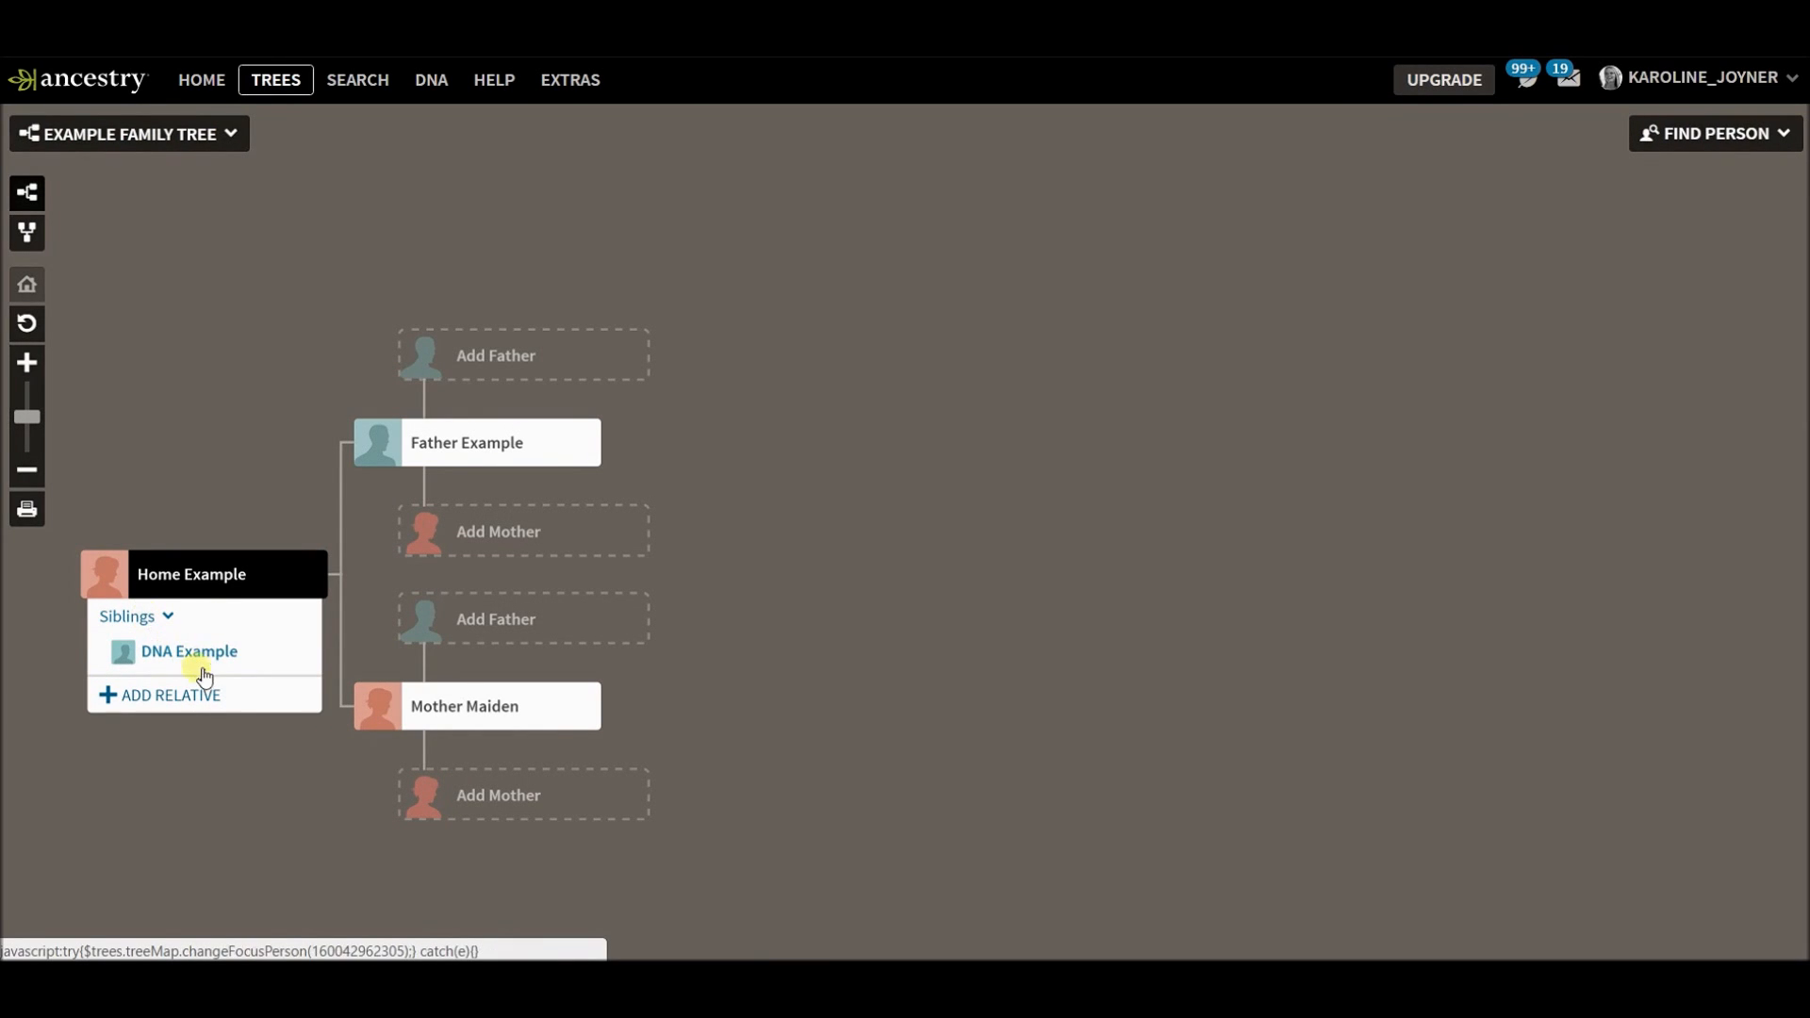
click(189, 650)
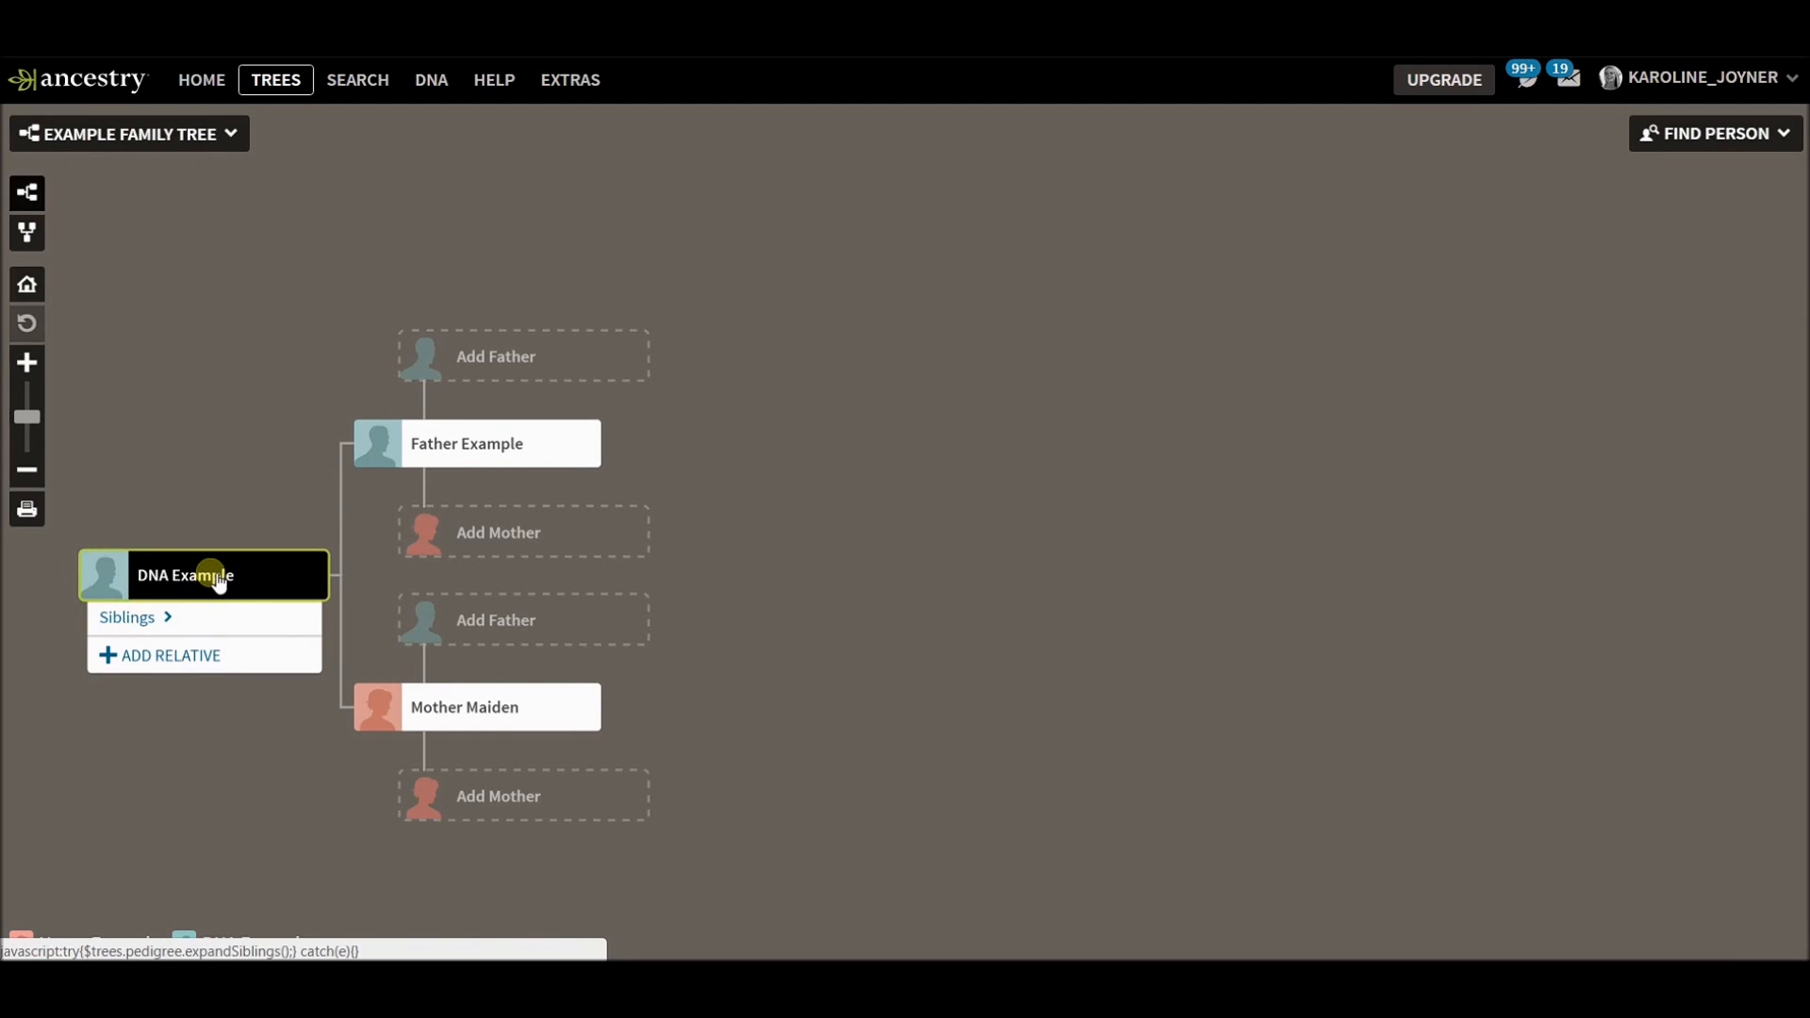
click(185, 575)
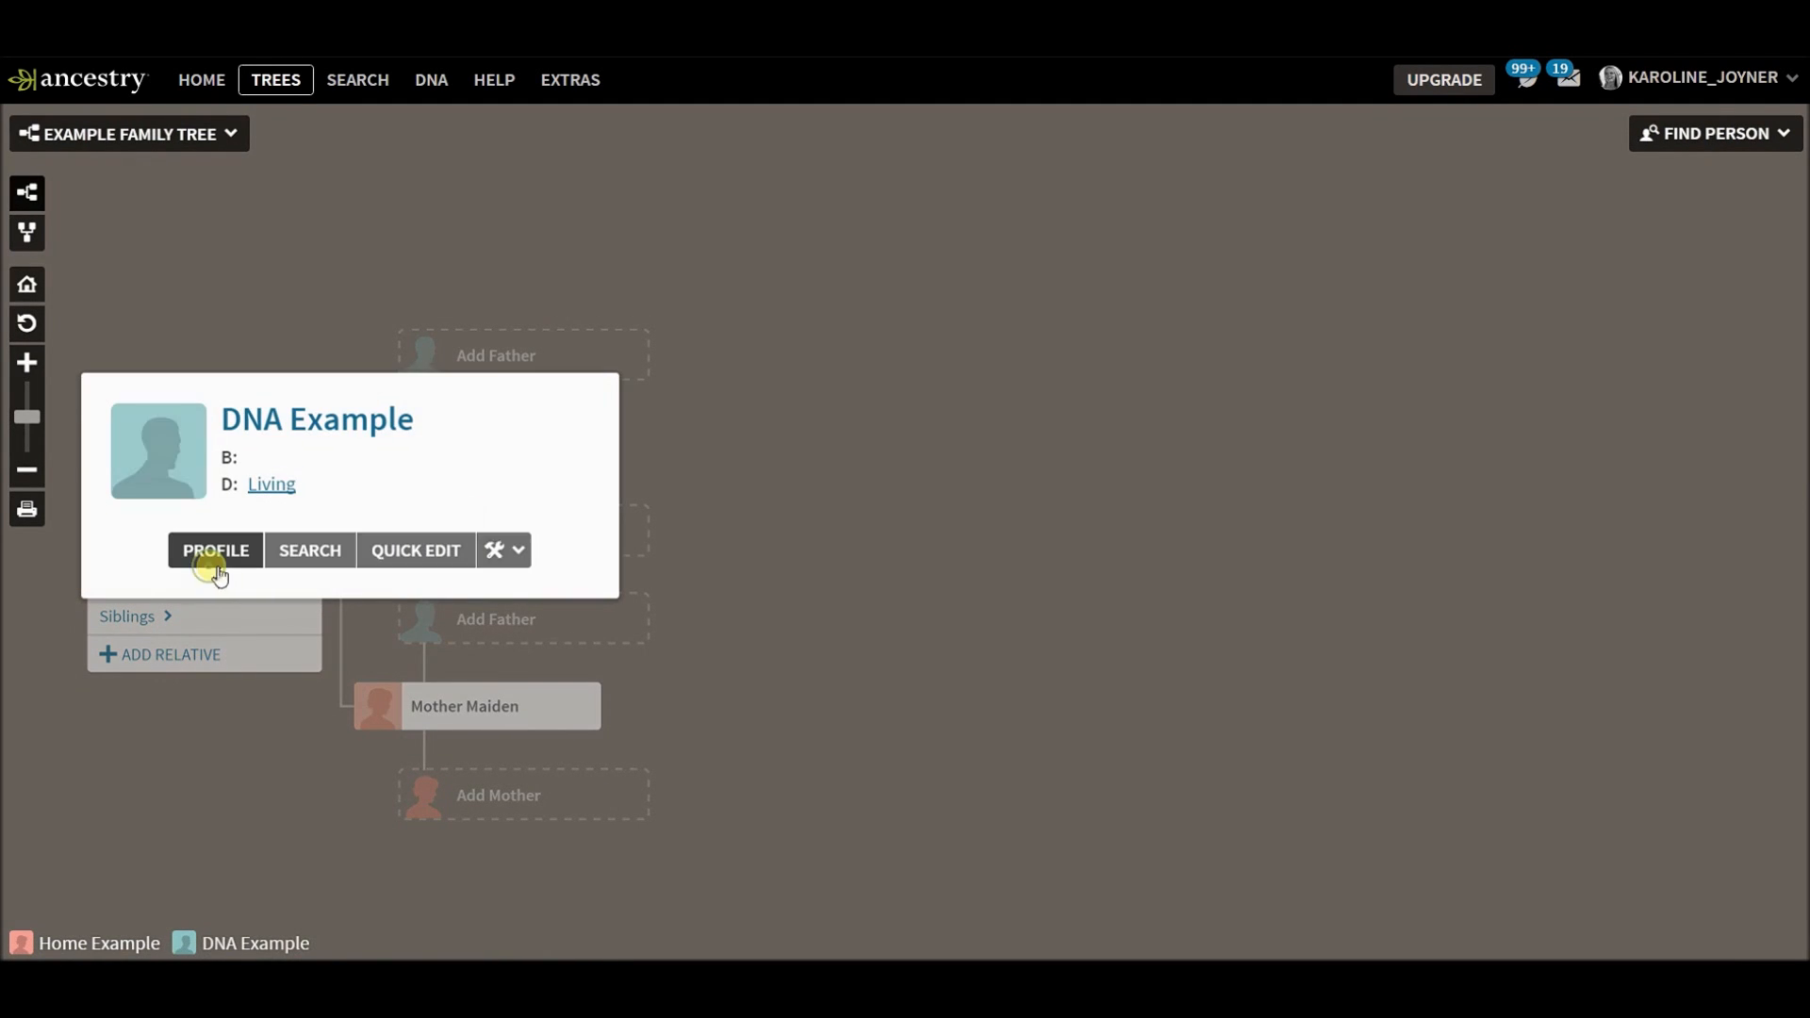
click(215, 549)
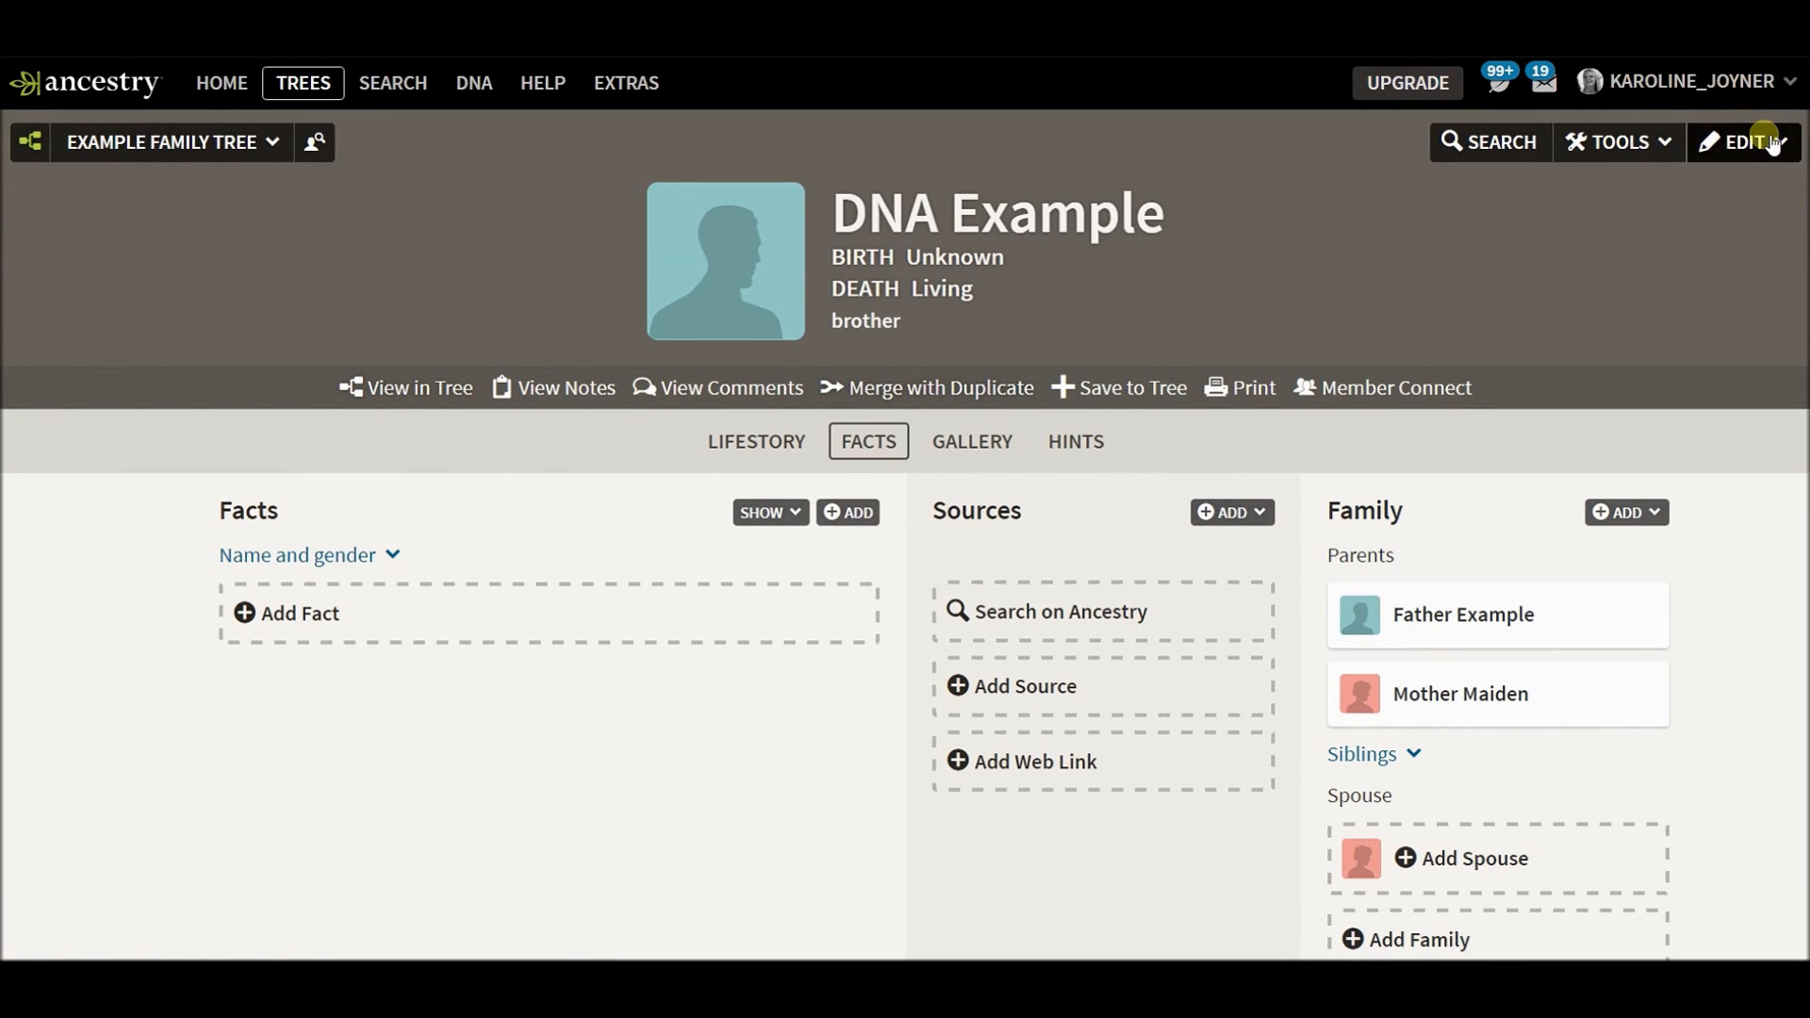
Remove Father Example and Mother Maiden as DNA Example's parents via Edit Relationships.
click(1746, 141)
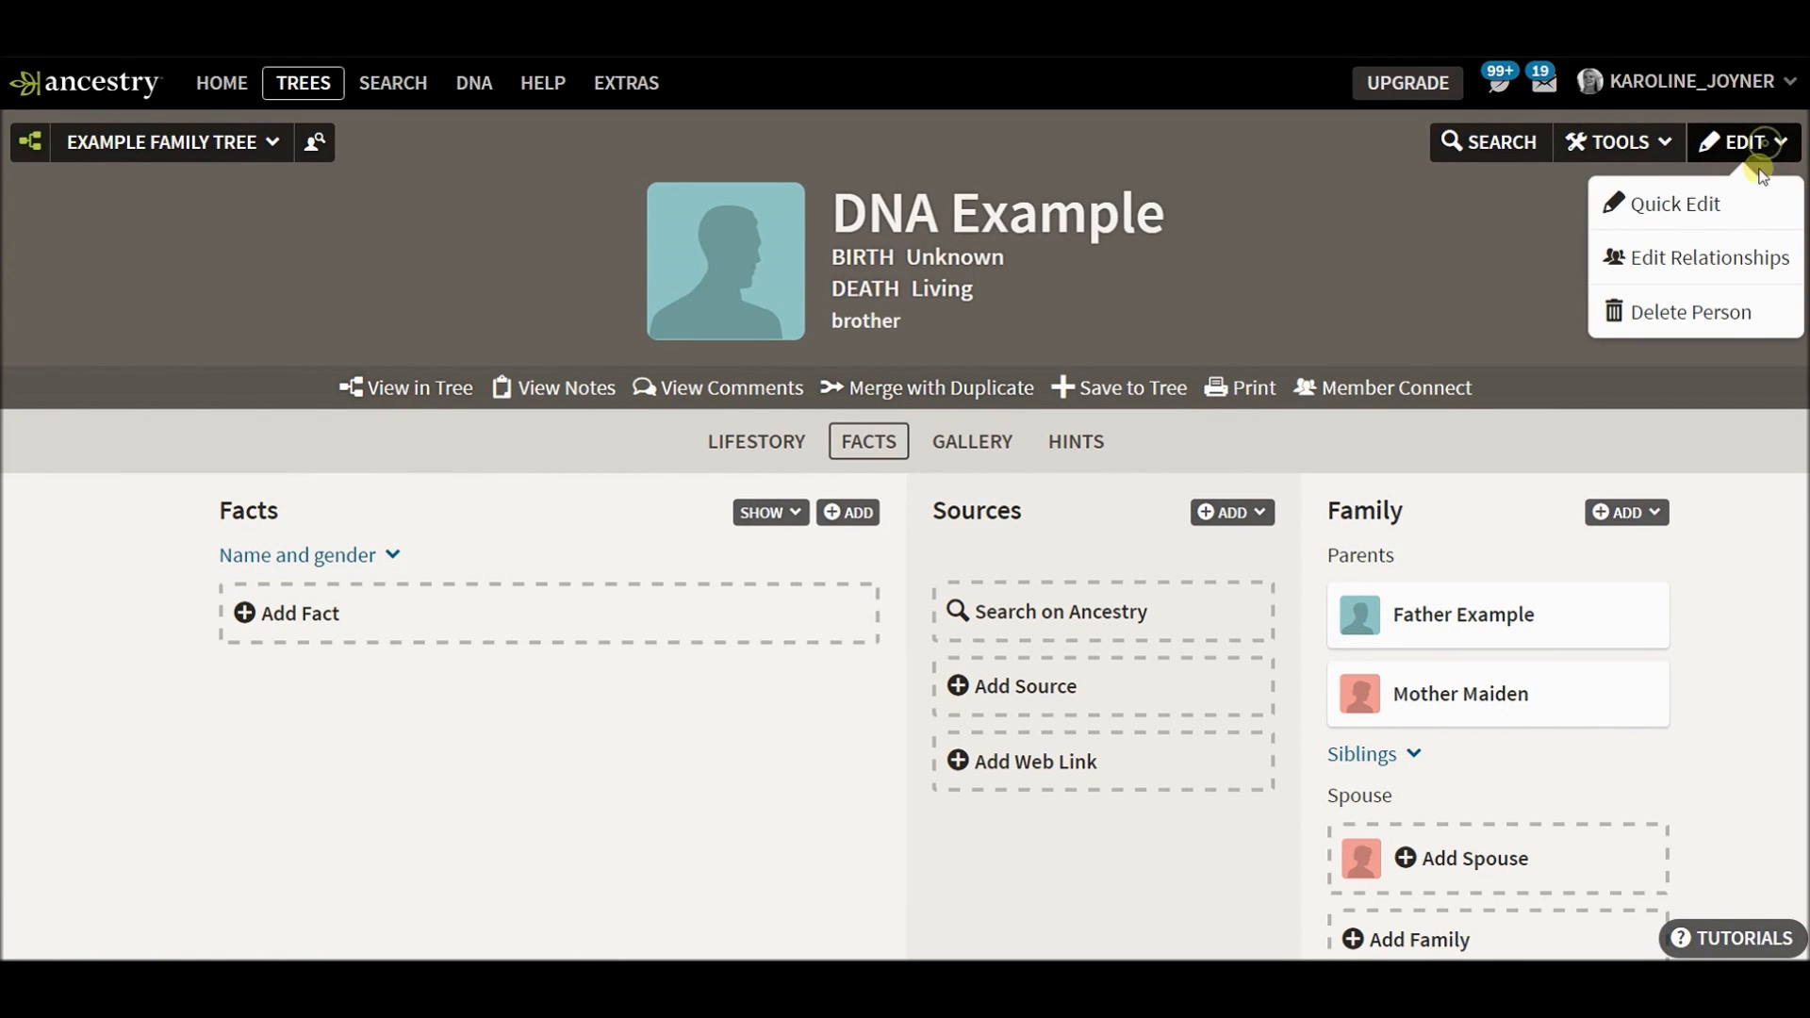
click(1708, 259)
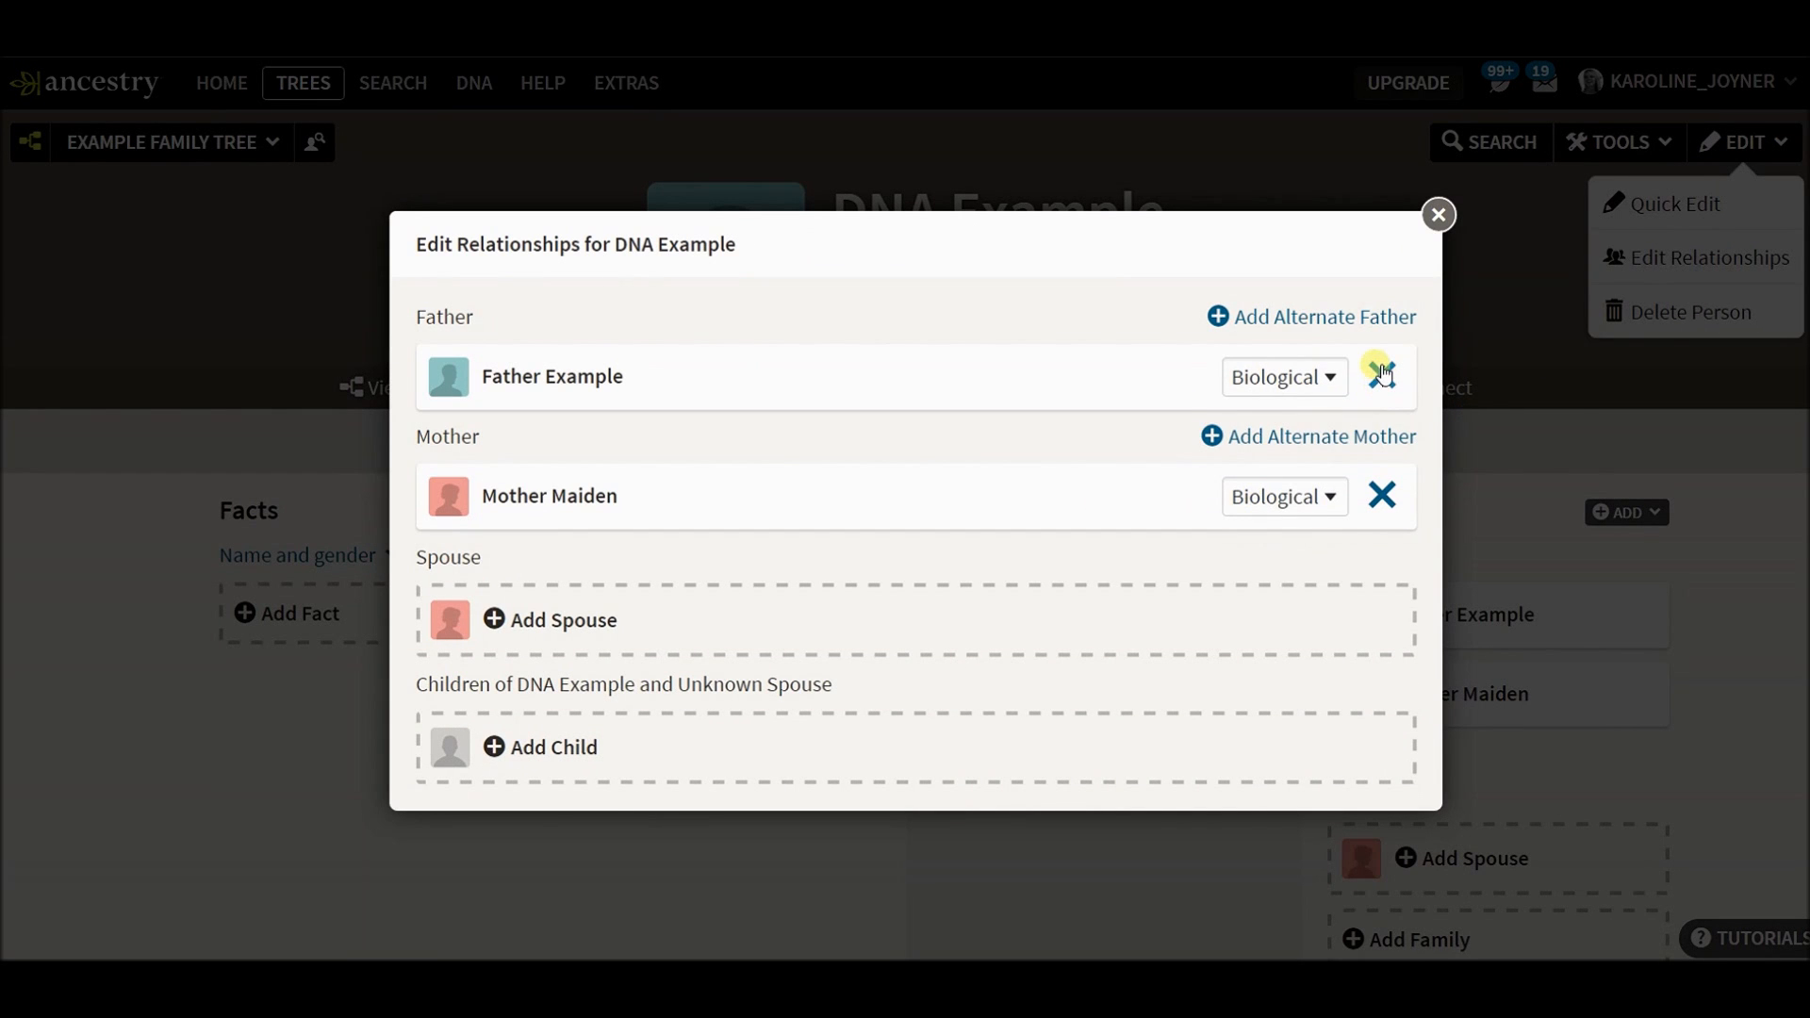
click(1382, 377)
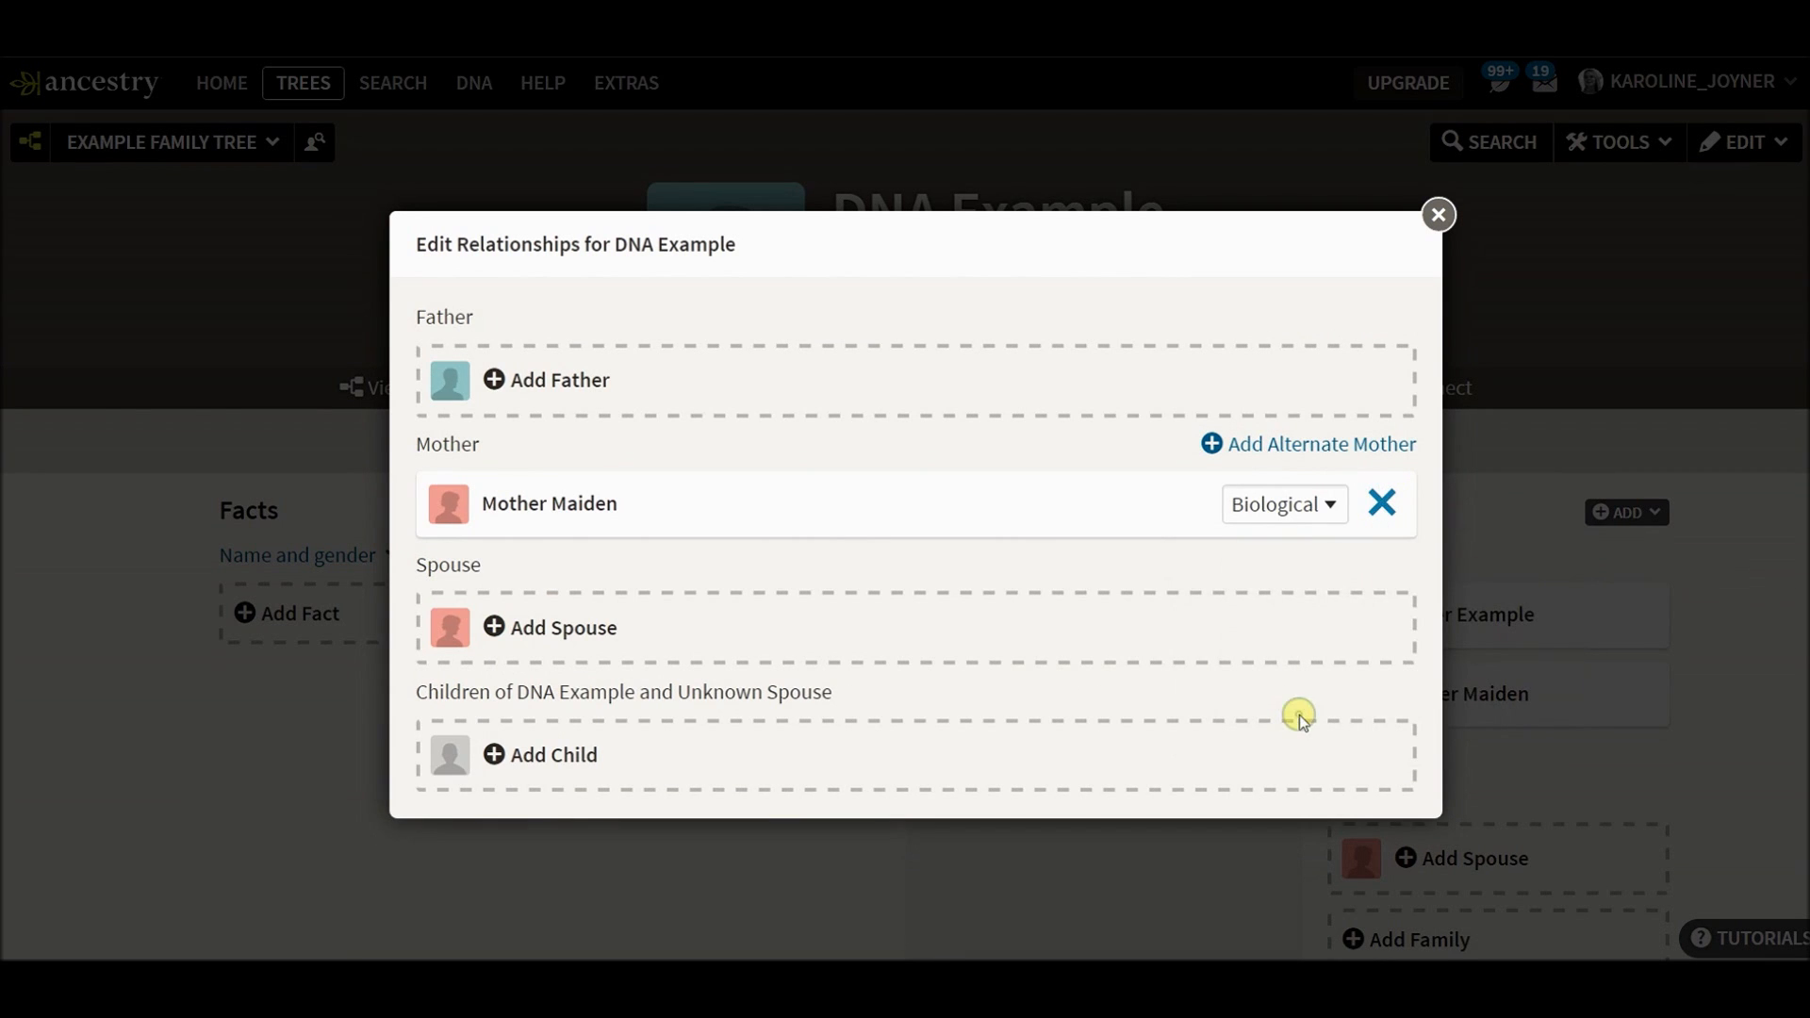
click(1380, 503)
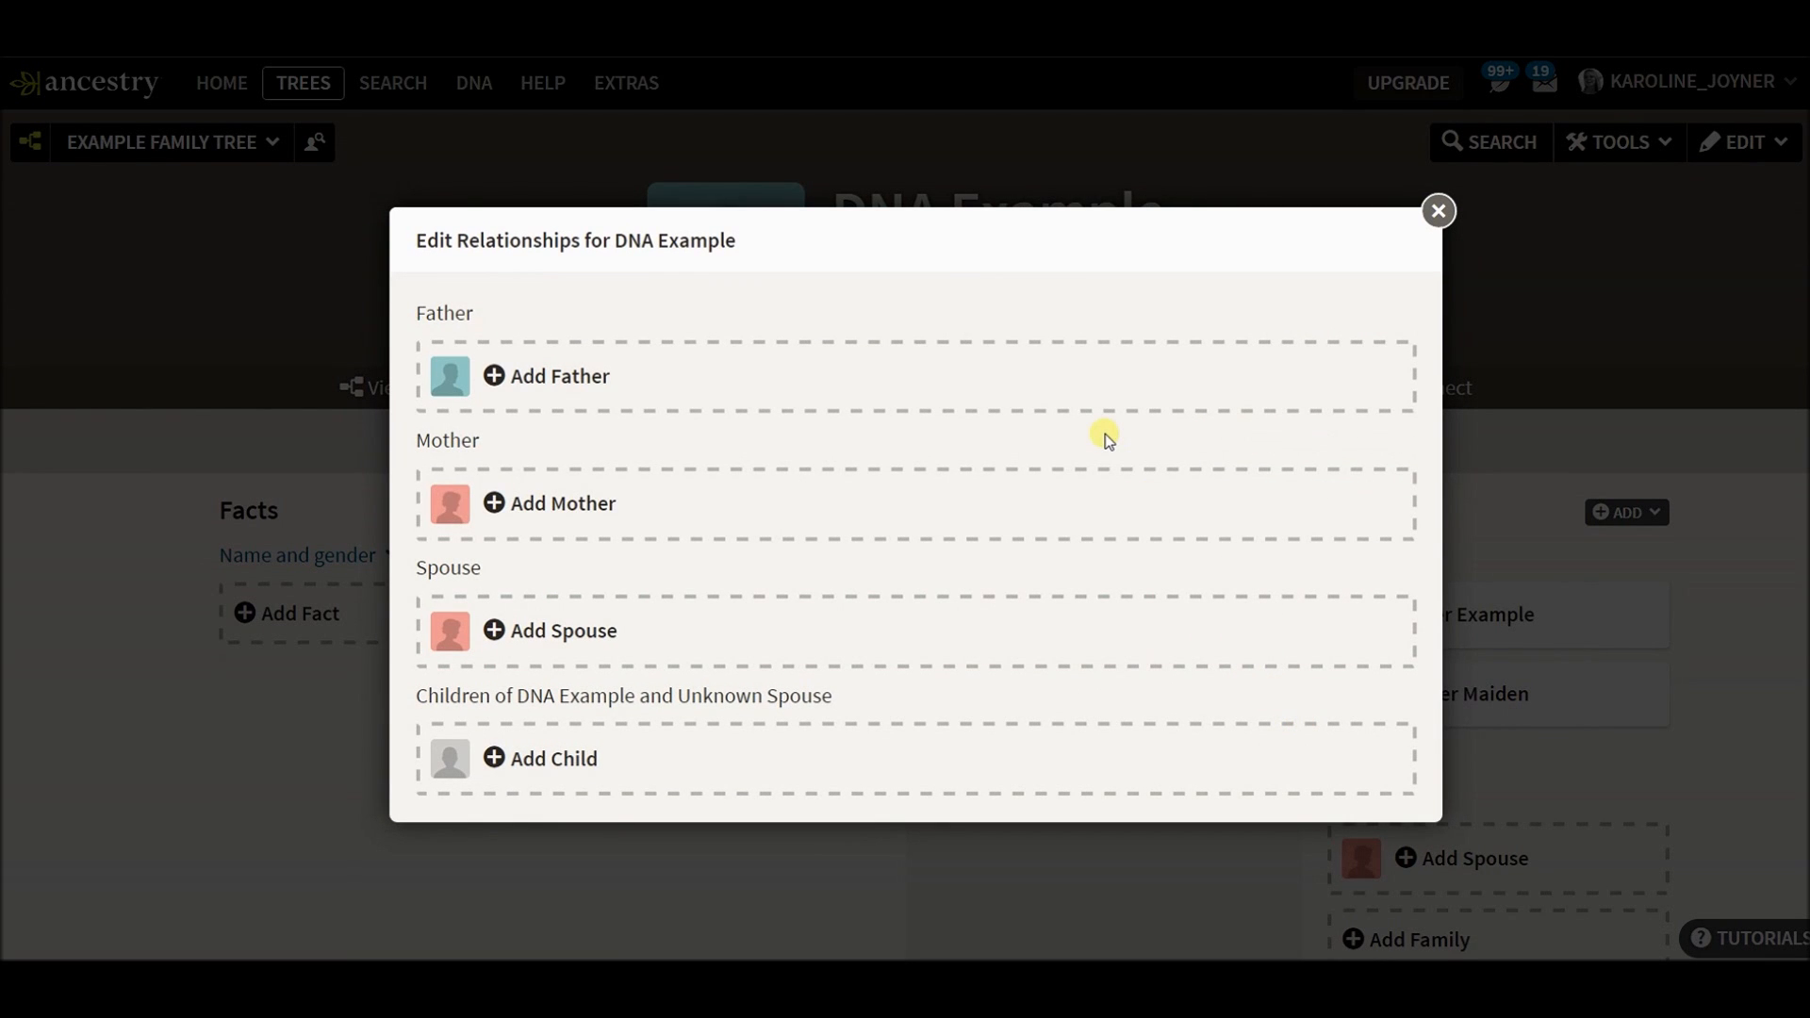
click(1439, 211)
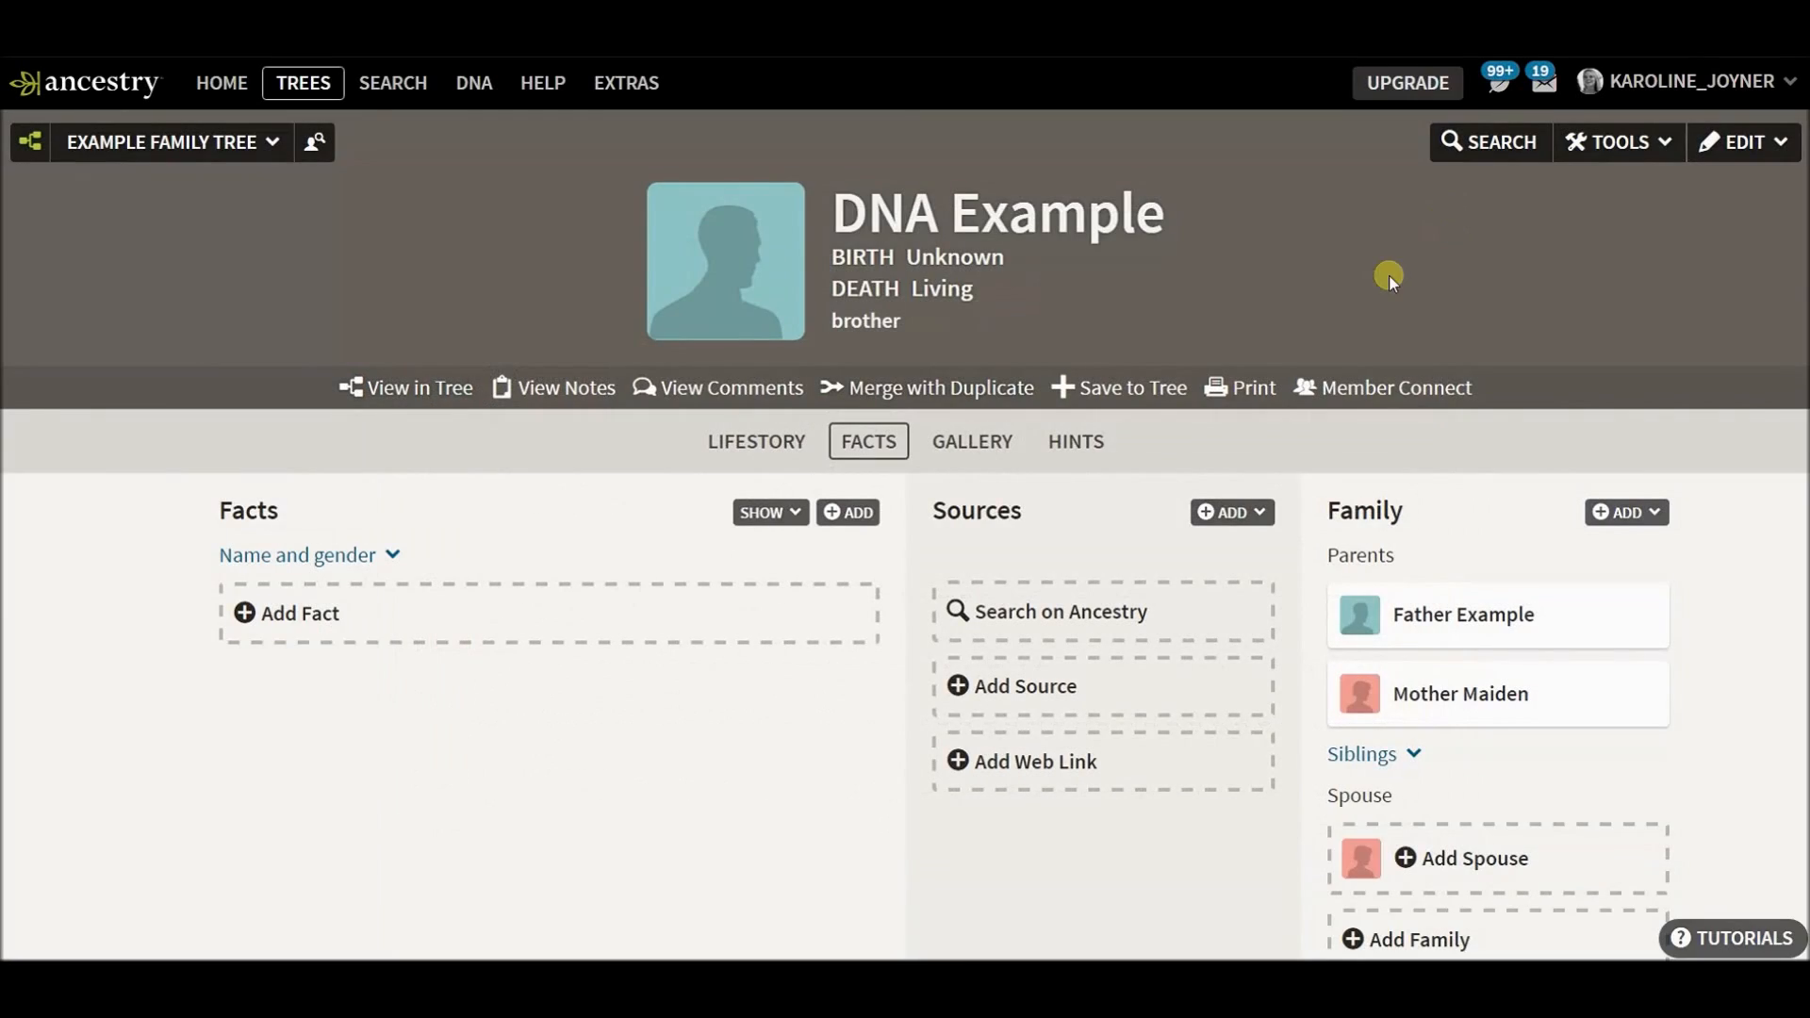
click(419, 389)
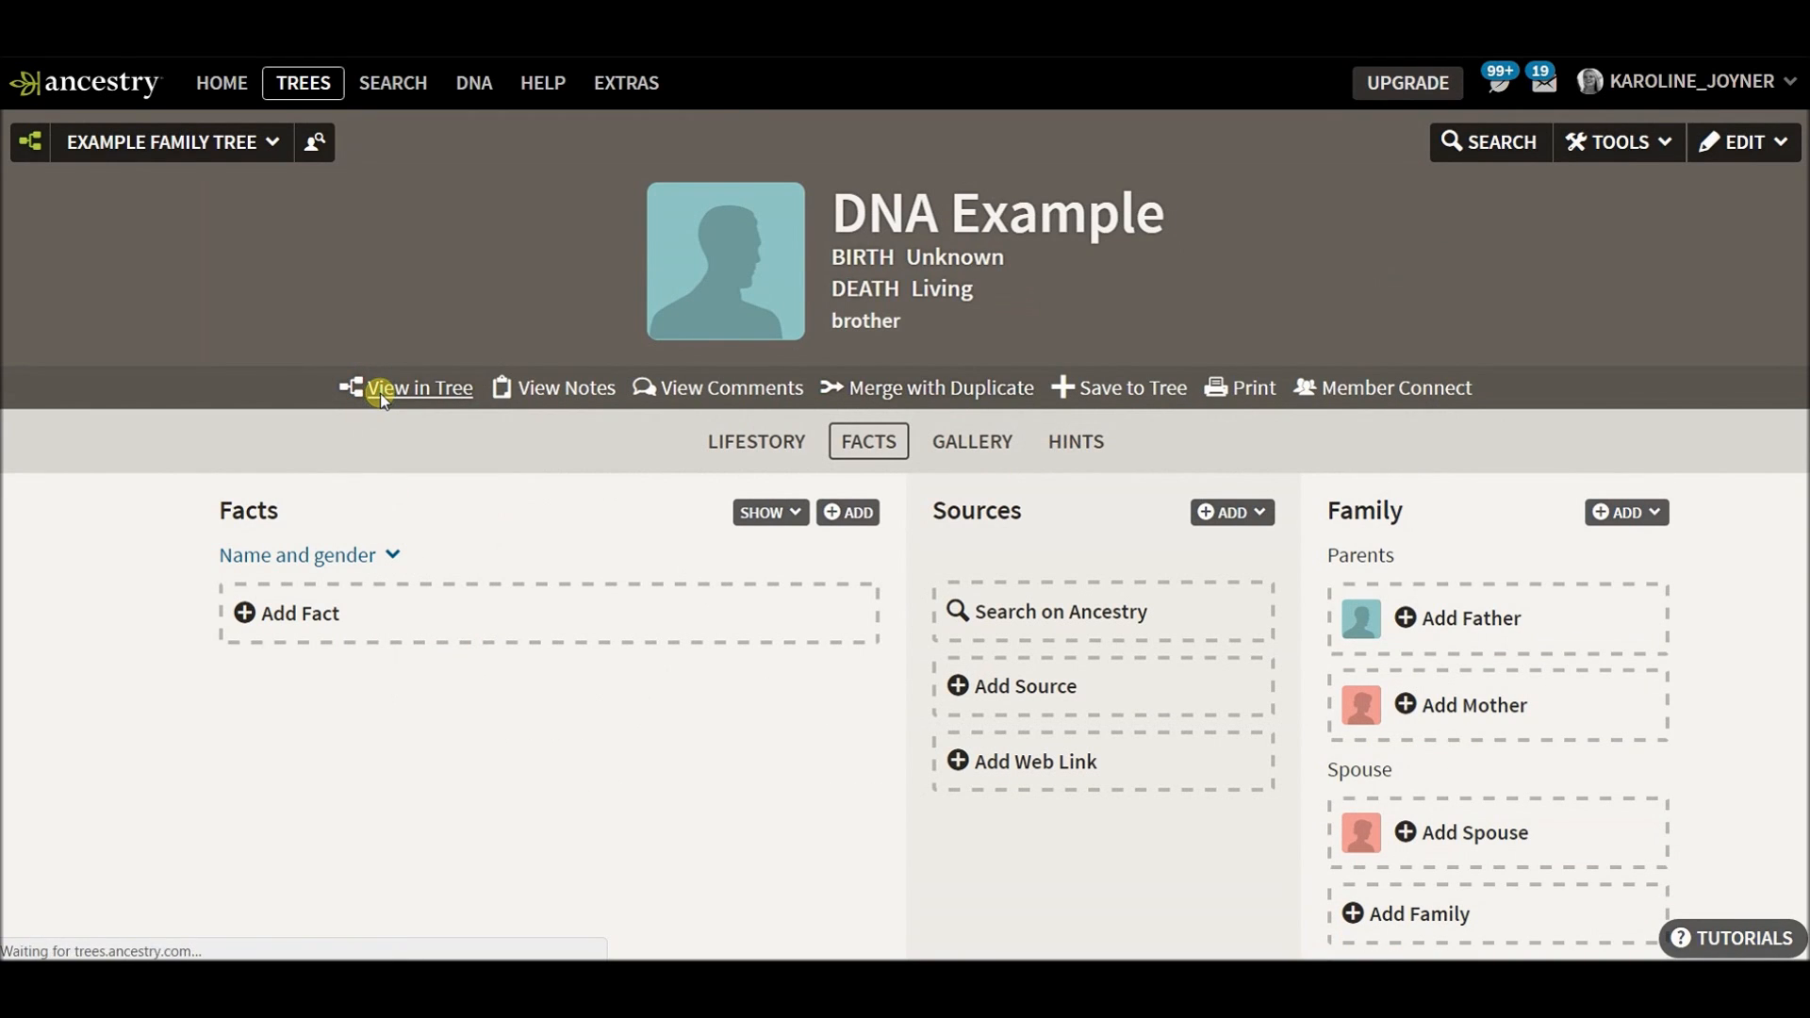
View DNA Example in the tree, now standing alone without parents.
click(418, 386)
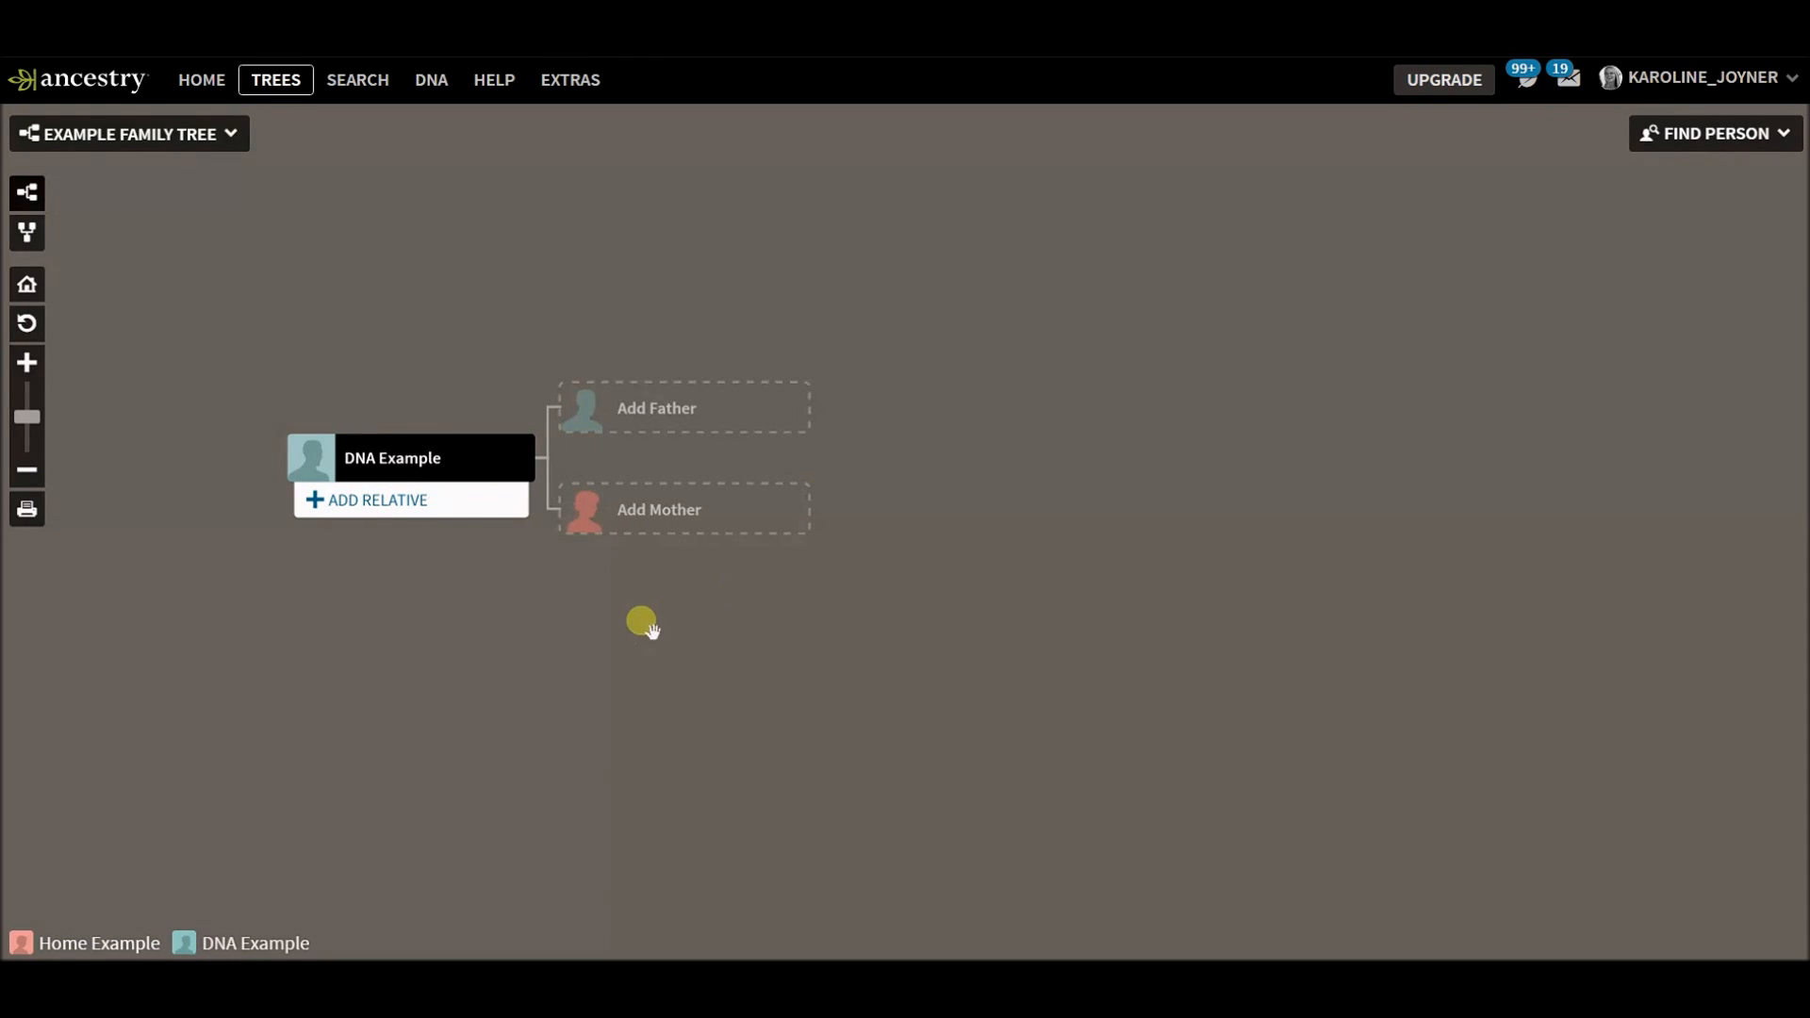
mouse_move(566, 630)
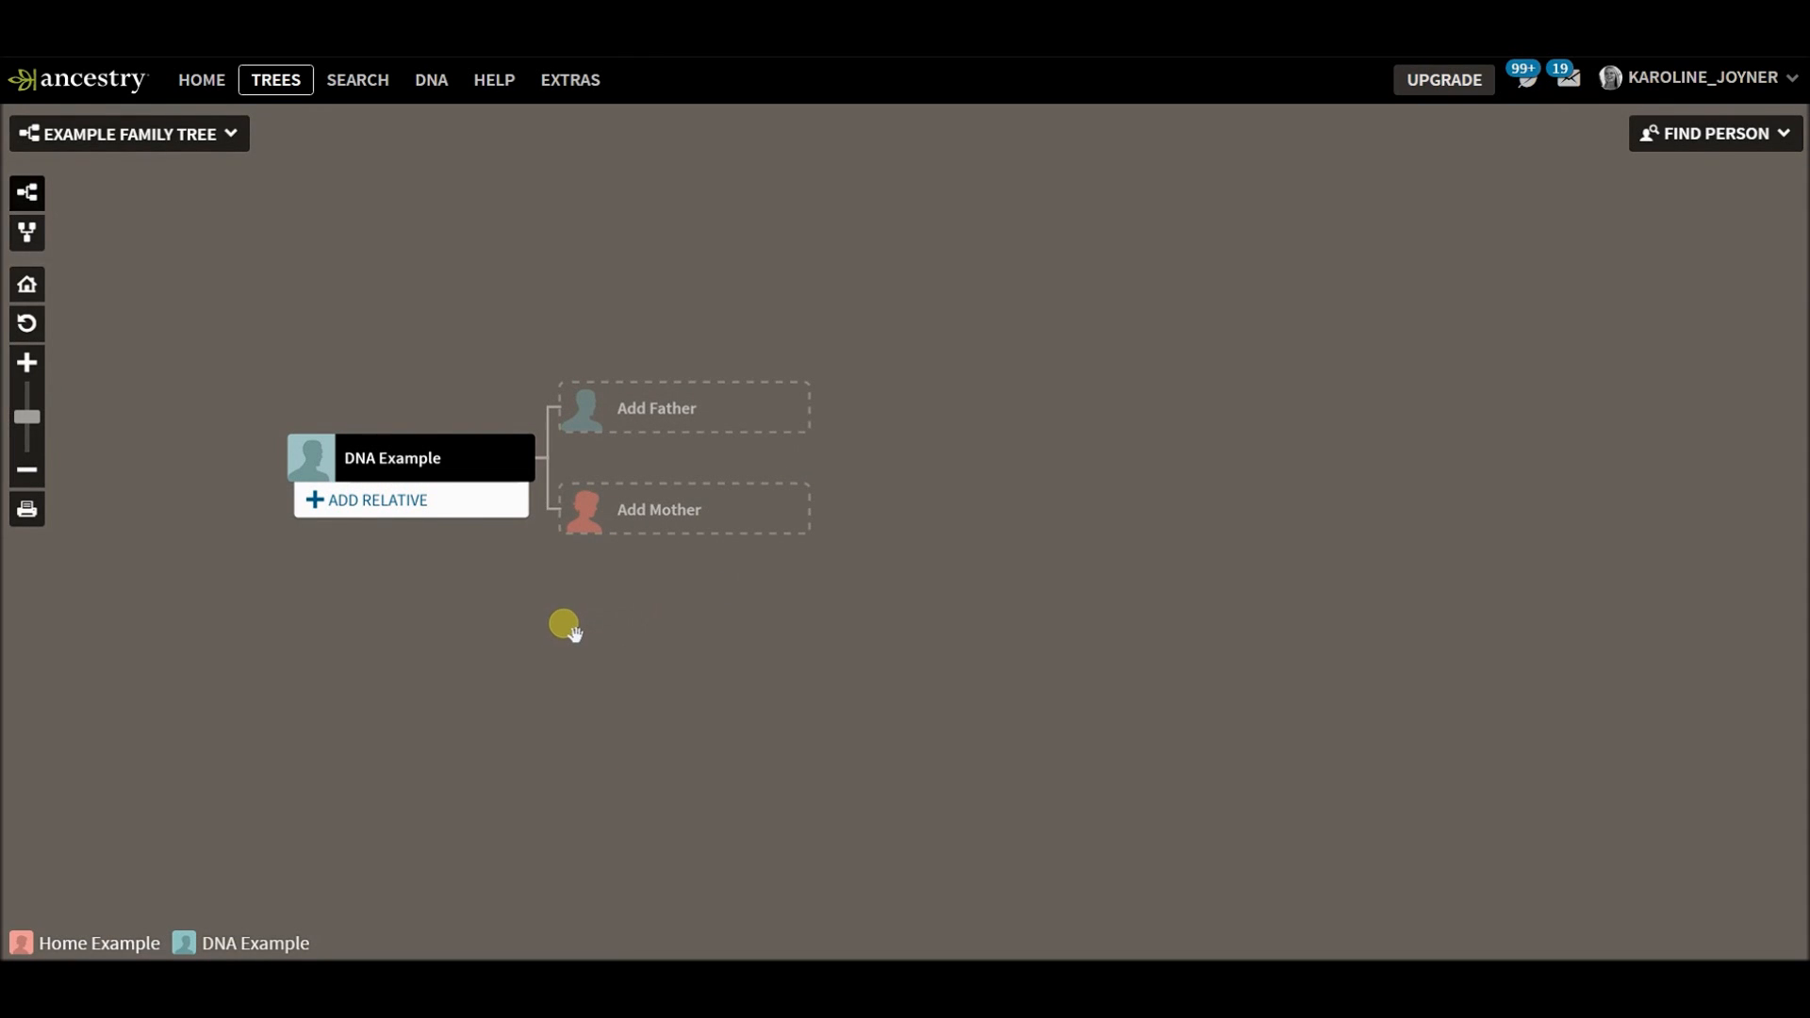
mouse_move(551, 620)
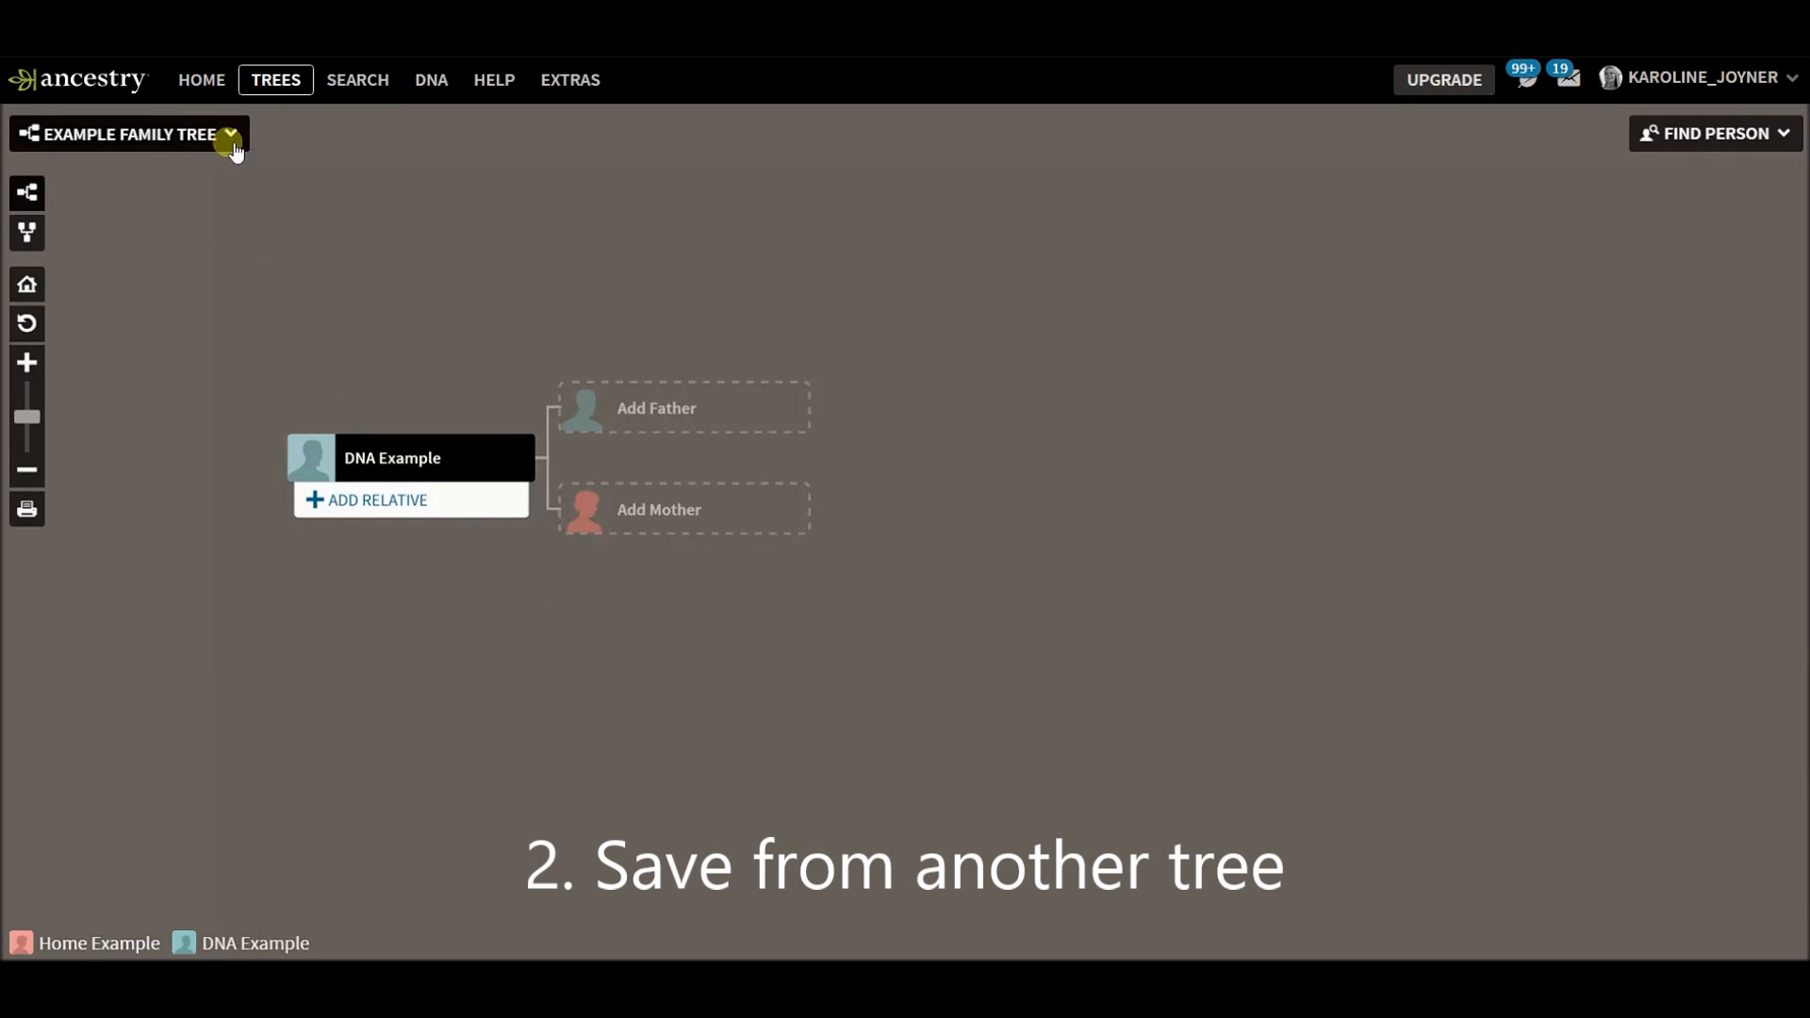
Switch from the tree list to the DNA Tree.
click(230, 136)
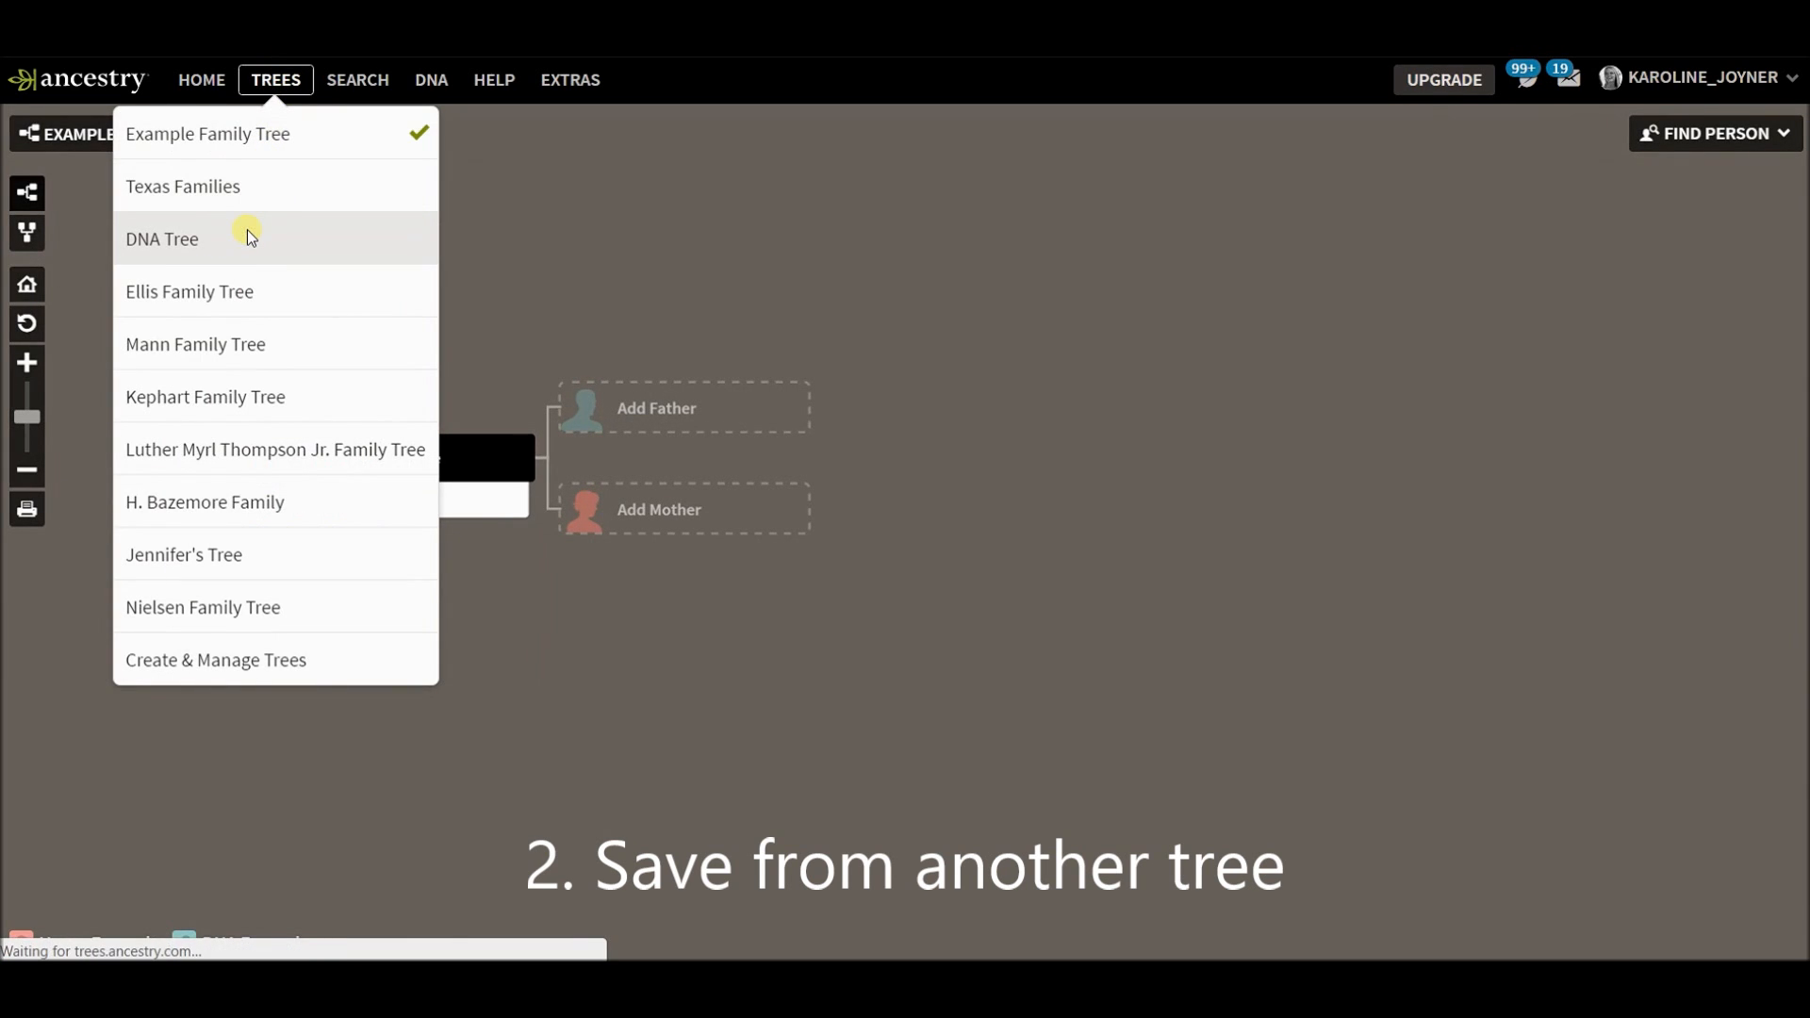
click(162, 239)
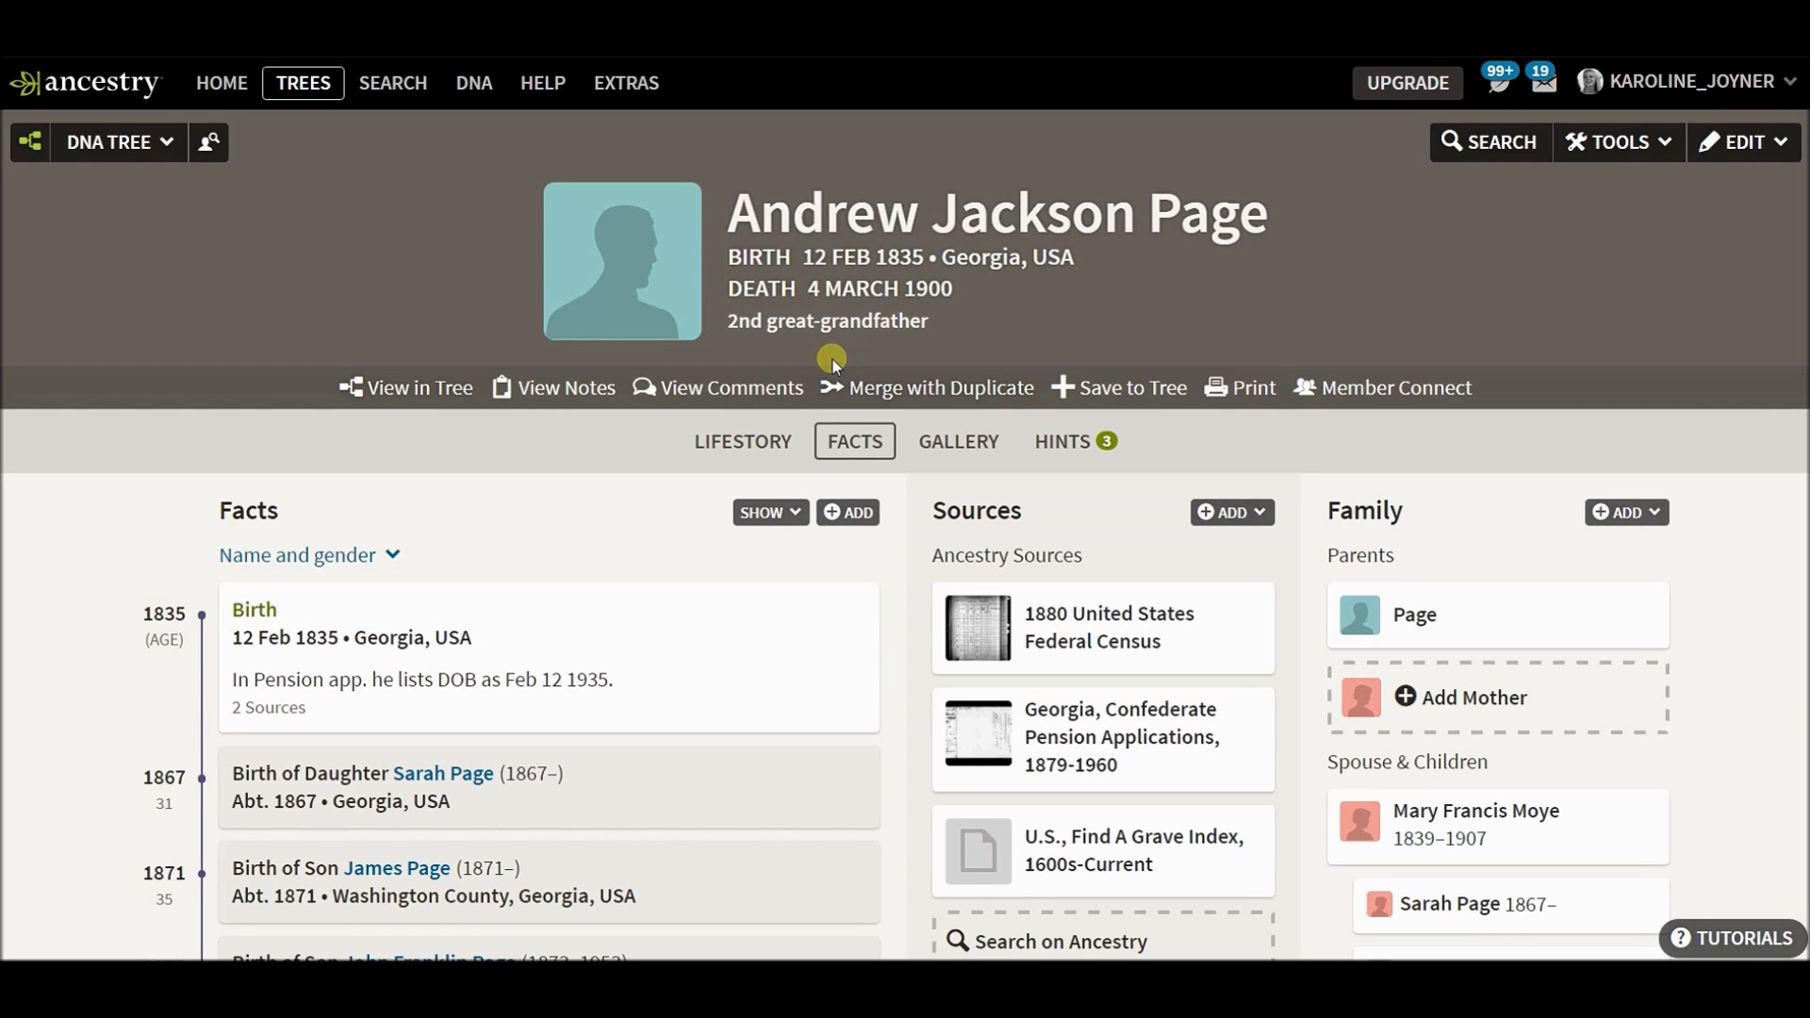
mouse_move(1131, 387)
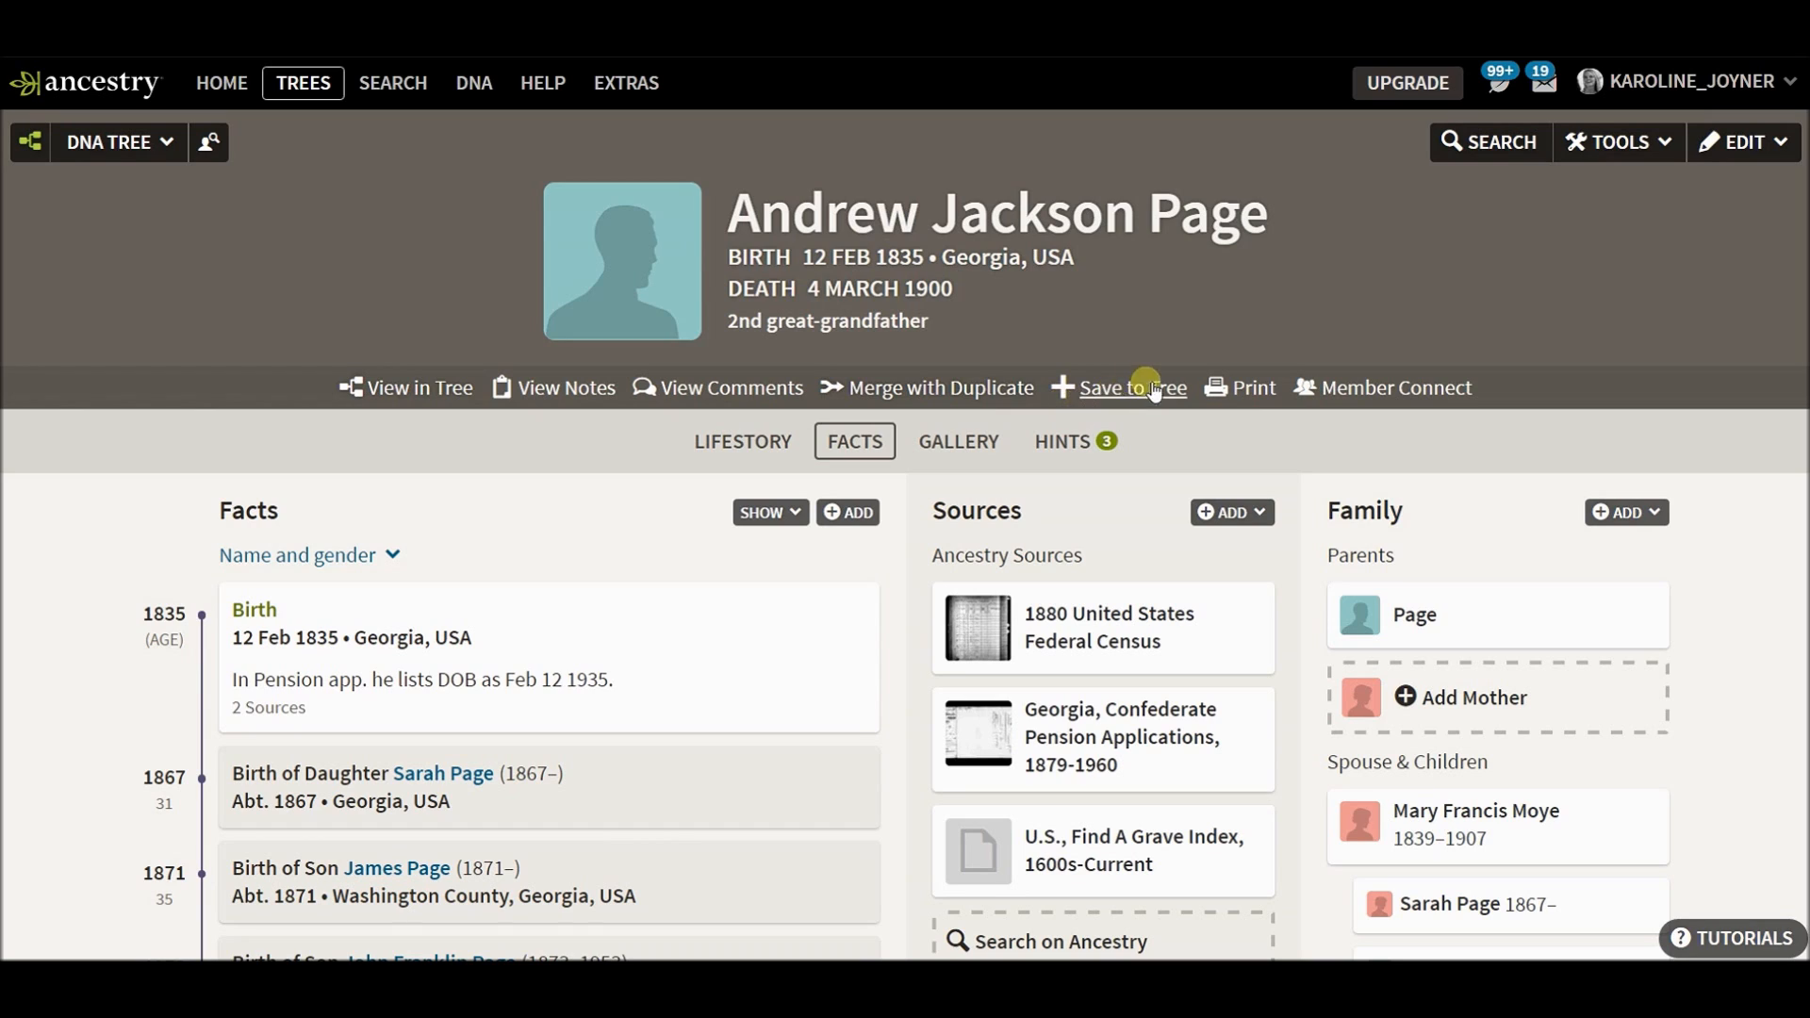
mouse_move(1126, 392)
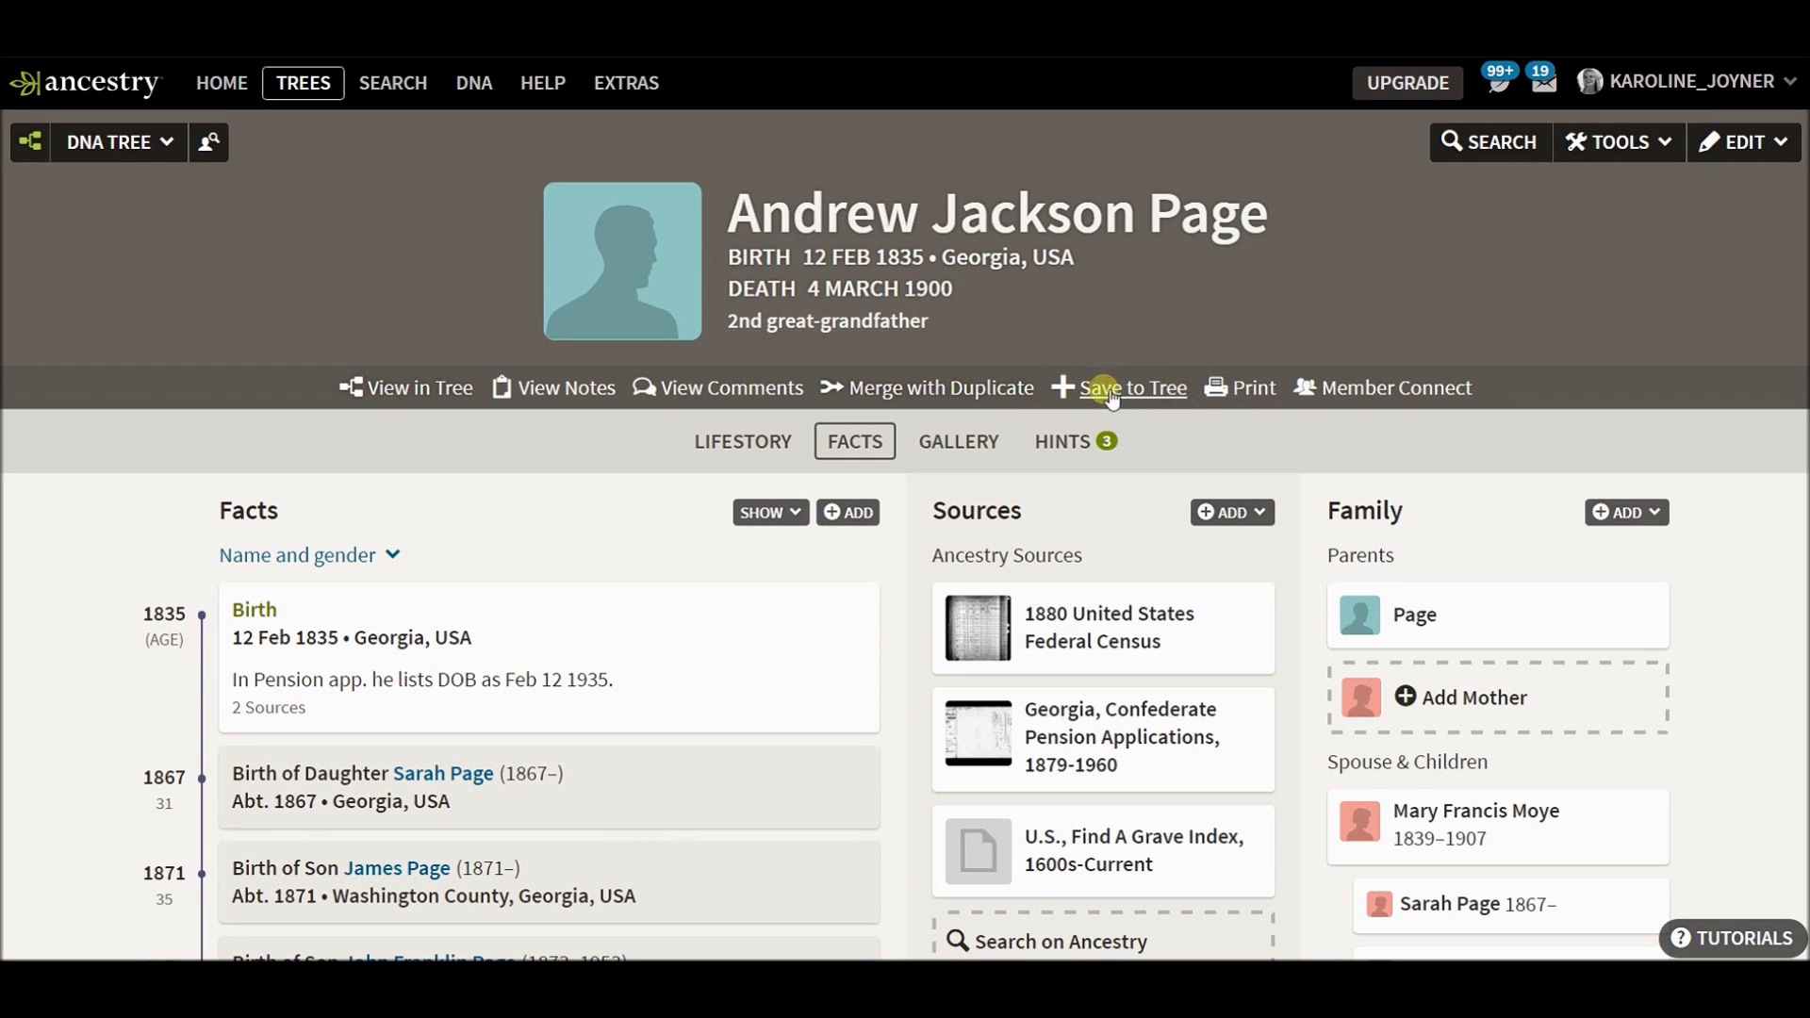
mouse_move(565, 413)
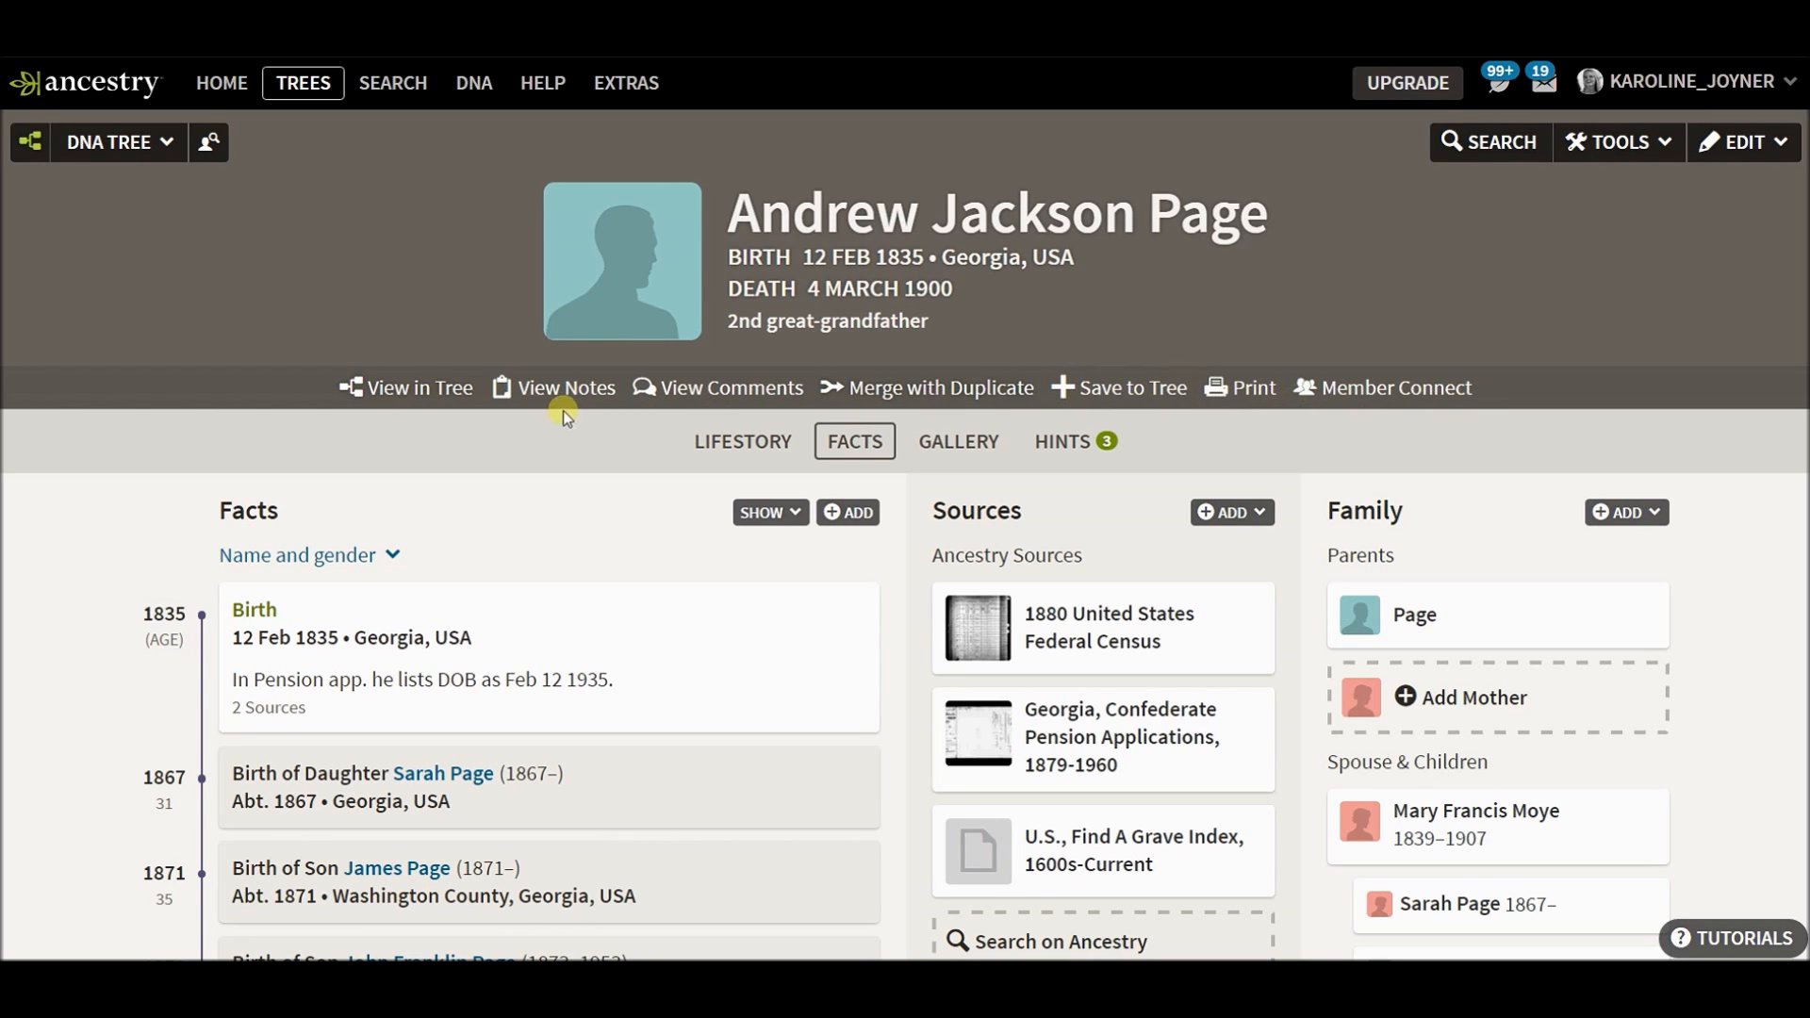
Start Save to Tree from Tools and choose Example Family Tree as the destination.
click(1618, 142)
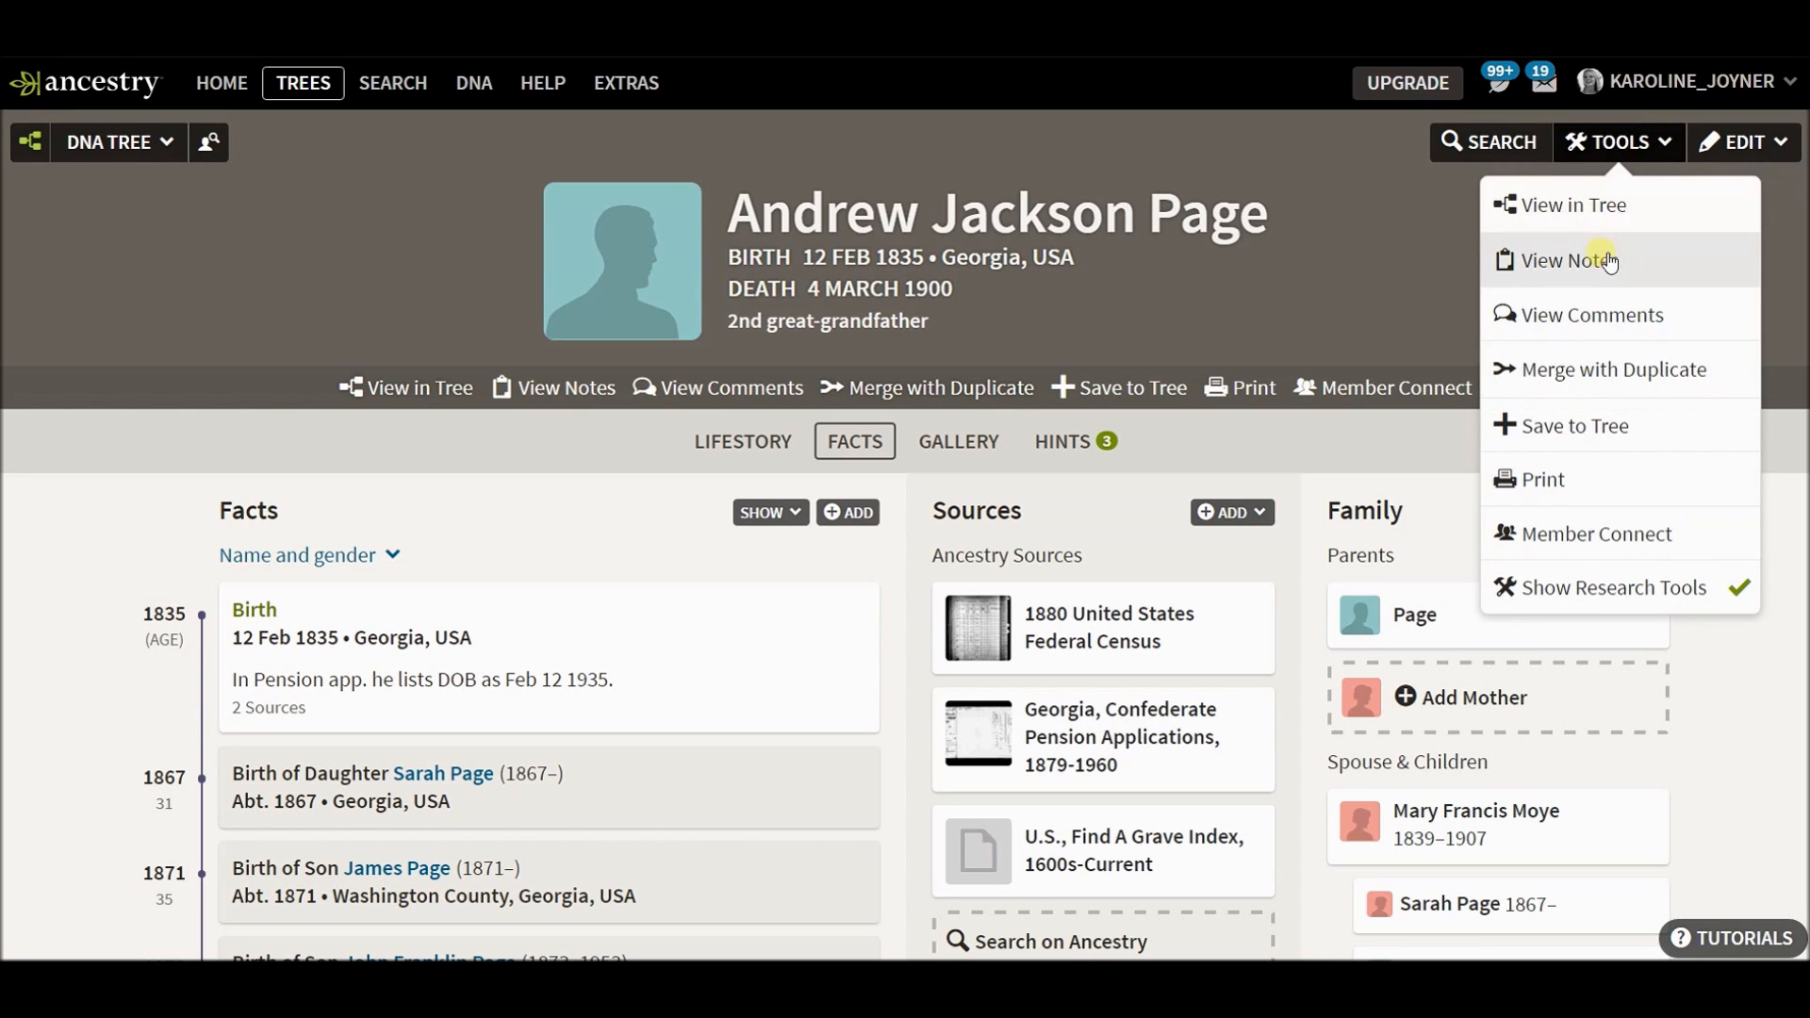
mouse_move(1591, 438)
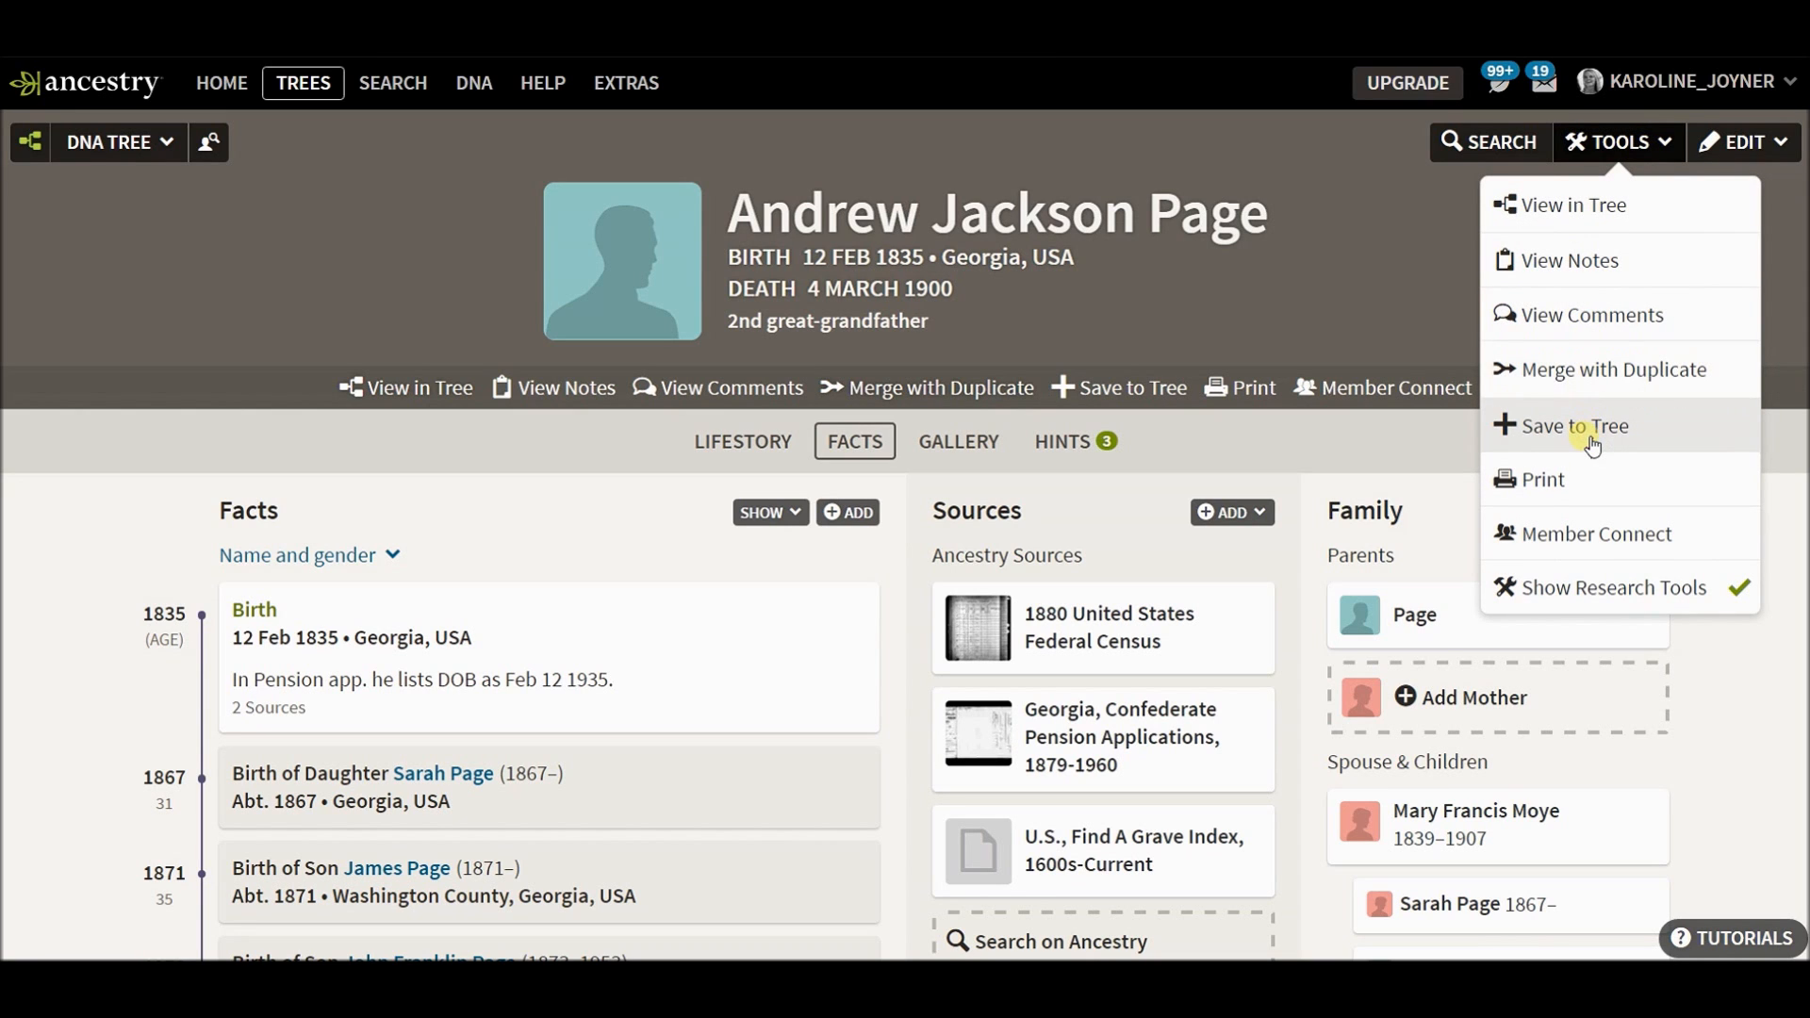
click(1573, 427)
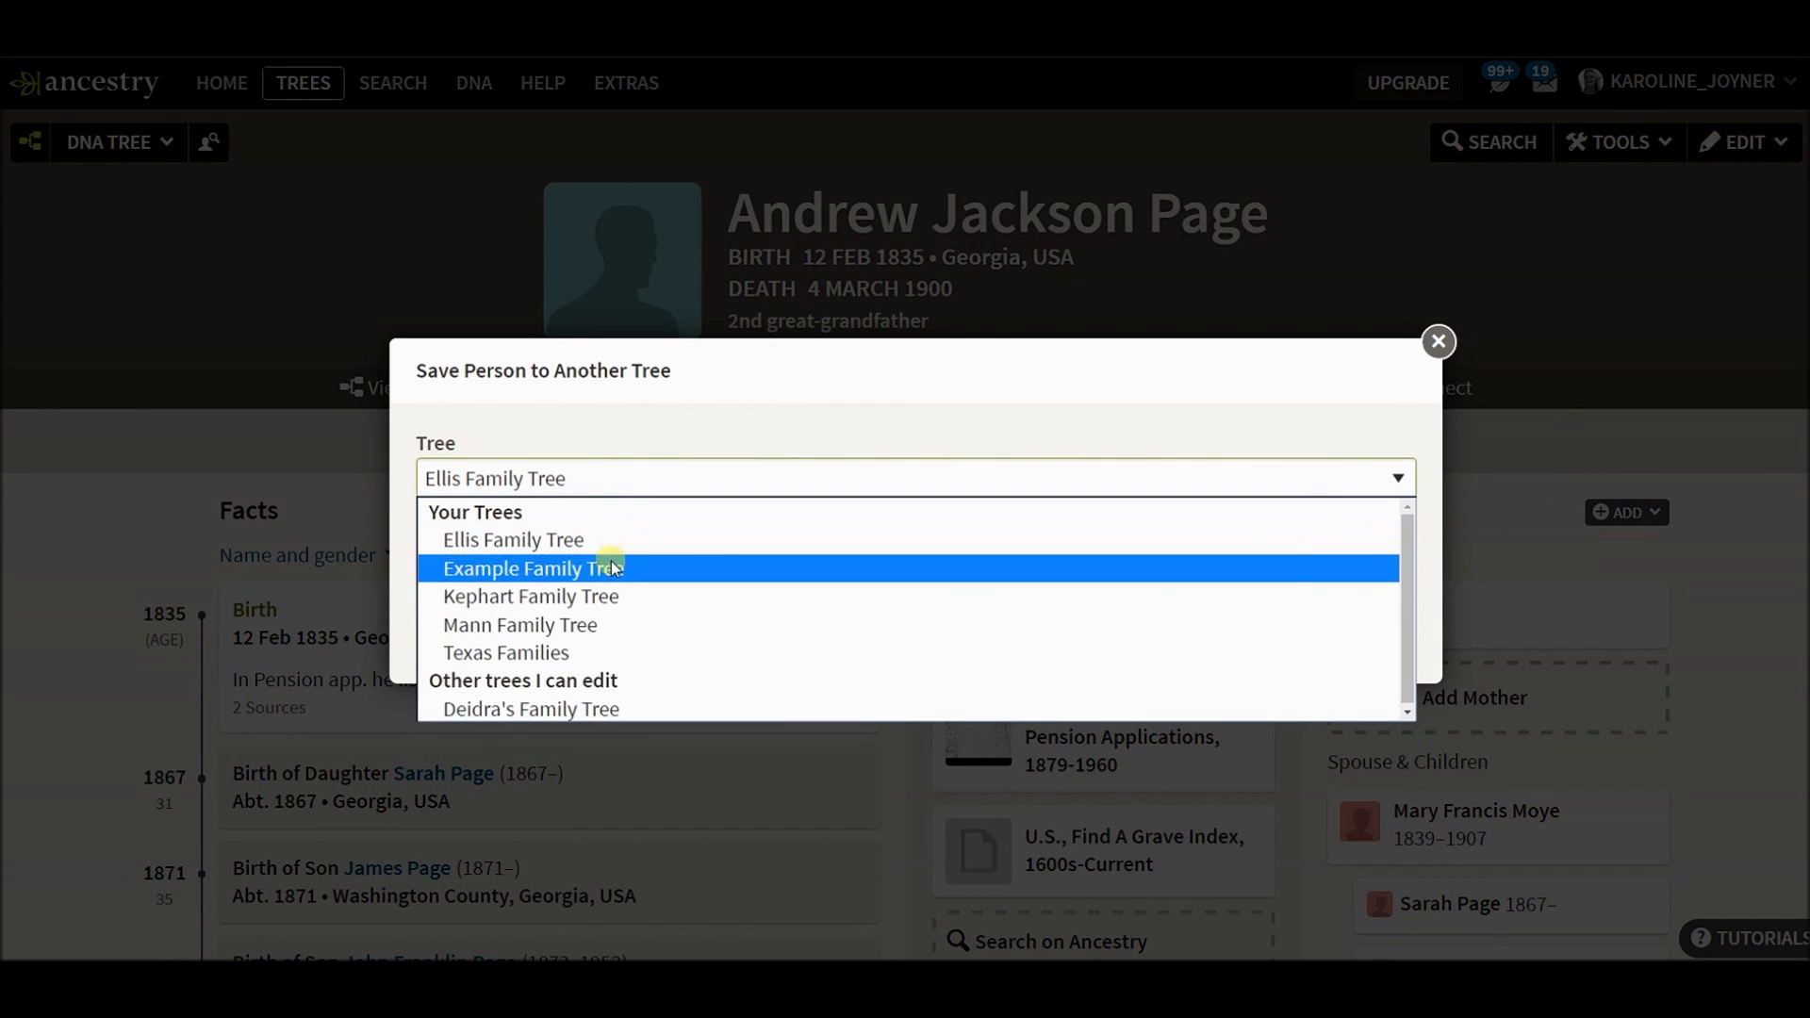
click(532, 567)
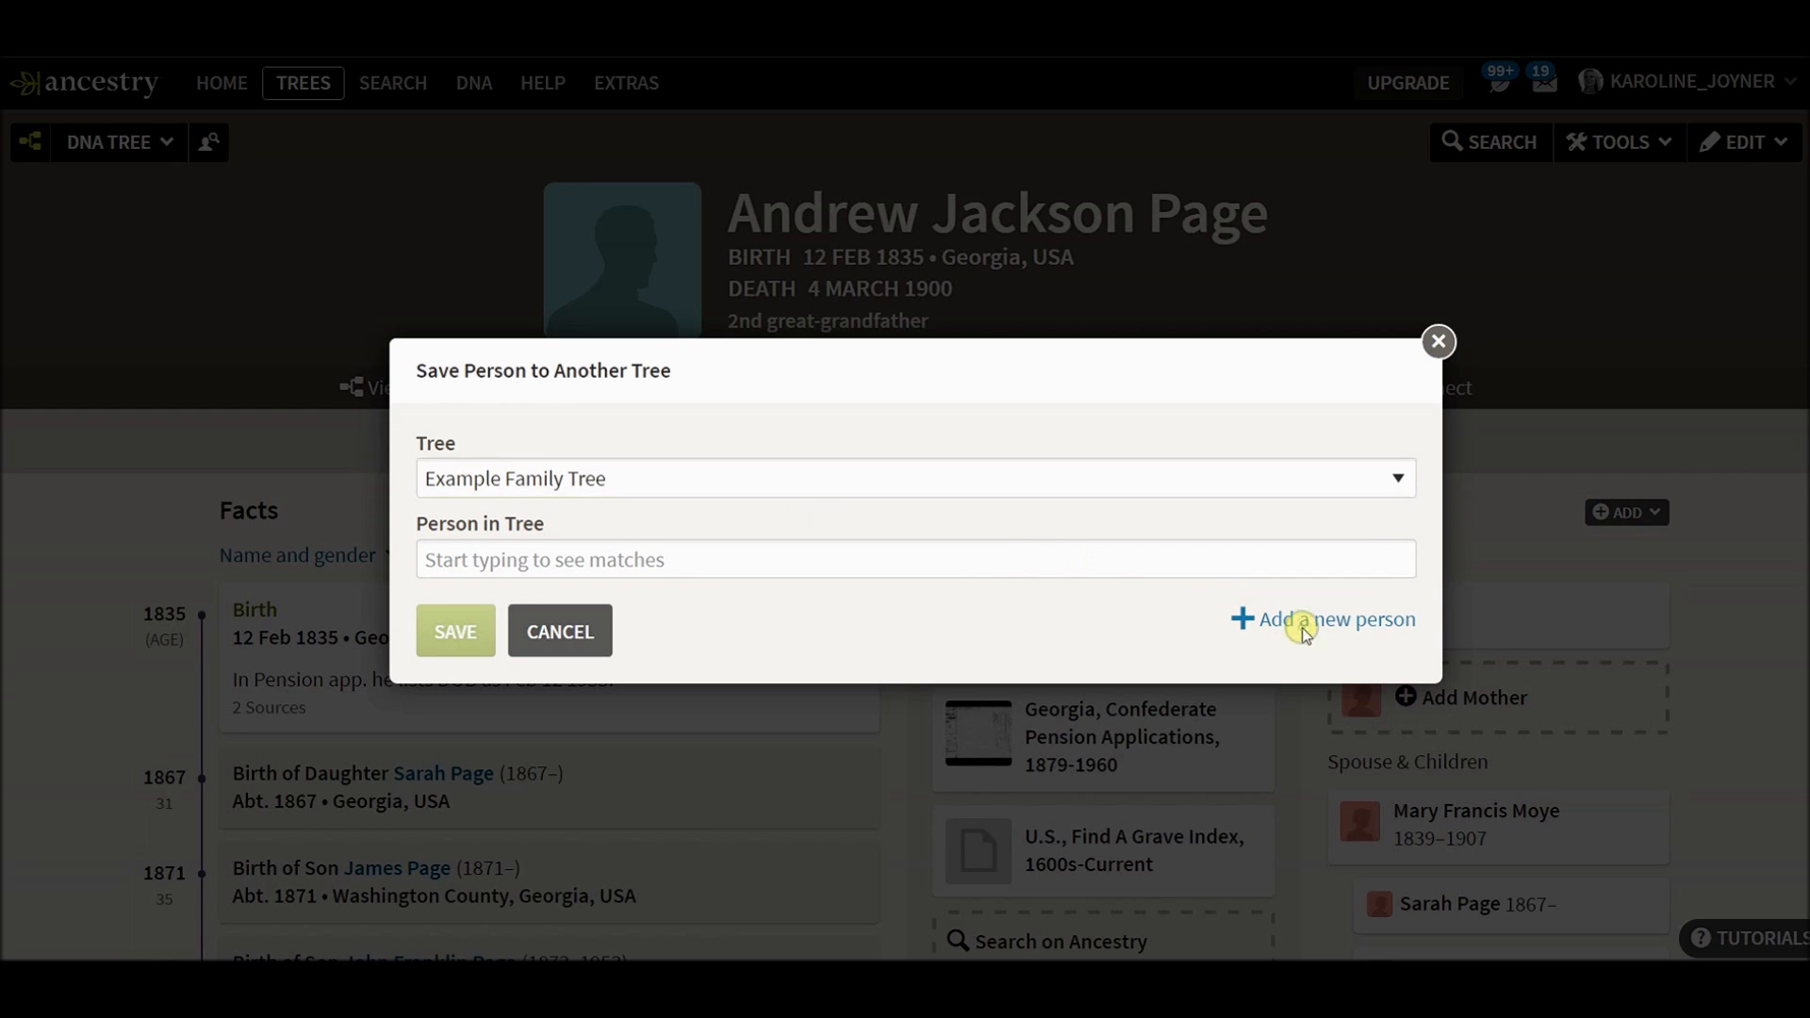
Save Andrew Jackson Page as a new person in Example Family Tree.
click(1335, 619)
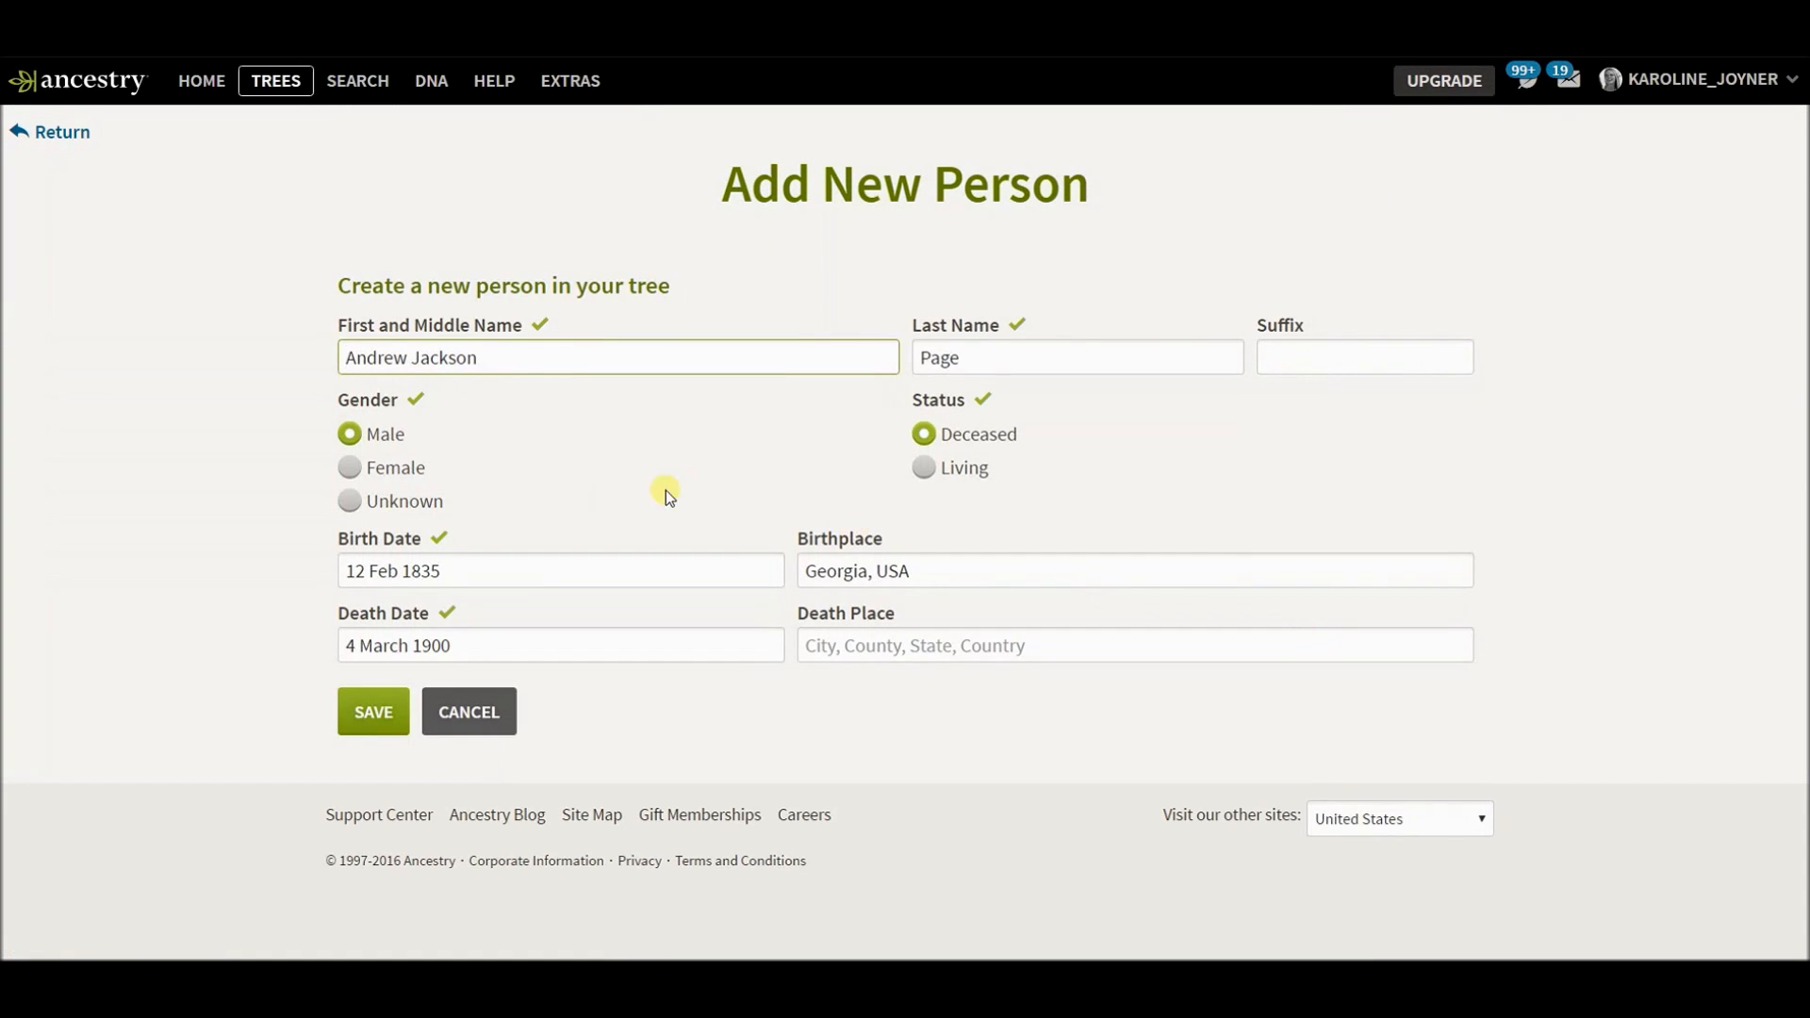
click(372, 712)
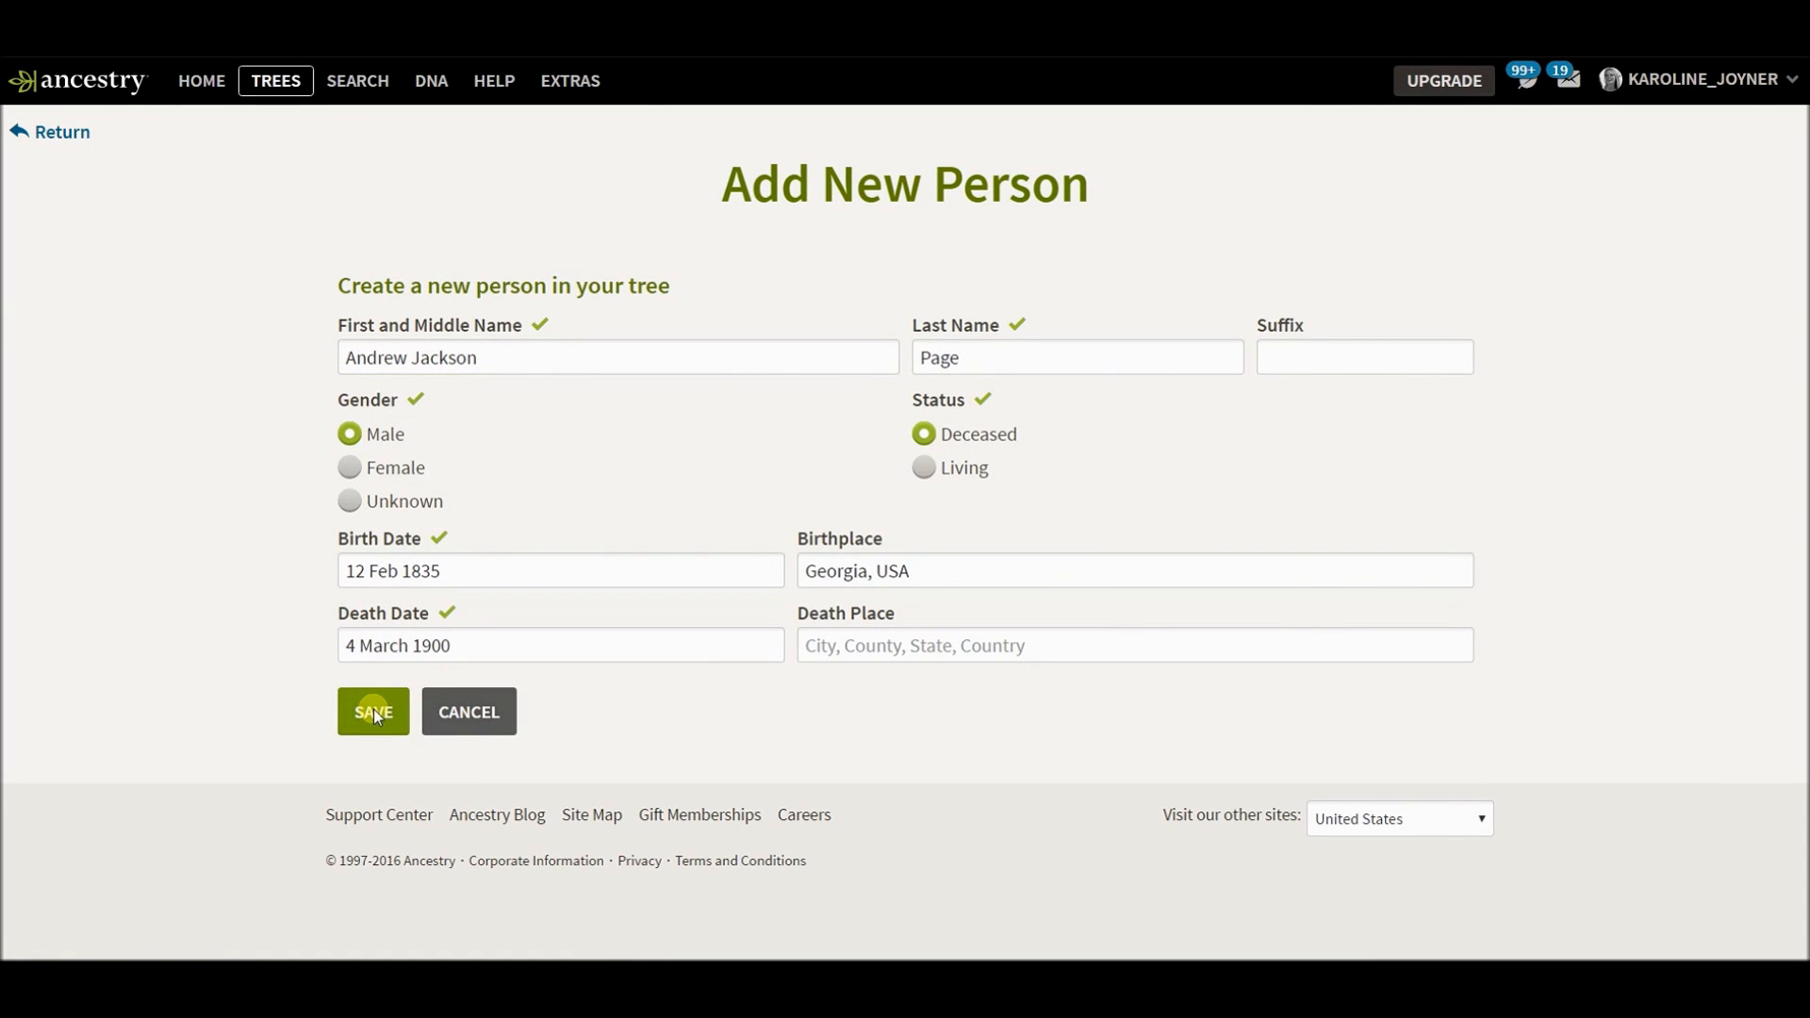
click(371, 713)
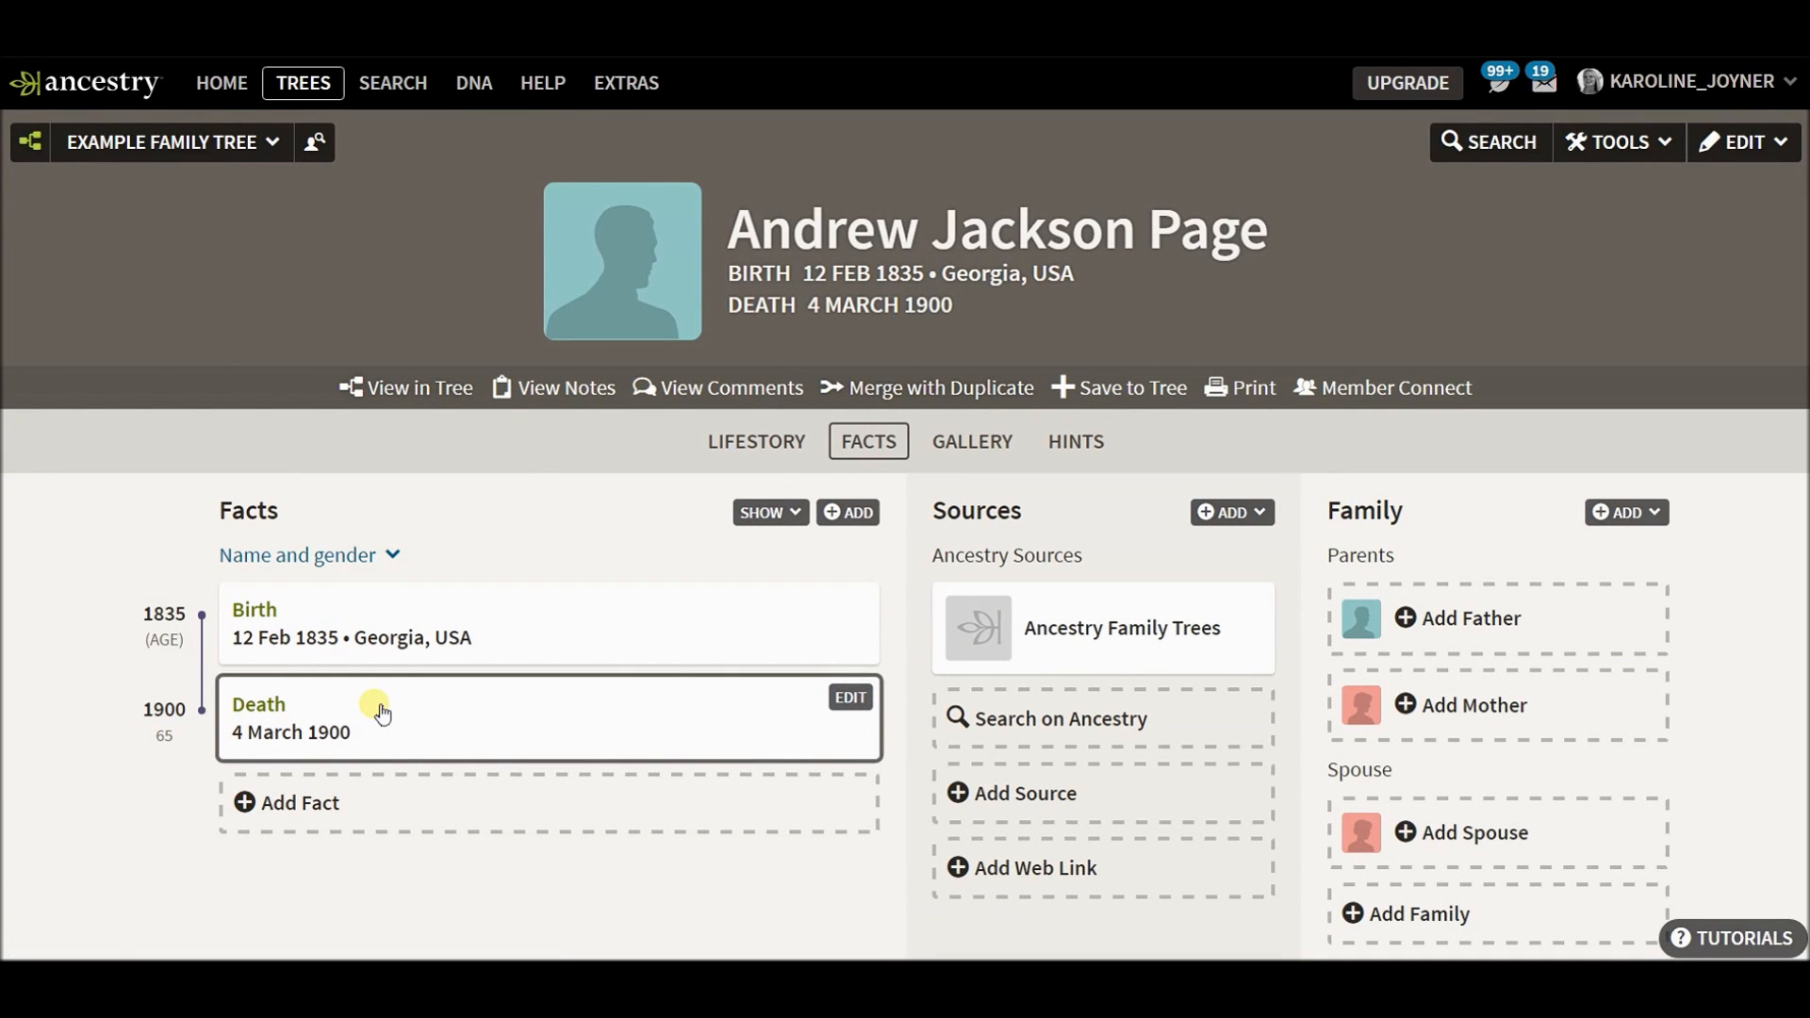
mouse_move(276, 152)
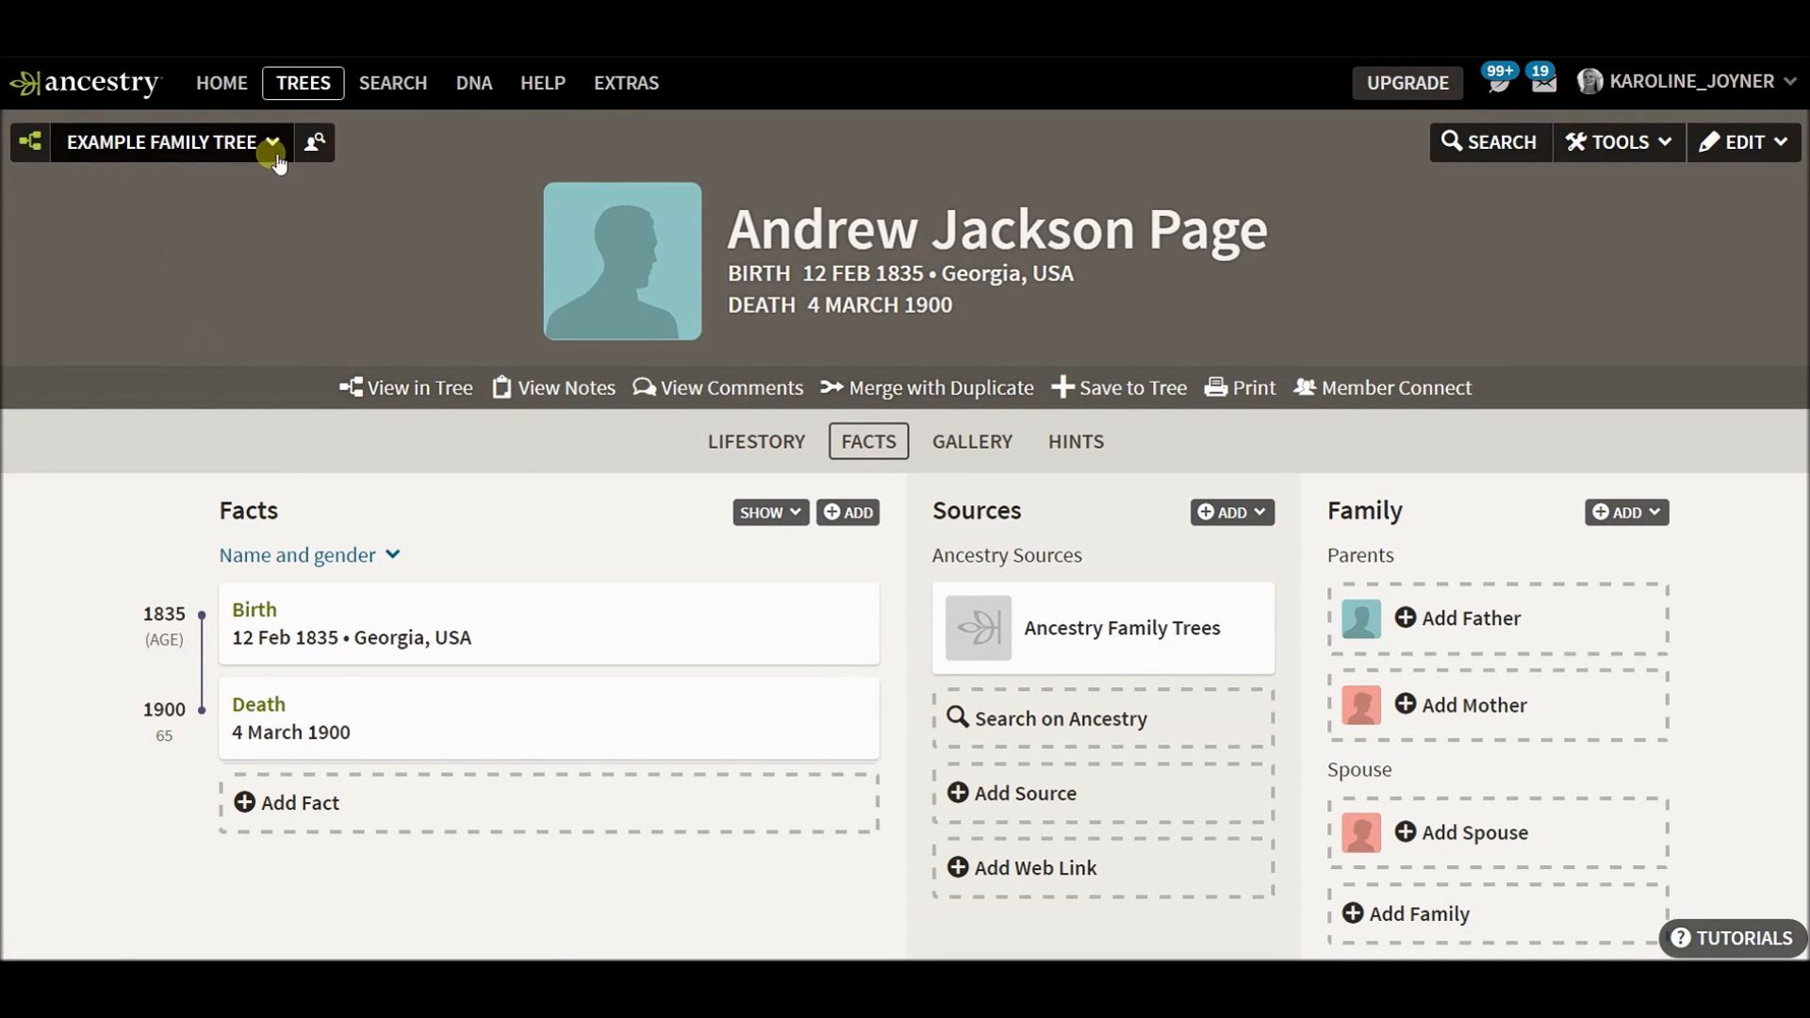
mouse_move(418, 387)
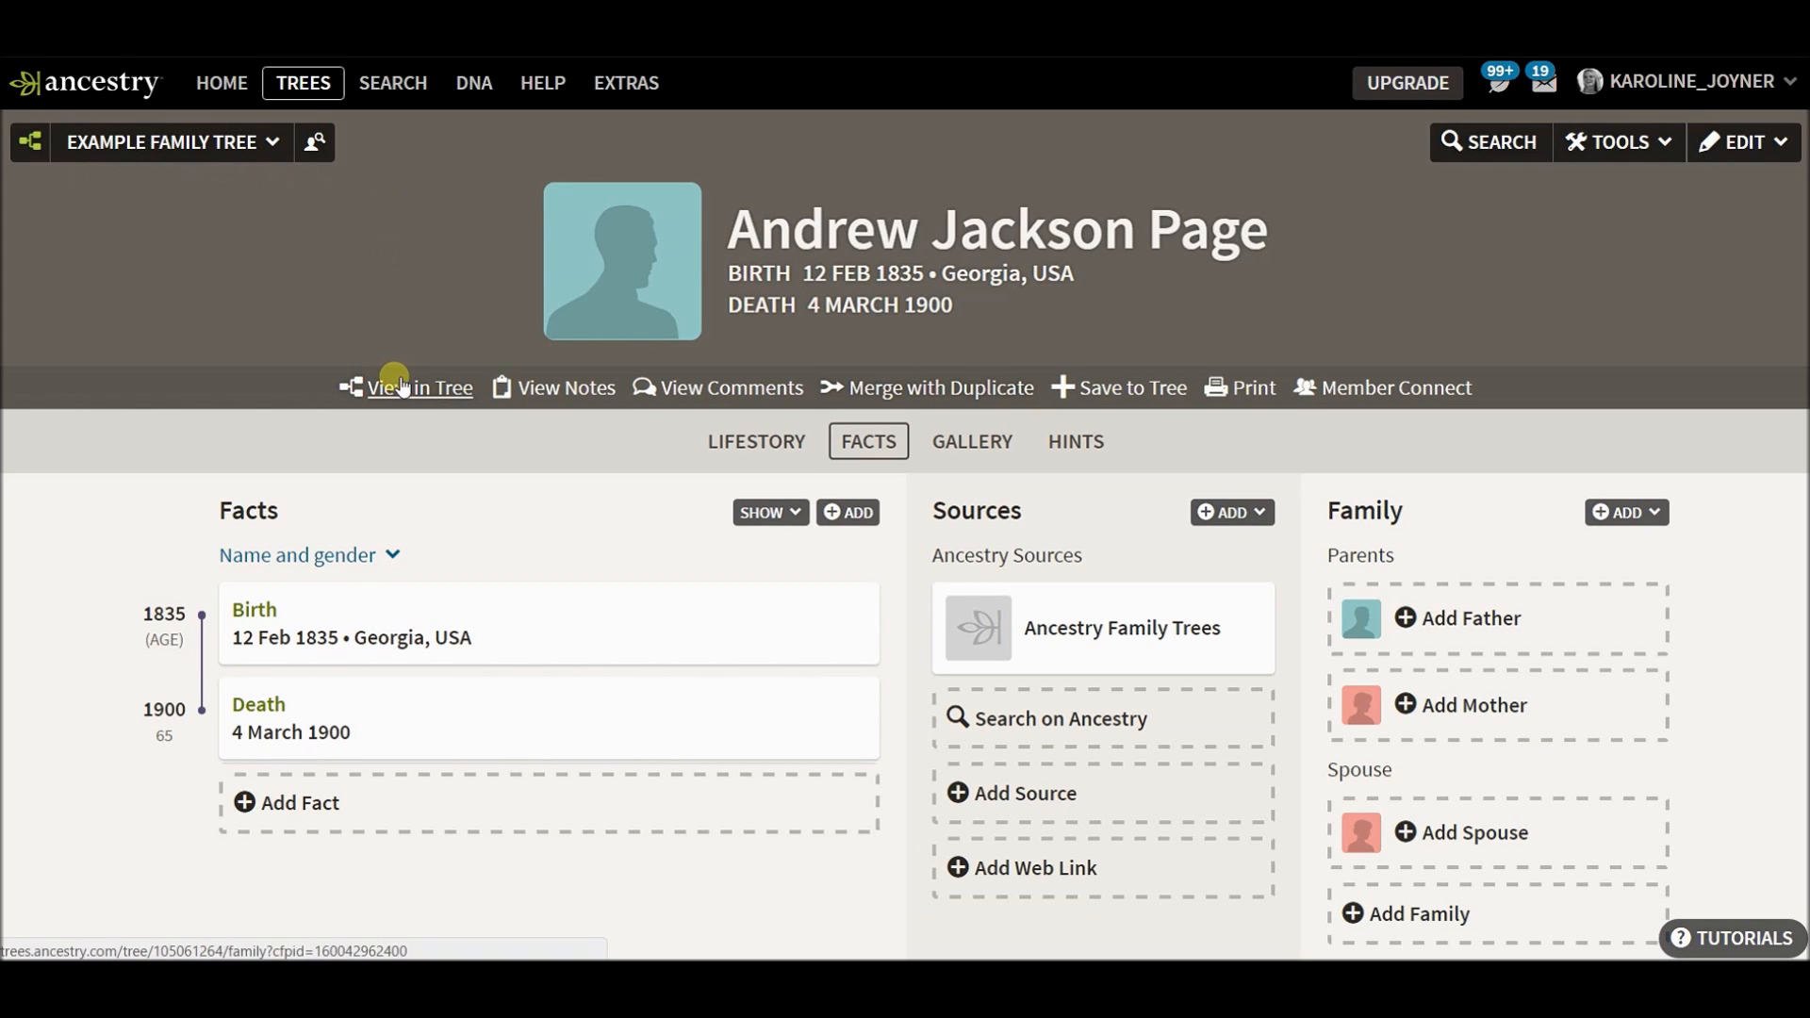
click(419, 387)
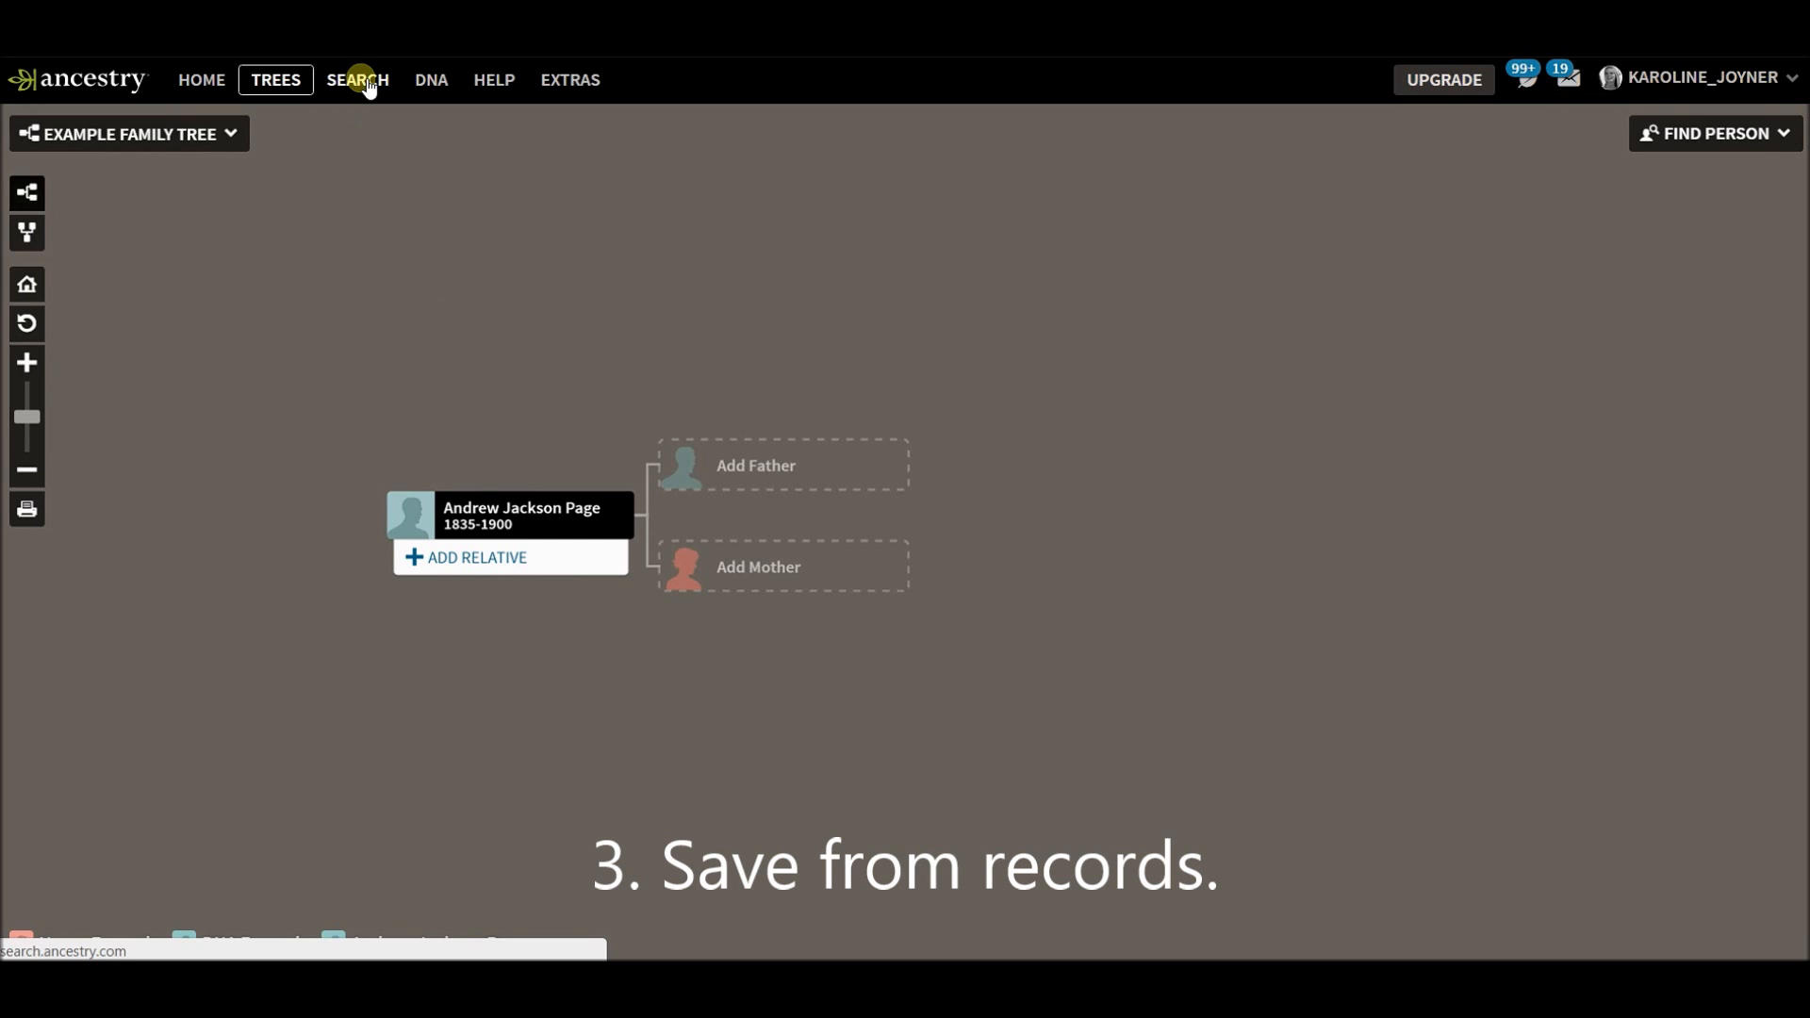
click(356, 79)
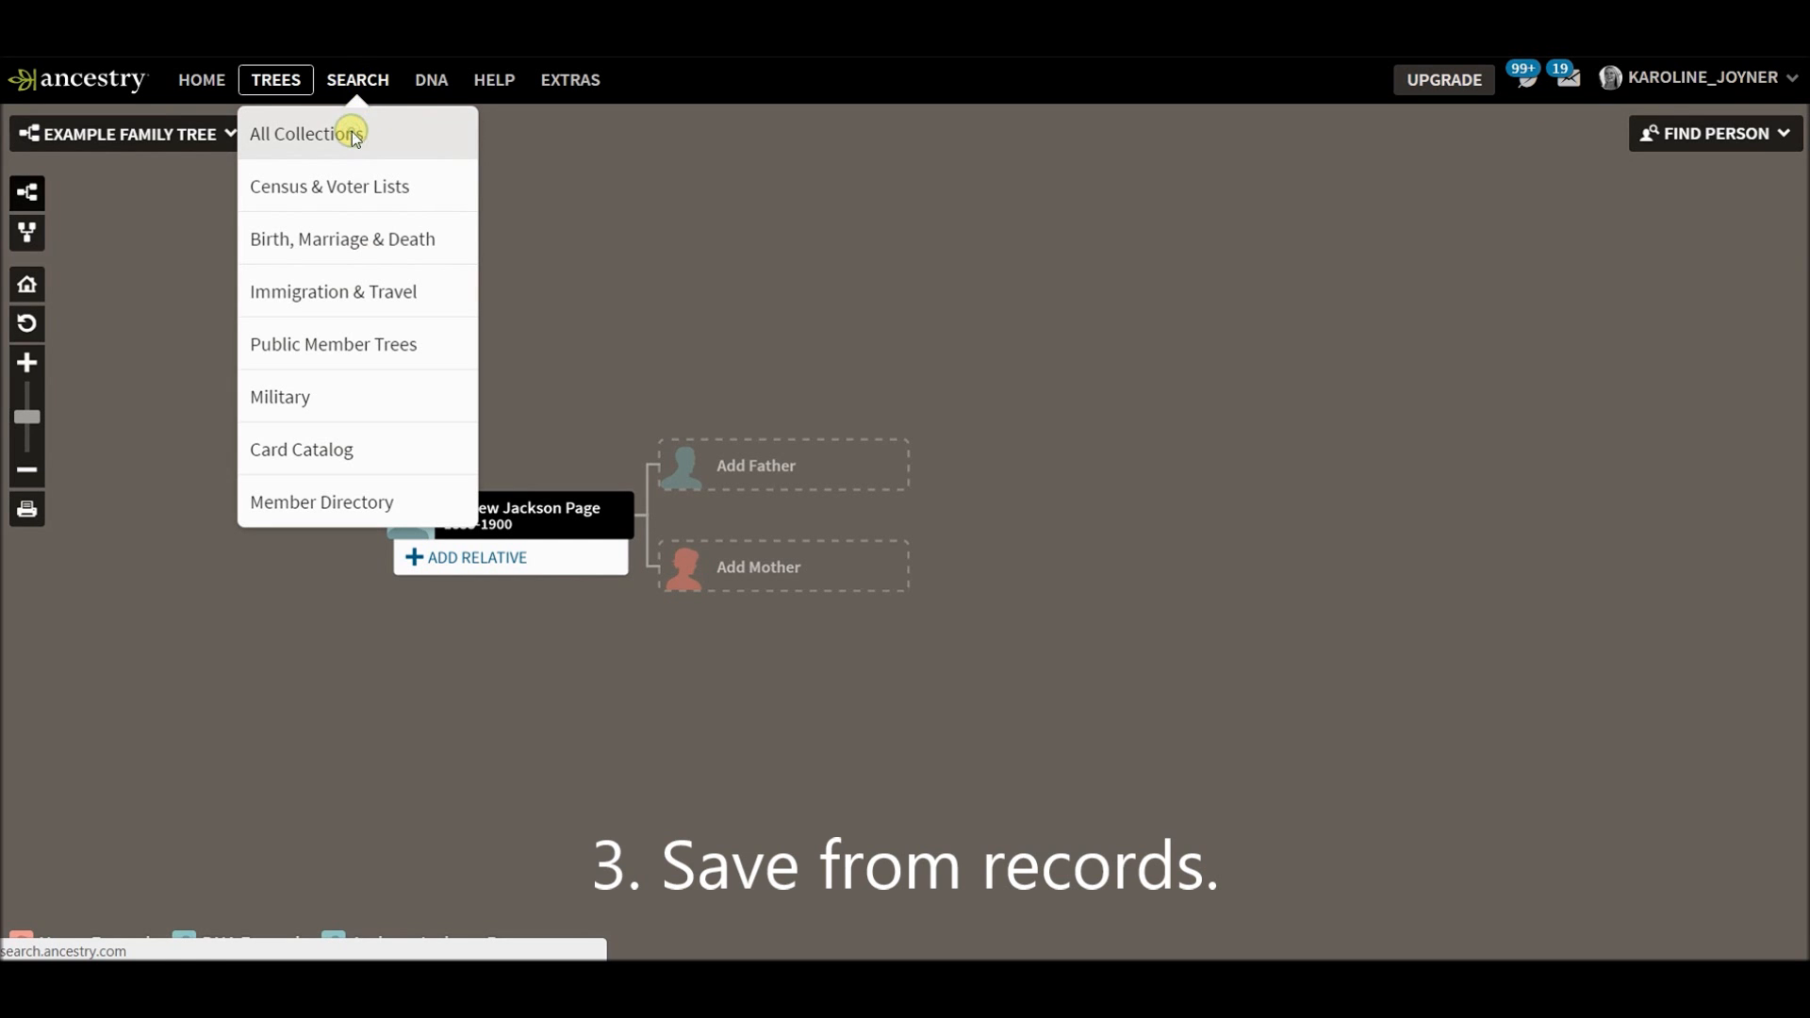
Search all collections for Andrew Page, lived in Georgia, birth year 1835 (corrected from 1935).
click(305, 132)
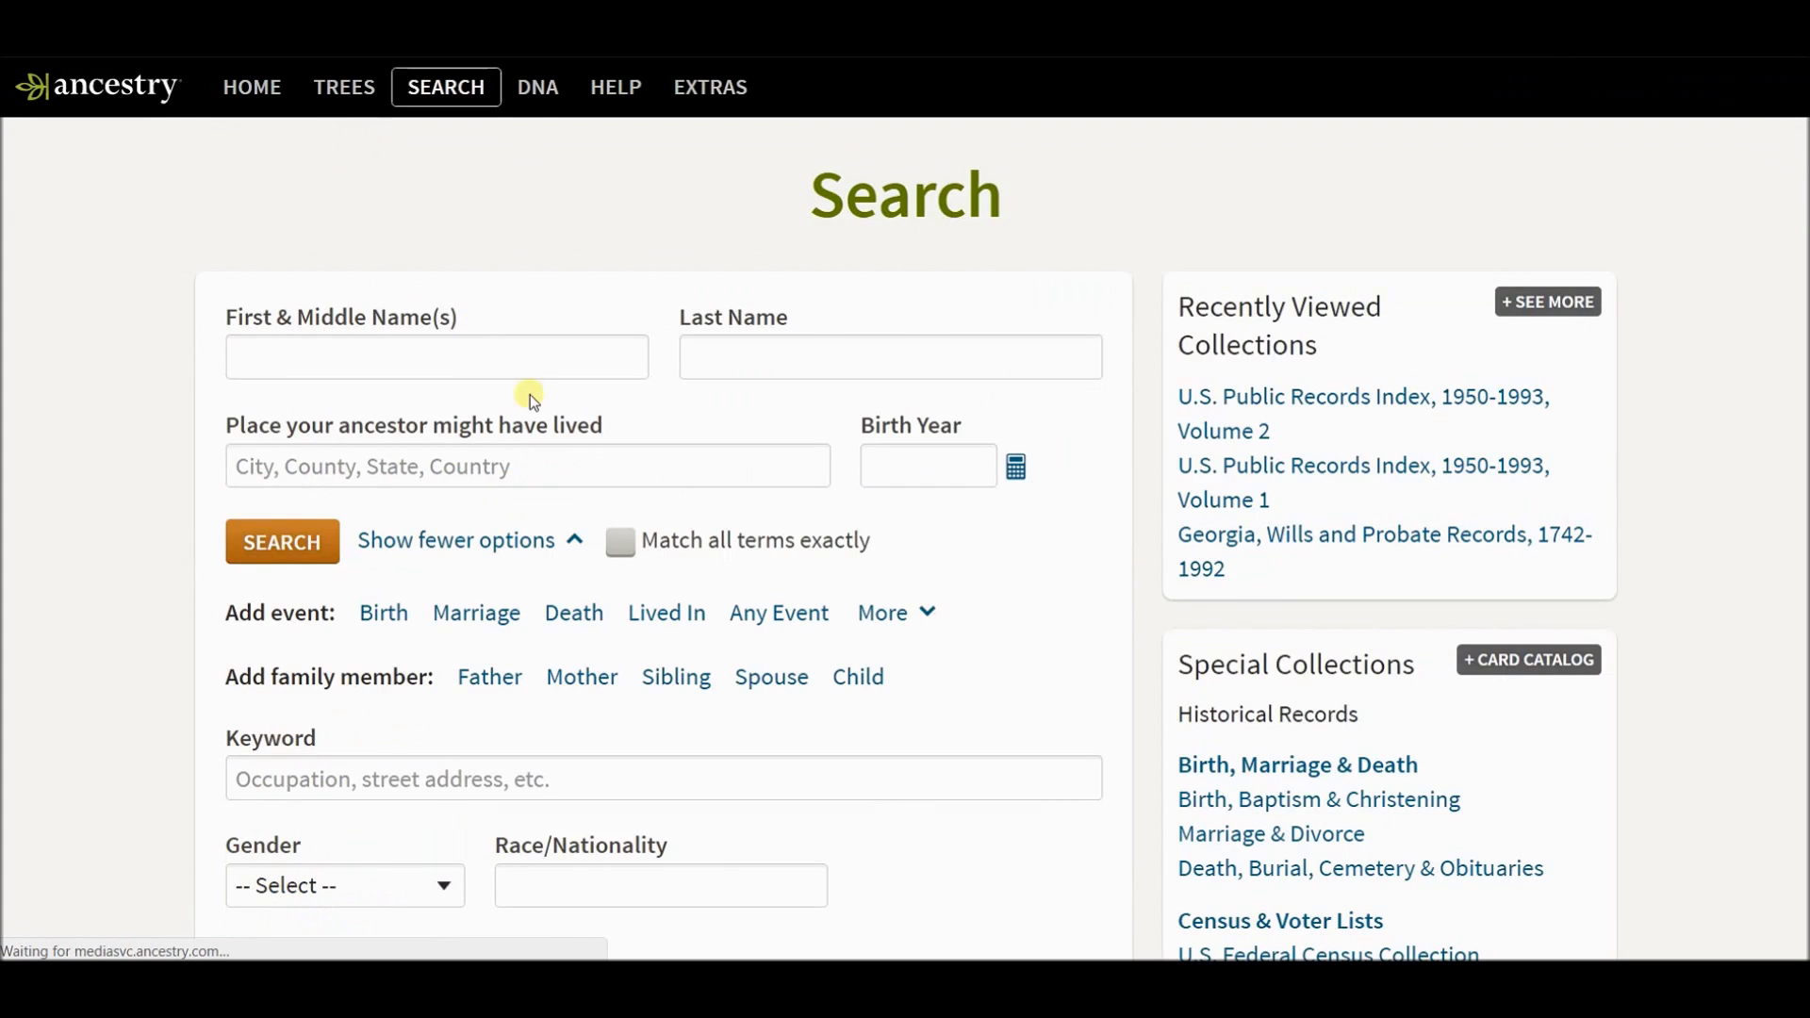
text(Andrew)
text(Page)
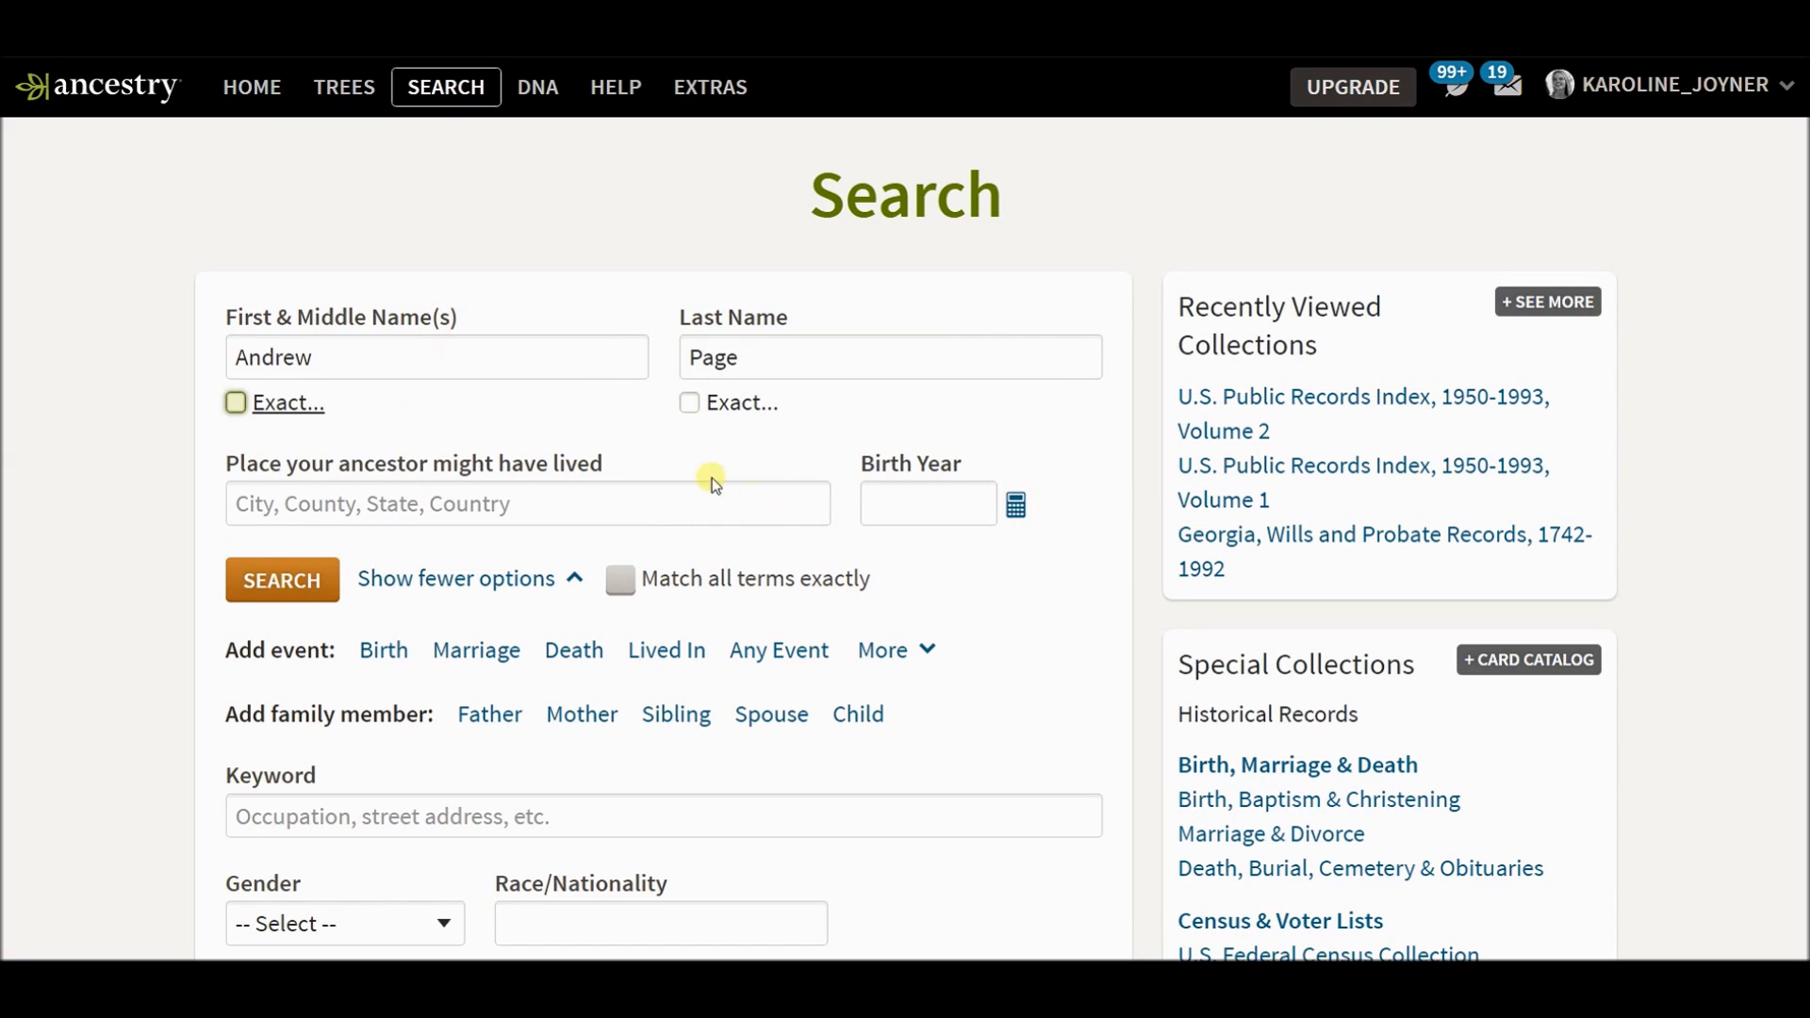
text(Georgia)
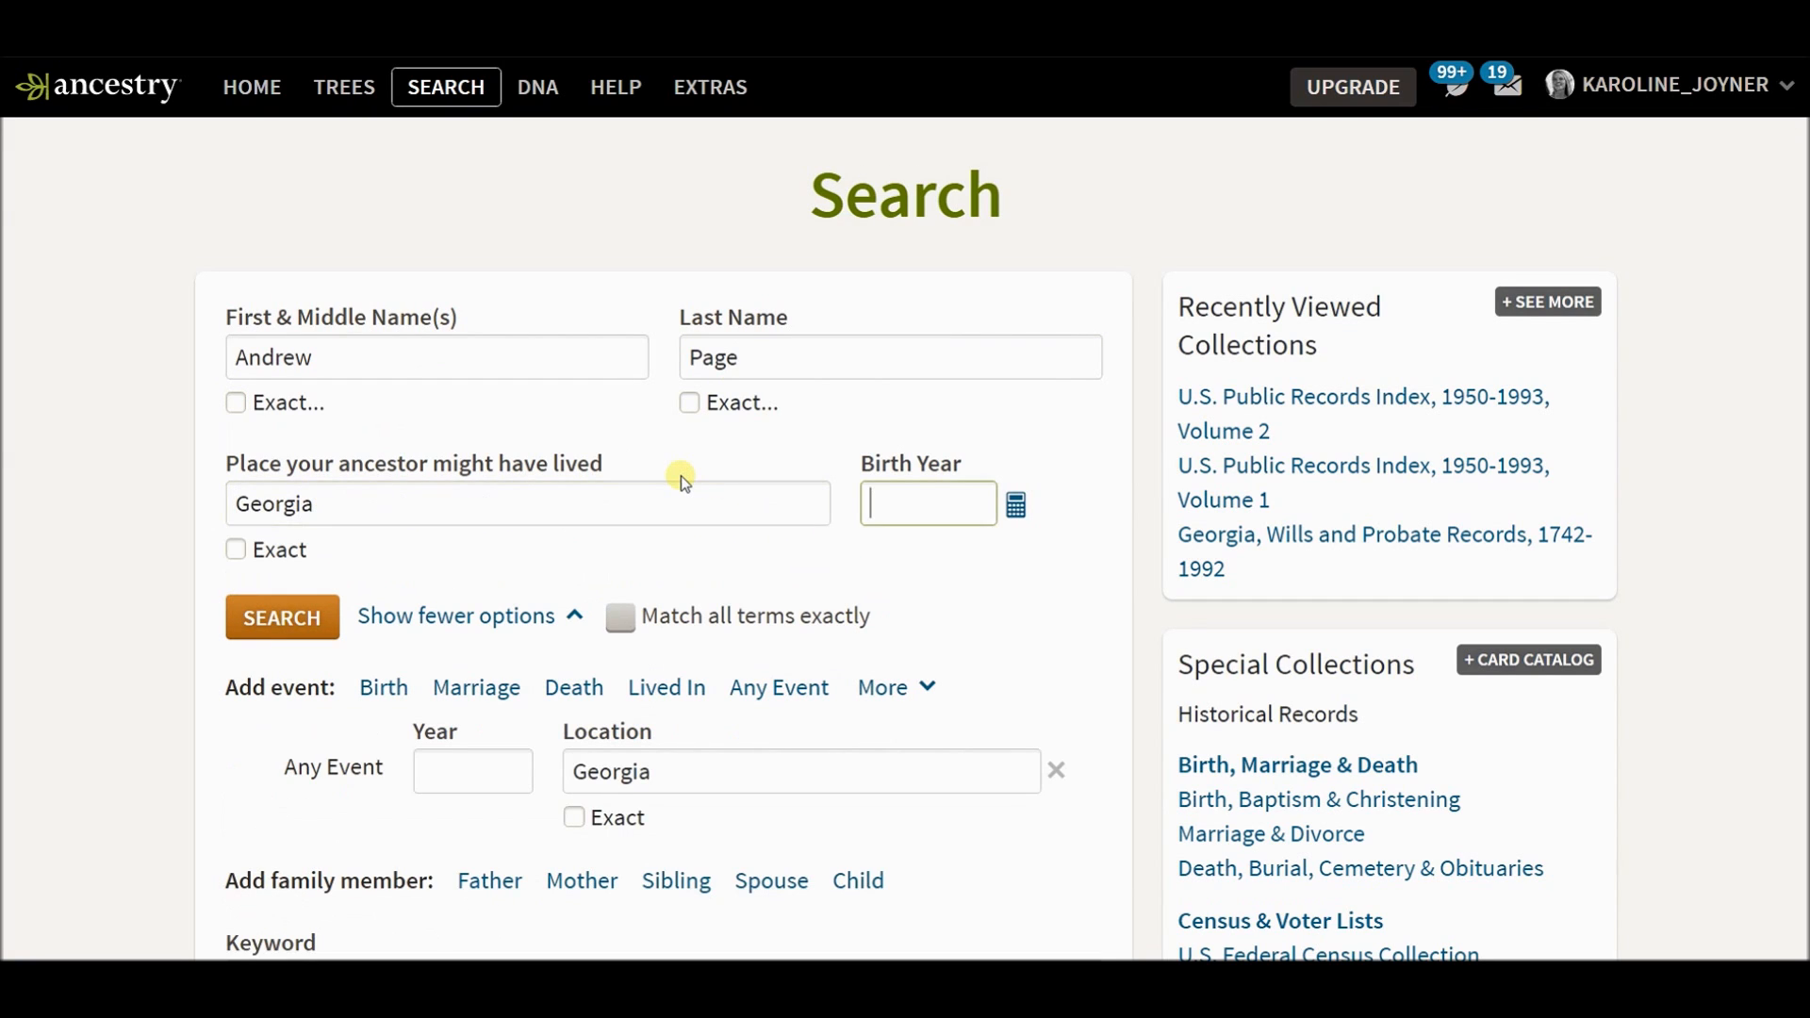
text(1935)
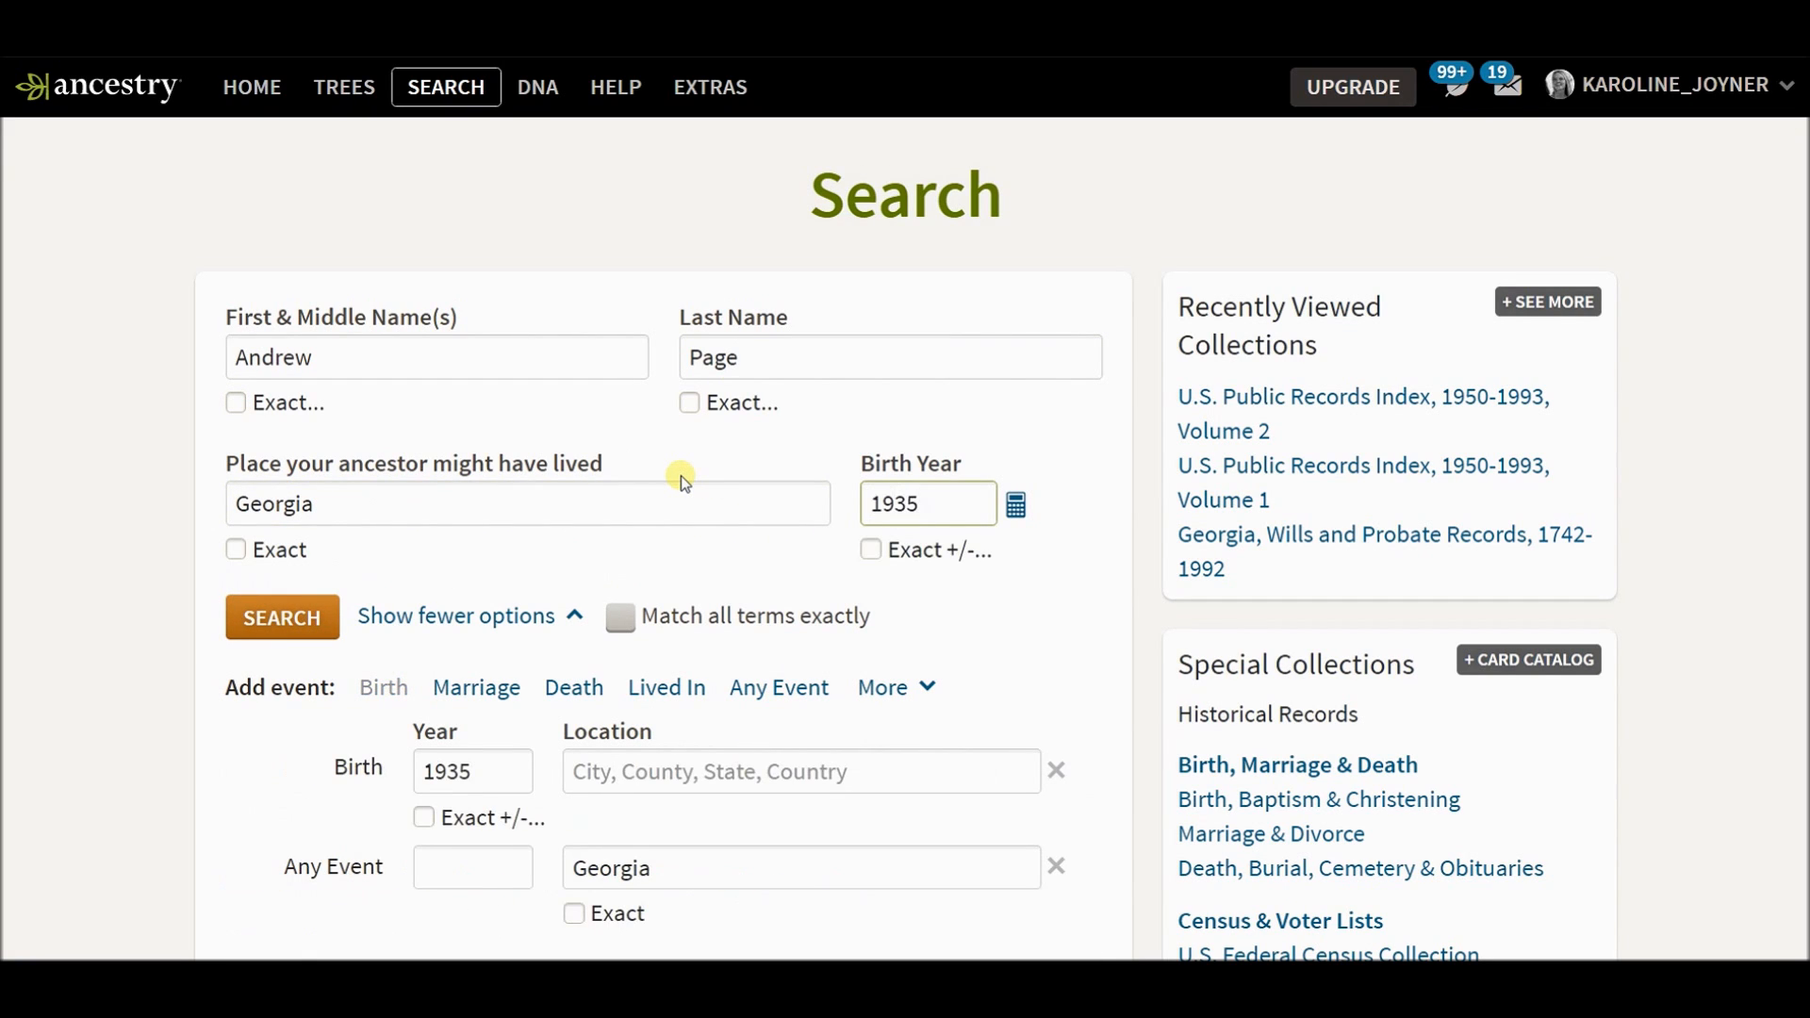
text(1835)
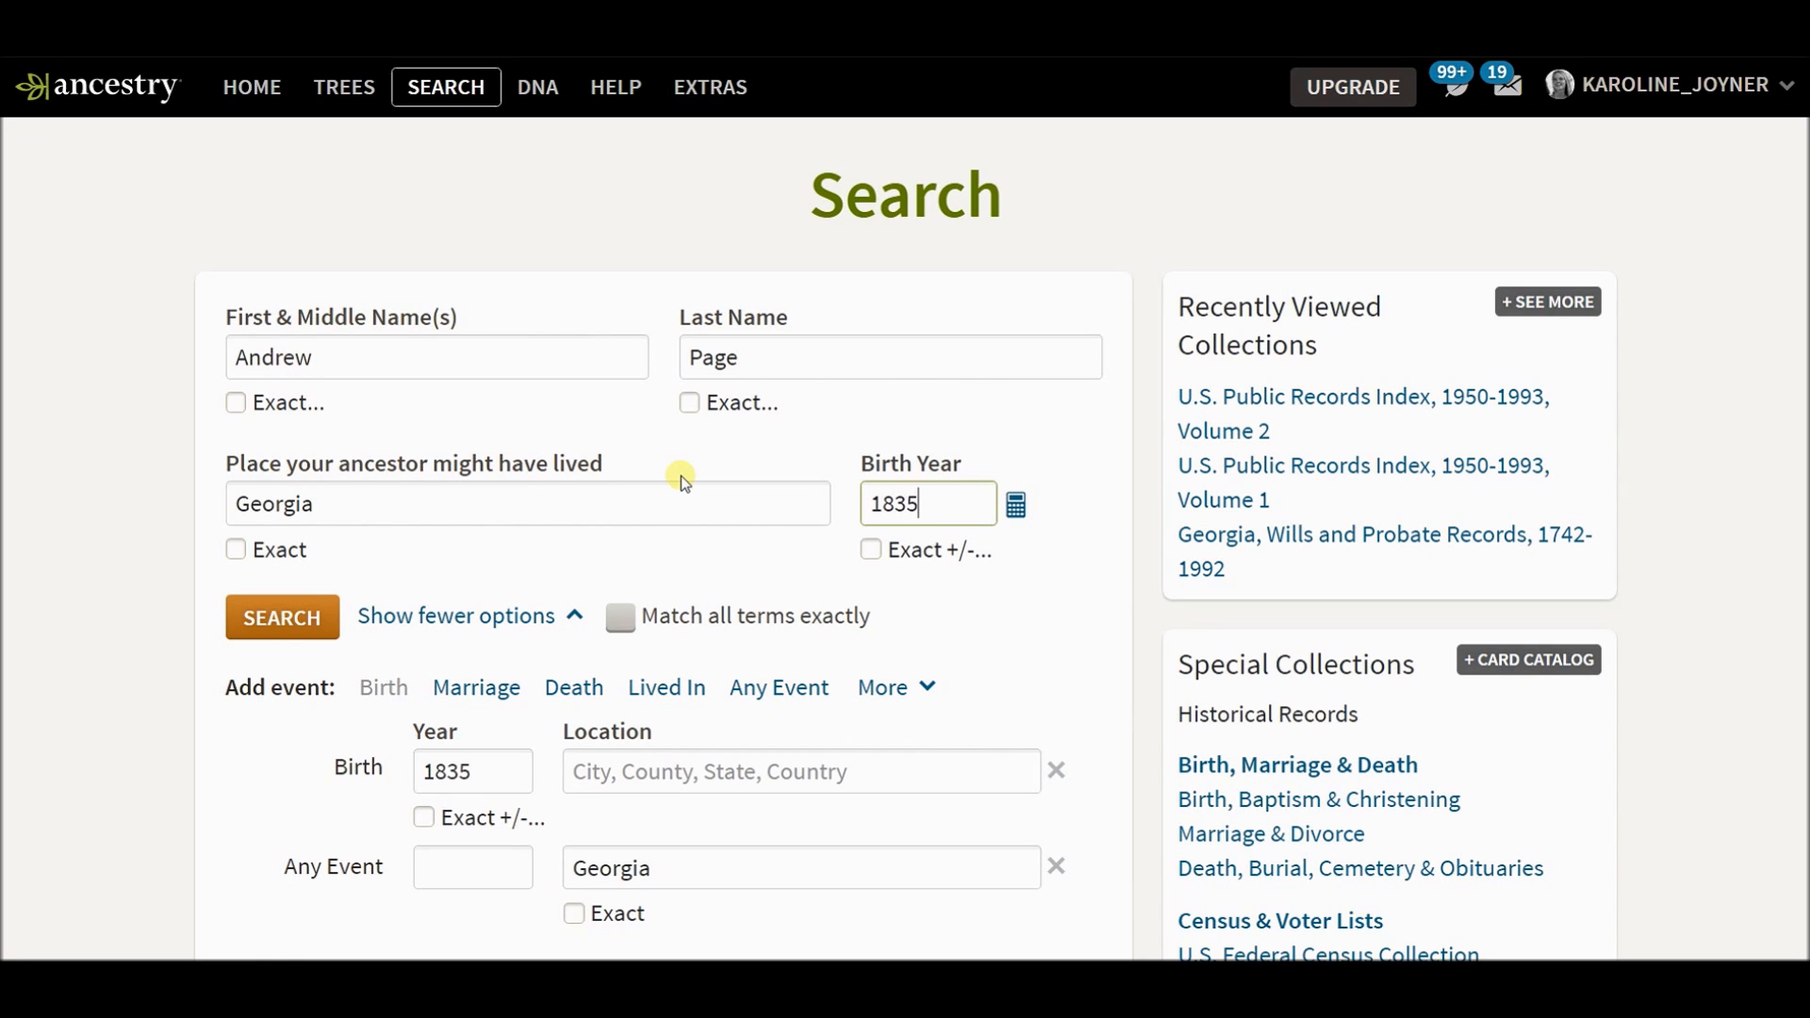
click(281, 616)
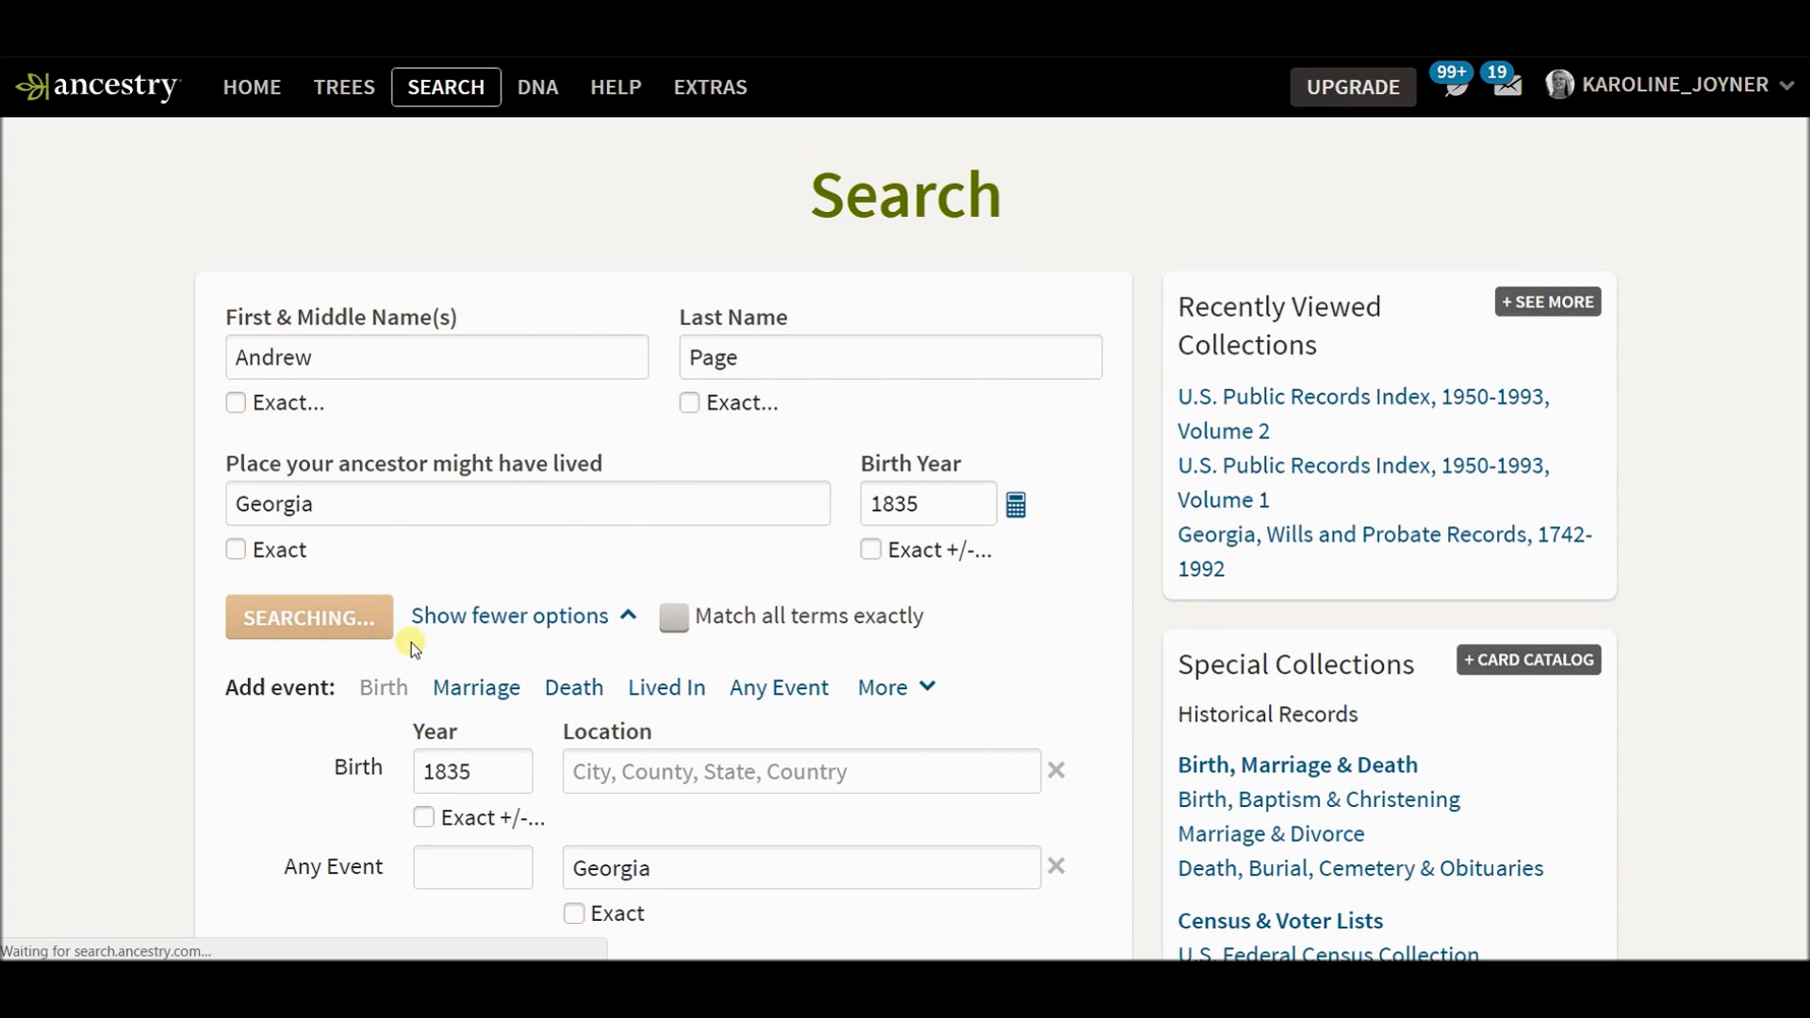
click(308, 618)
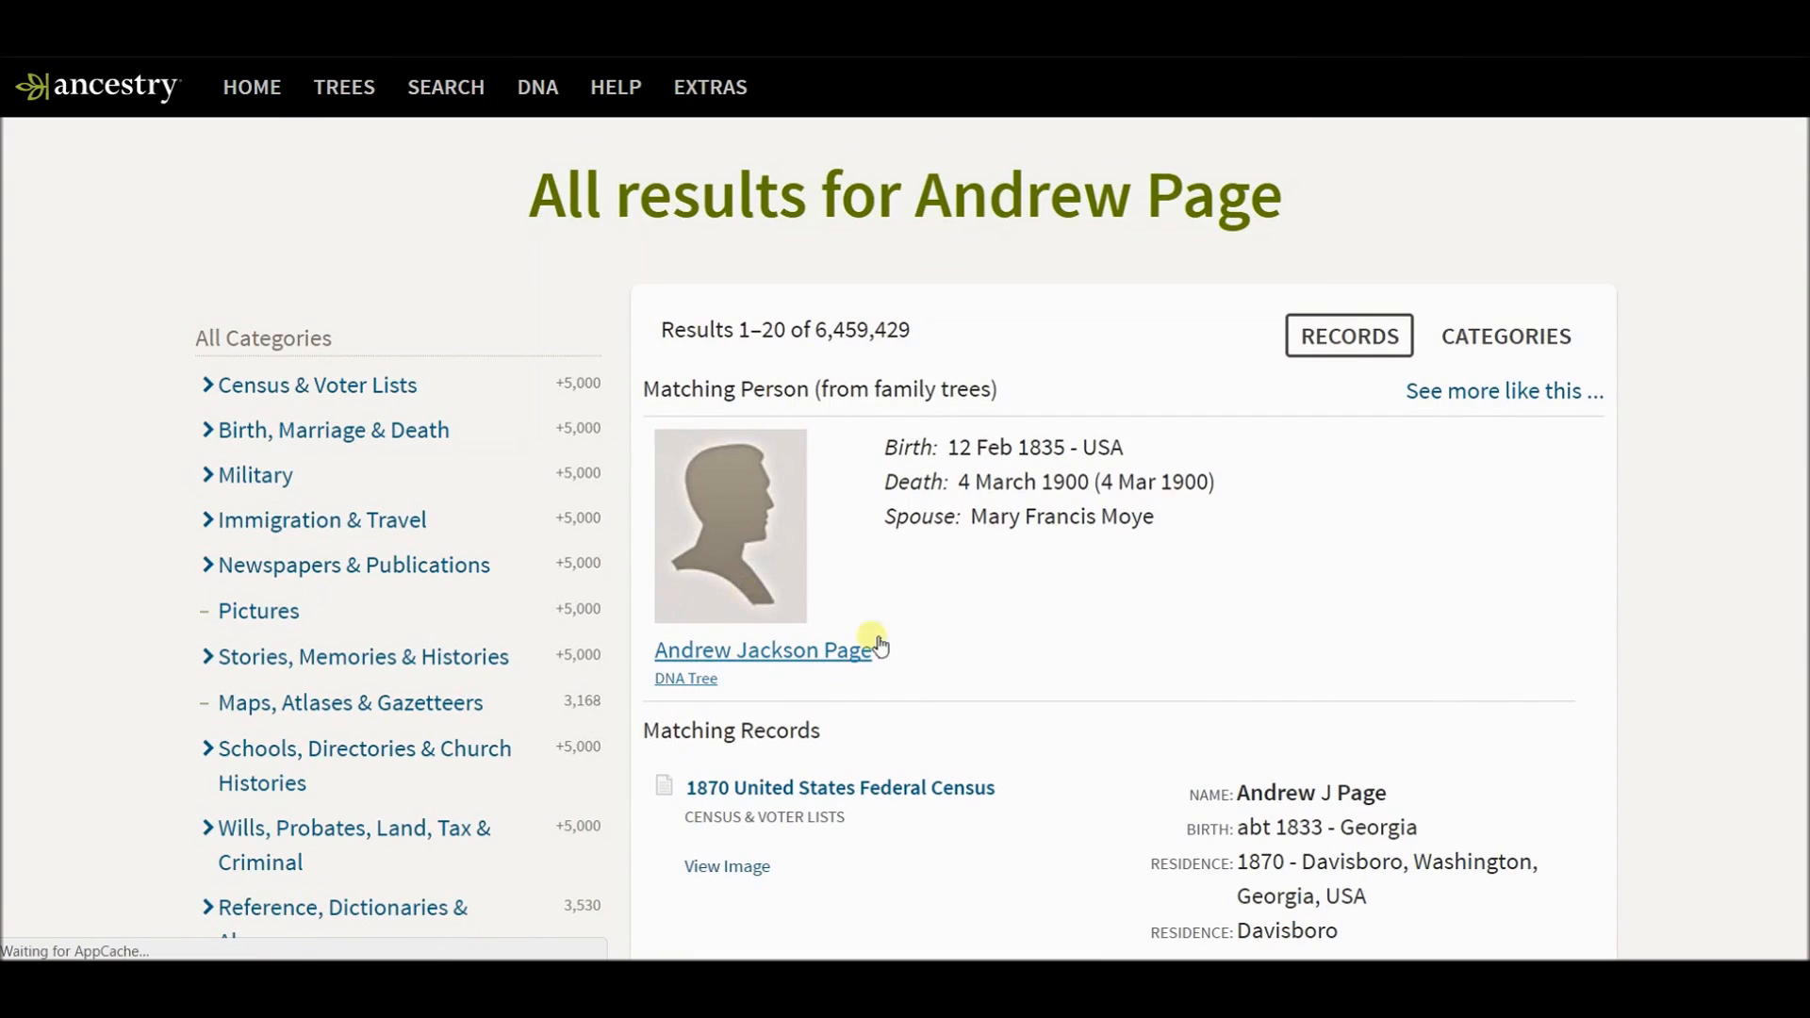
Open the 1870 United States Federal Census result for Andrew J Page and start saving it.
scroll(down, 3)
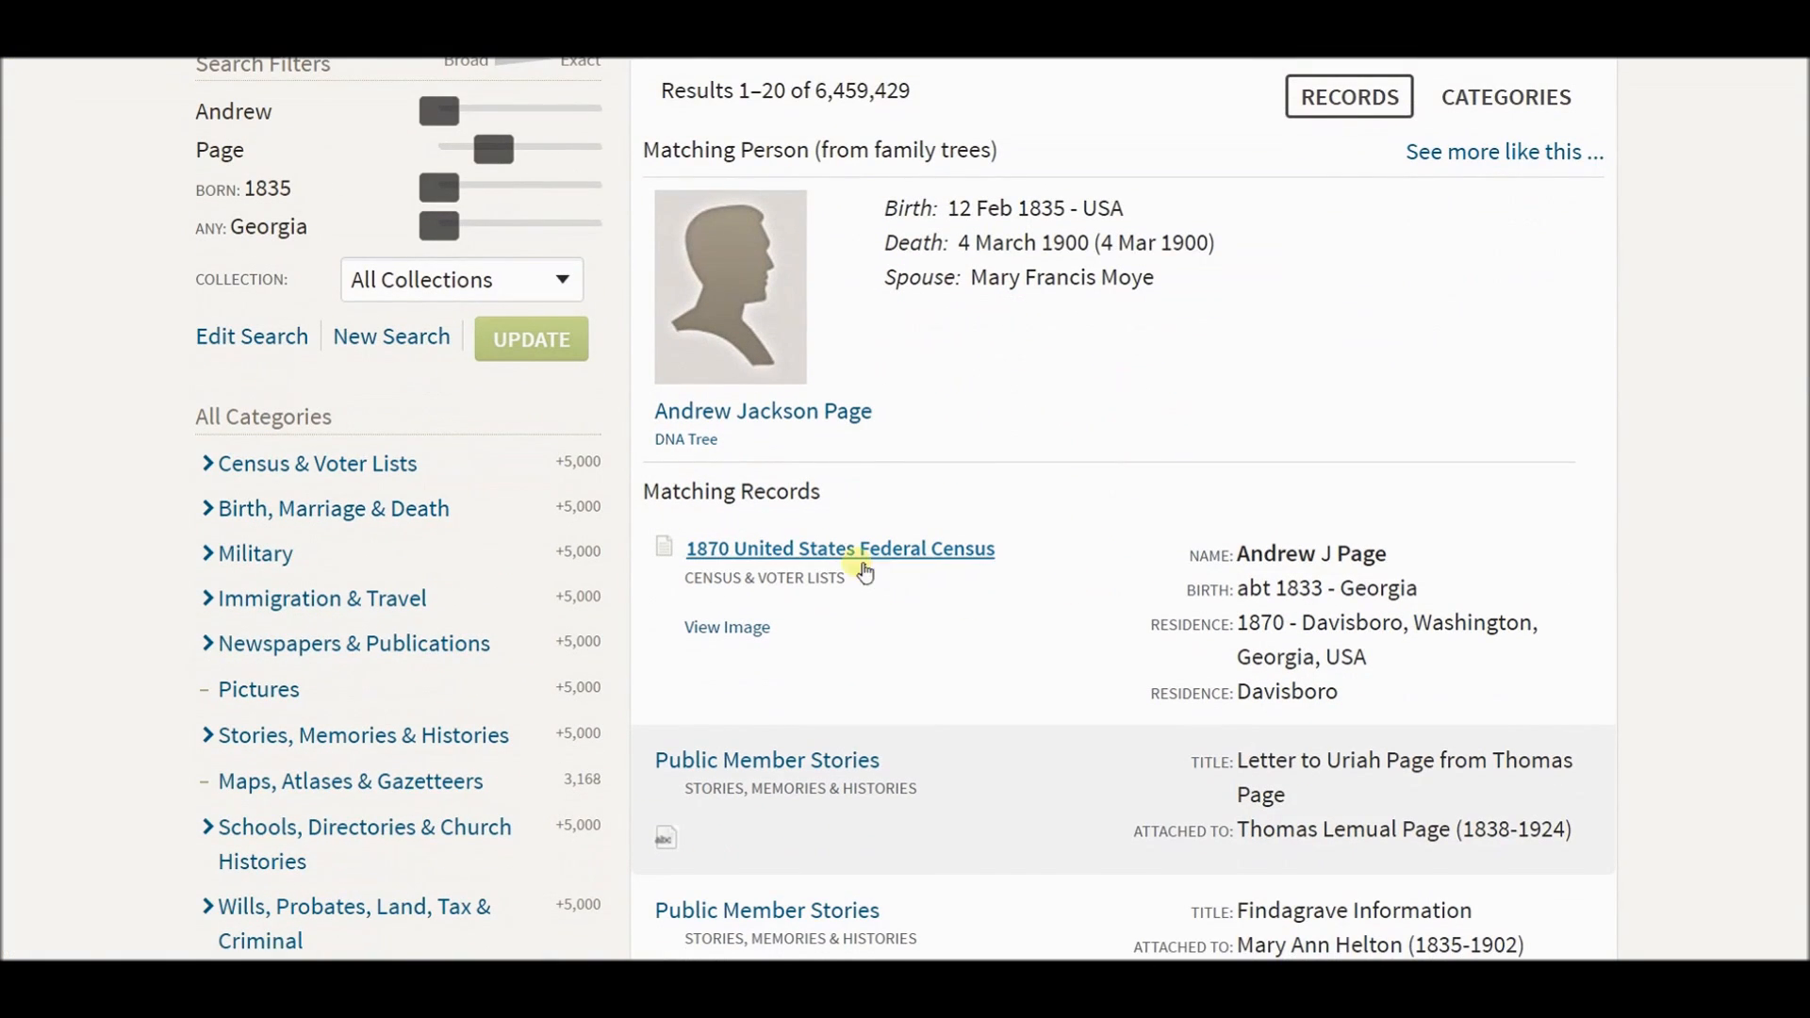
click(839, 548)
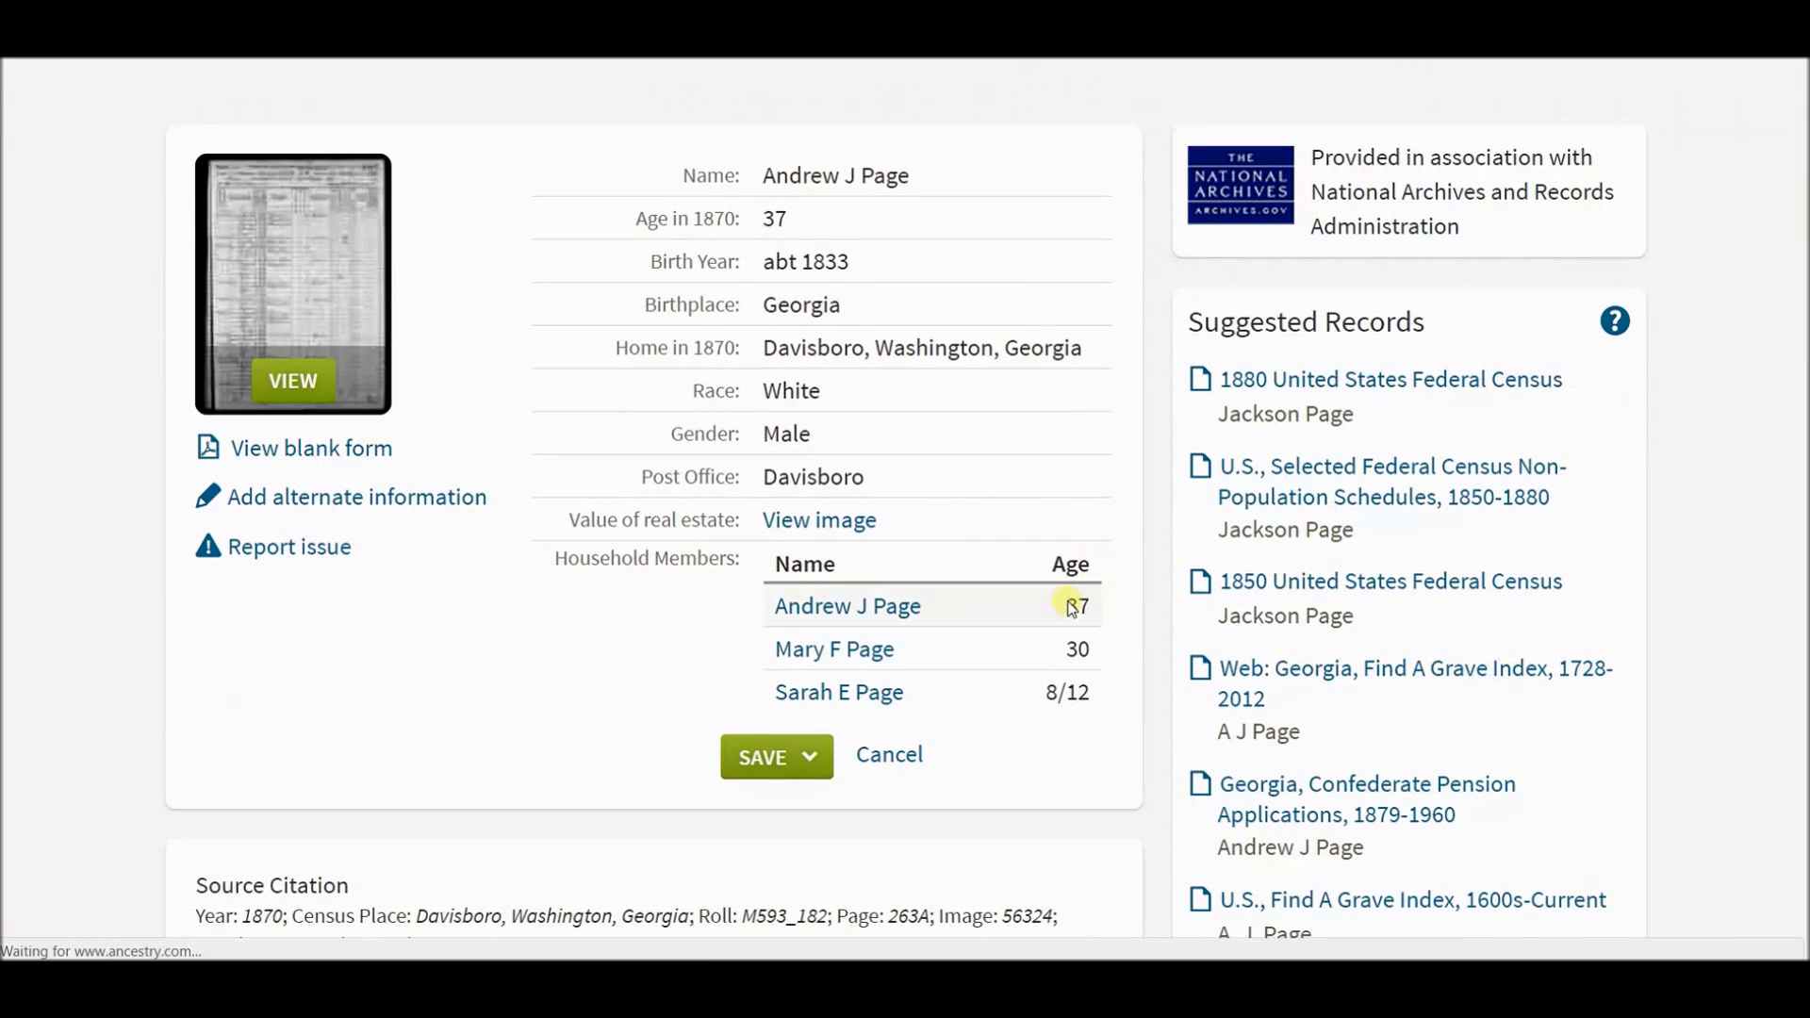
click(808, 758)
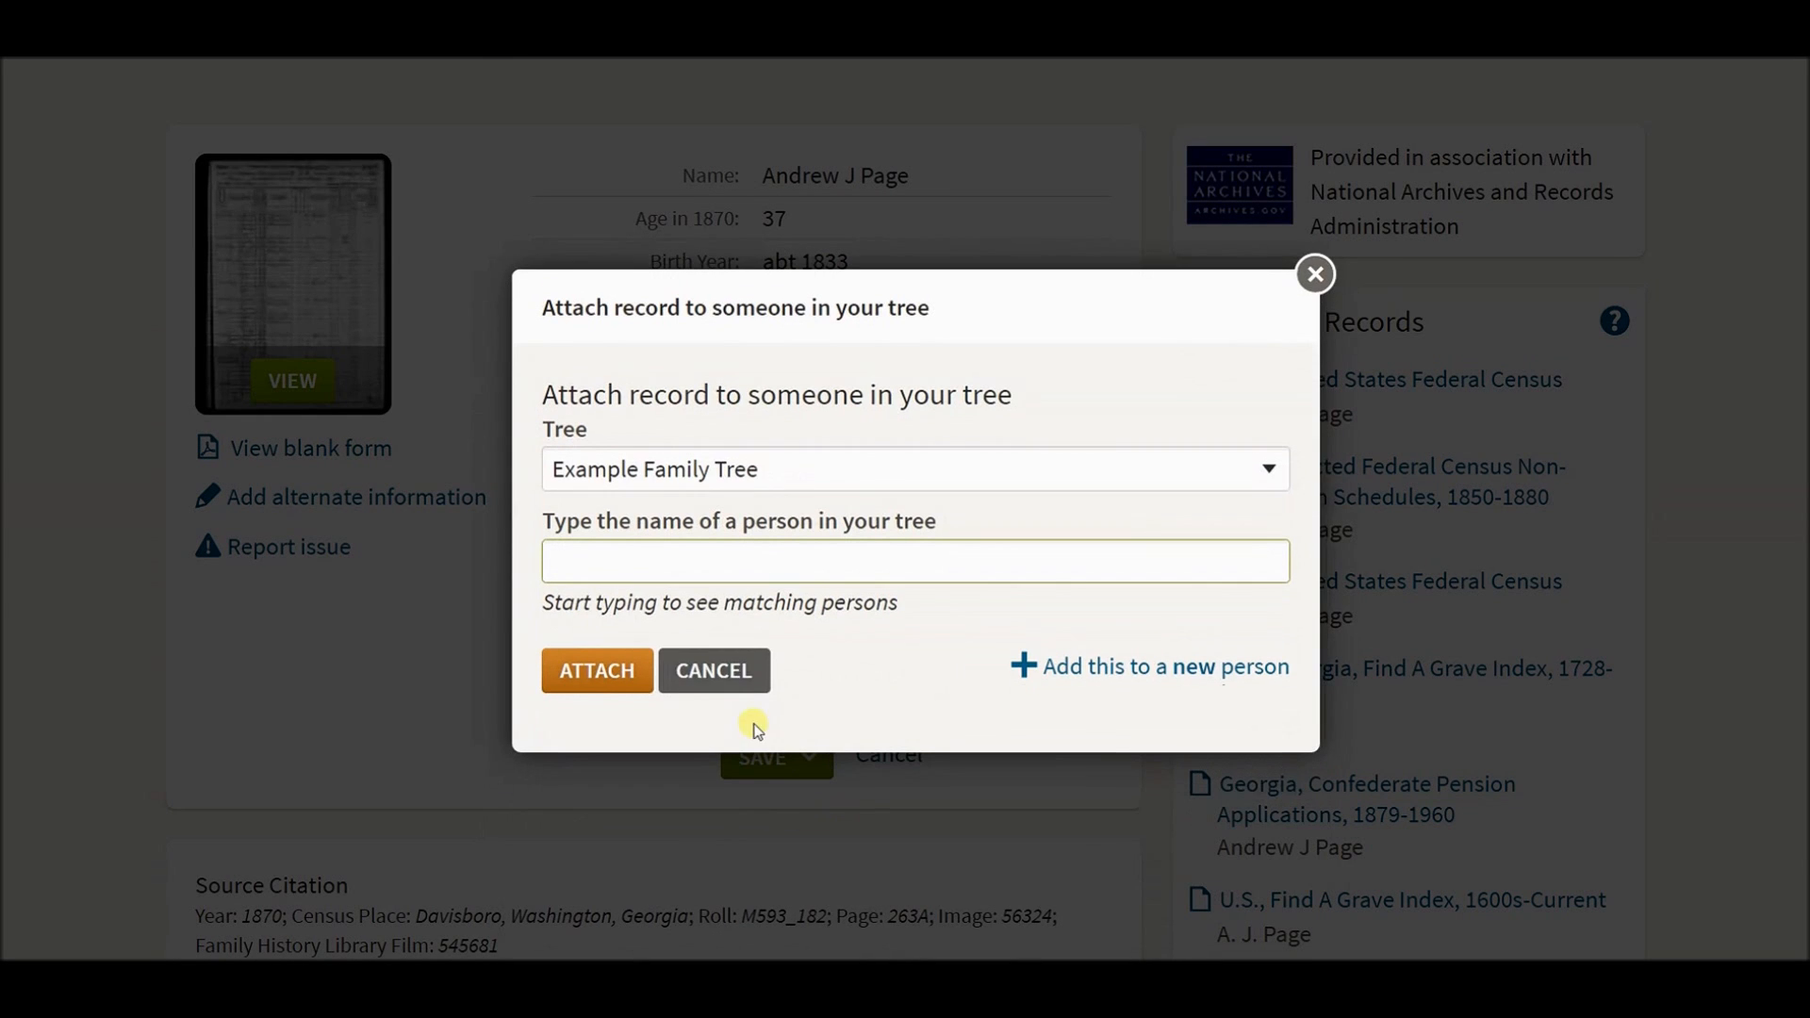
mouse_move(758, 477)
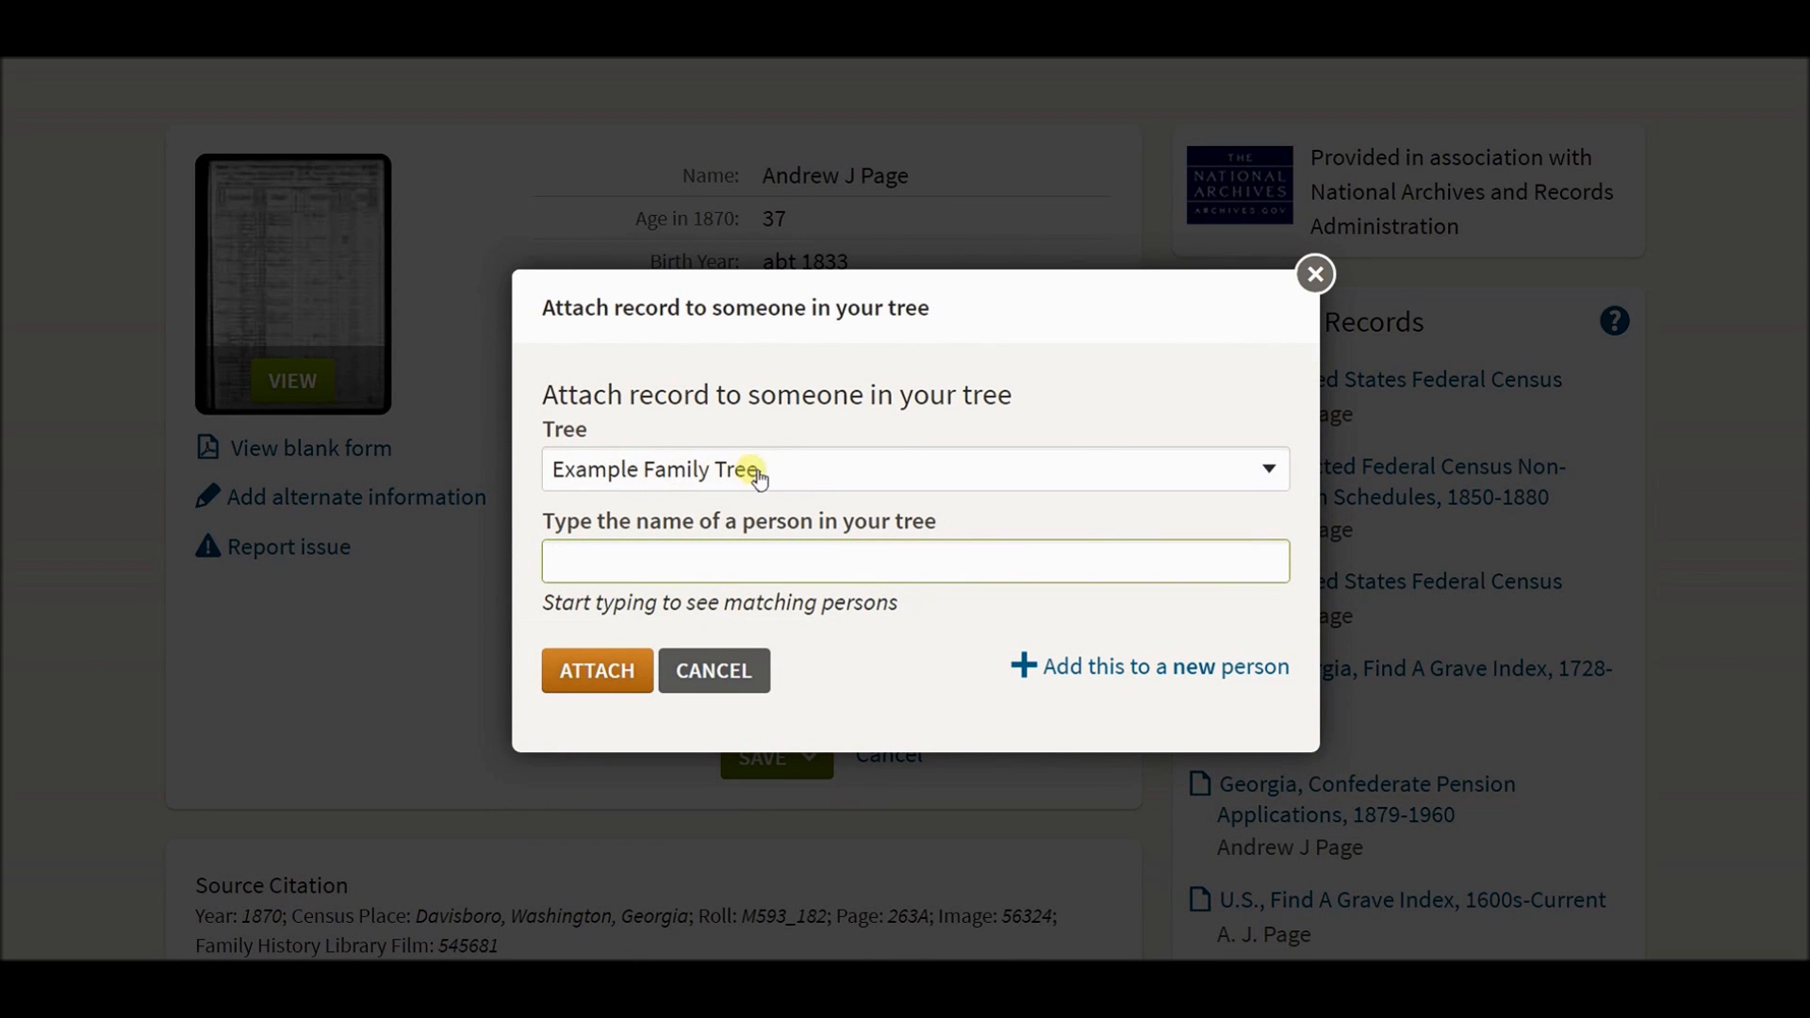
mouse_move(1126, 675)
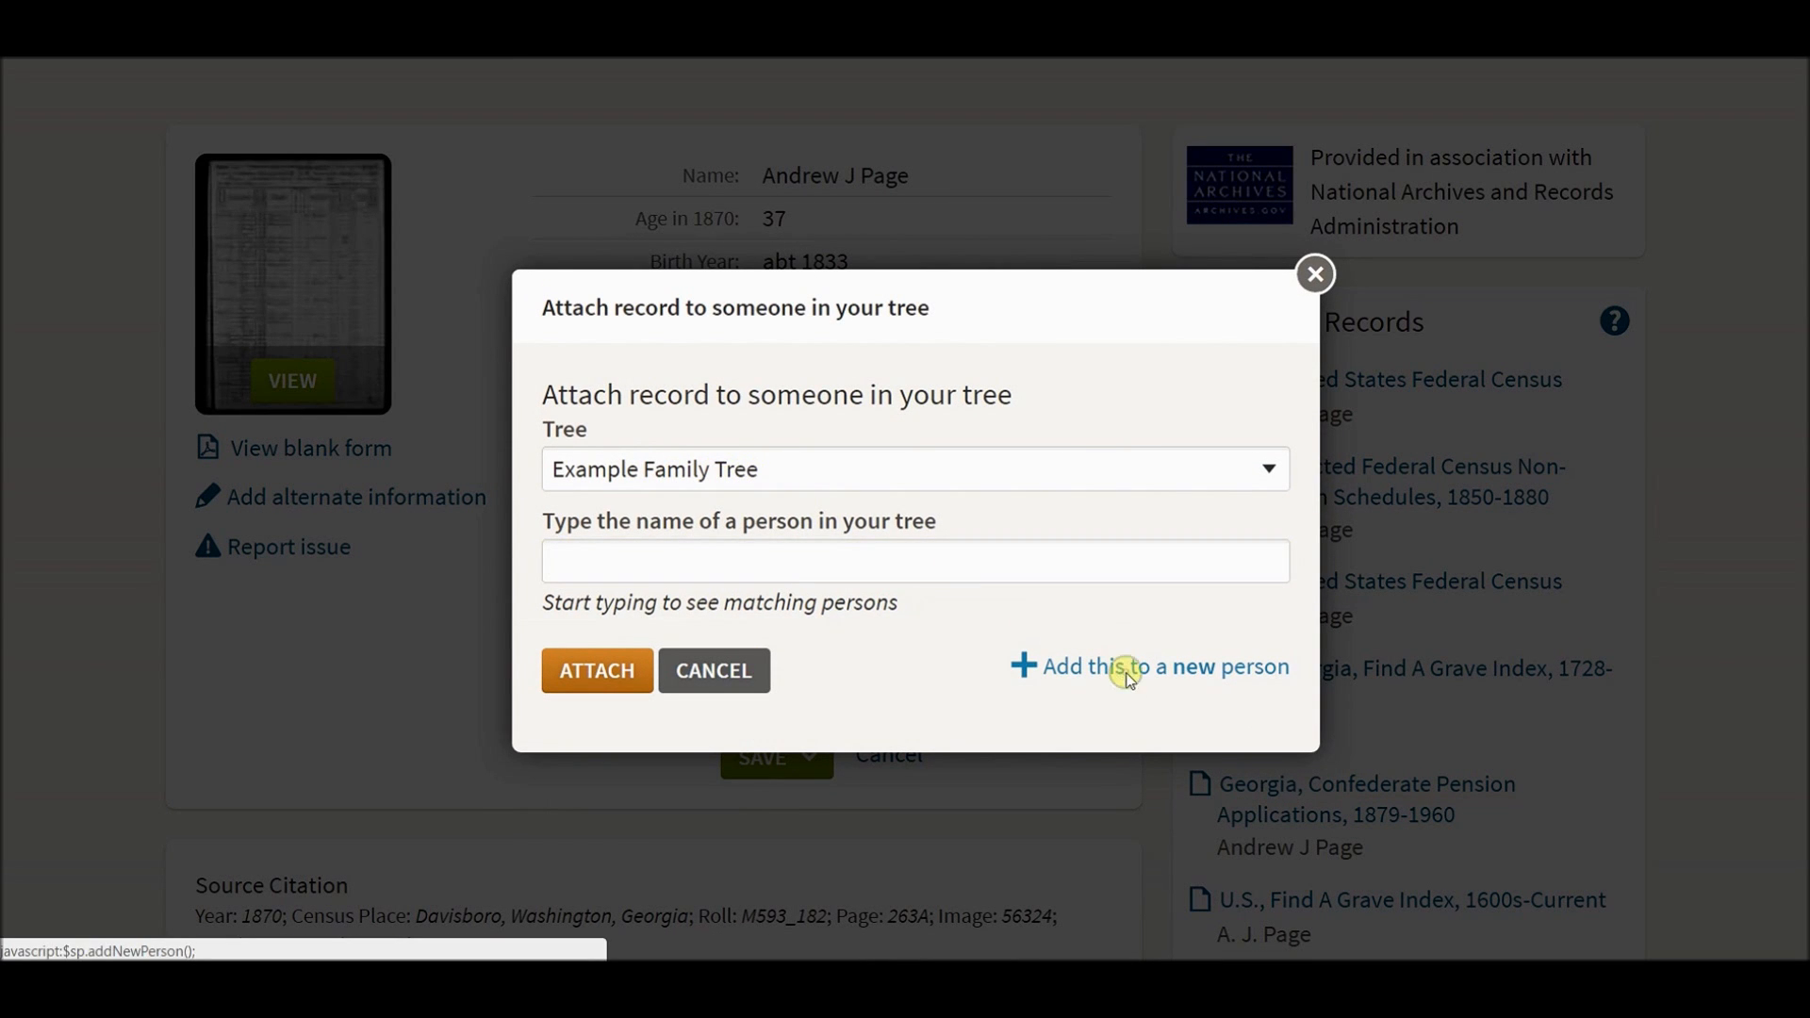
Add the record to a new person, Andrew J Page born abt 1833 in Georgia, and return to the tree.
click(1148, 666)
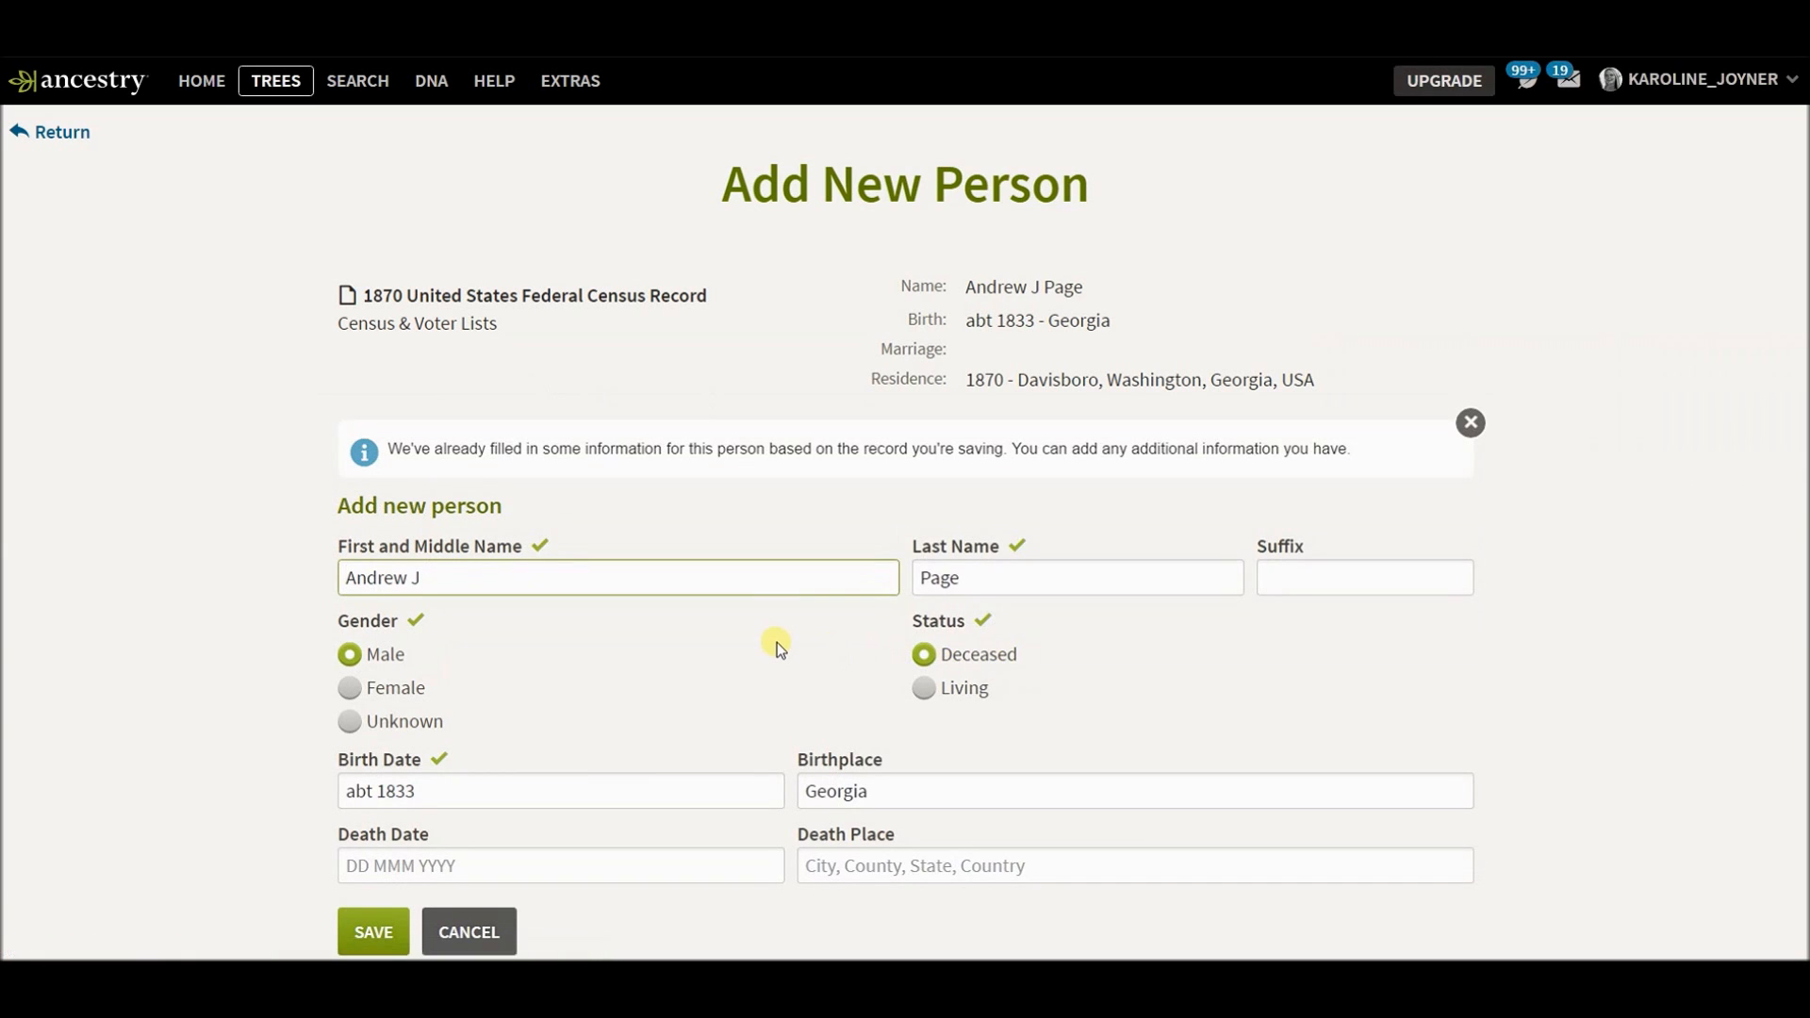
scroll(down, 3)
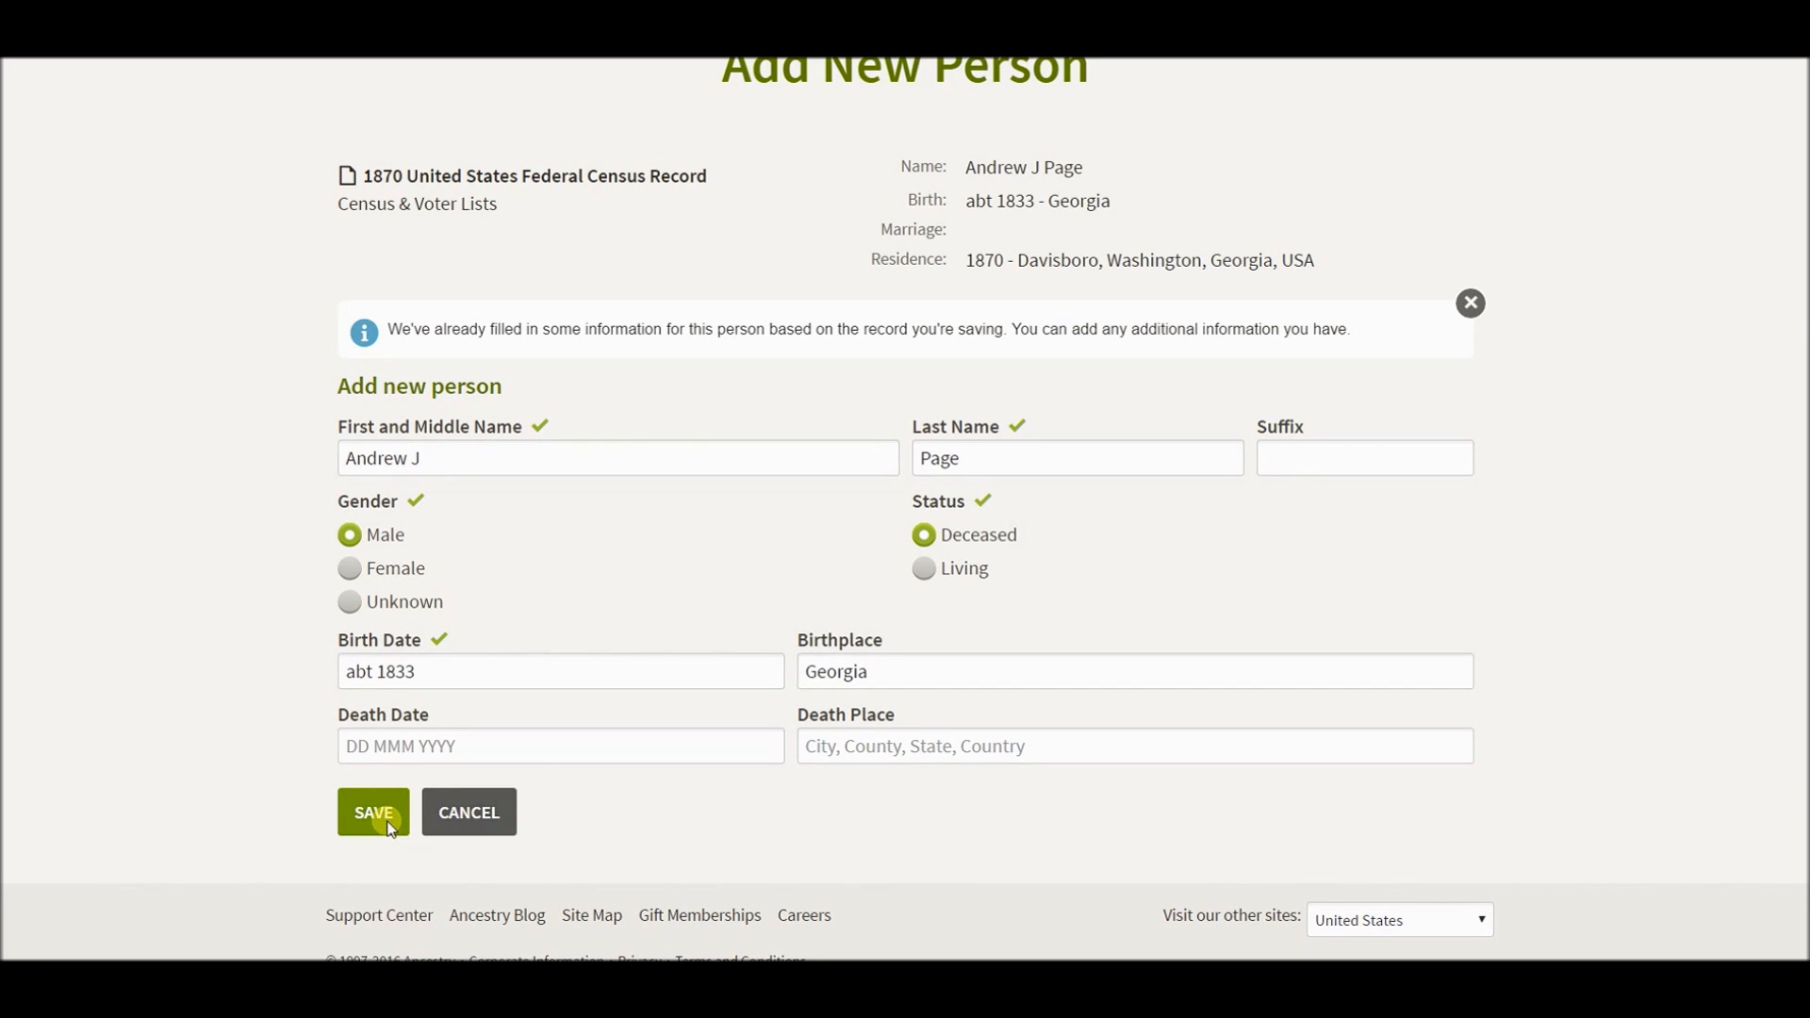
click(371, 820)
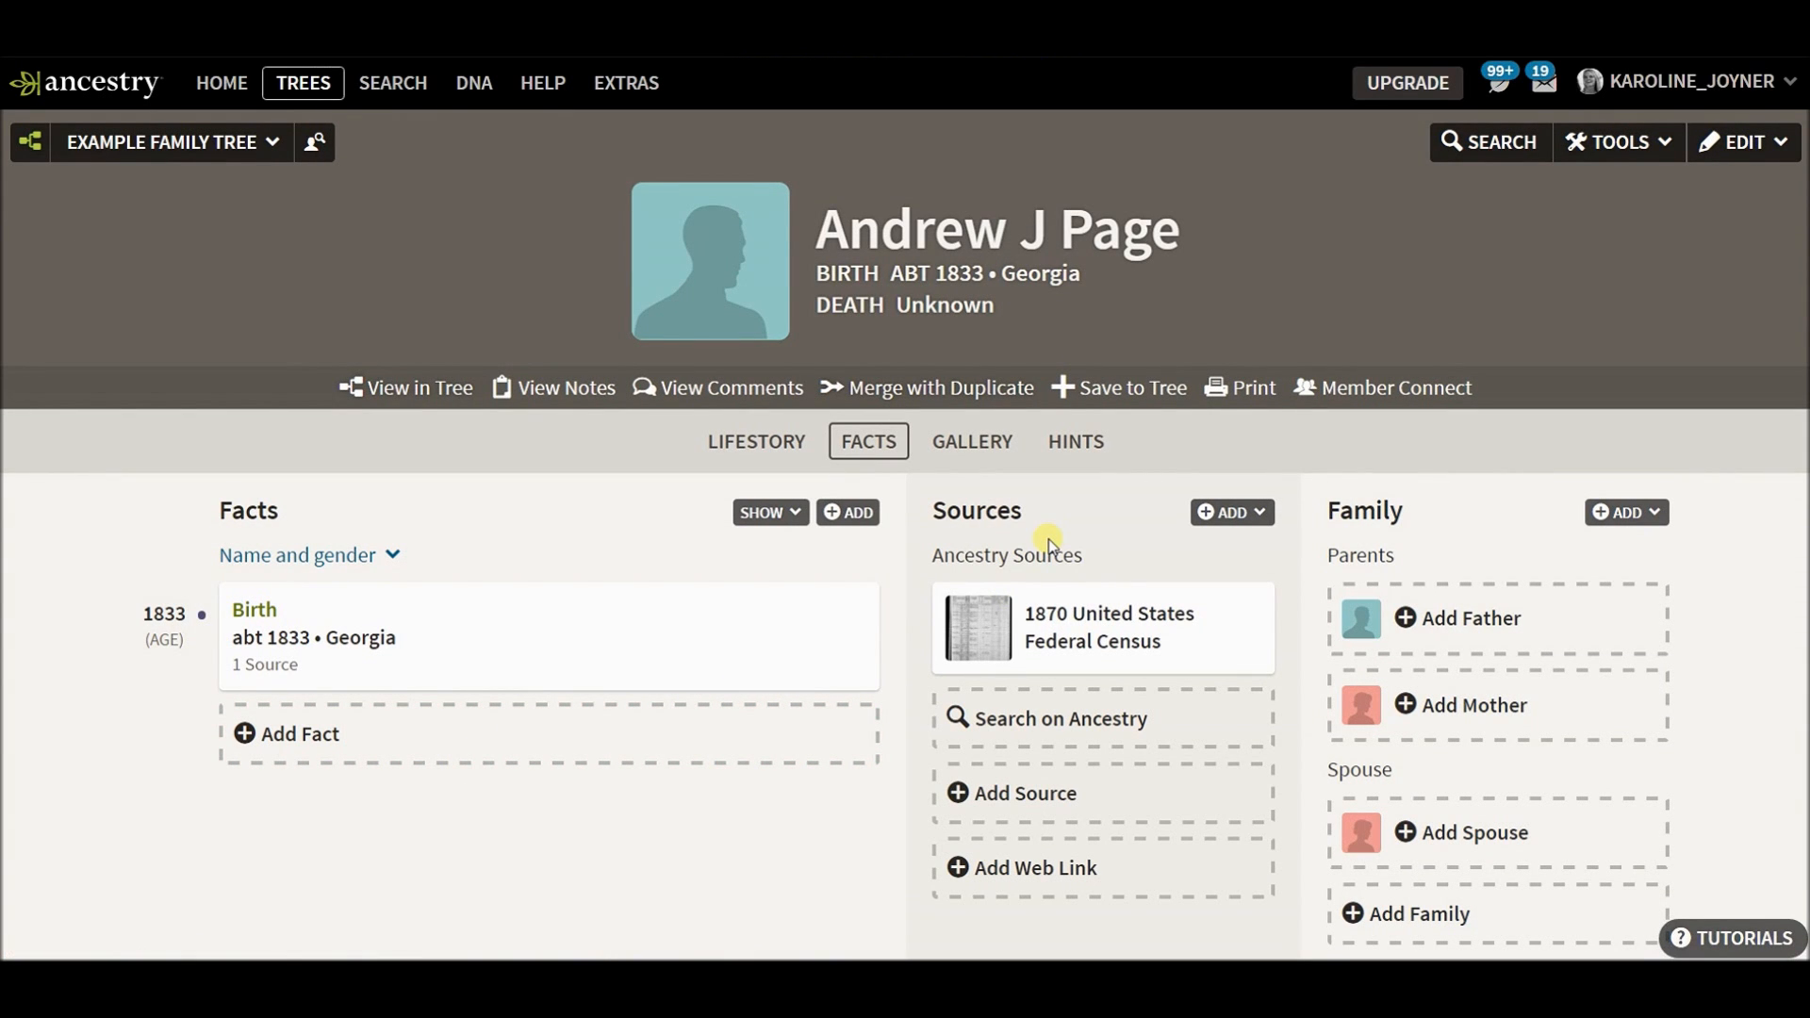
mouse_move(899, 541)
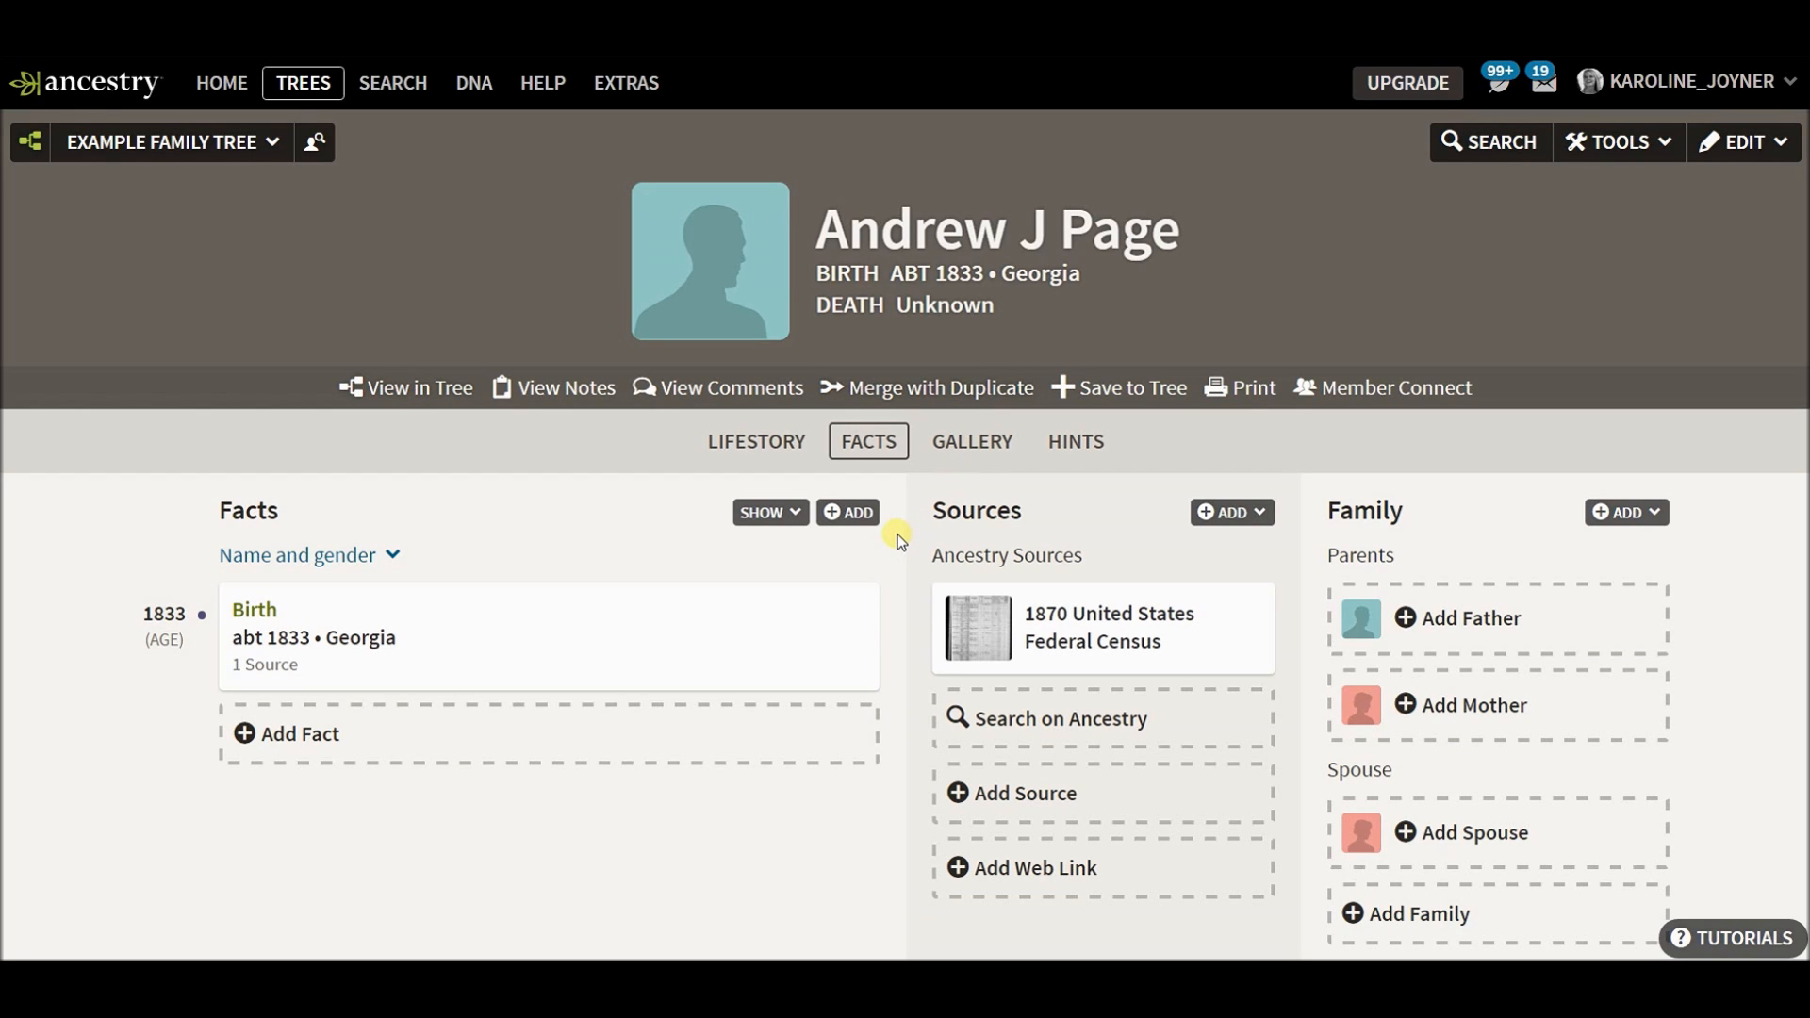
click(419, 387)
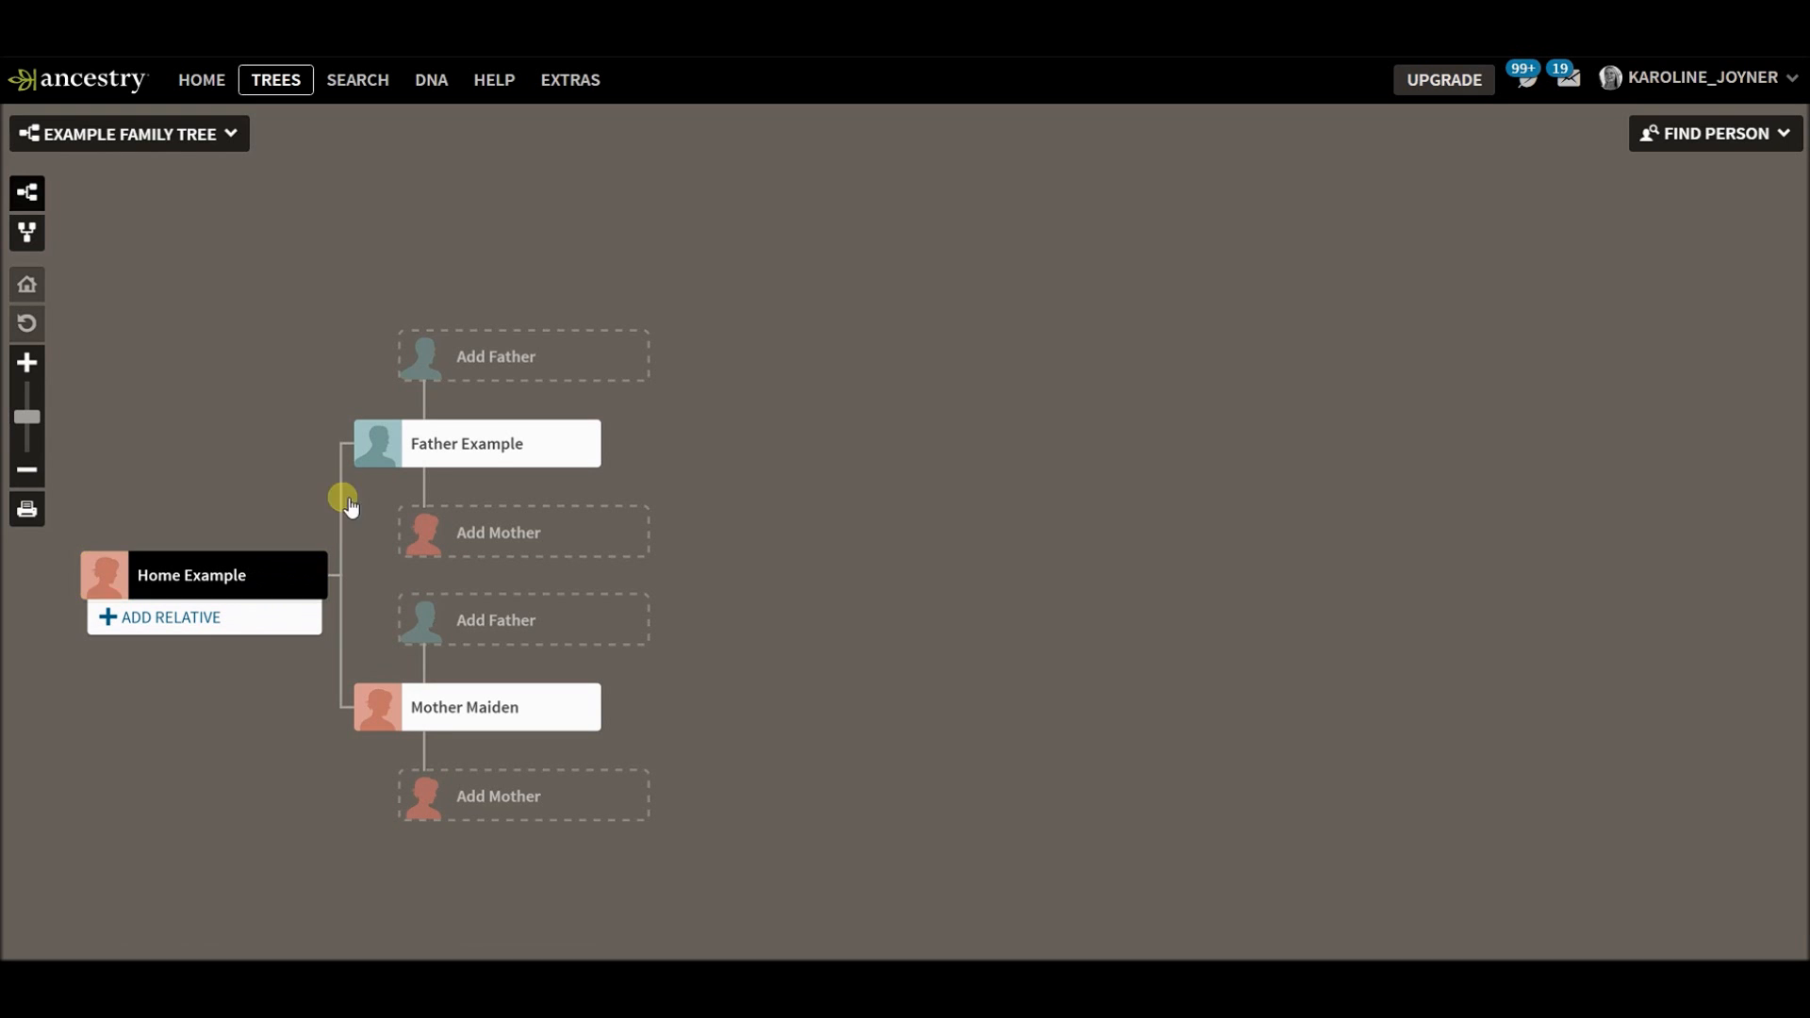
mouse_move(1359, 538)
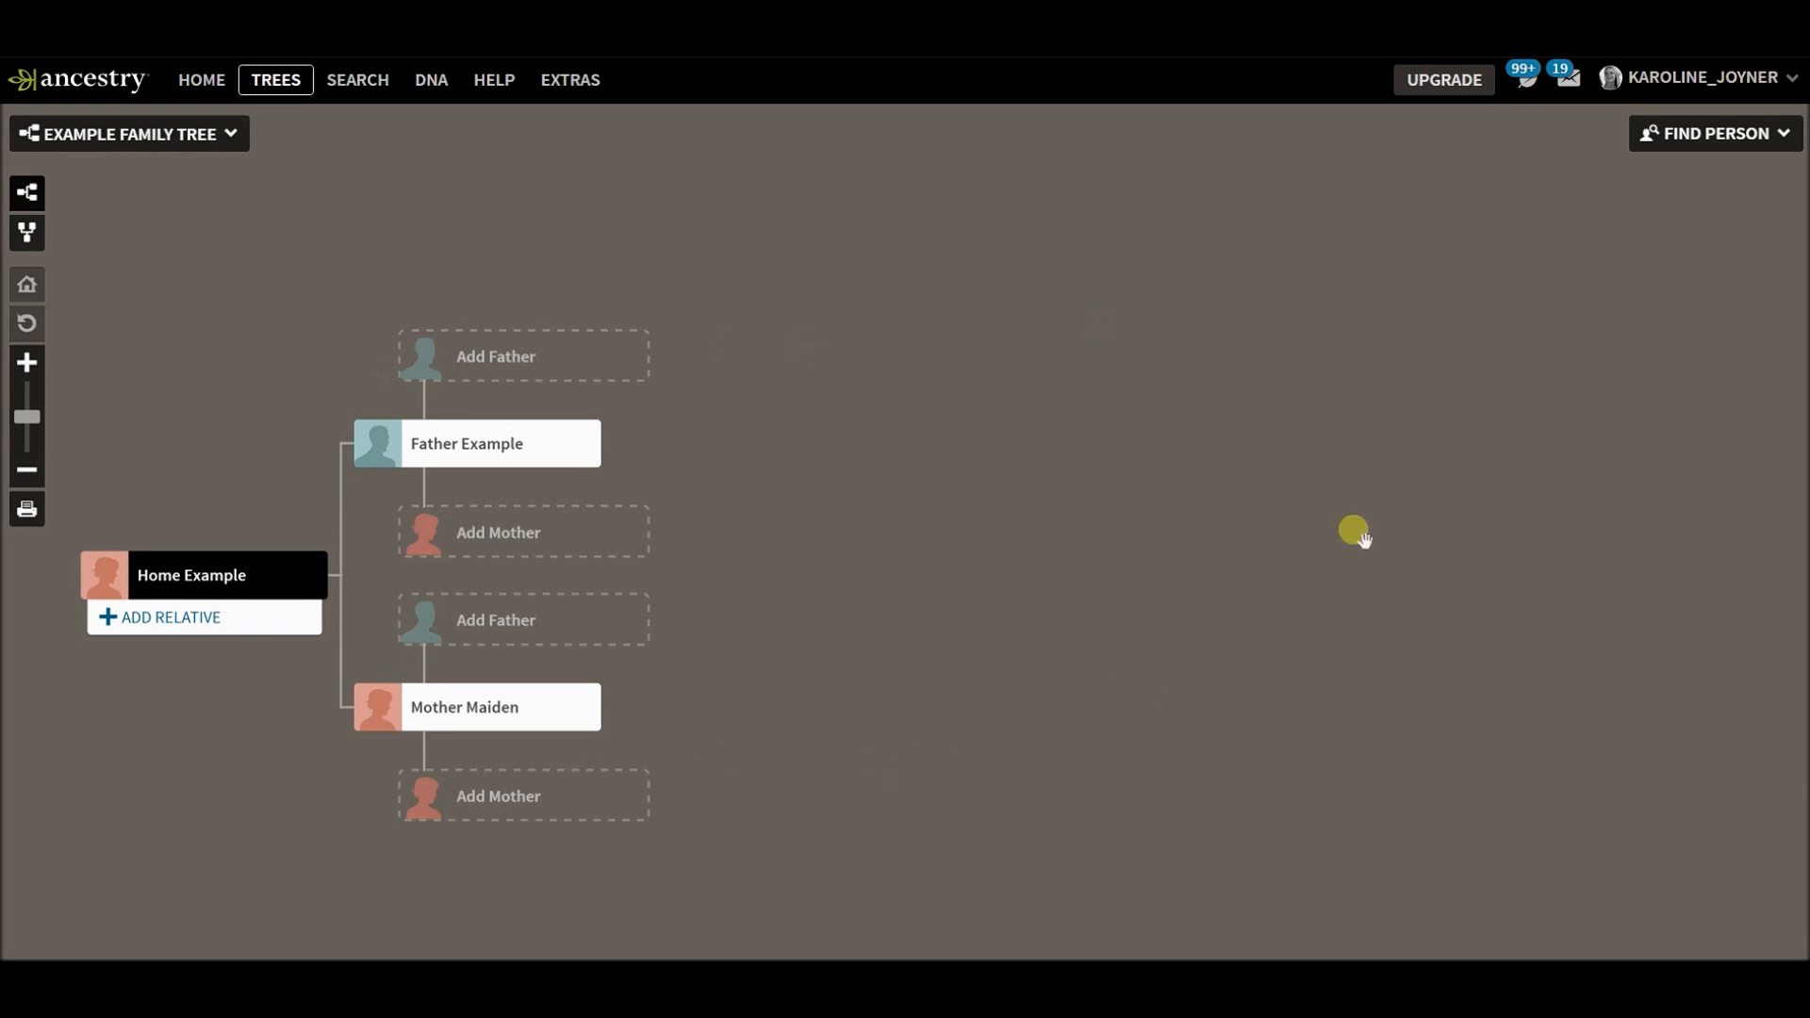
mouse_move(1746, 150)
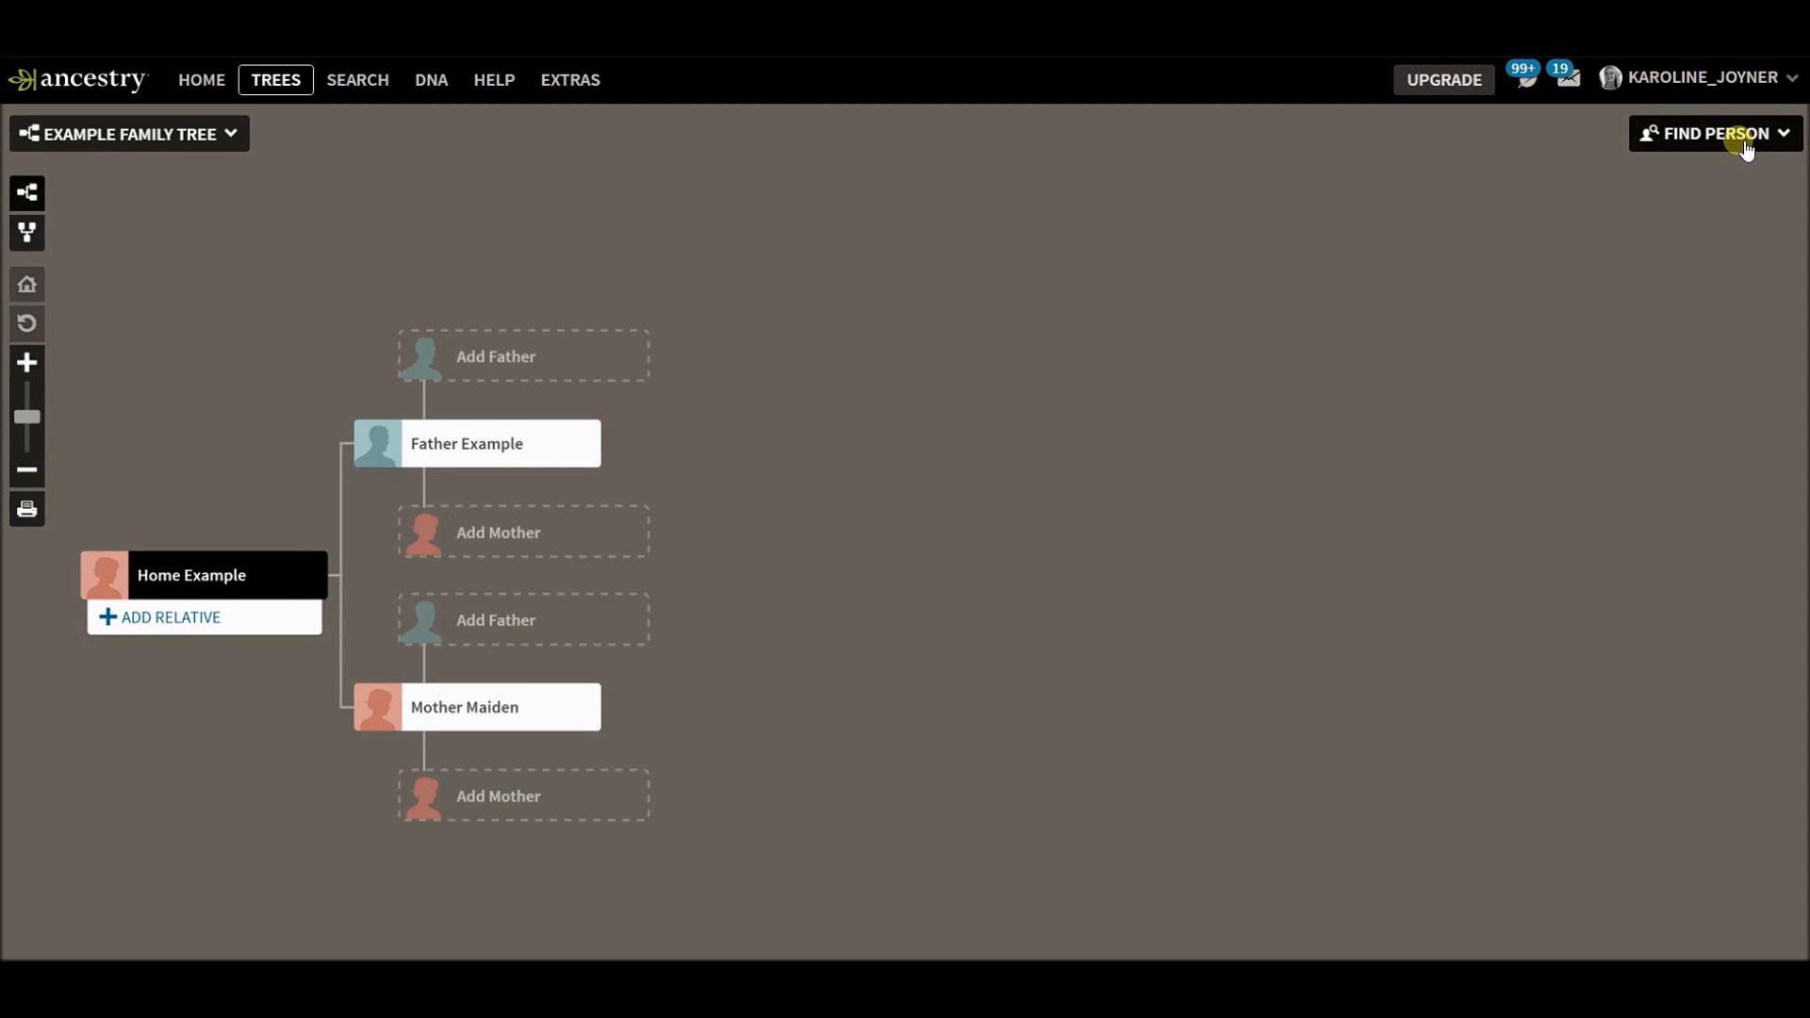
mouse_move(1778, 136)
text(dna)
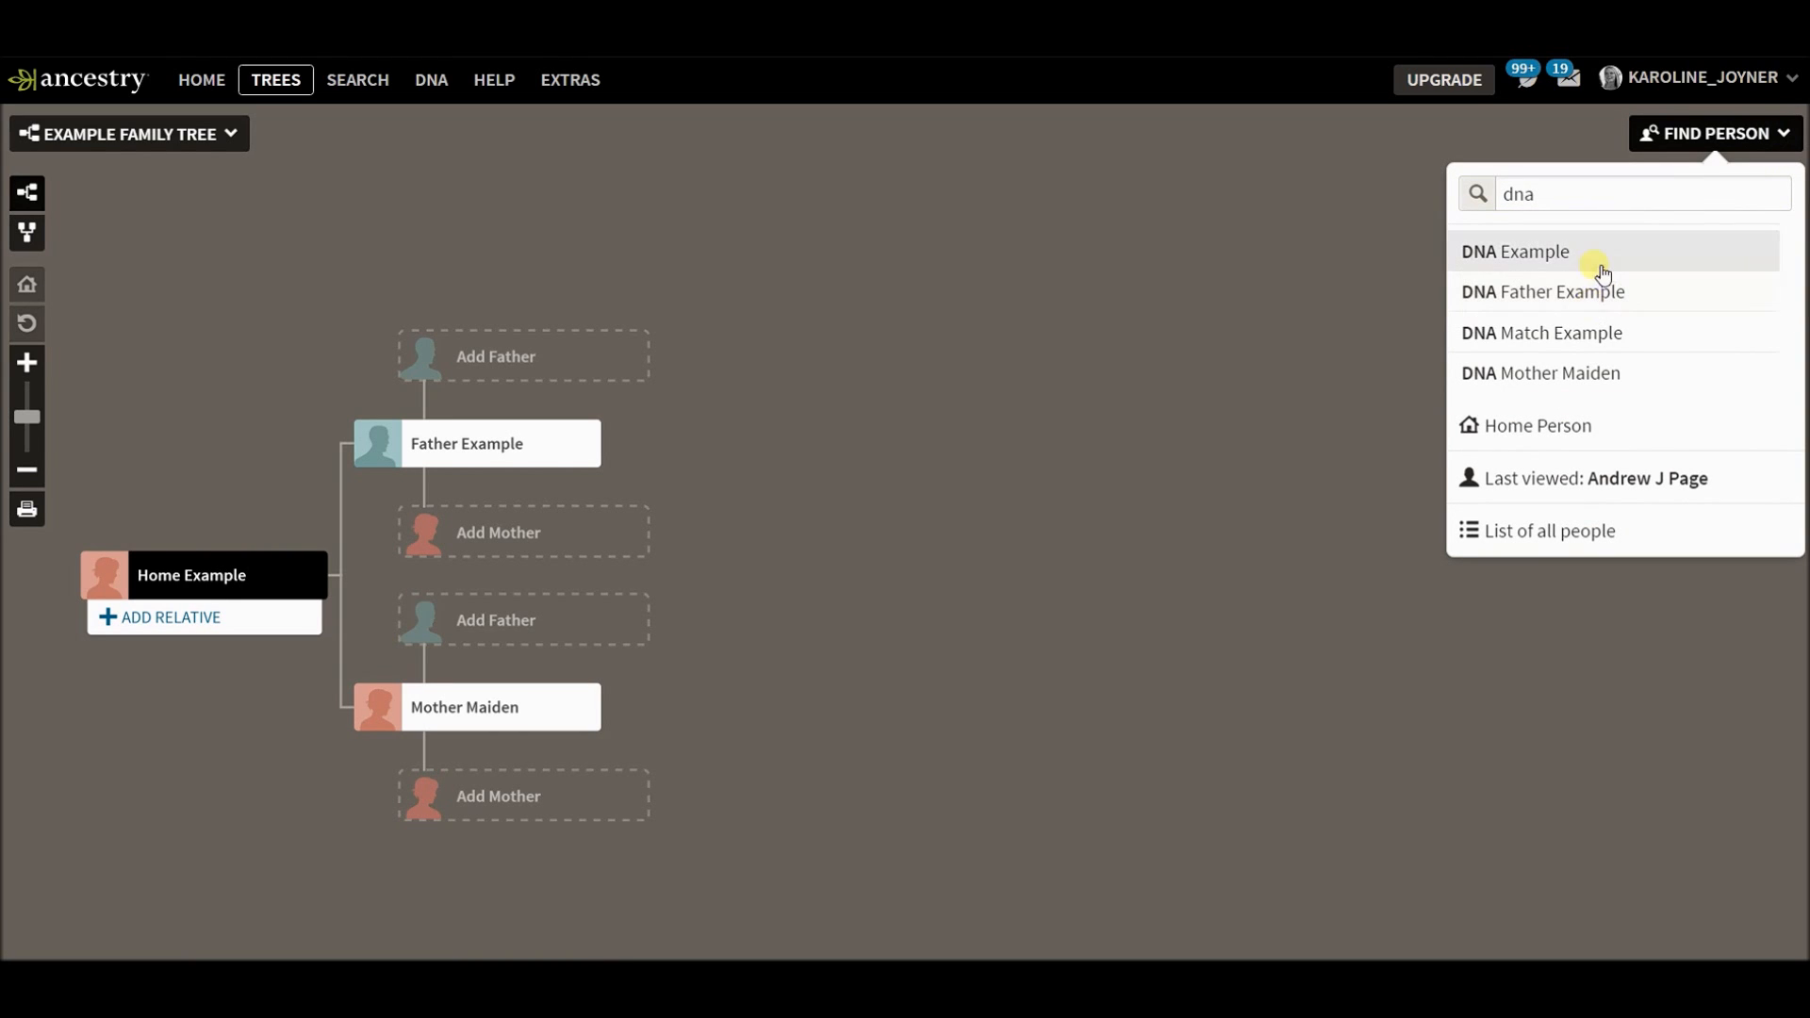
mouse_move(1582, 332)
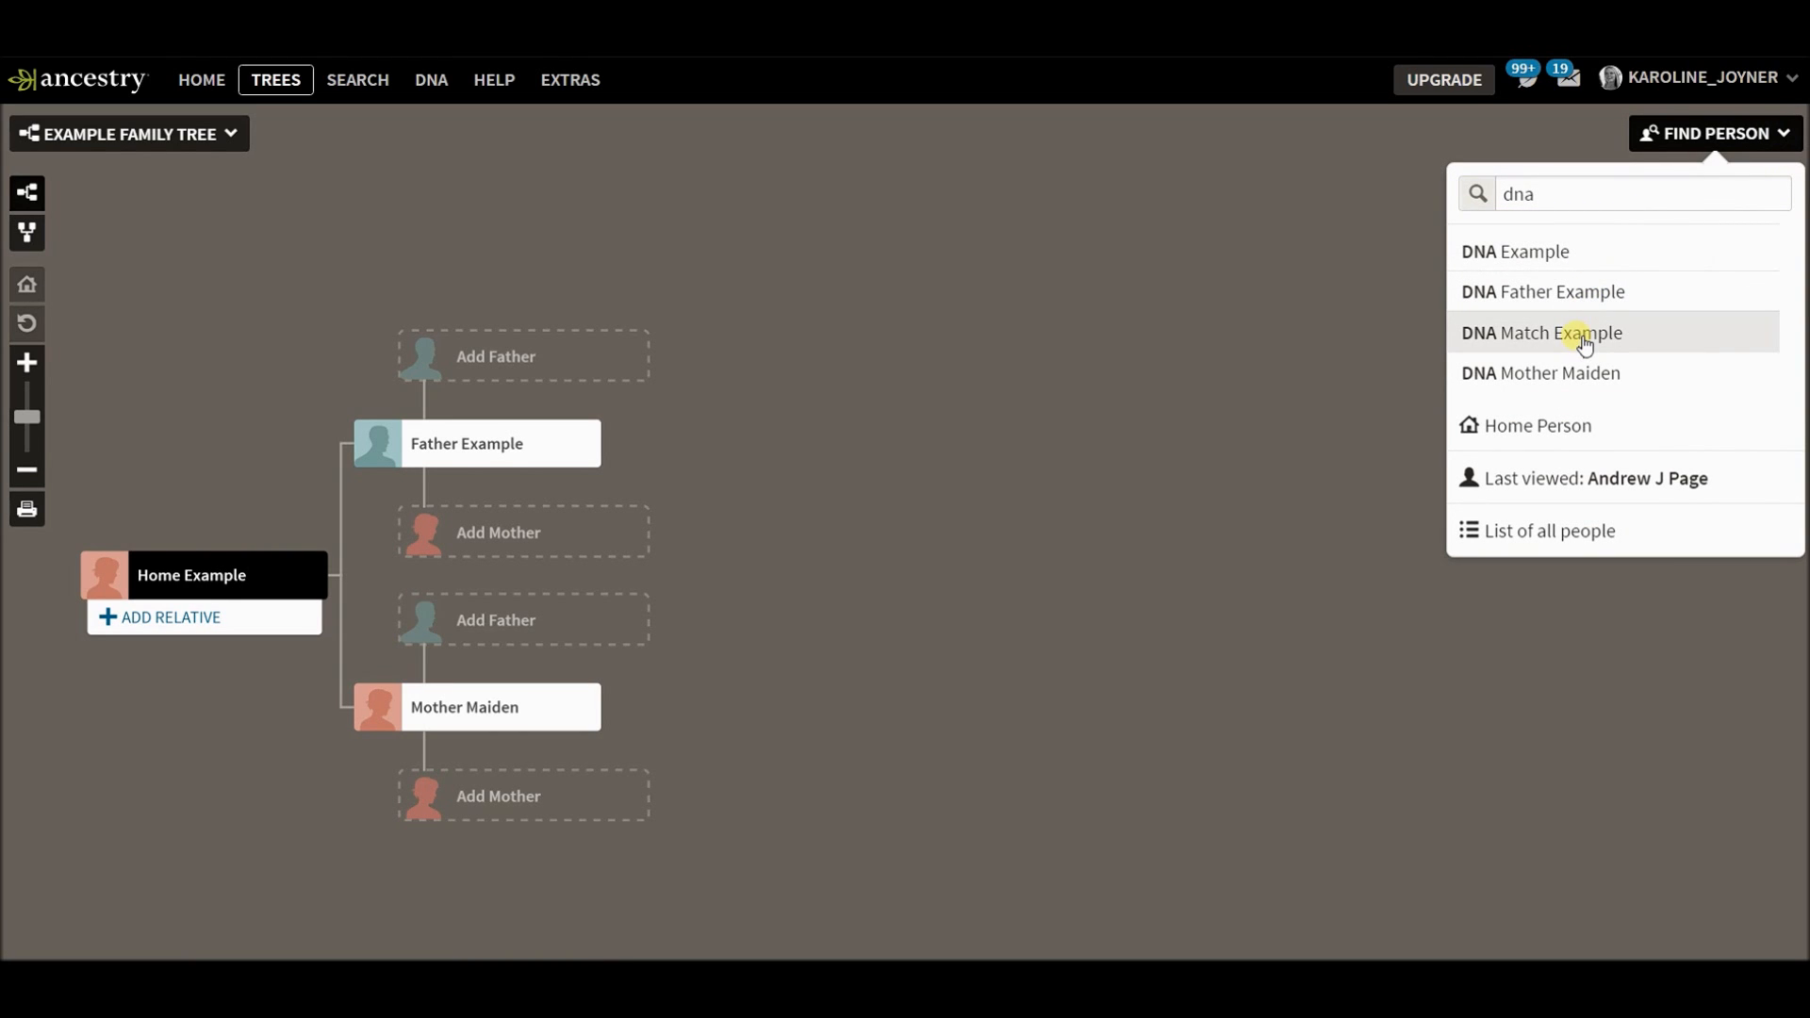
click(1540, 332)
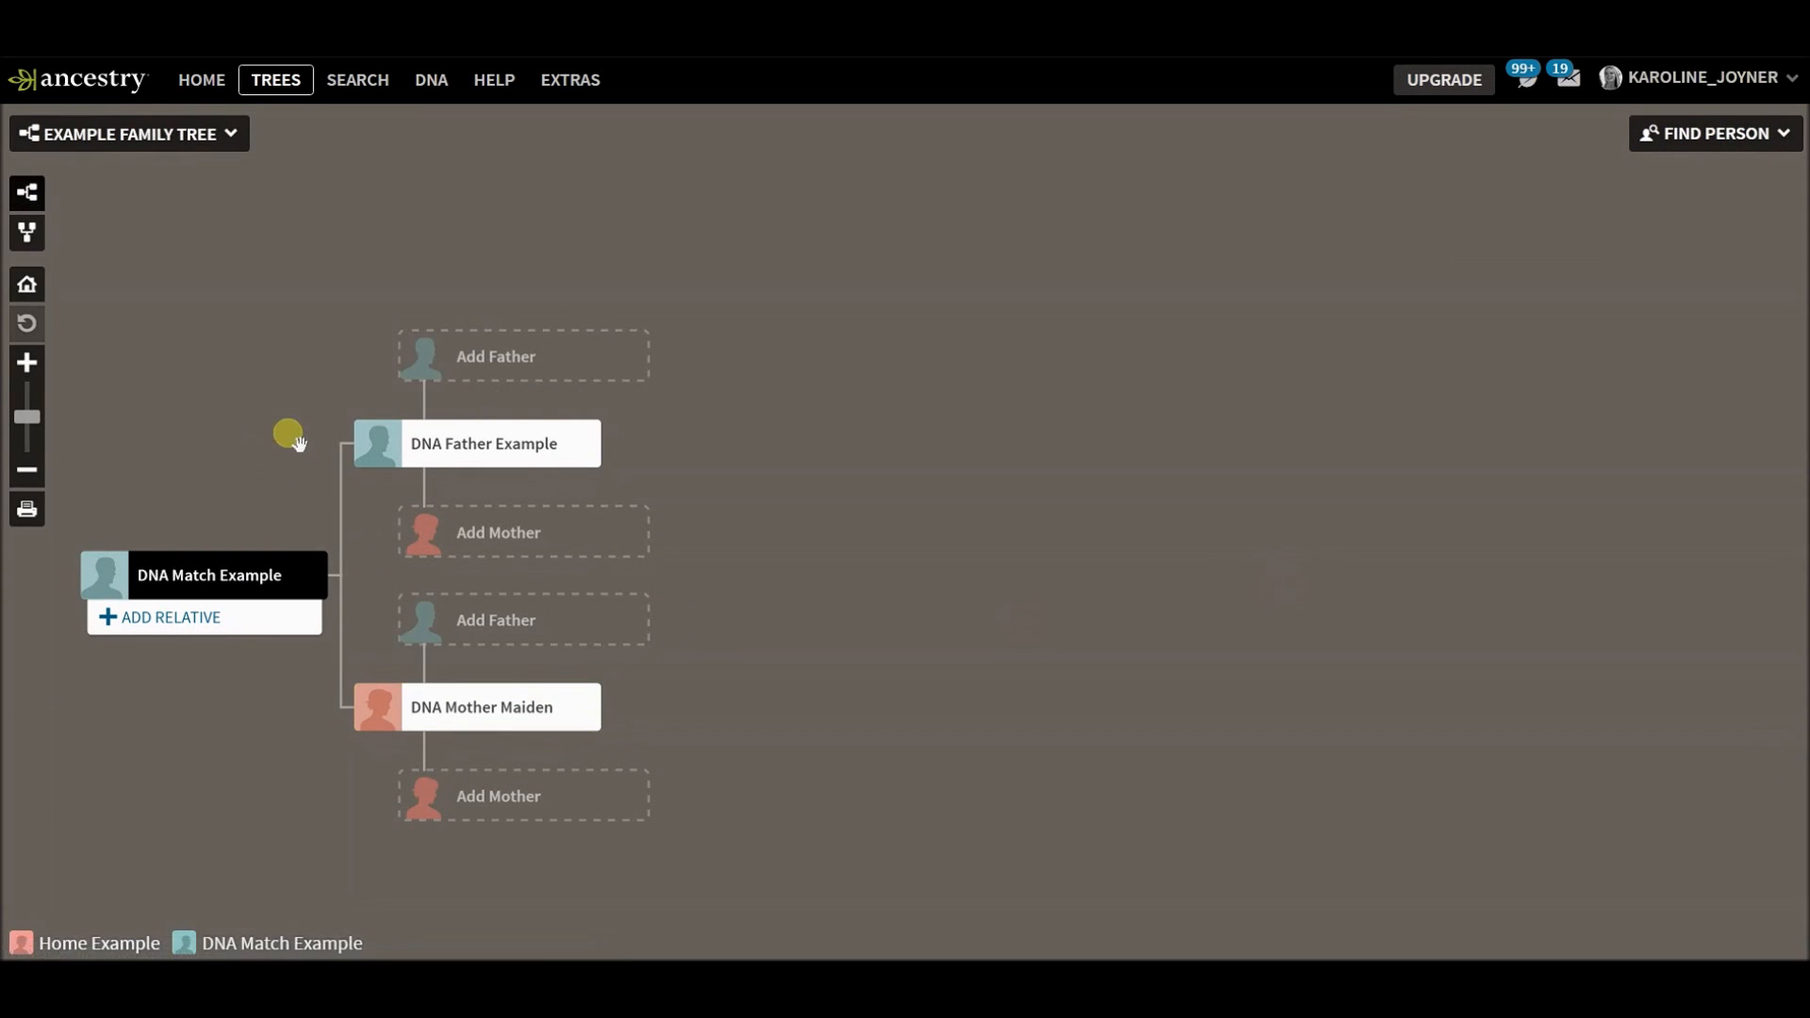
mouse_move(609, 362)
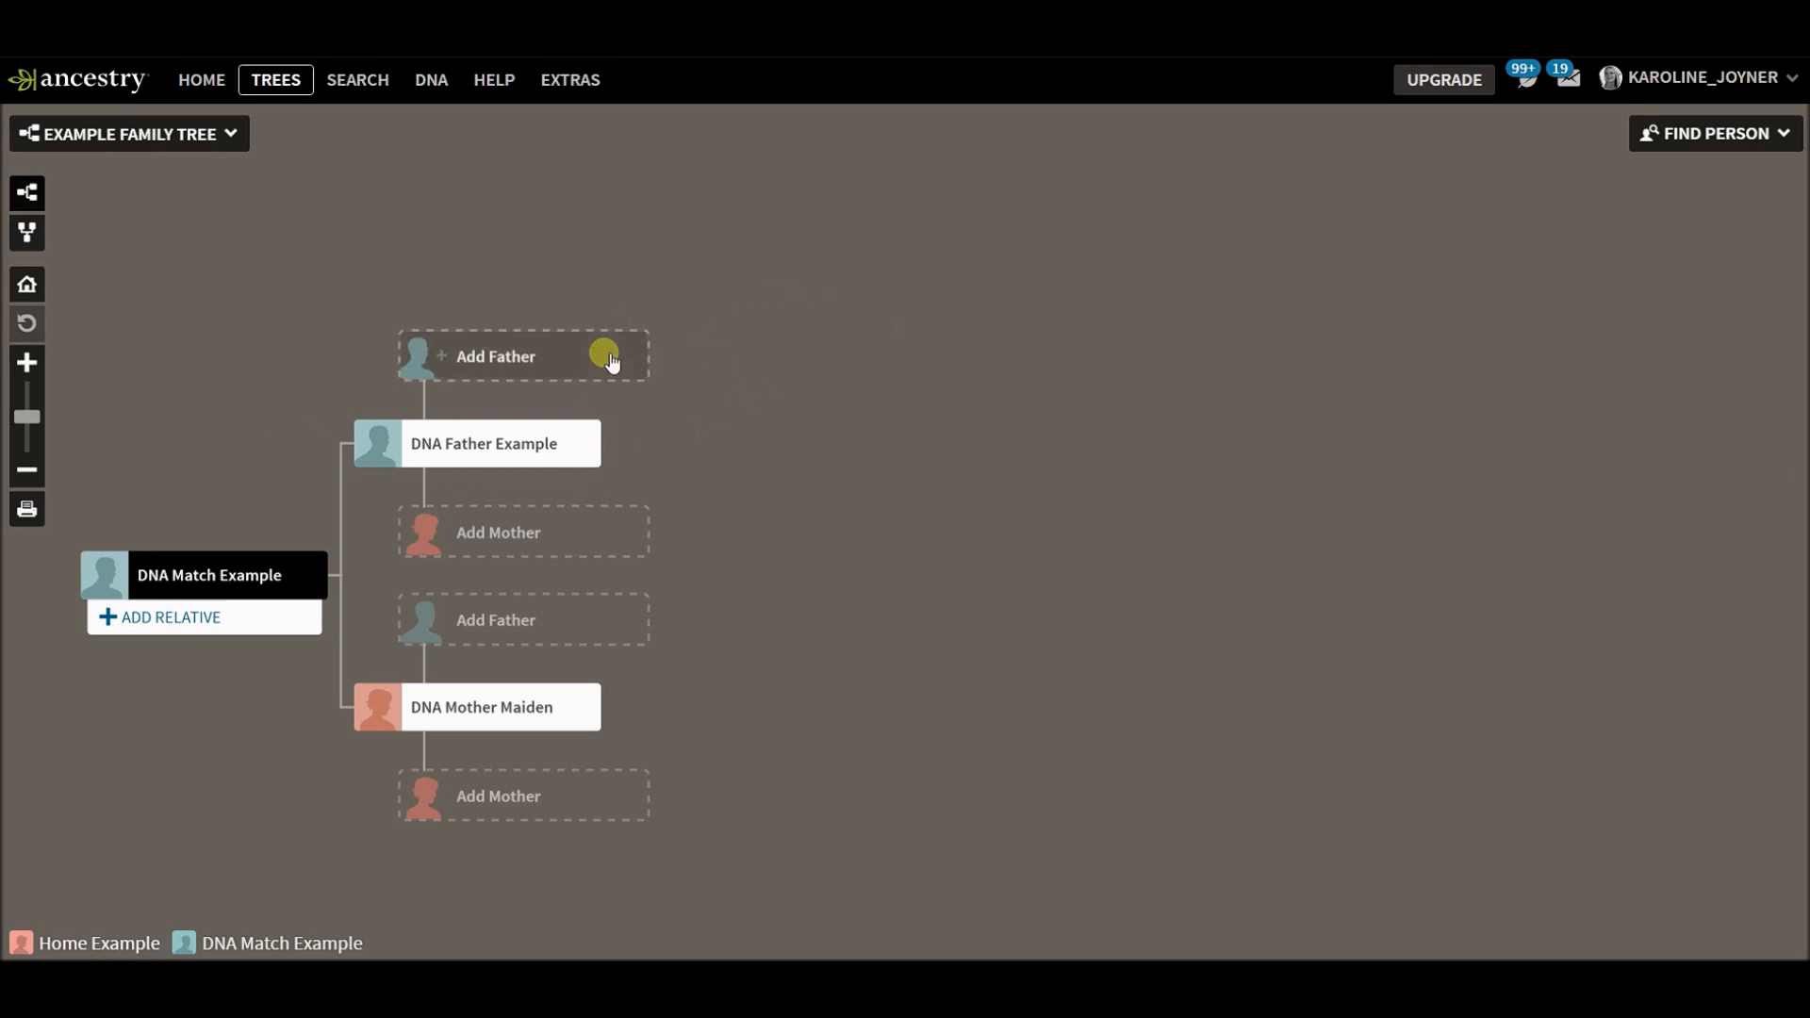
mouse_move(752, 351)
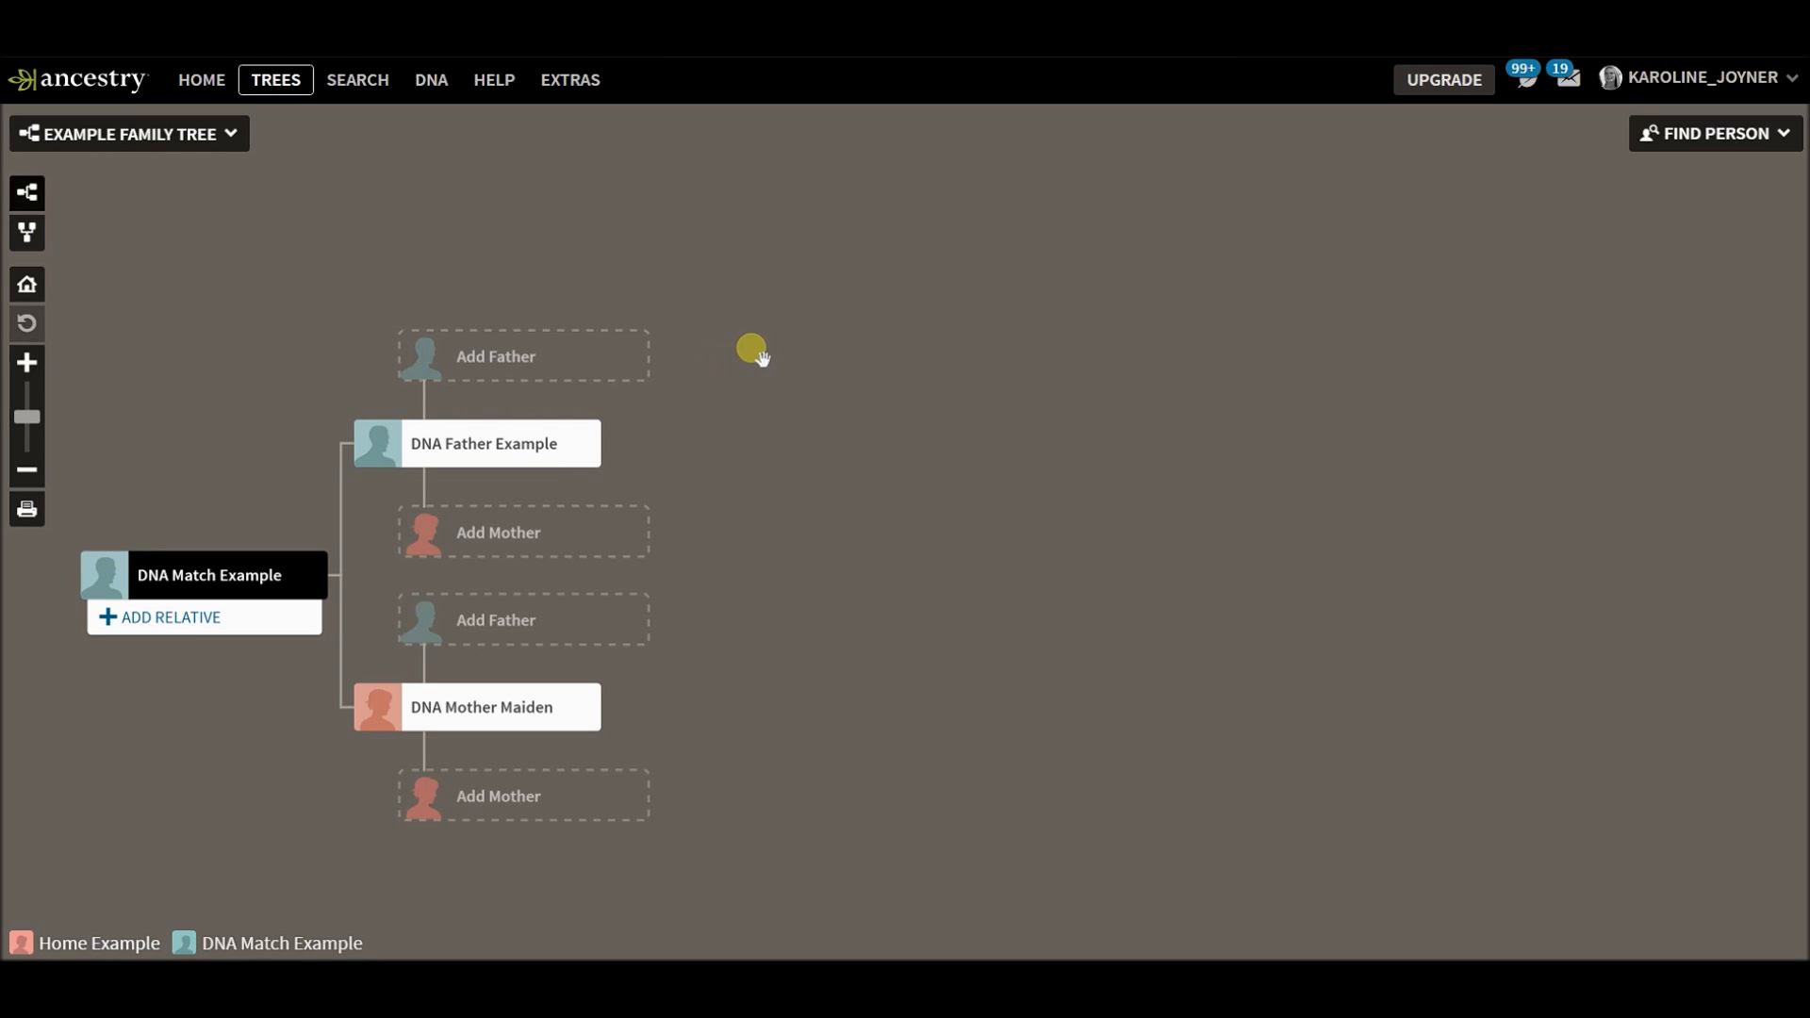
mouse_move(728, 354)
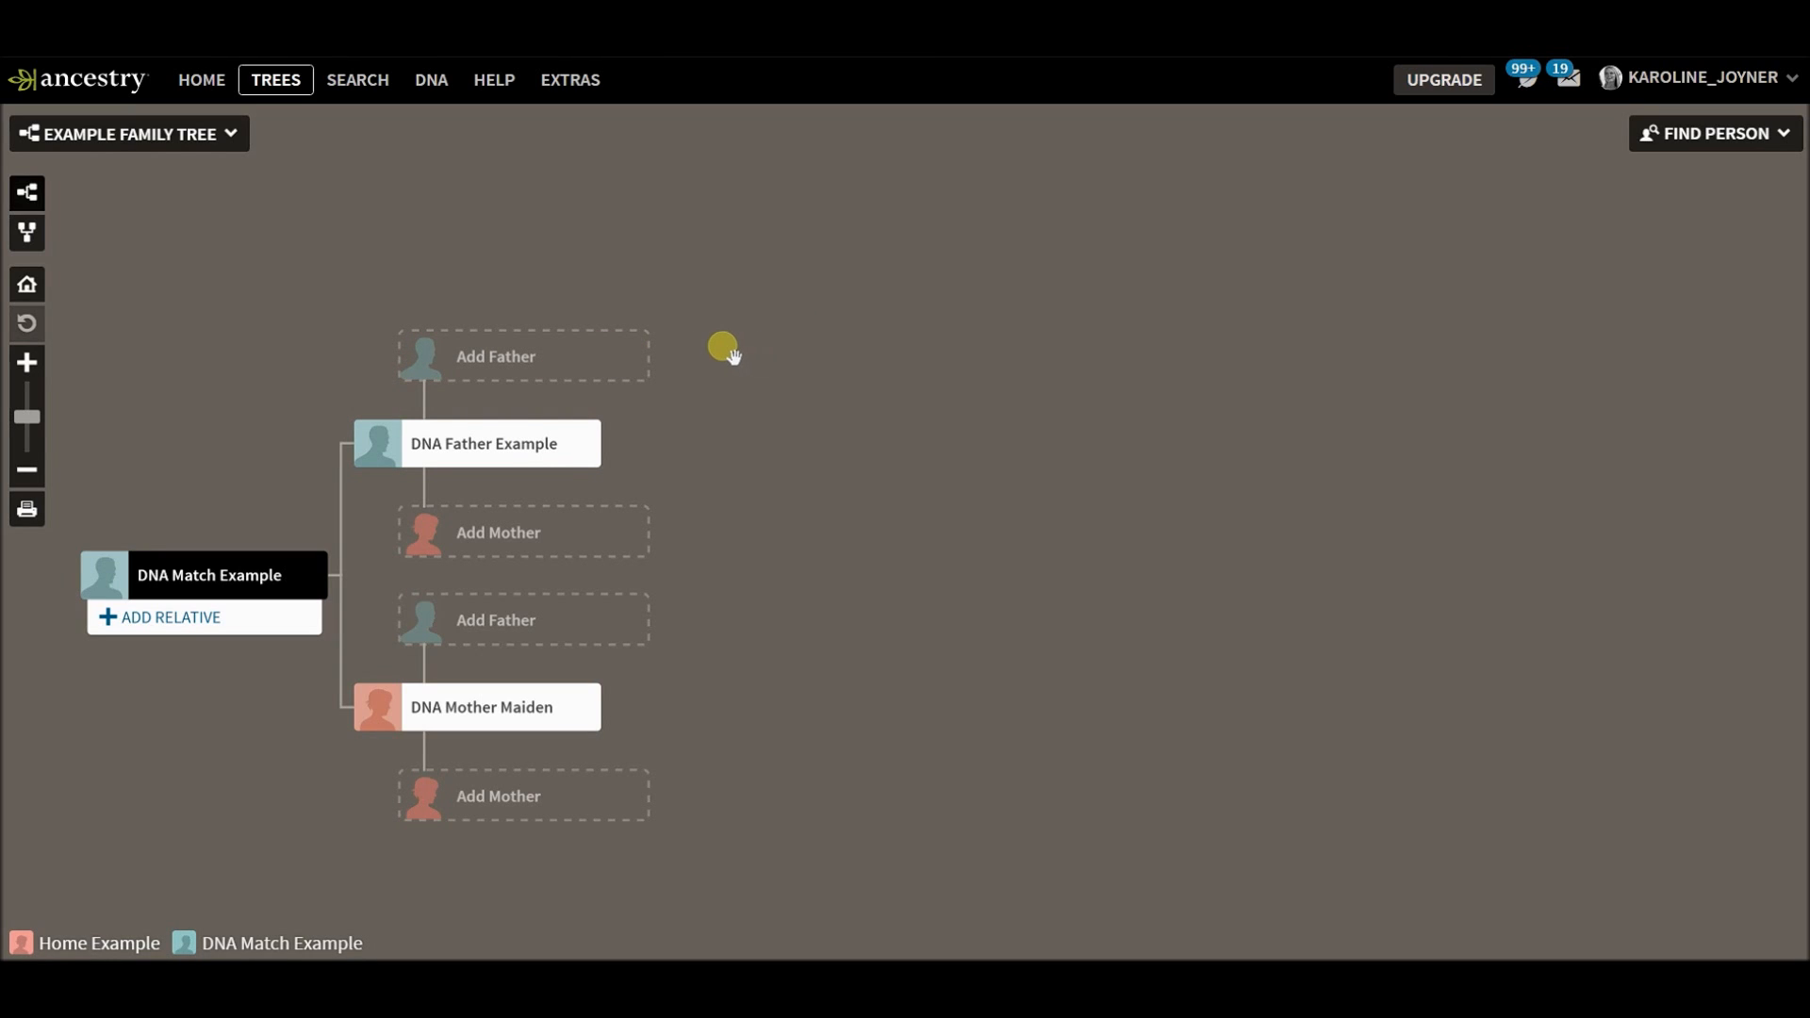
mouse_move(692, 350)
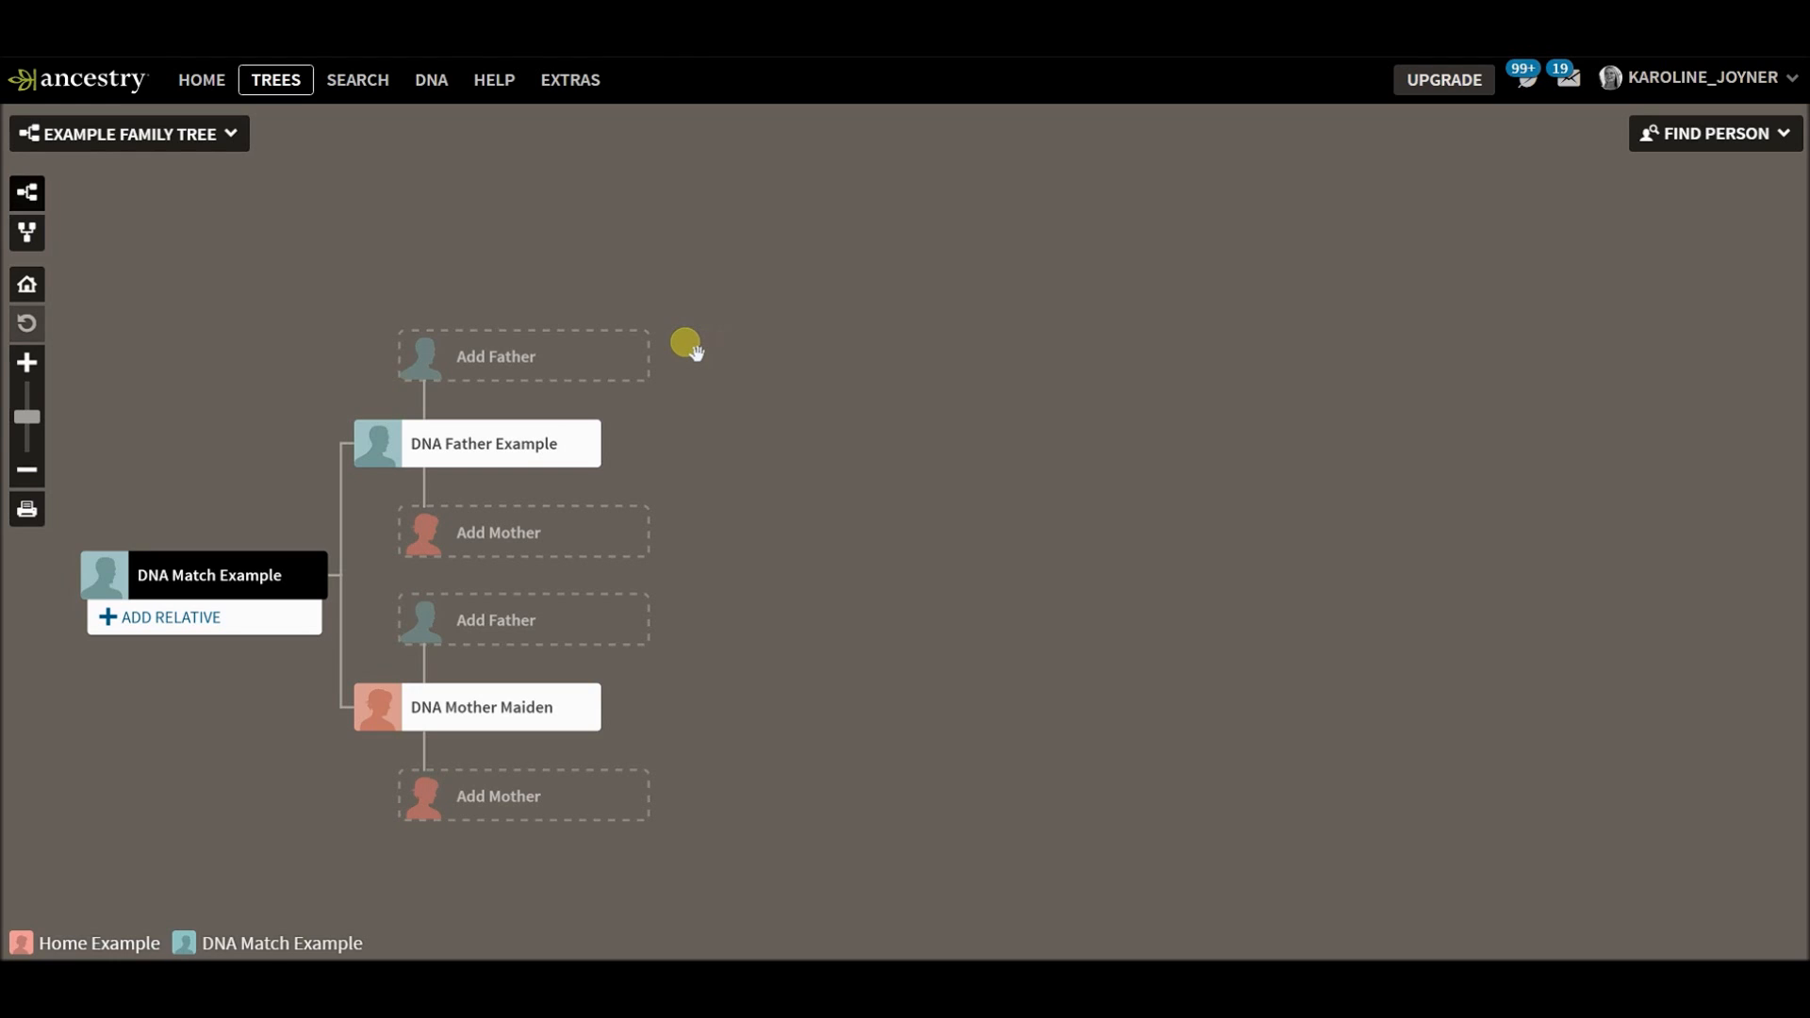
mouse_move(296, 573)
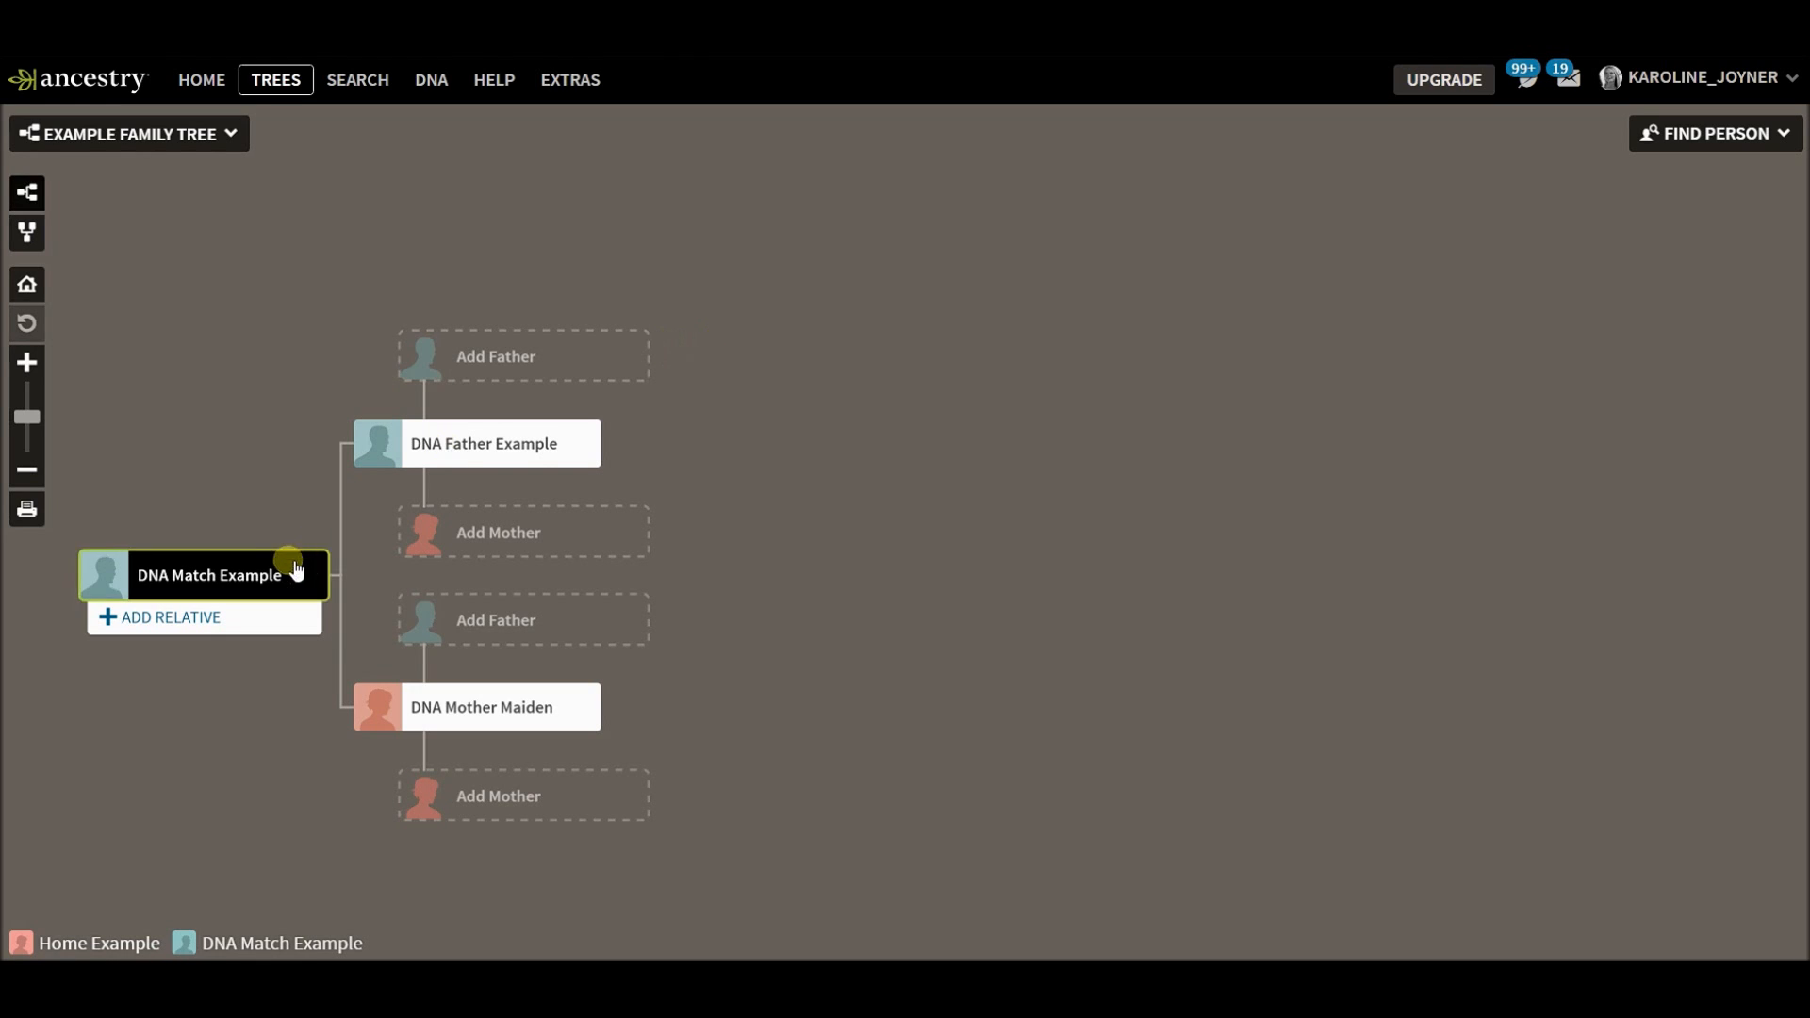
mouse_move(179, 588)
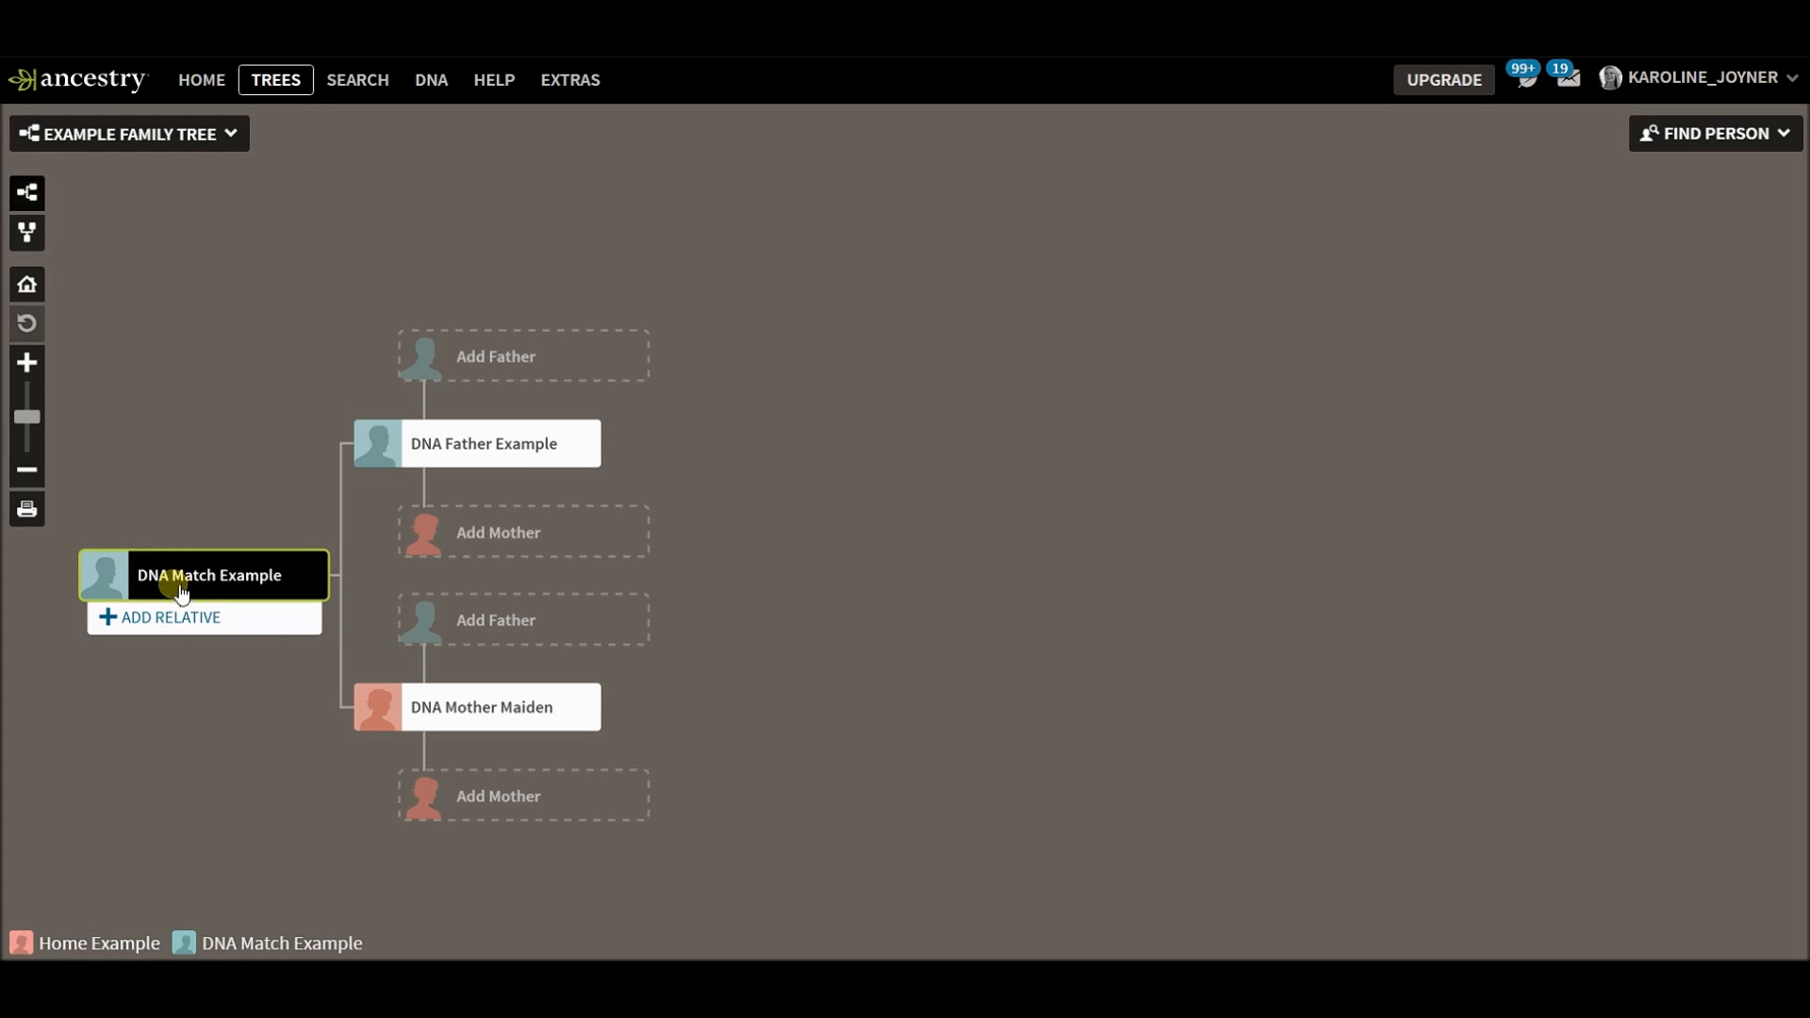
mouse_move(201, 588)
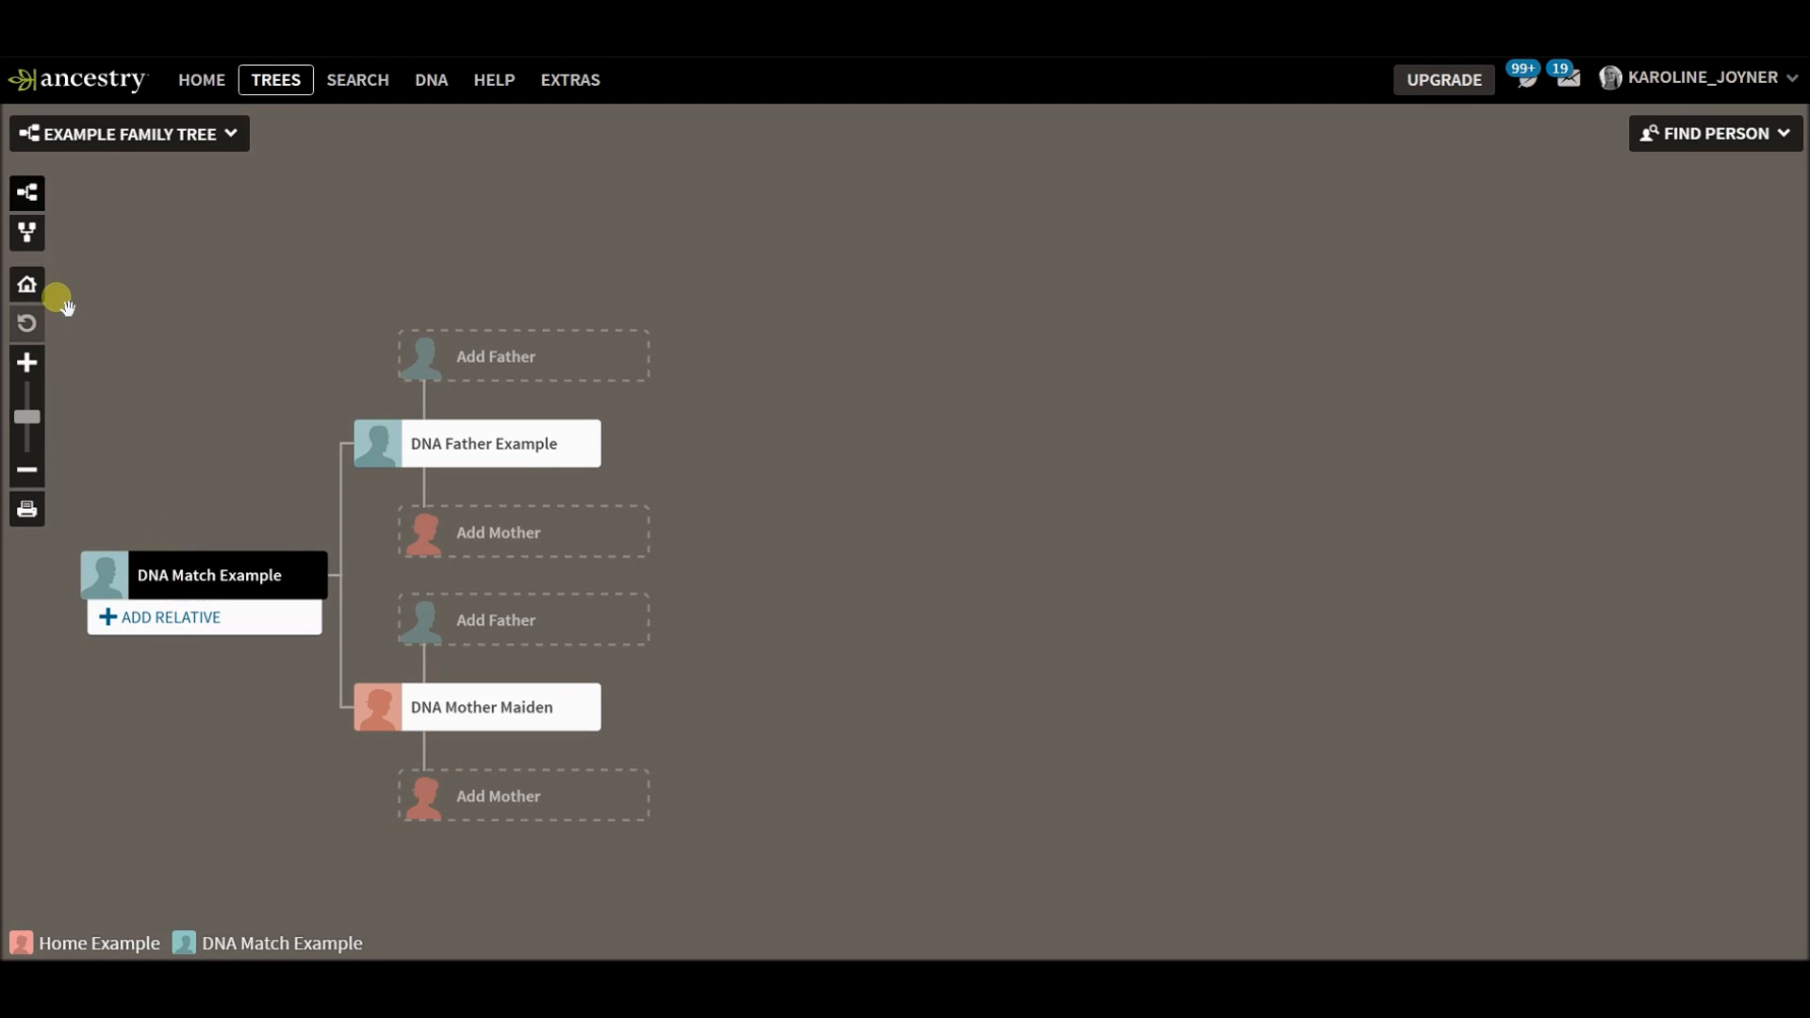
click(1714, 132)
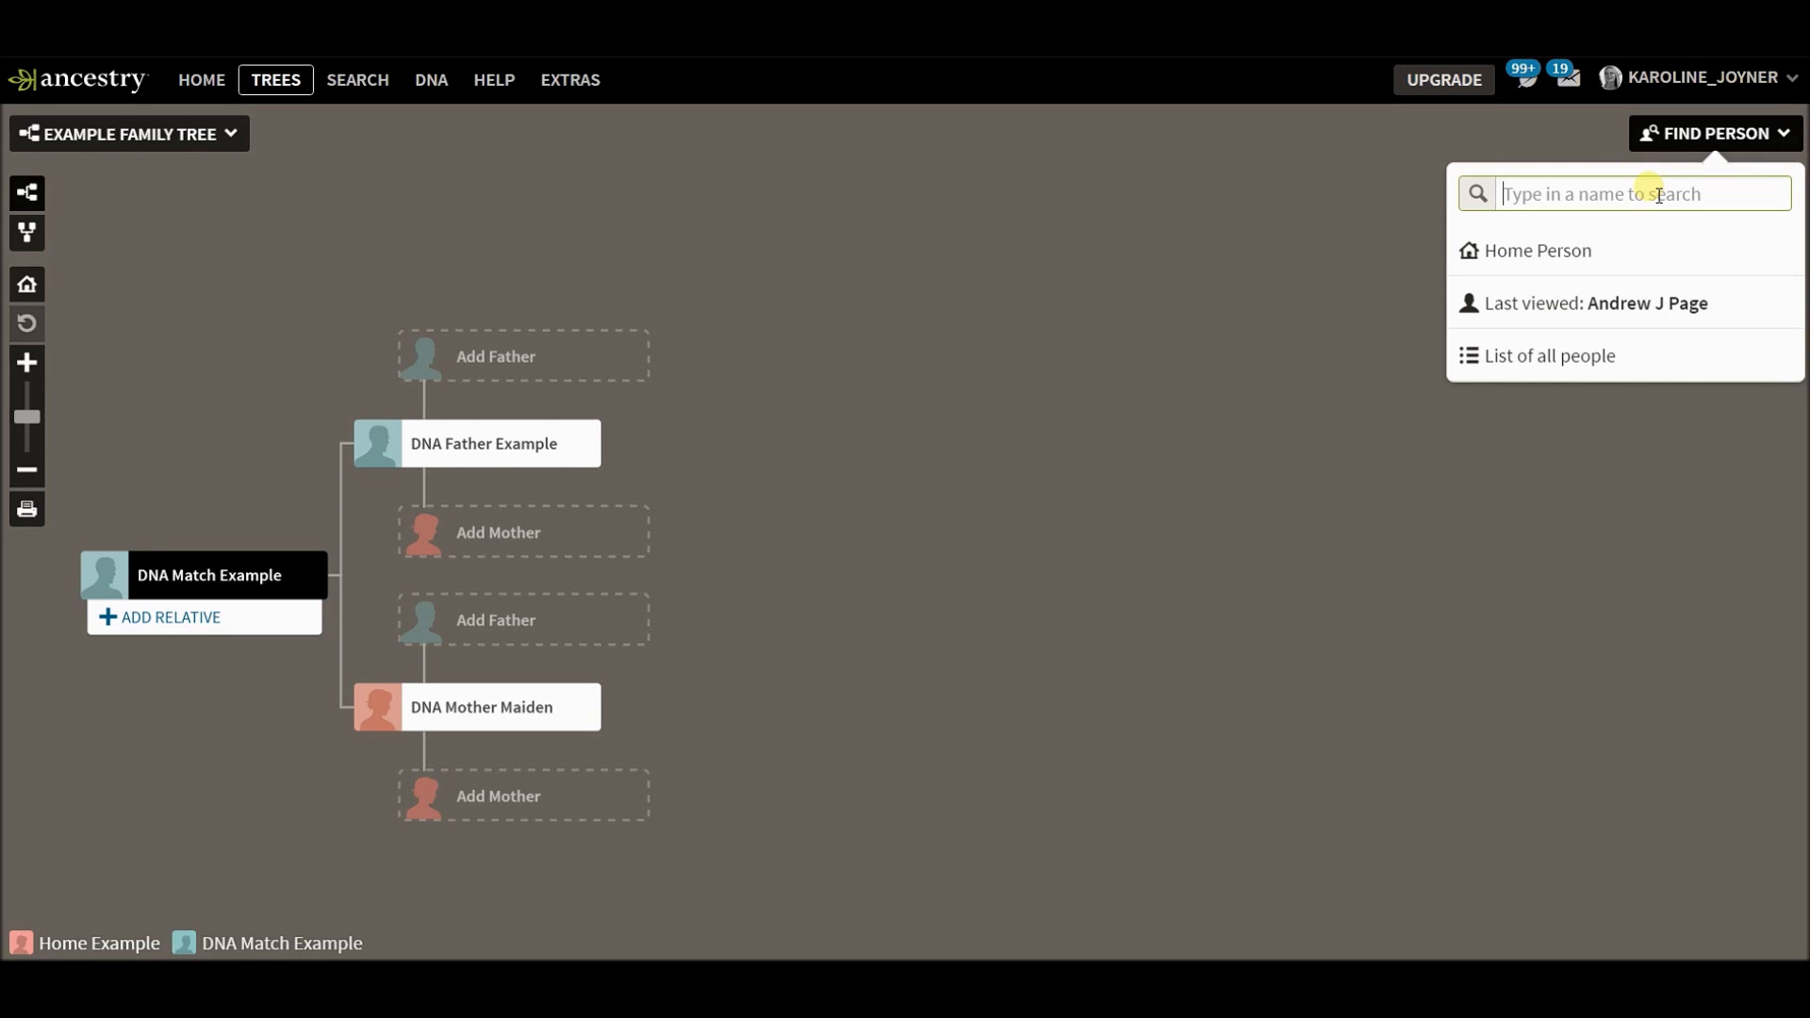
text(page)
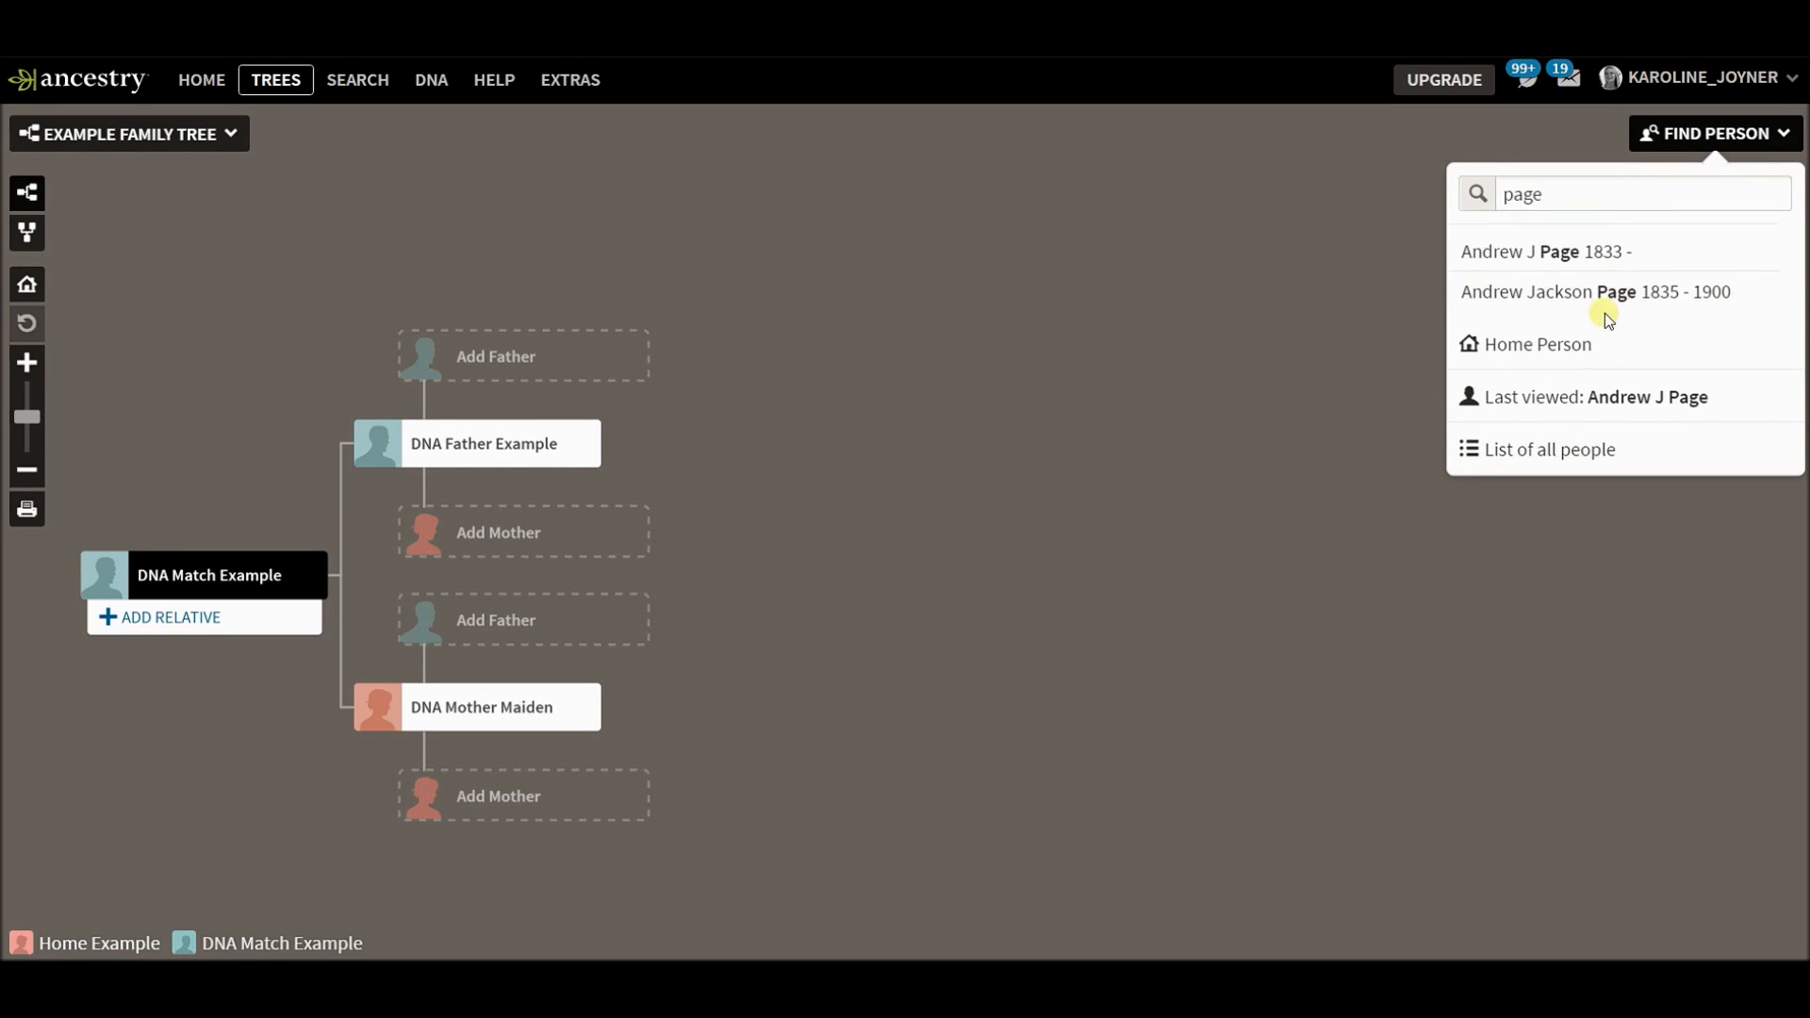
click(1595, 290)
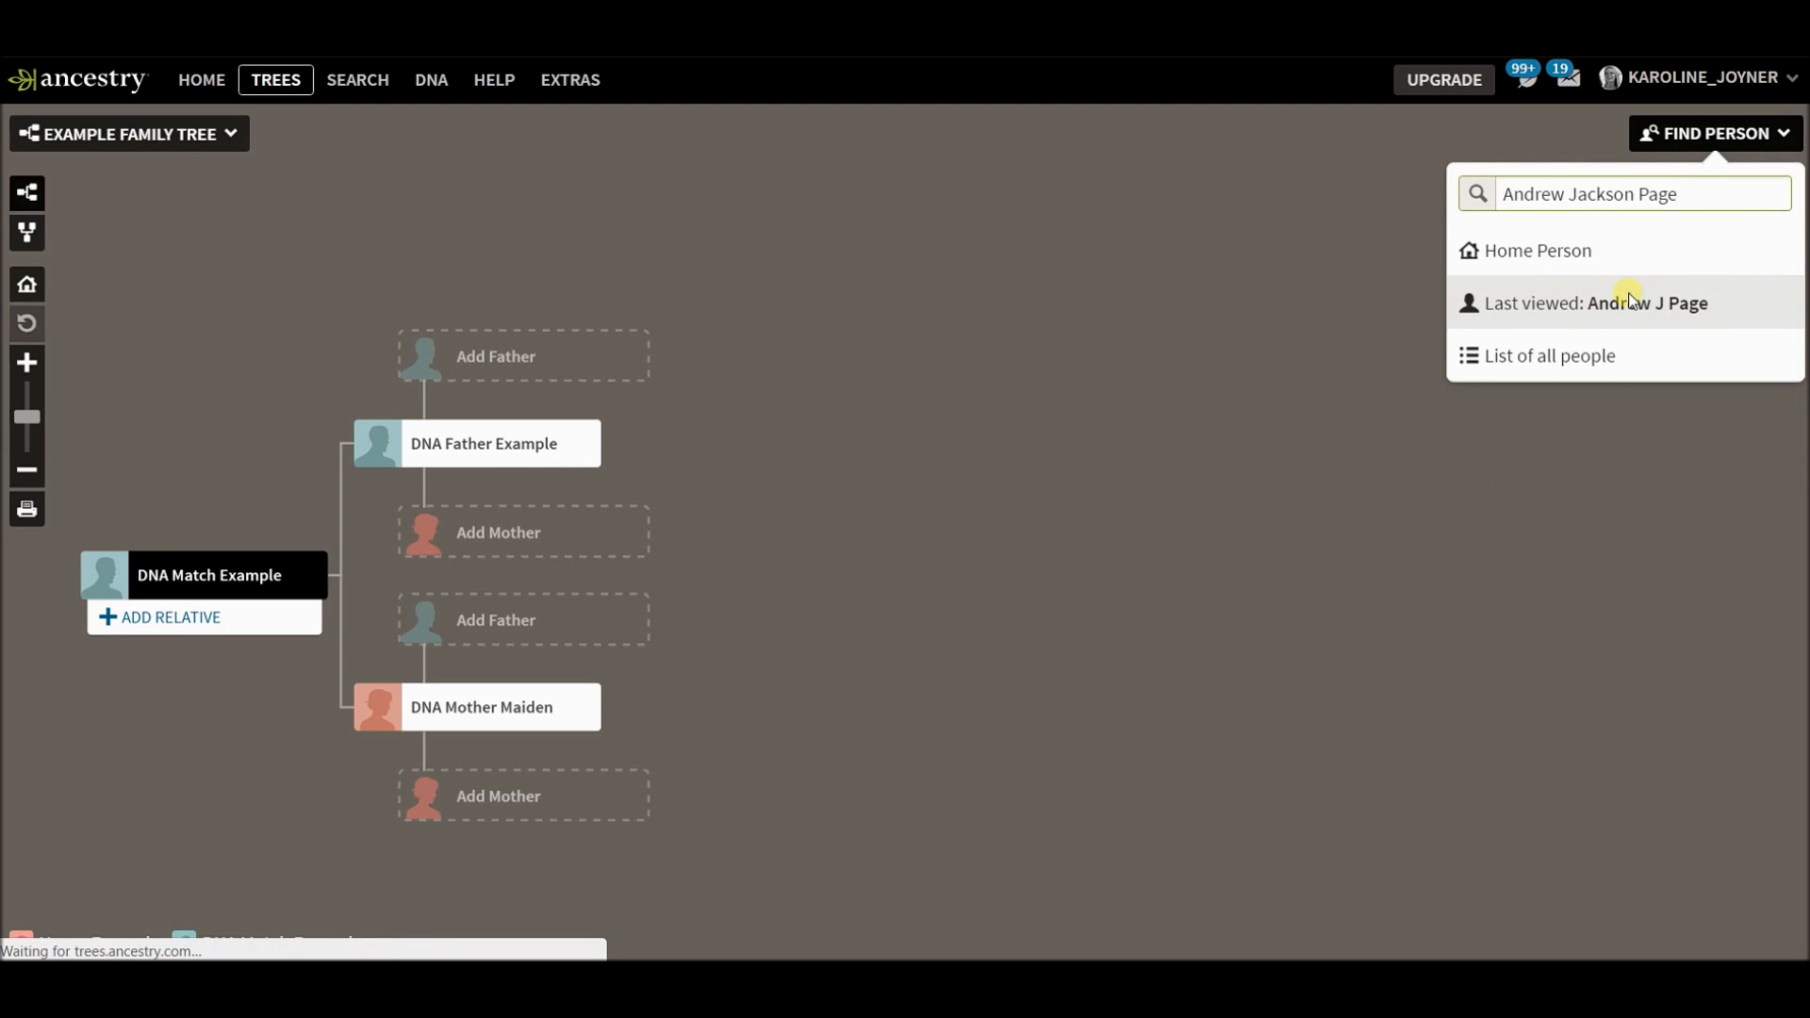
click(1597, 301)
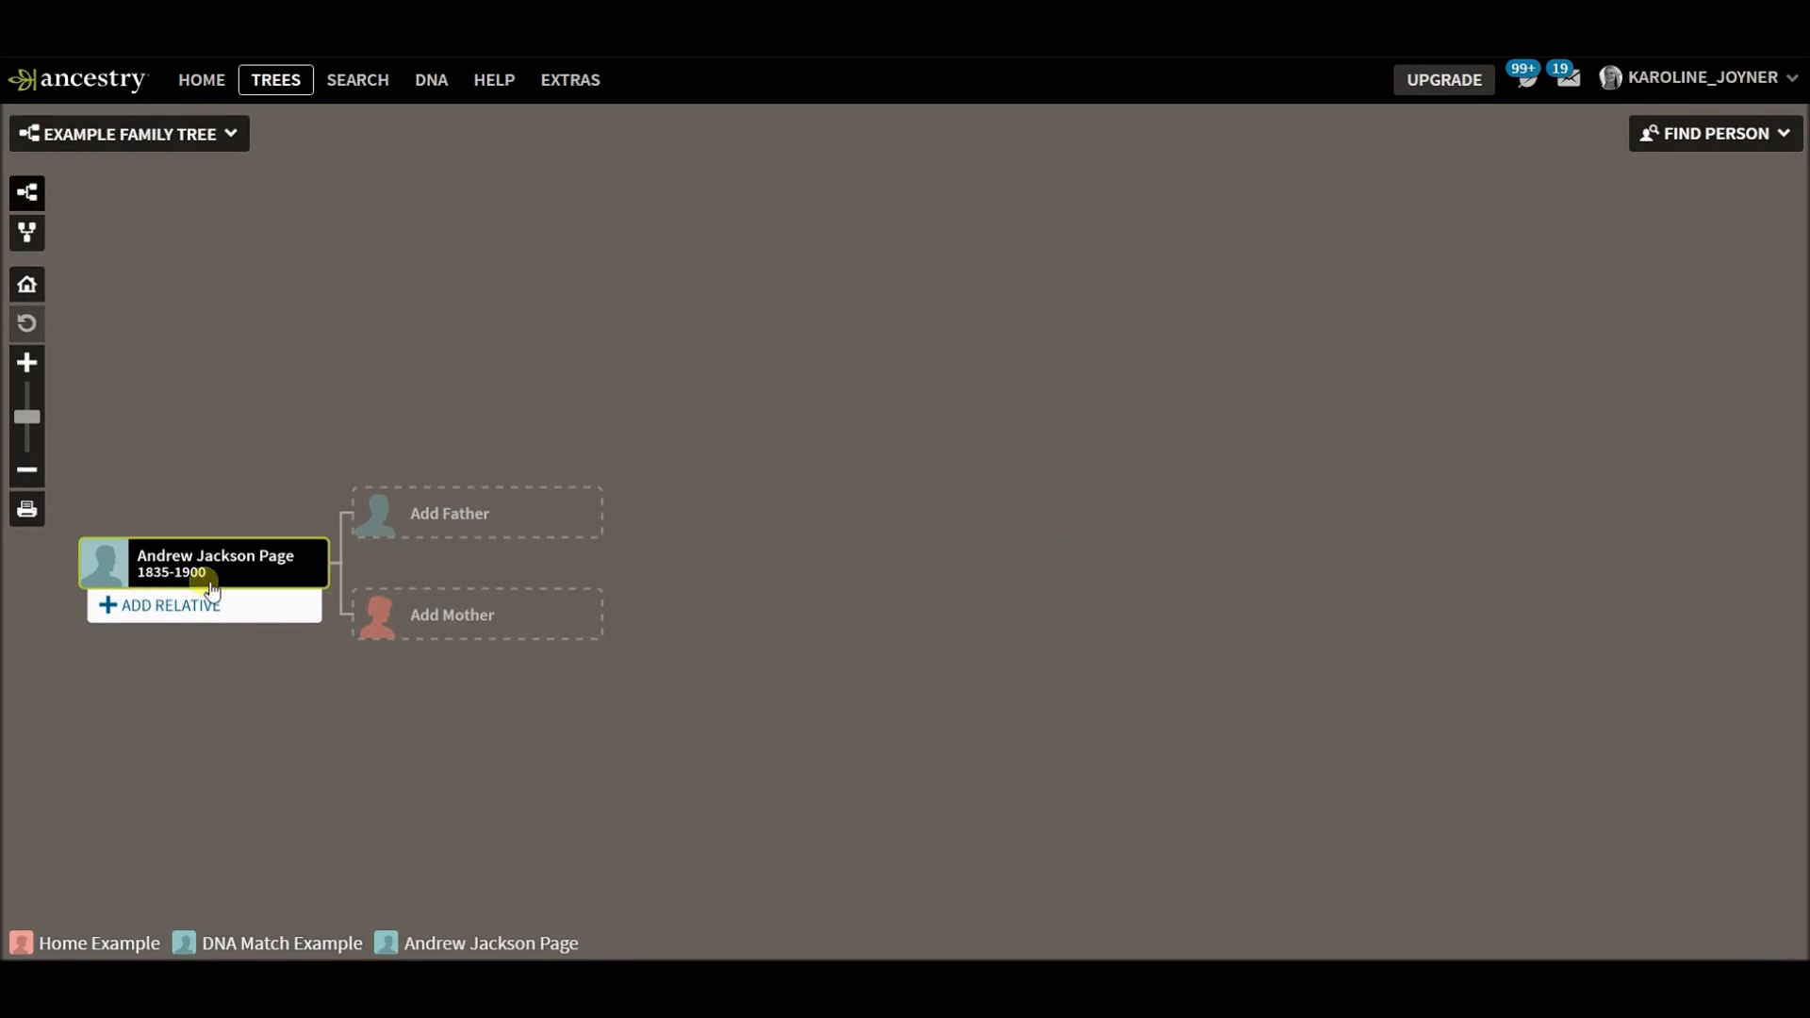
click(213, 564)
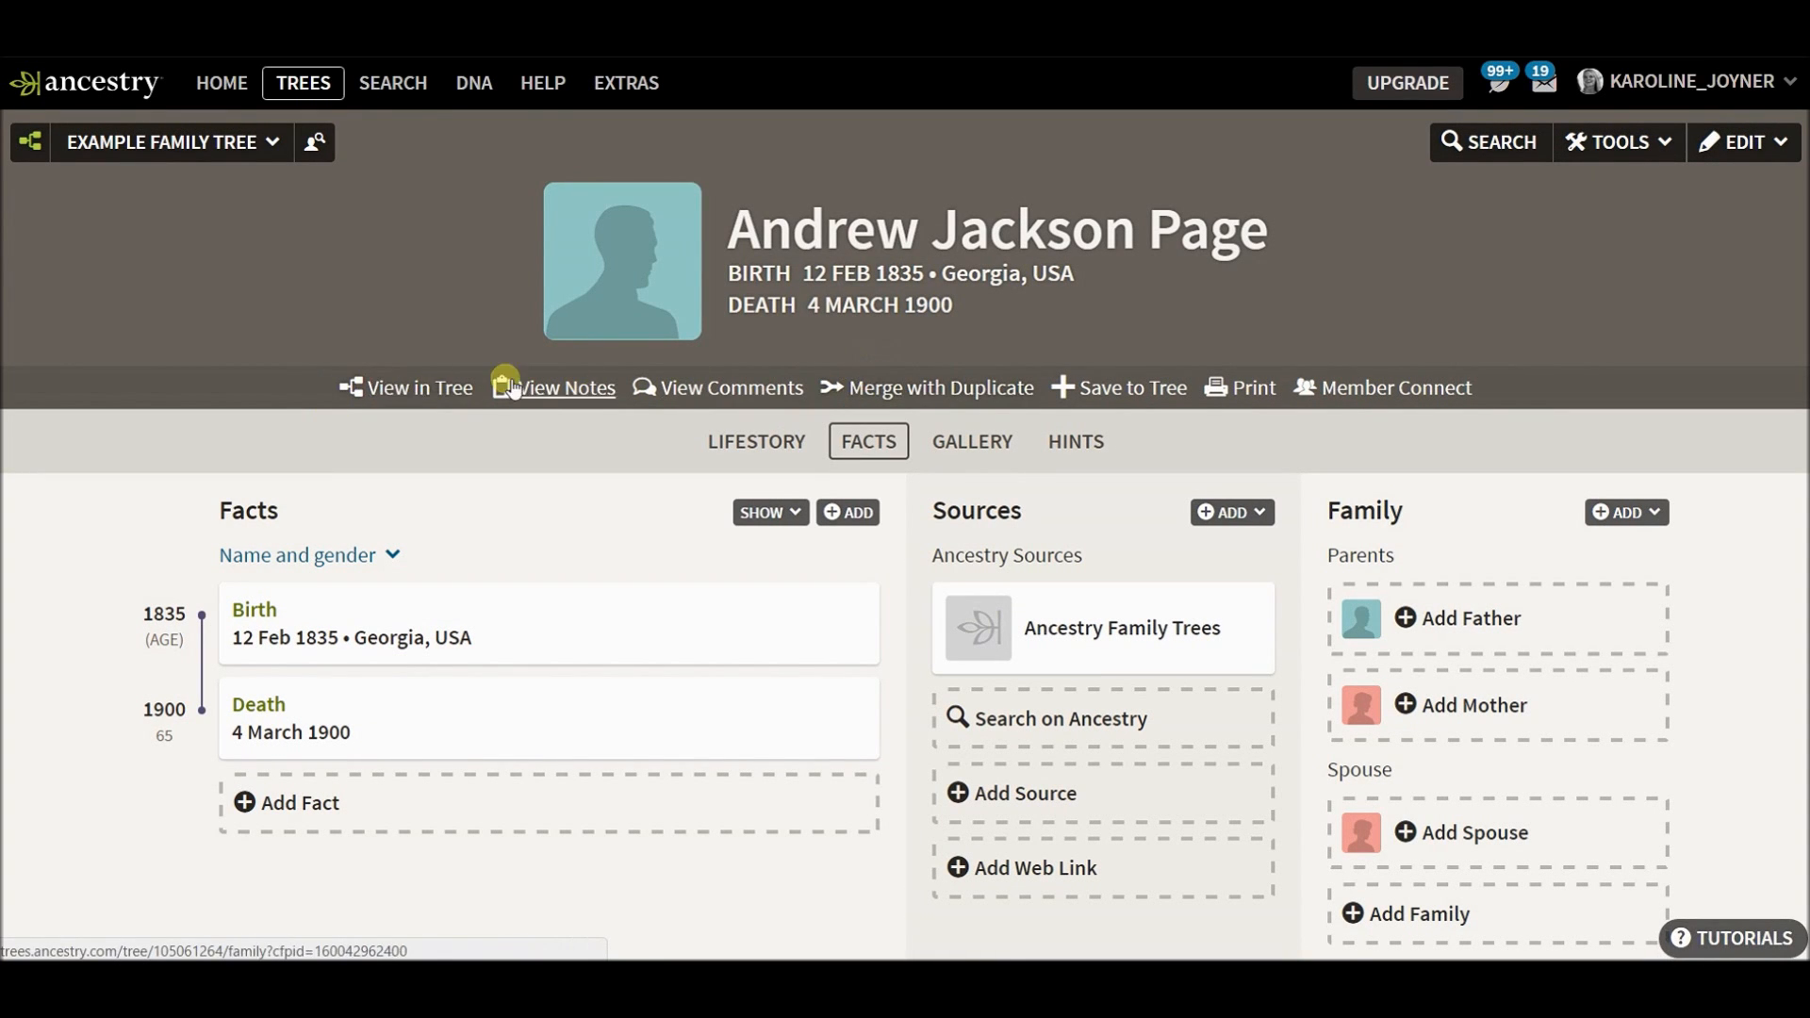
mouse_move(941, 387)
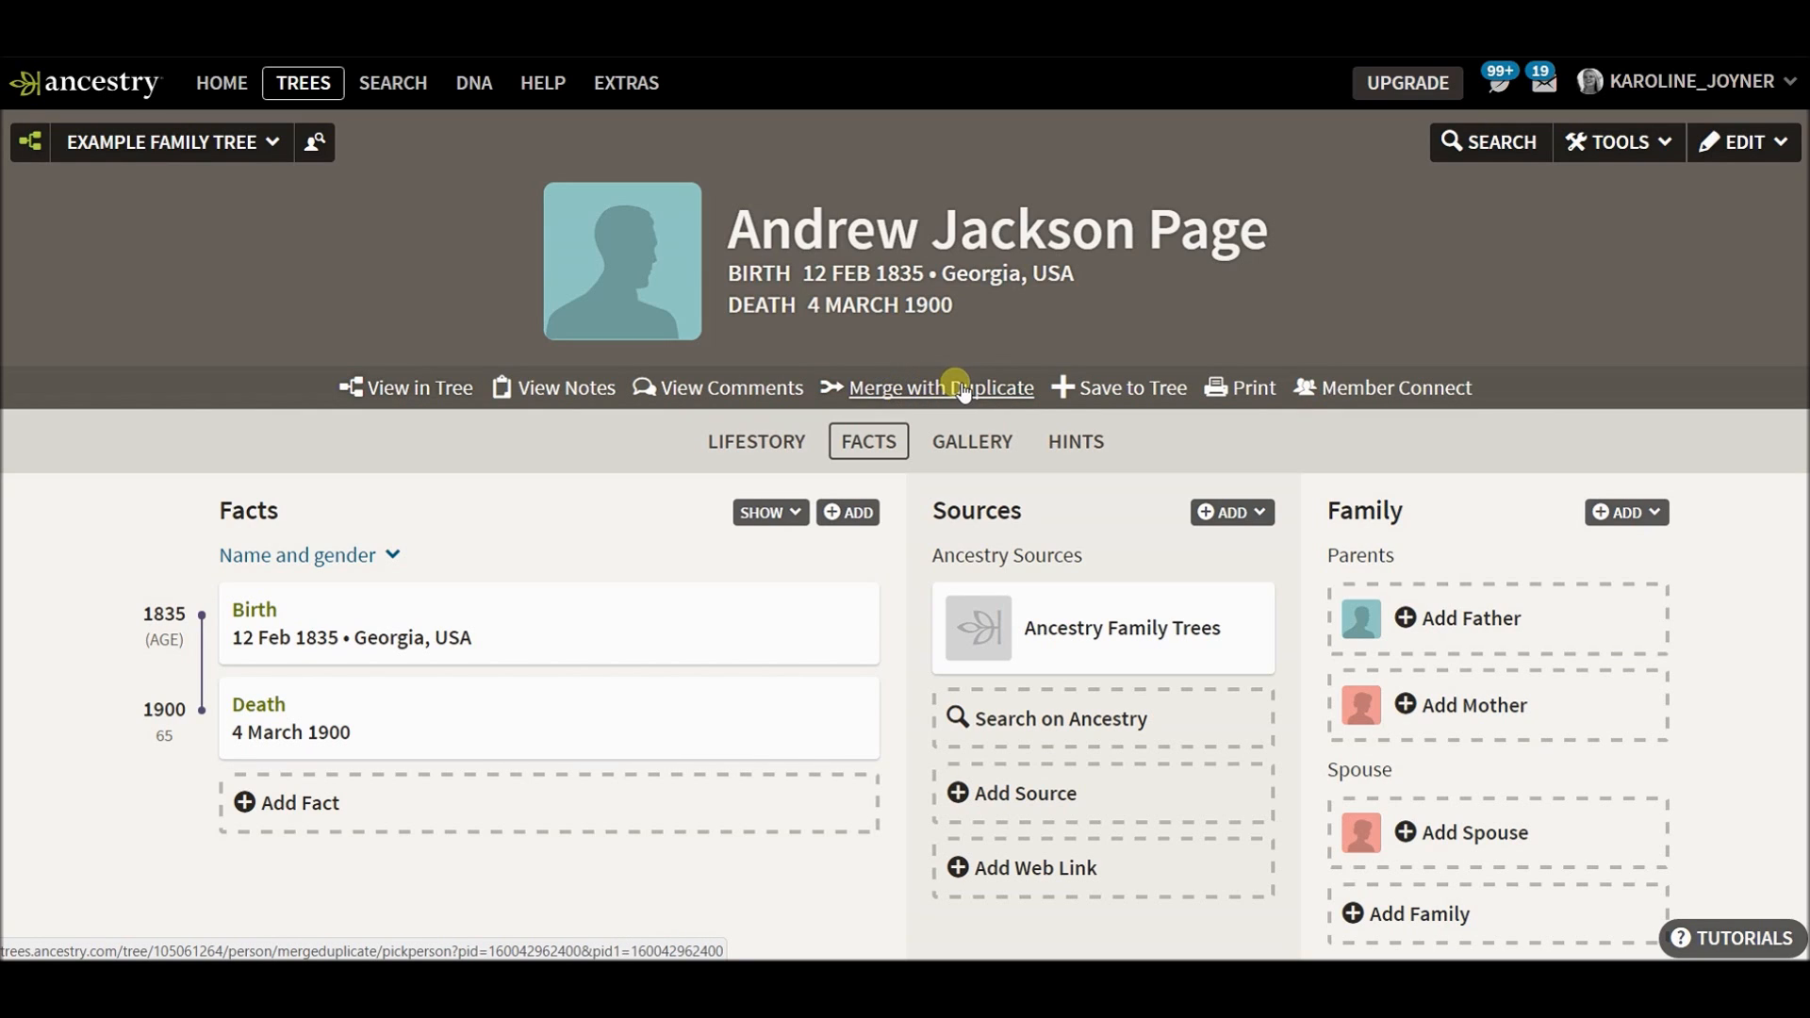
click(1617, 141)
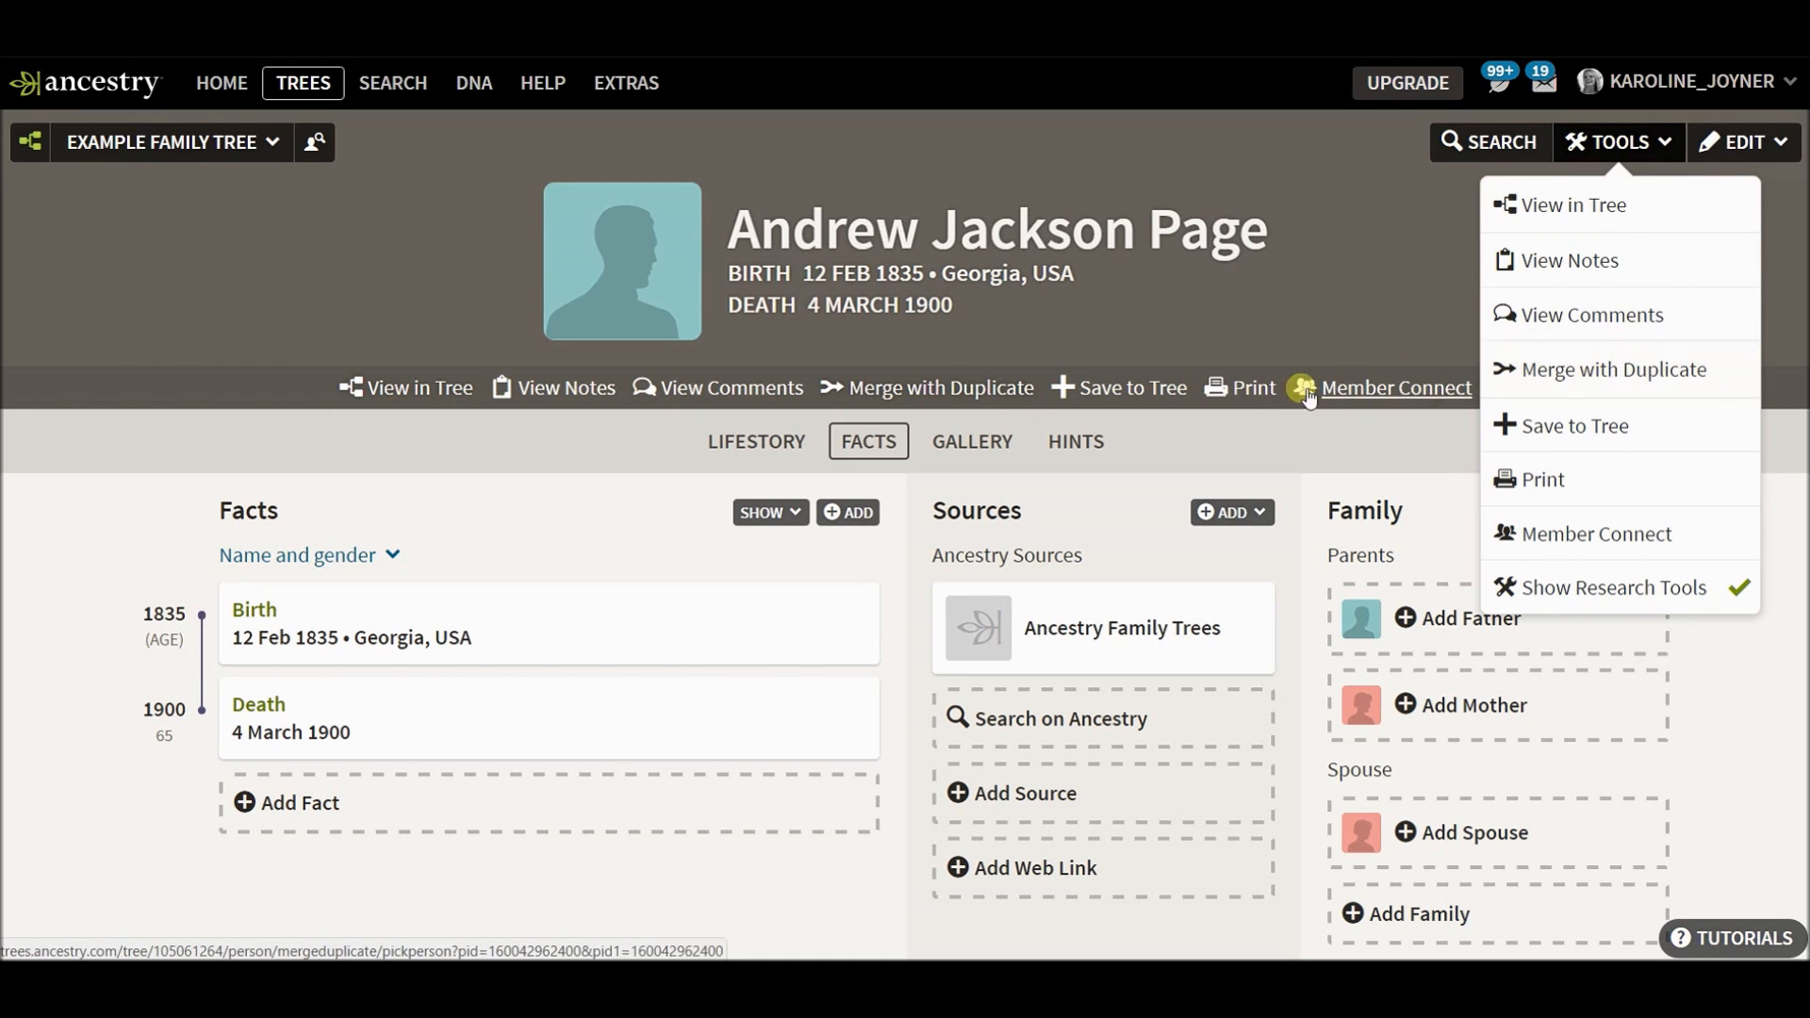
click(1614, 369)
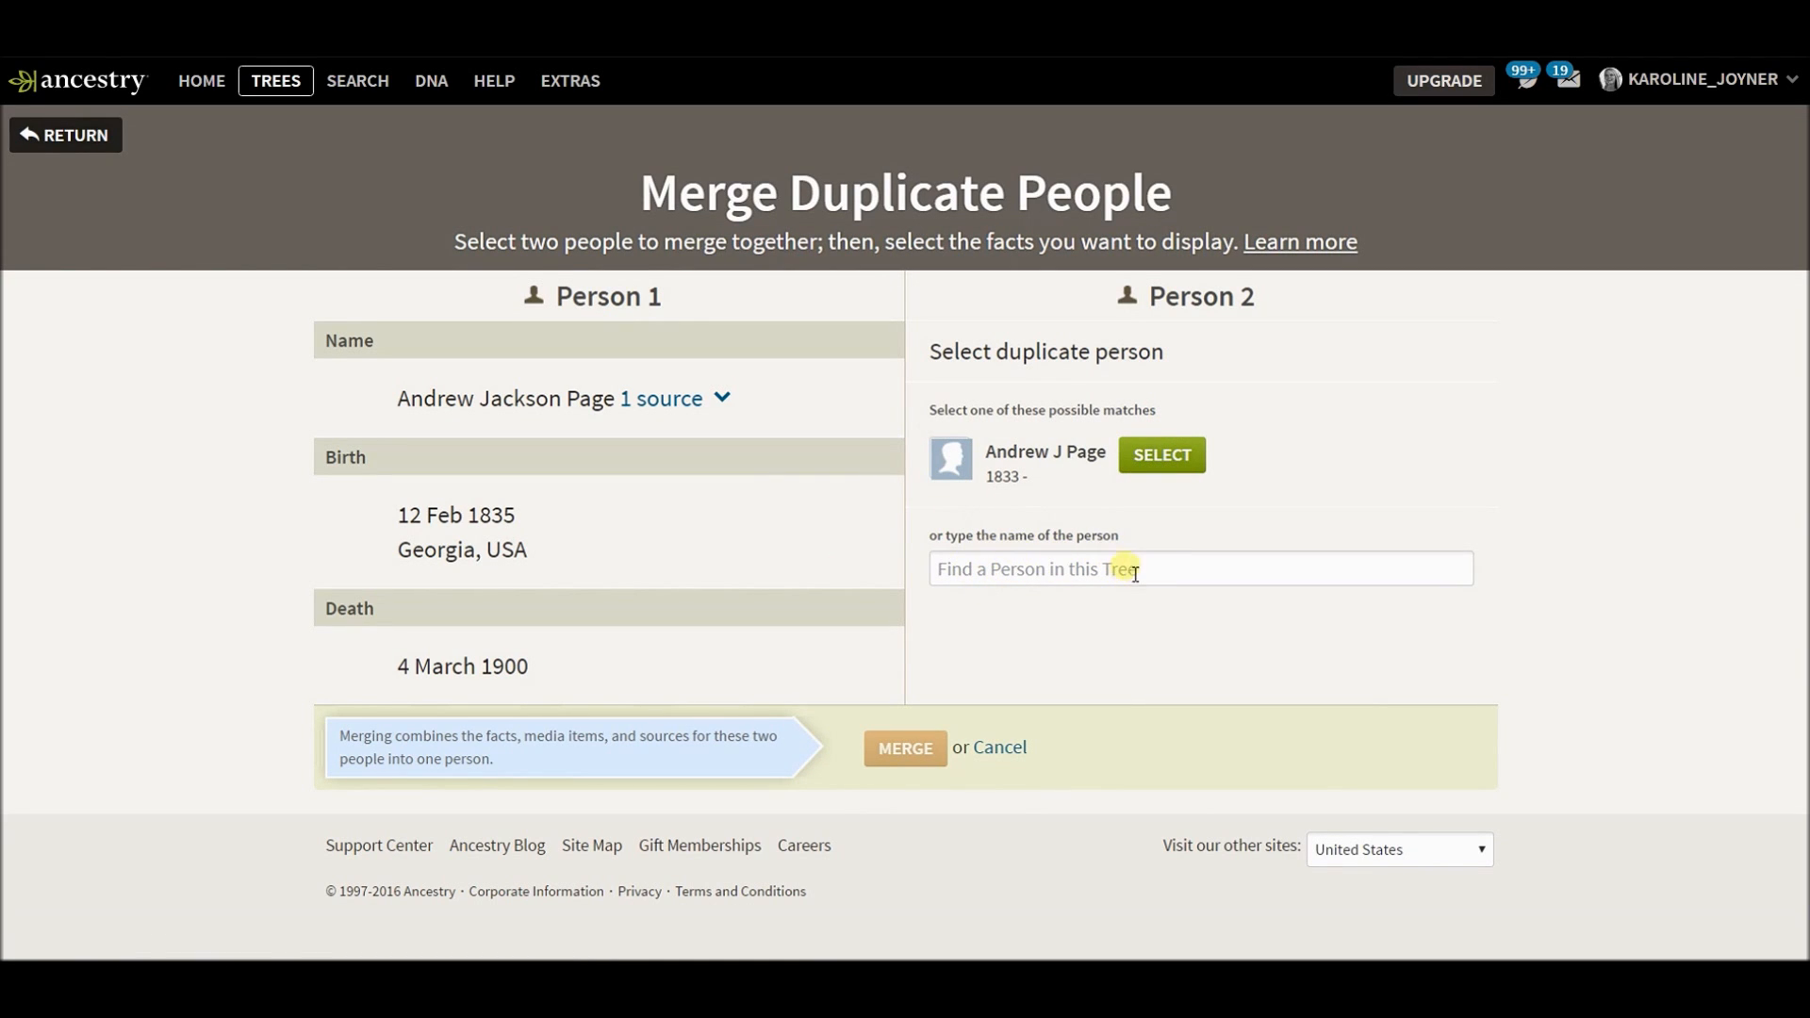
click(1161, 456)
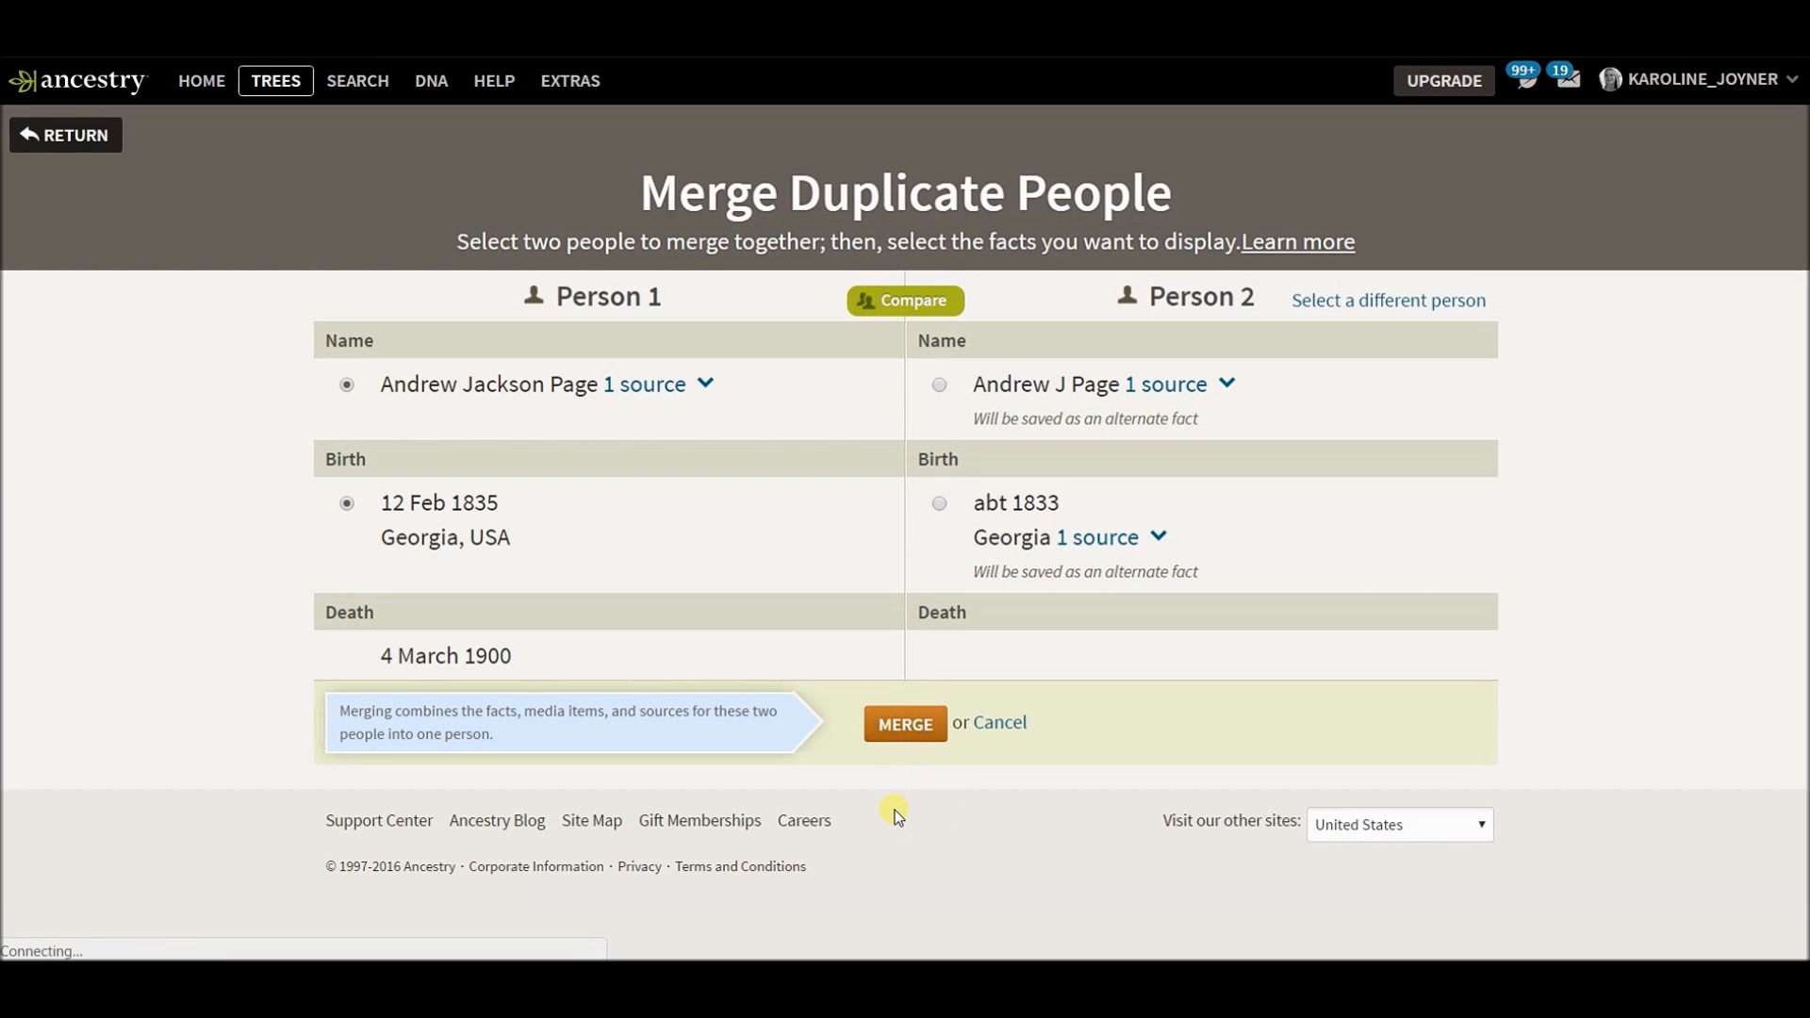
click(904, 724)
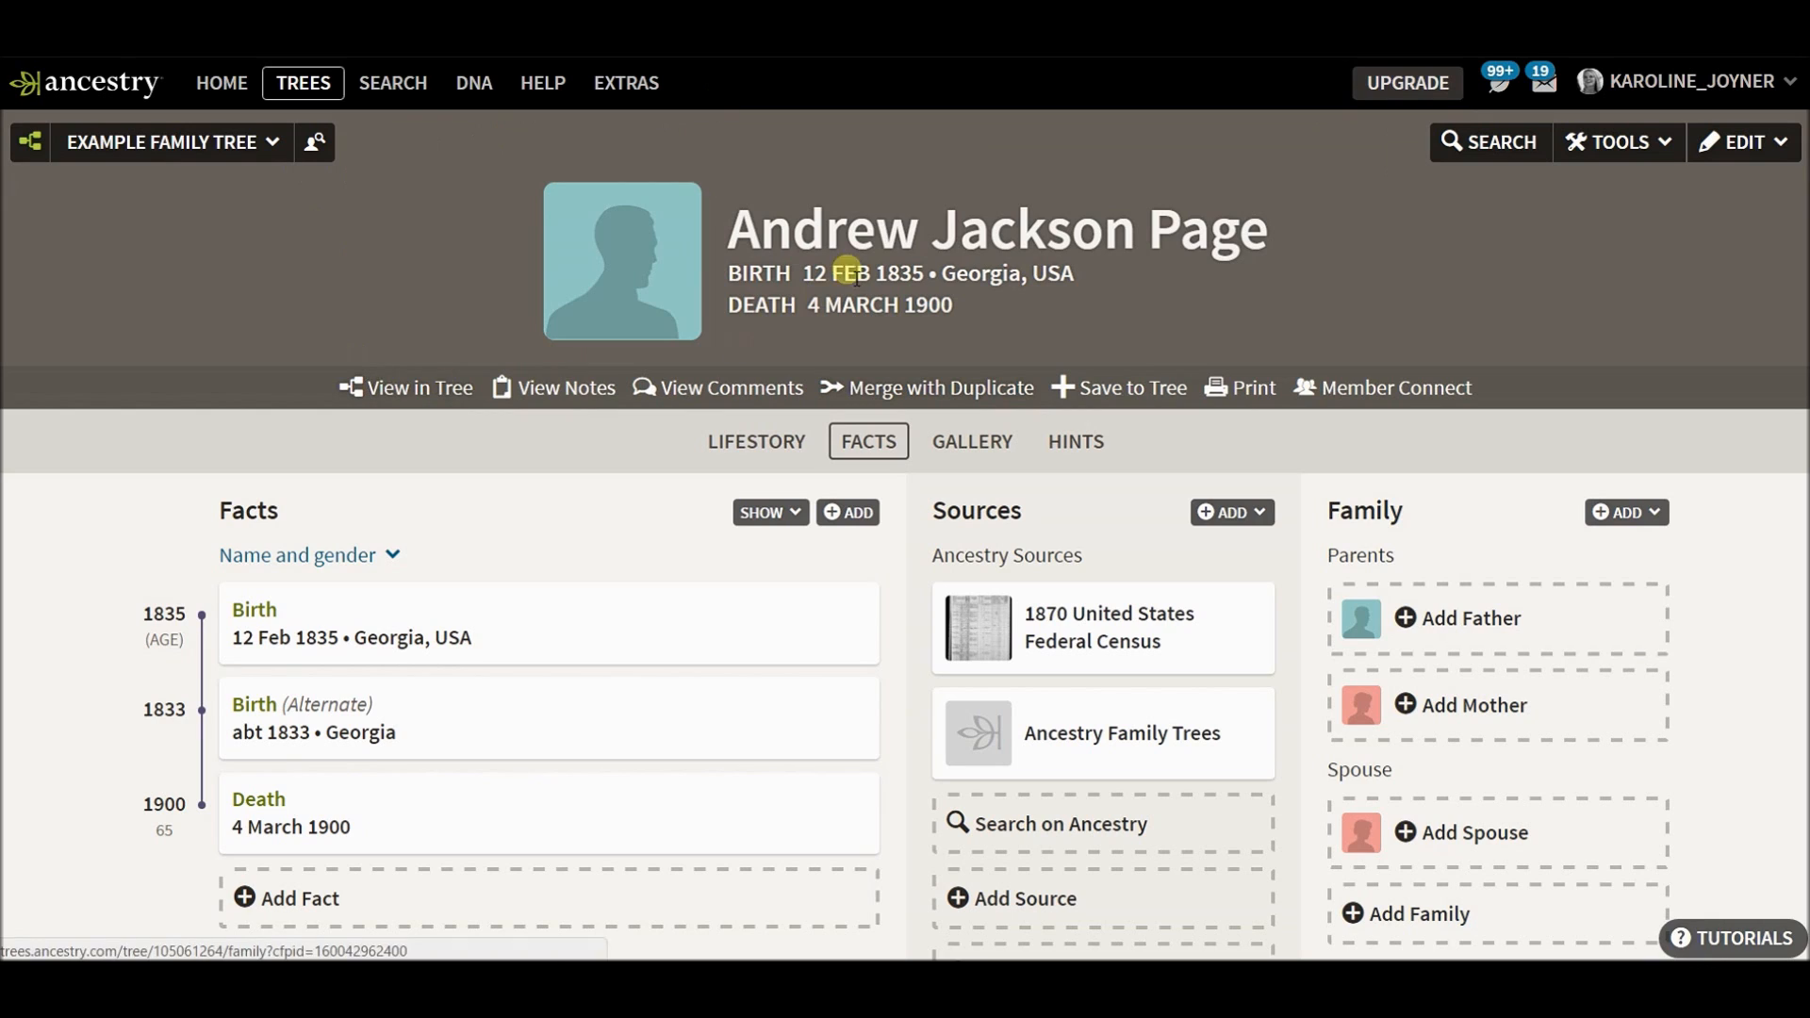
mouse_move(49, 177)
text(pag)
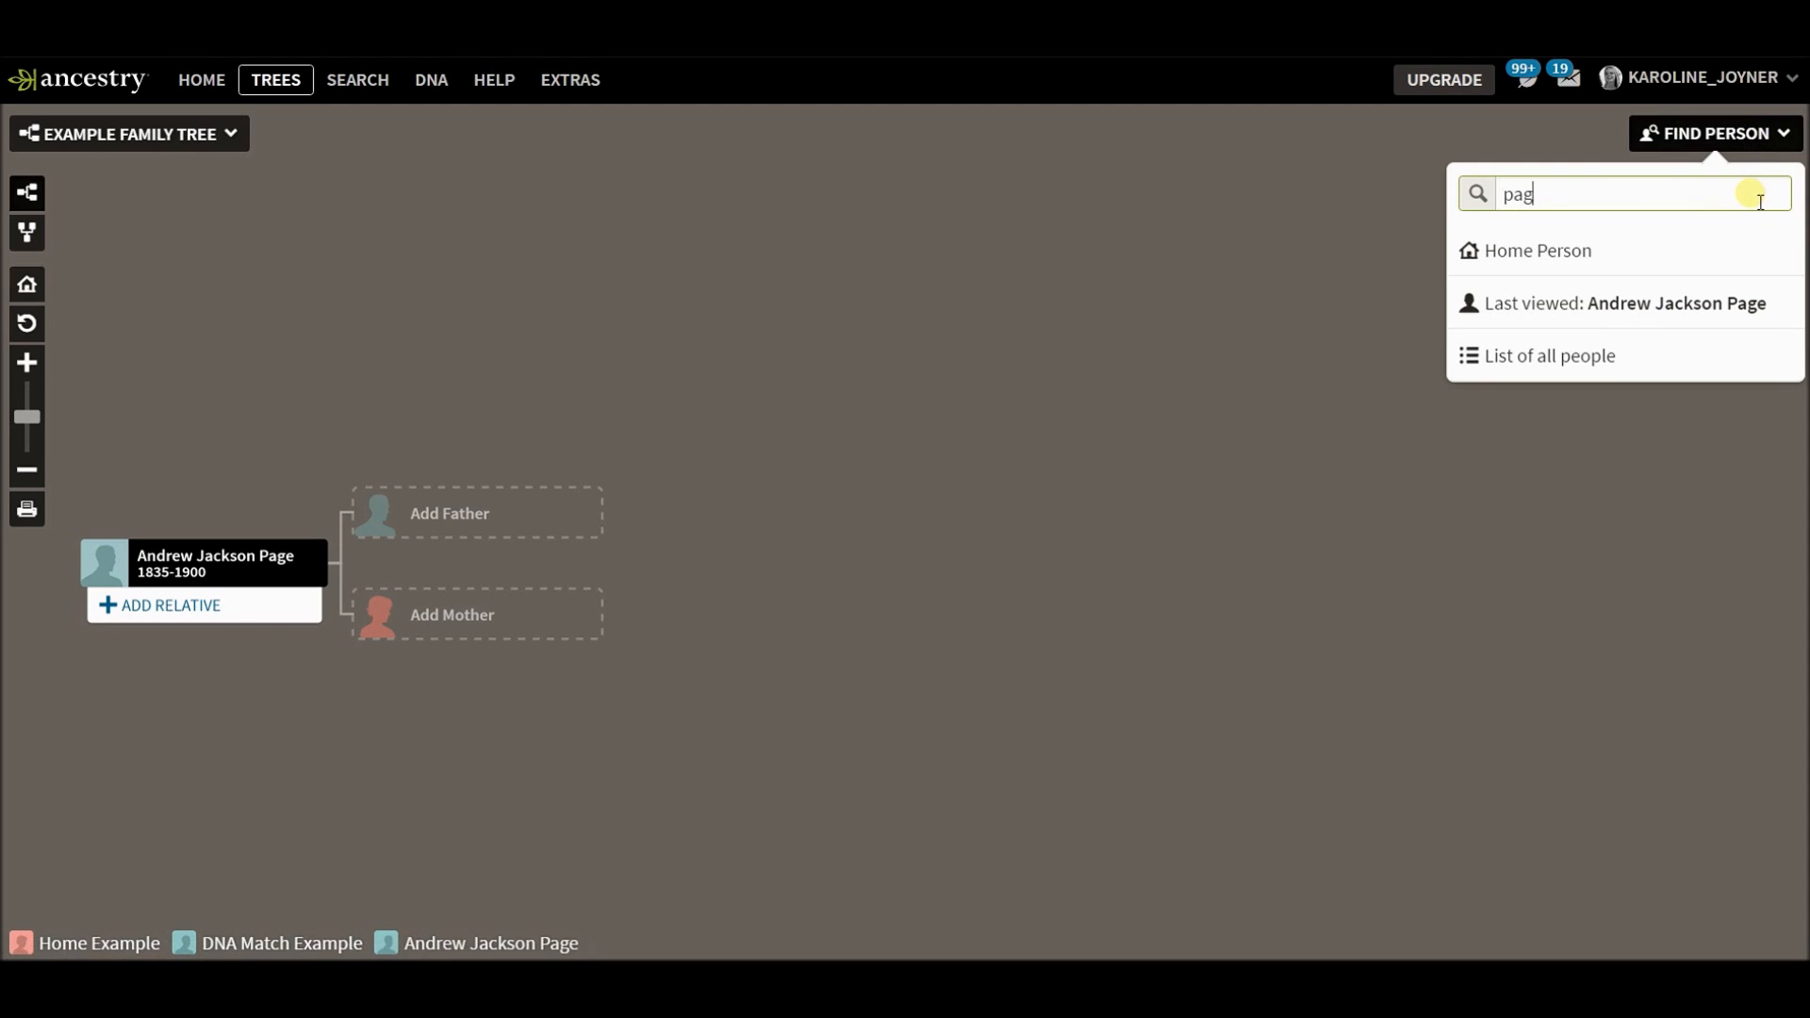
Leave the Find Person search and centre the tree back on Home Example.
text(e)
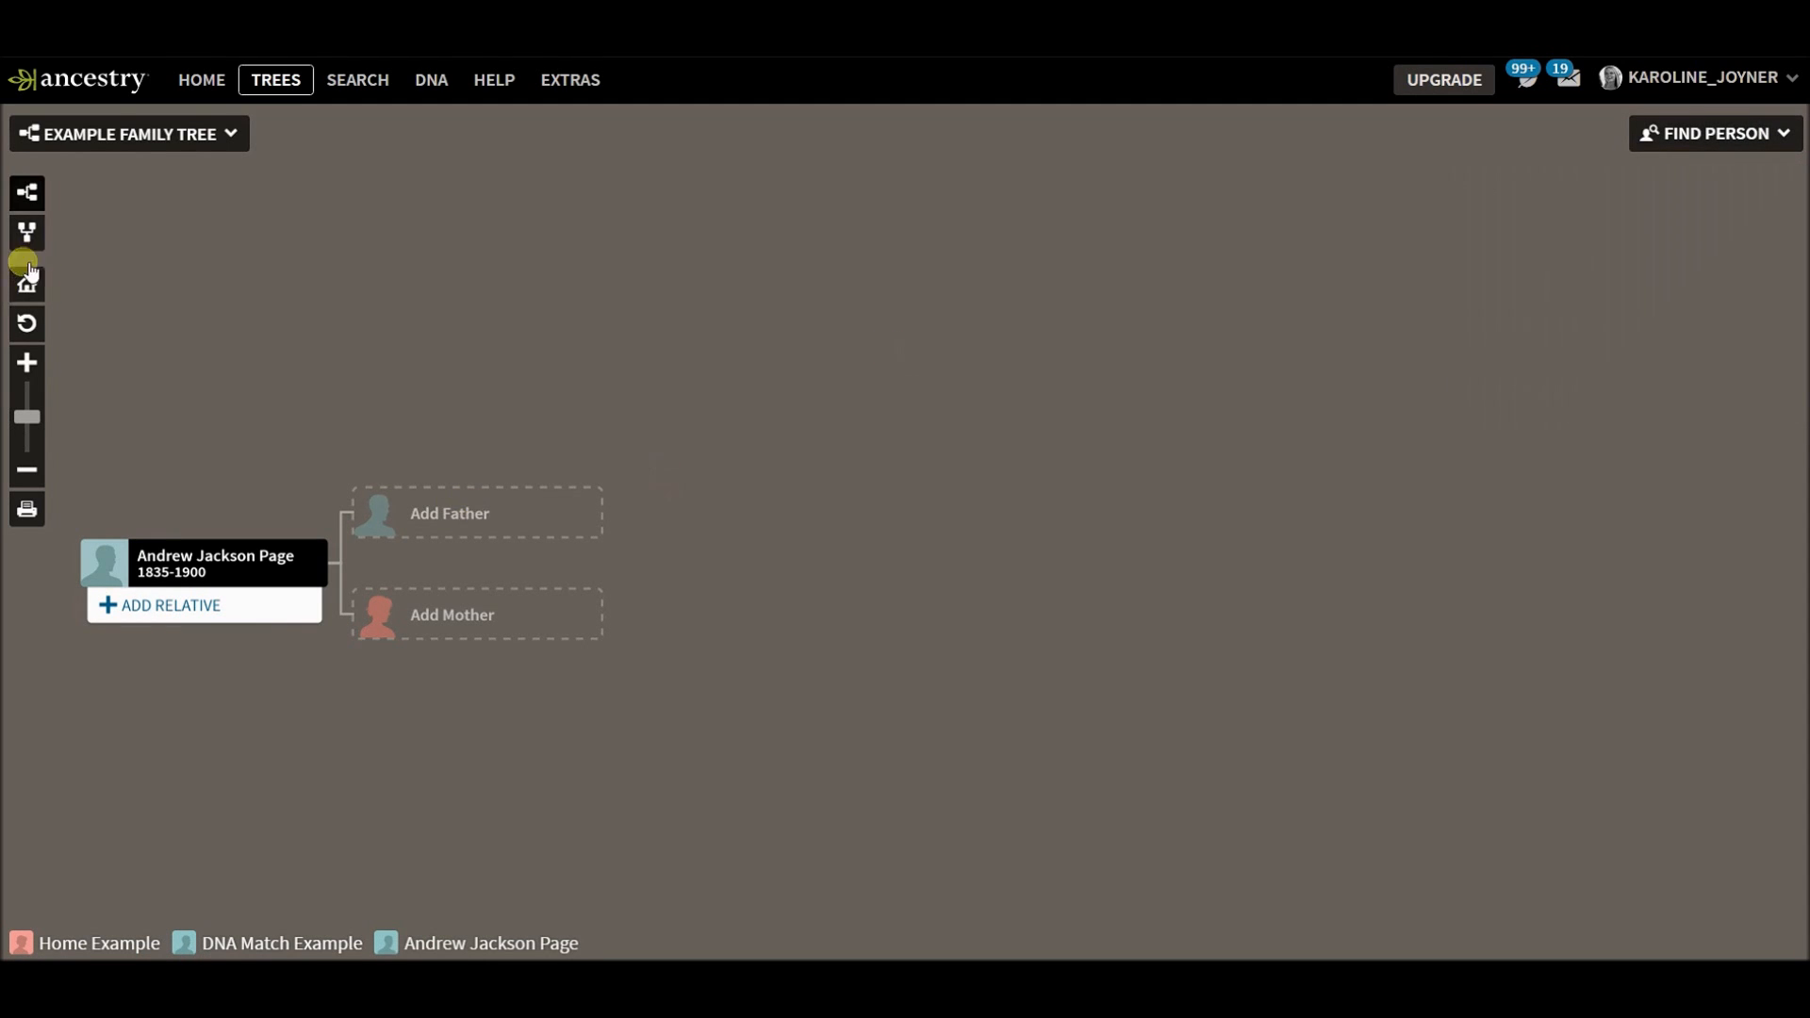
click(25, 279)
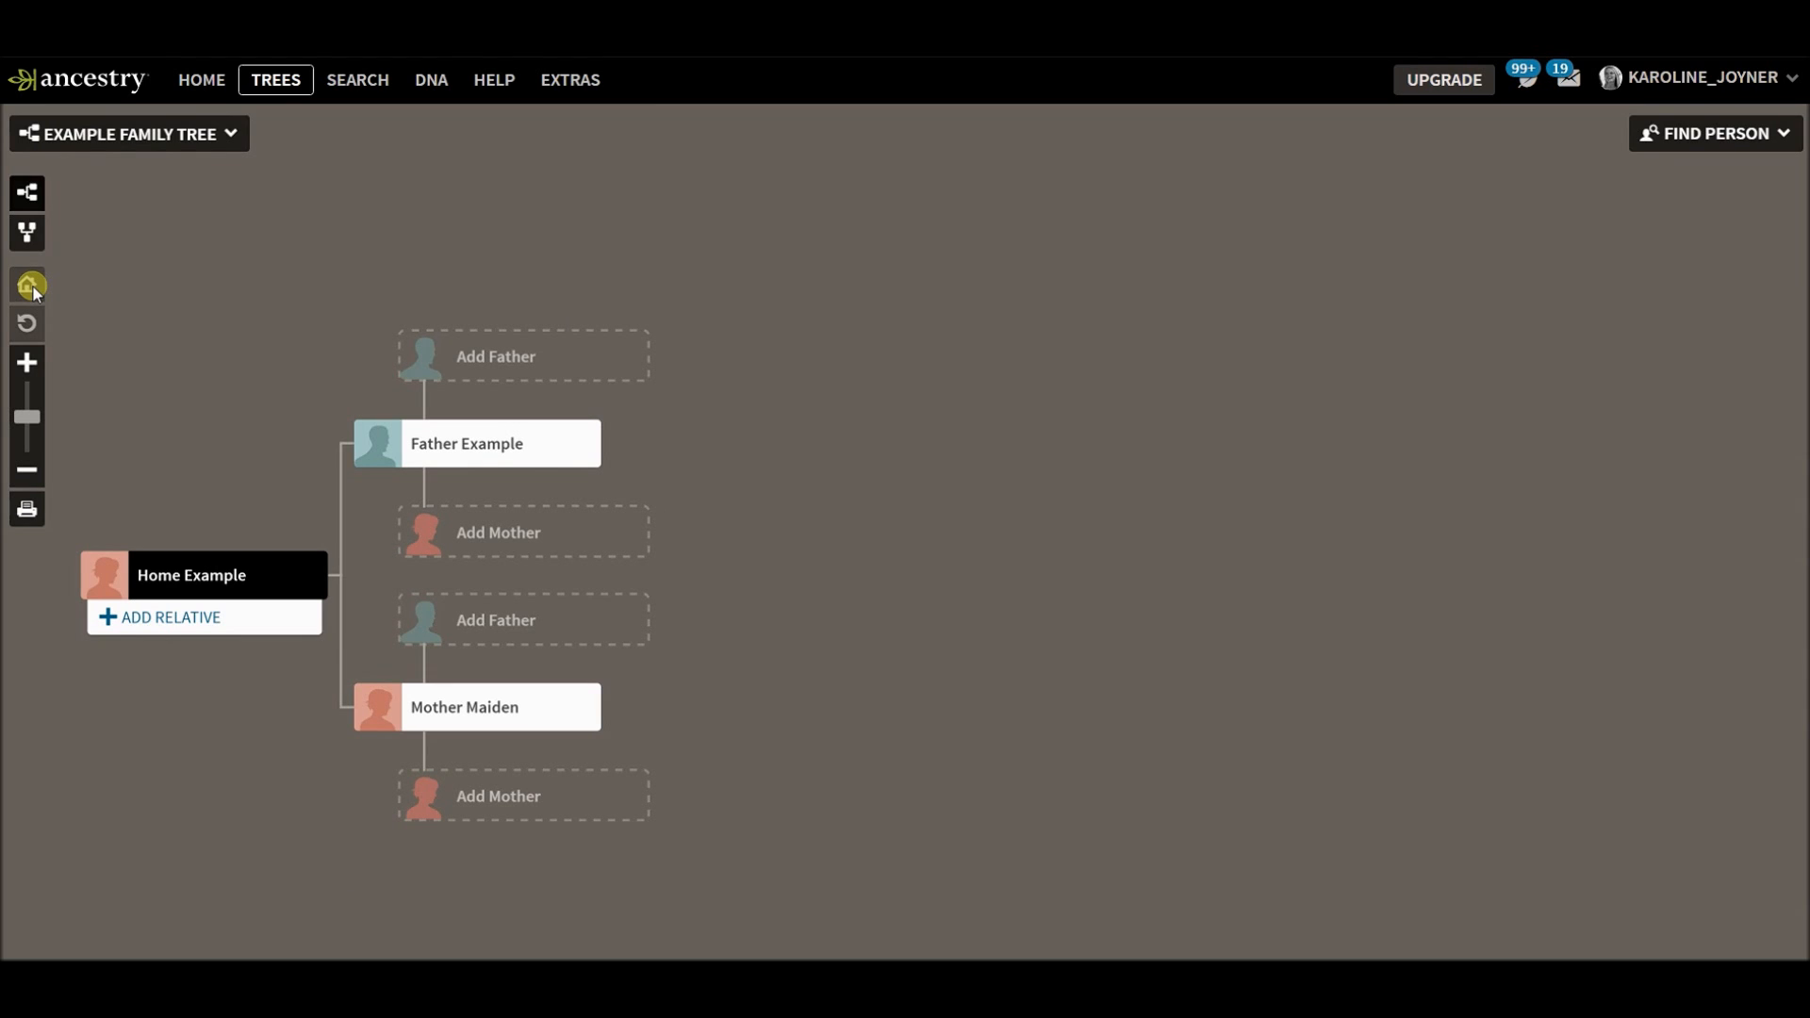
mouse_move(34, 219)
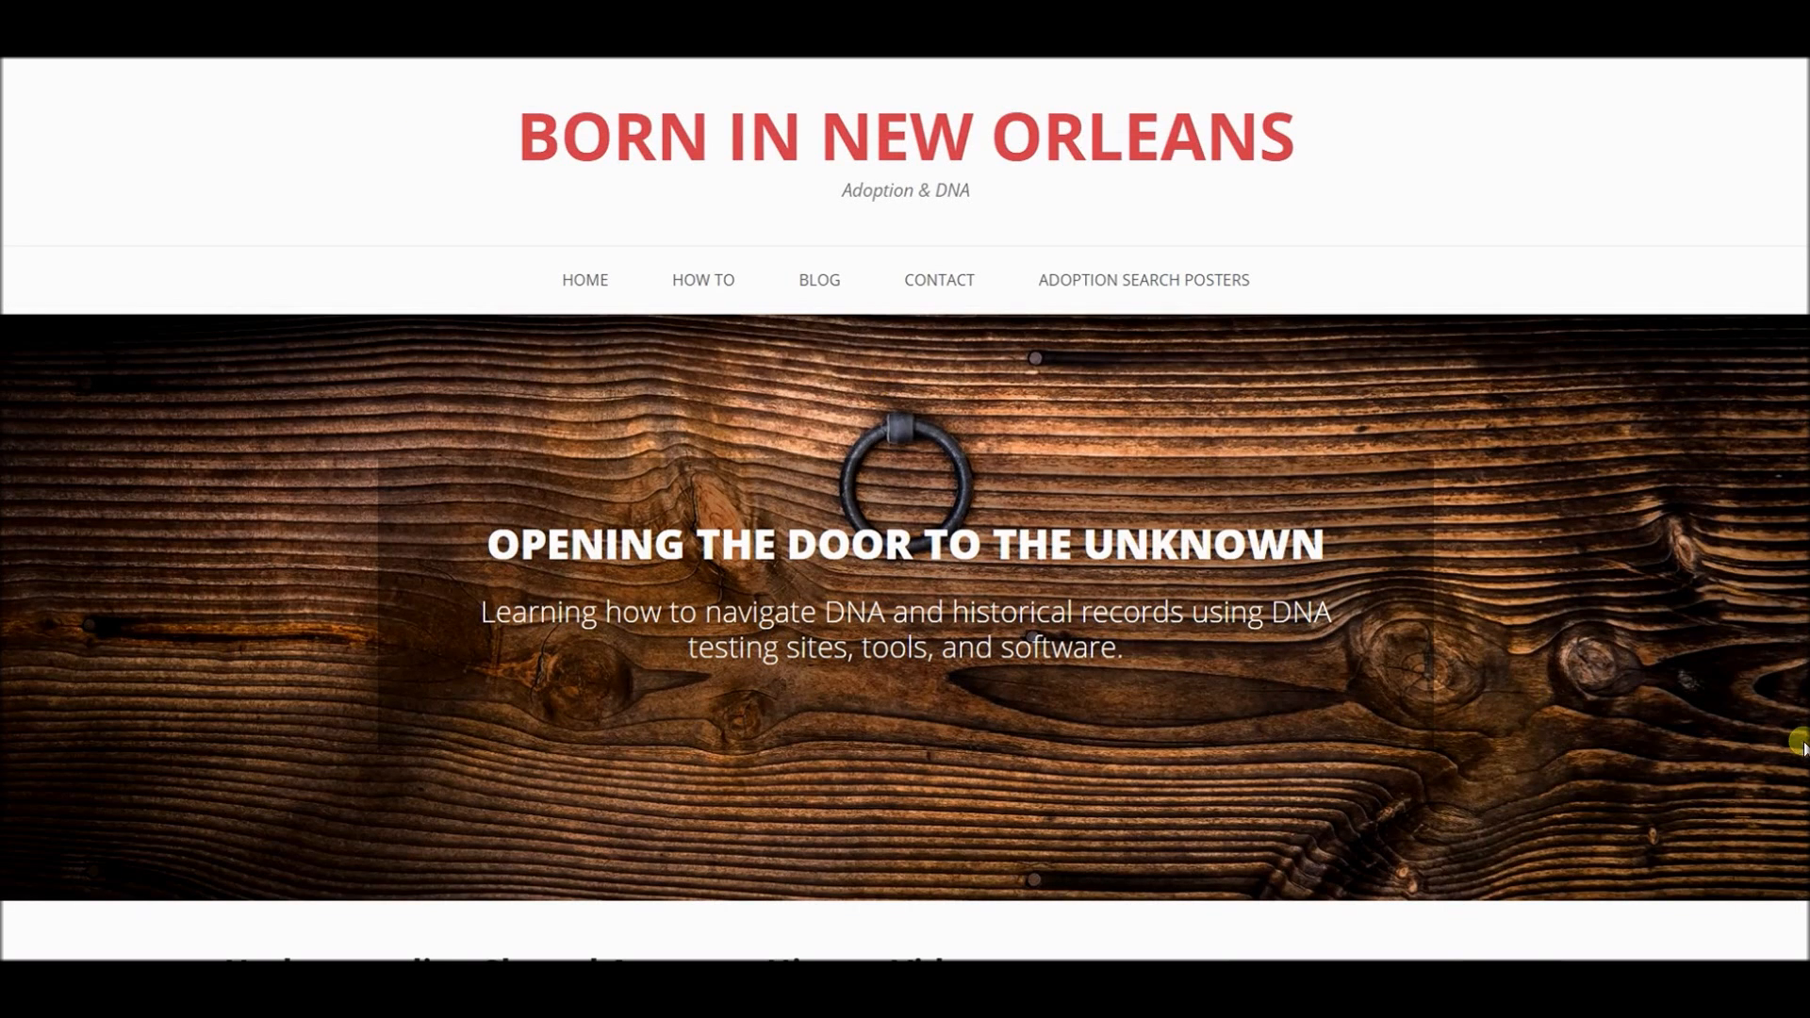
mouse_move(1629, 568)
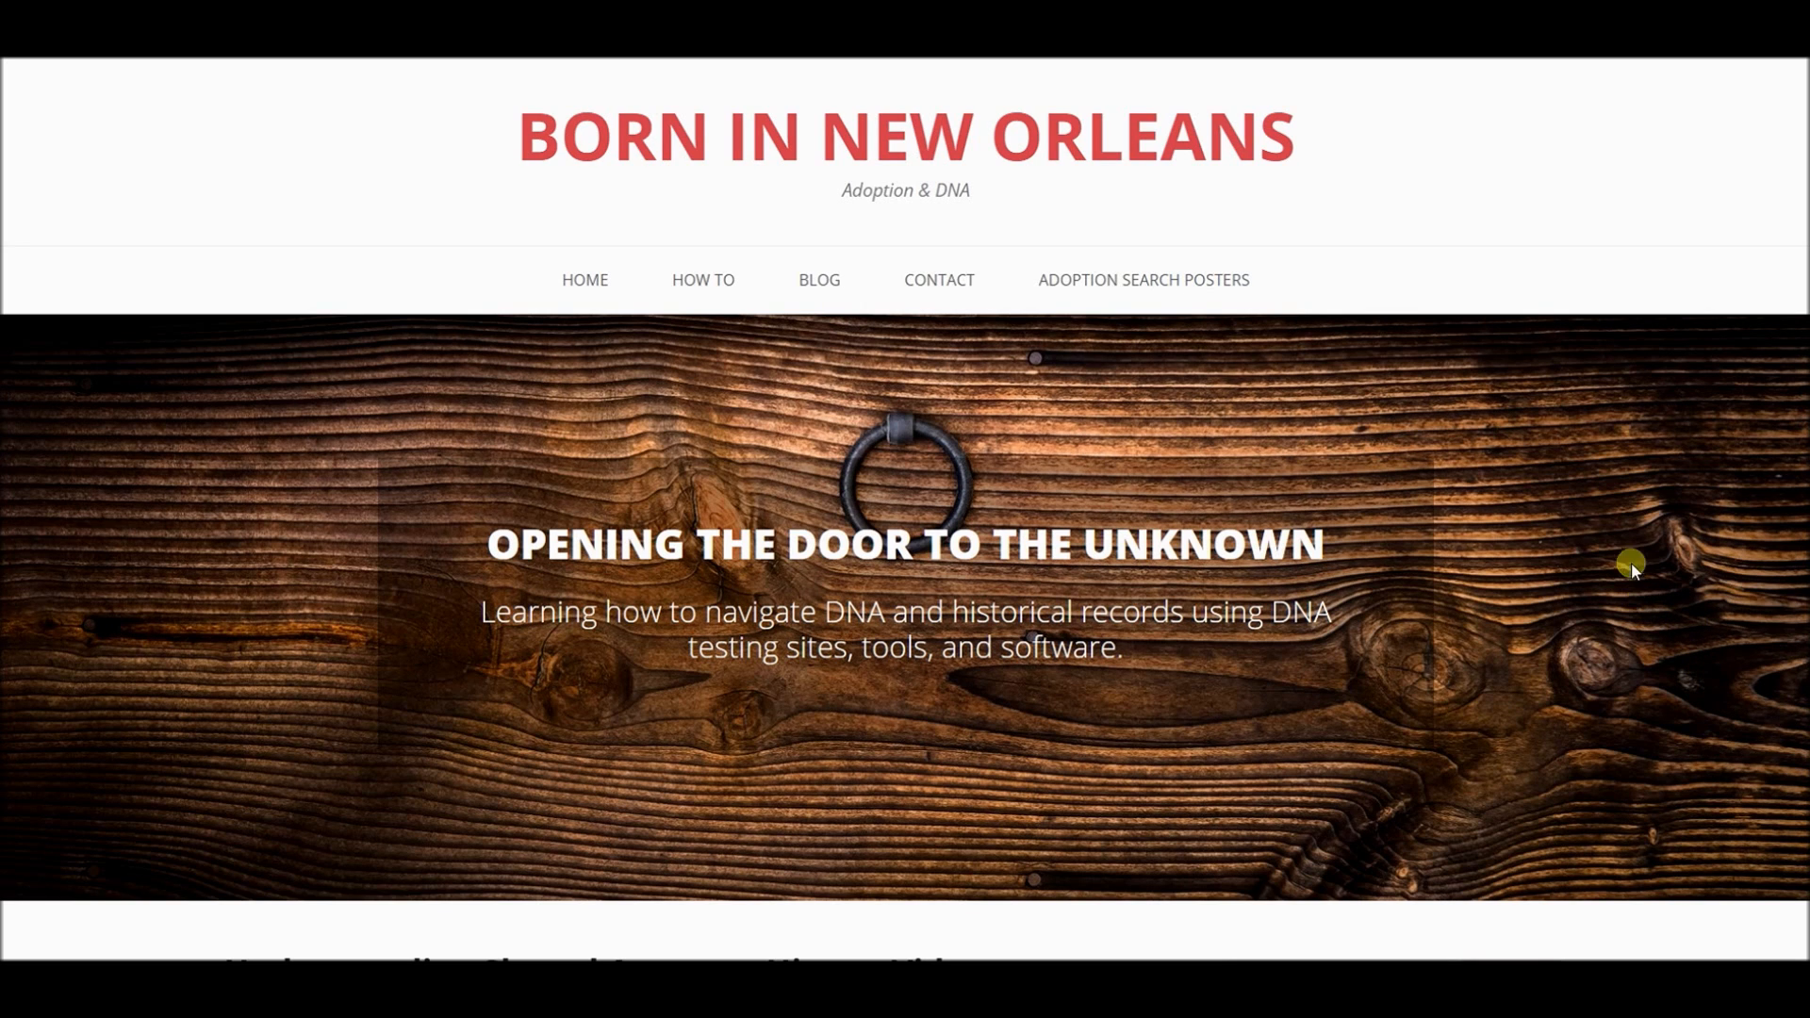
scroll(down, 3)
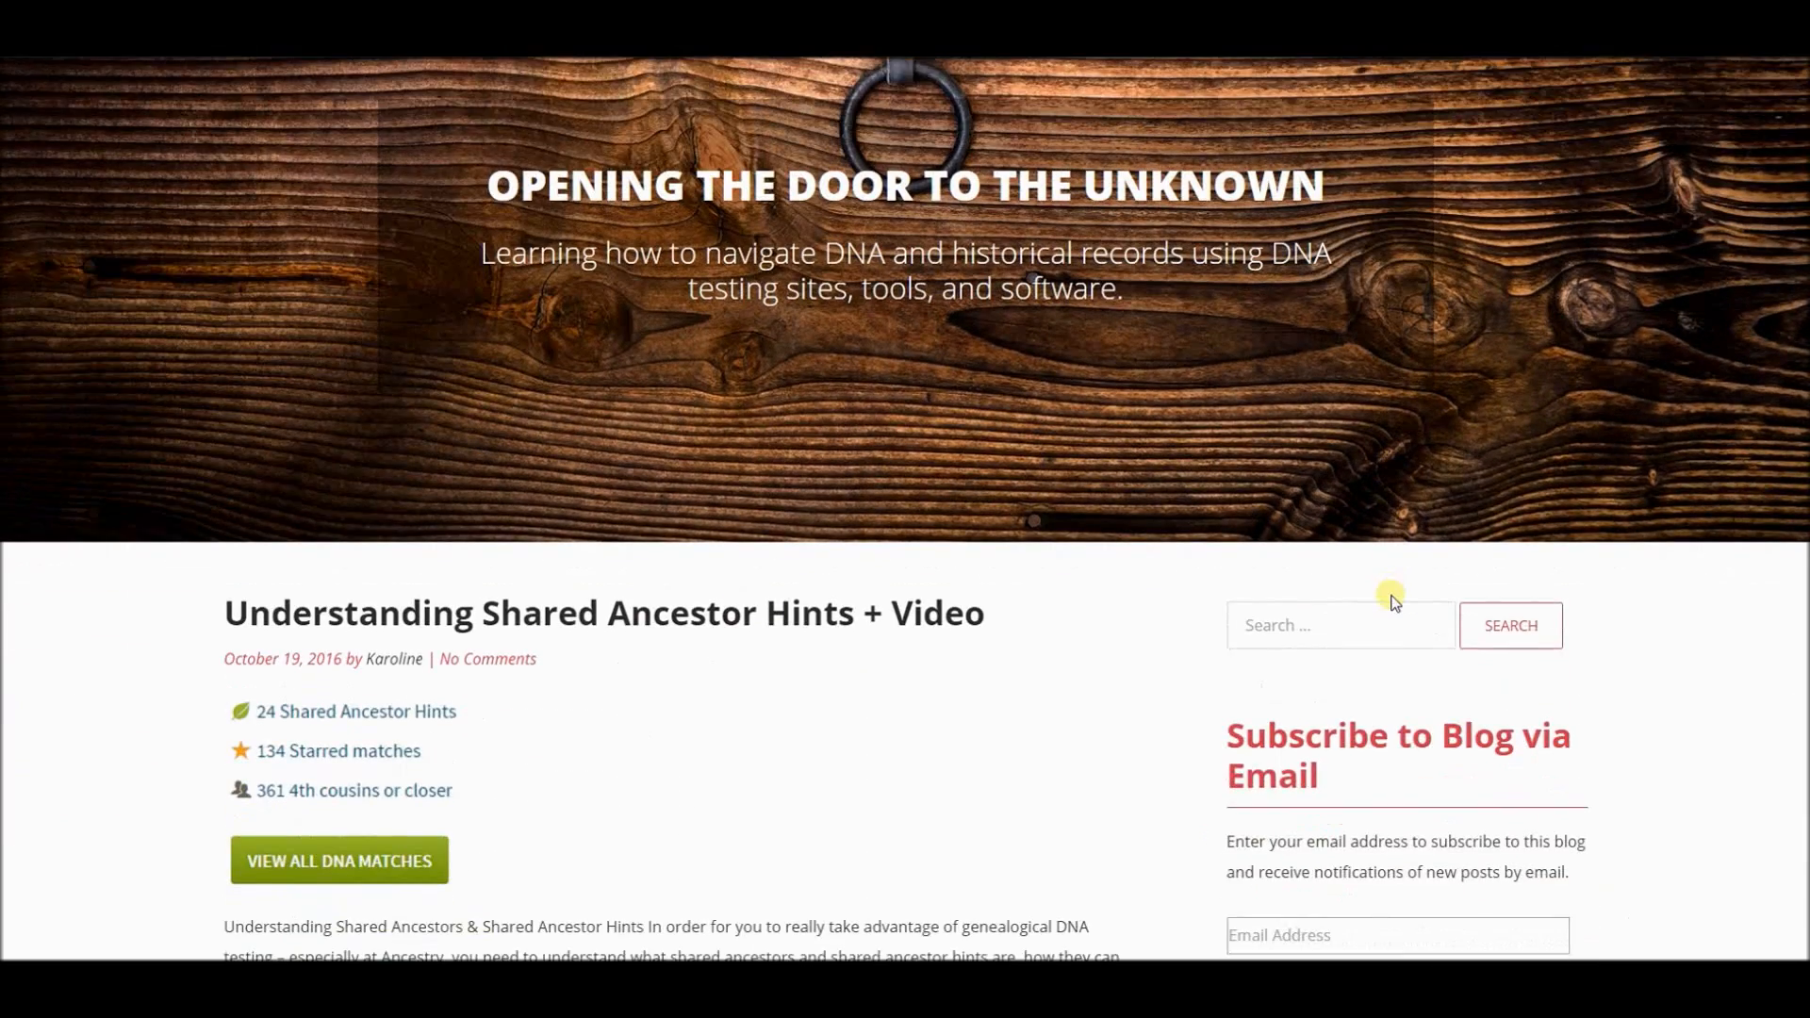
scroll(down, 3)
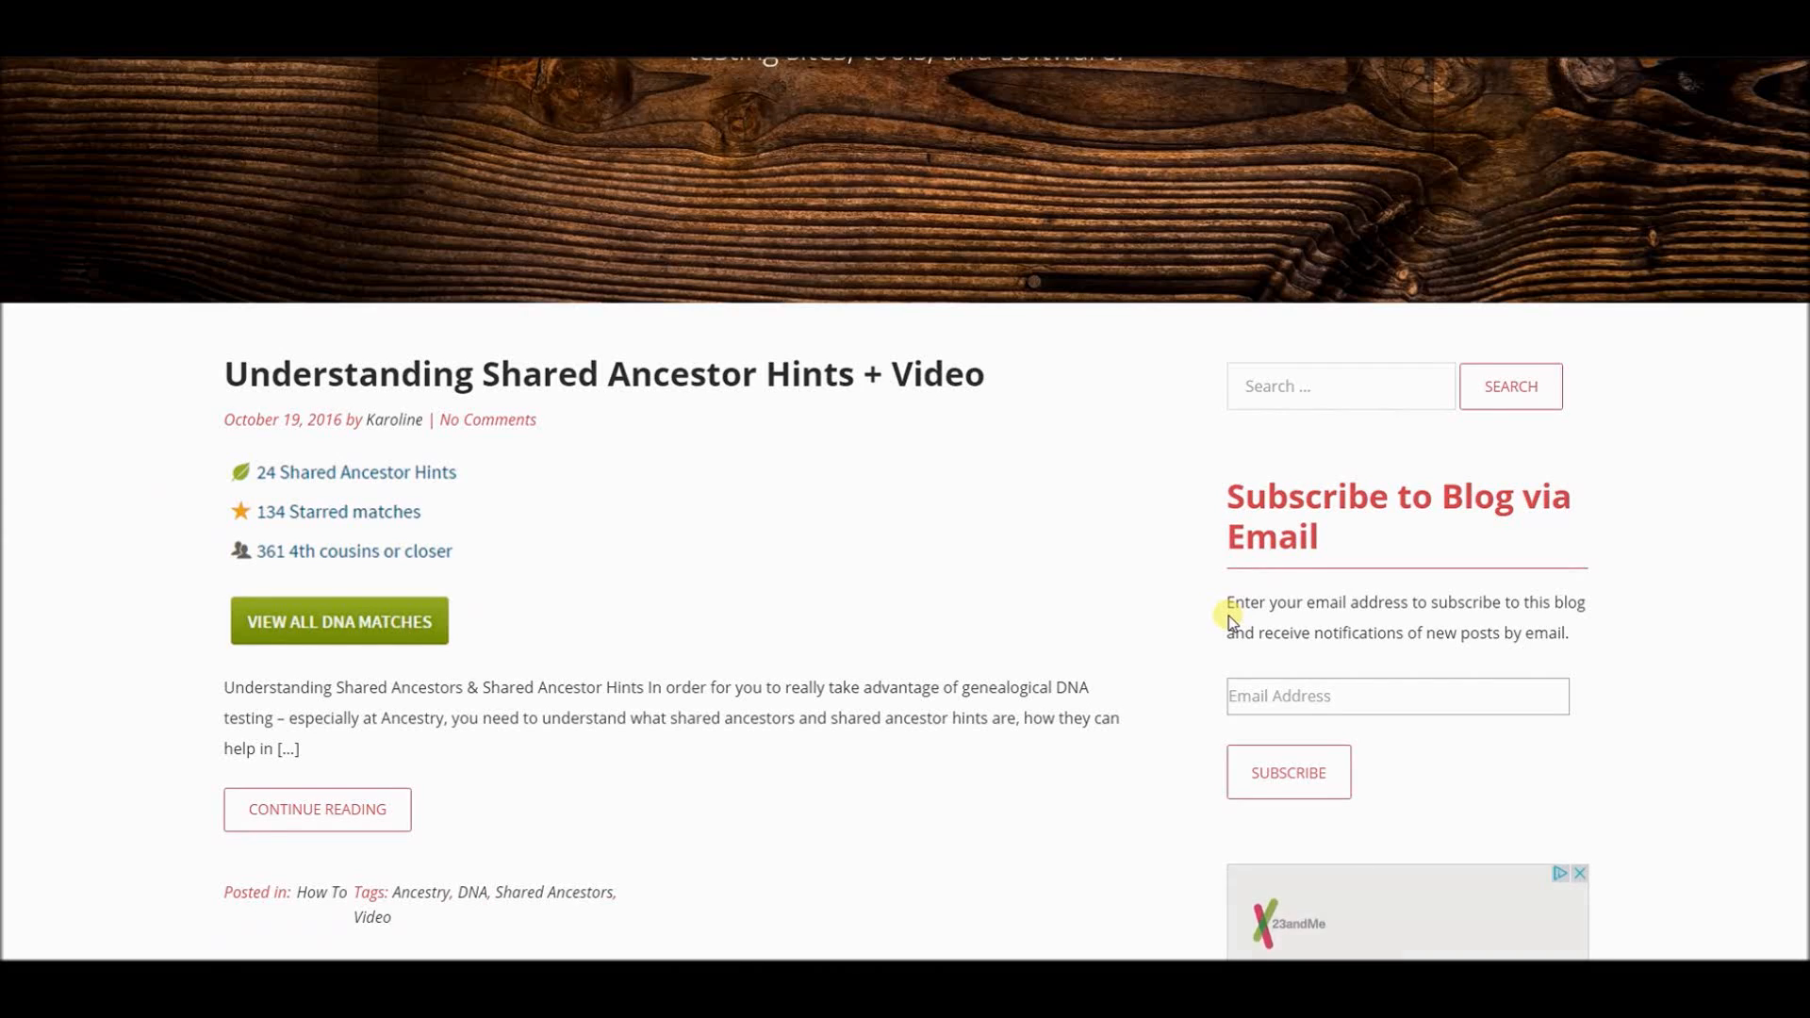
scroll(down, 3)
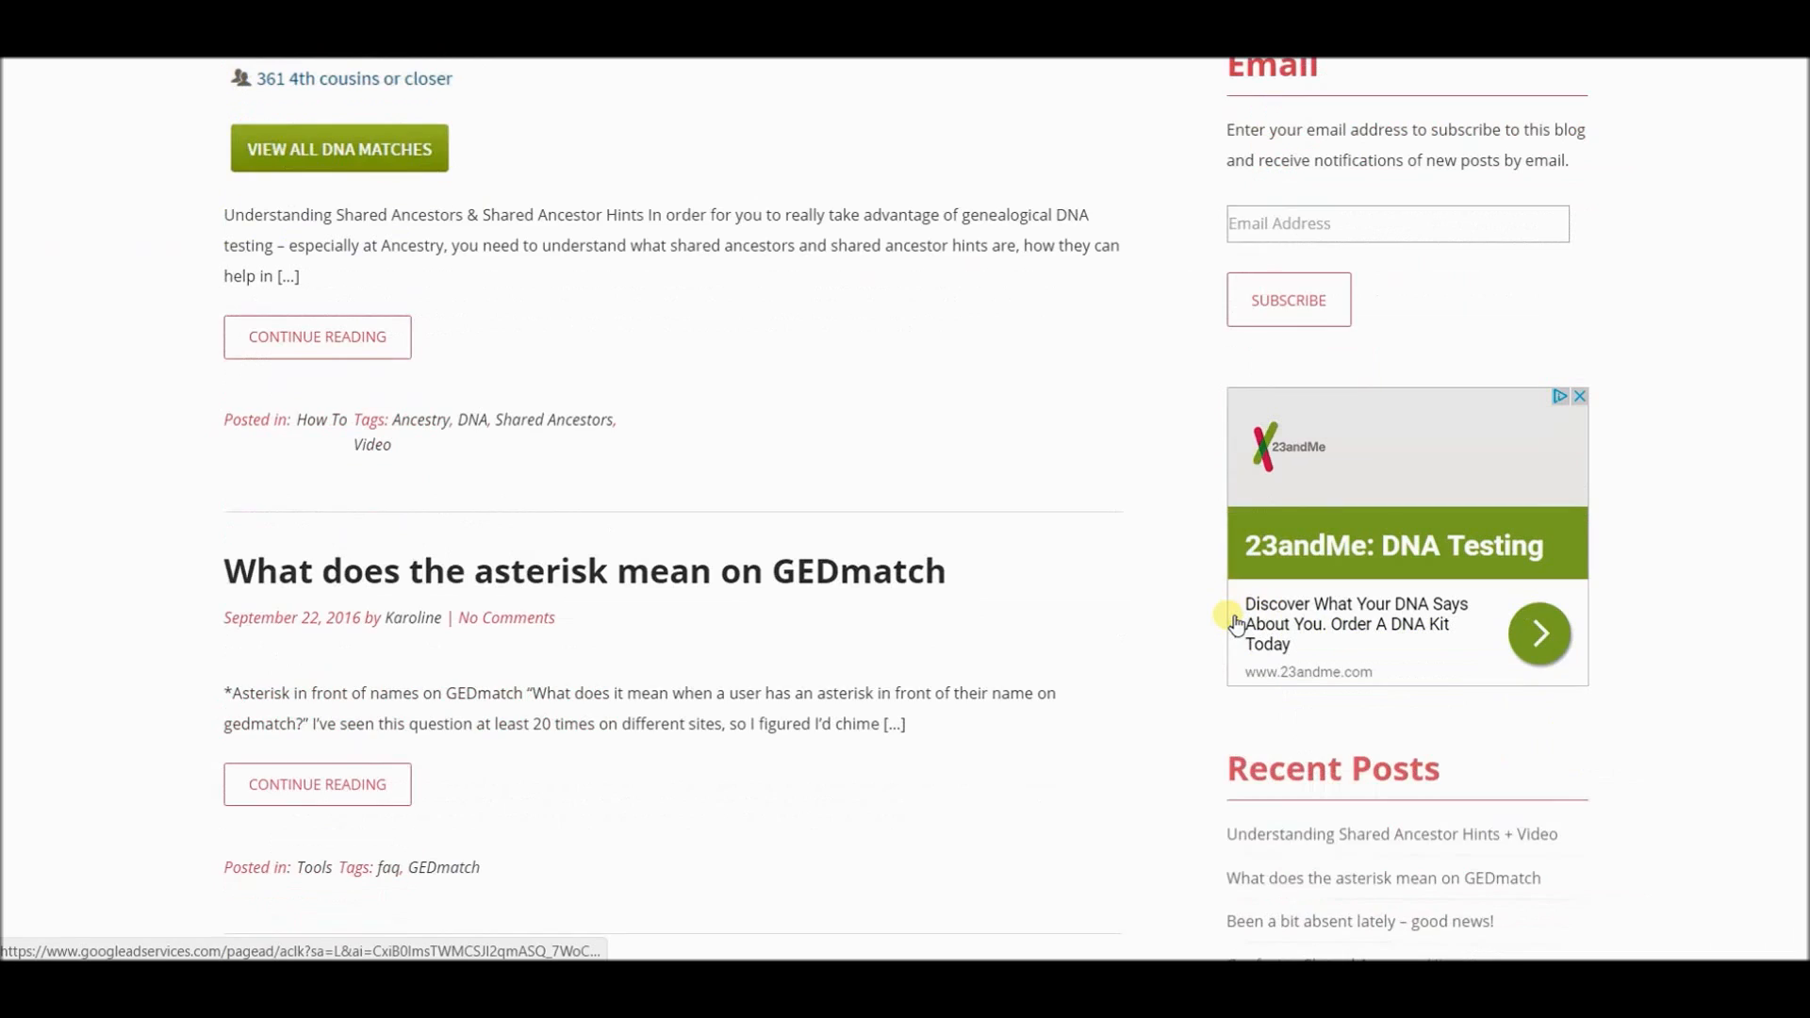
scroll(down, 3)
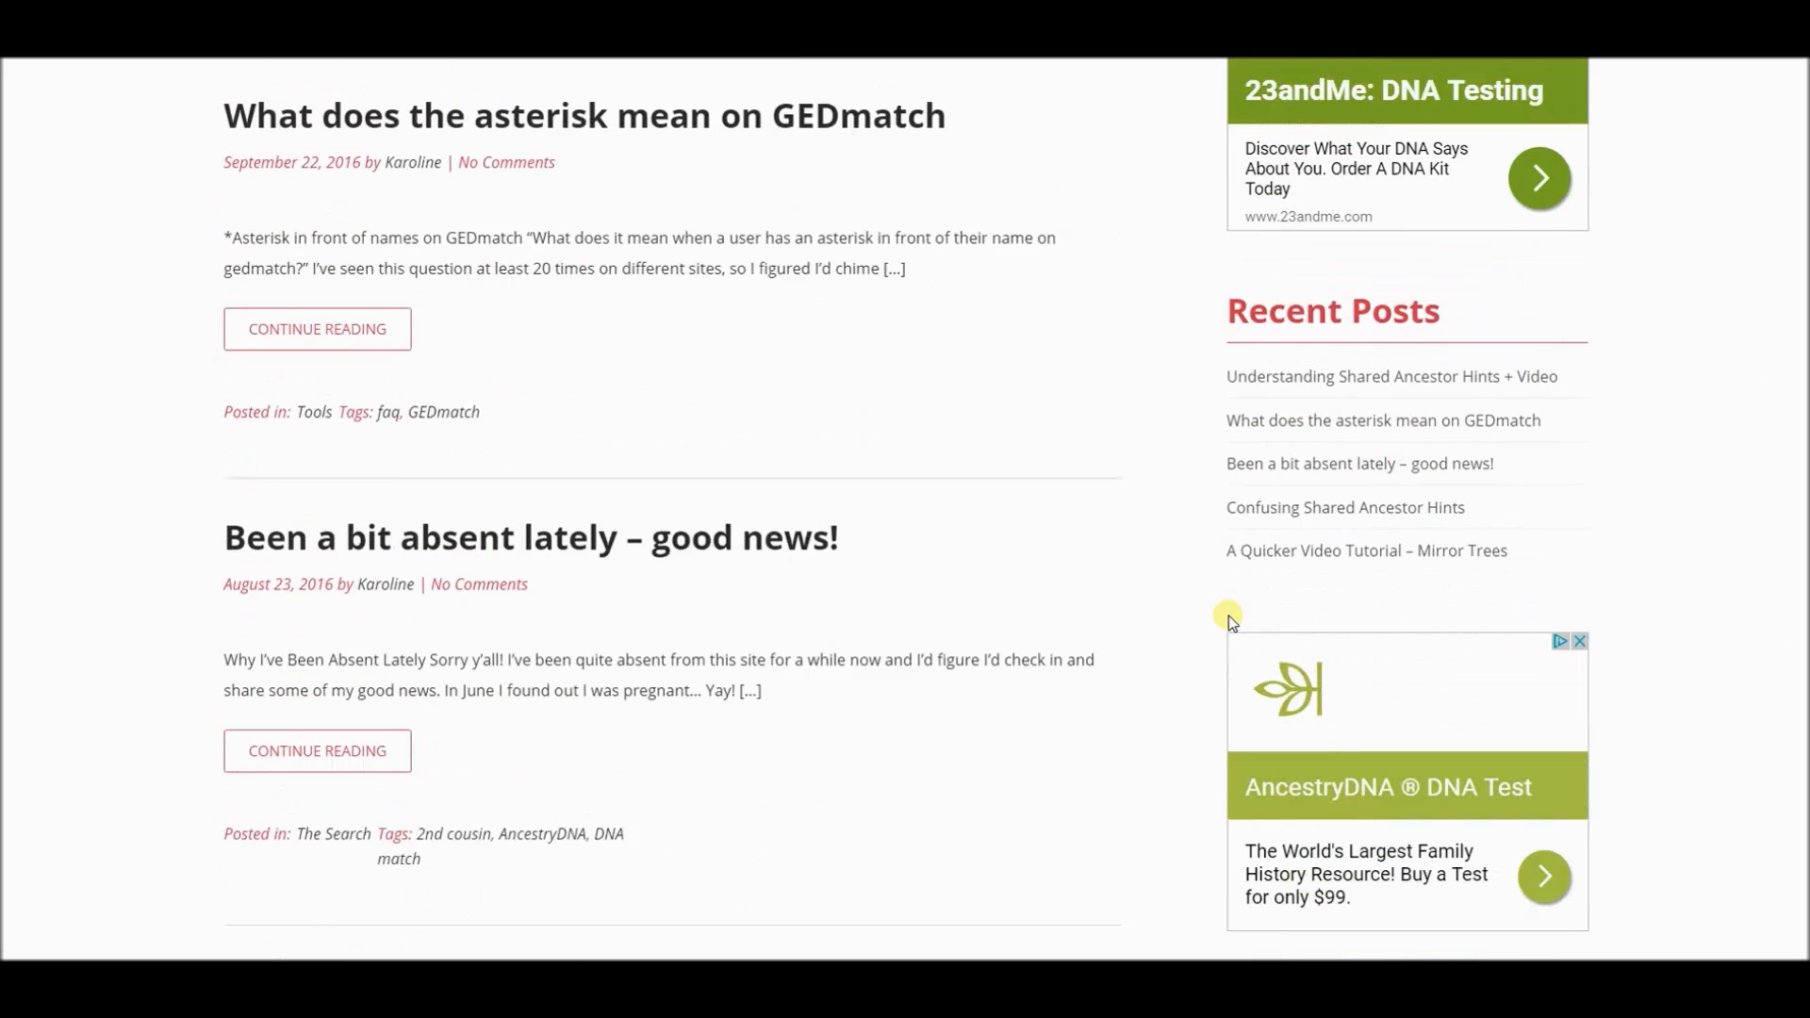
scroll(down, 3)
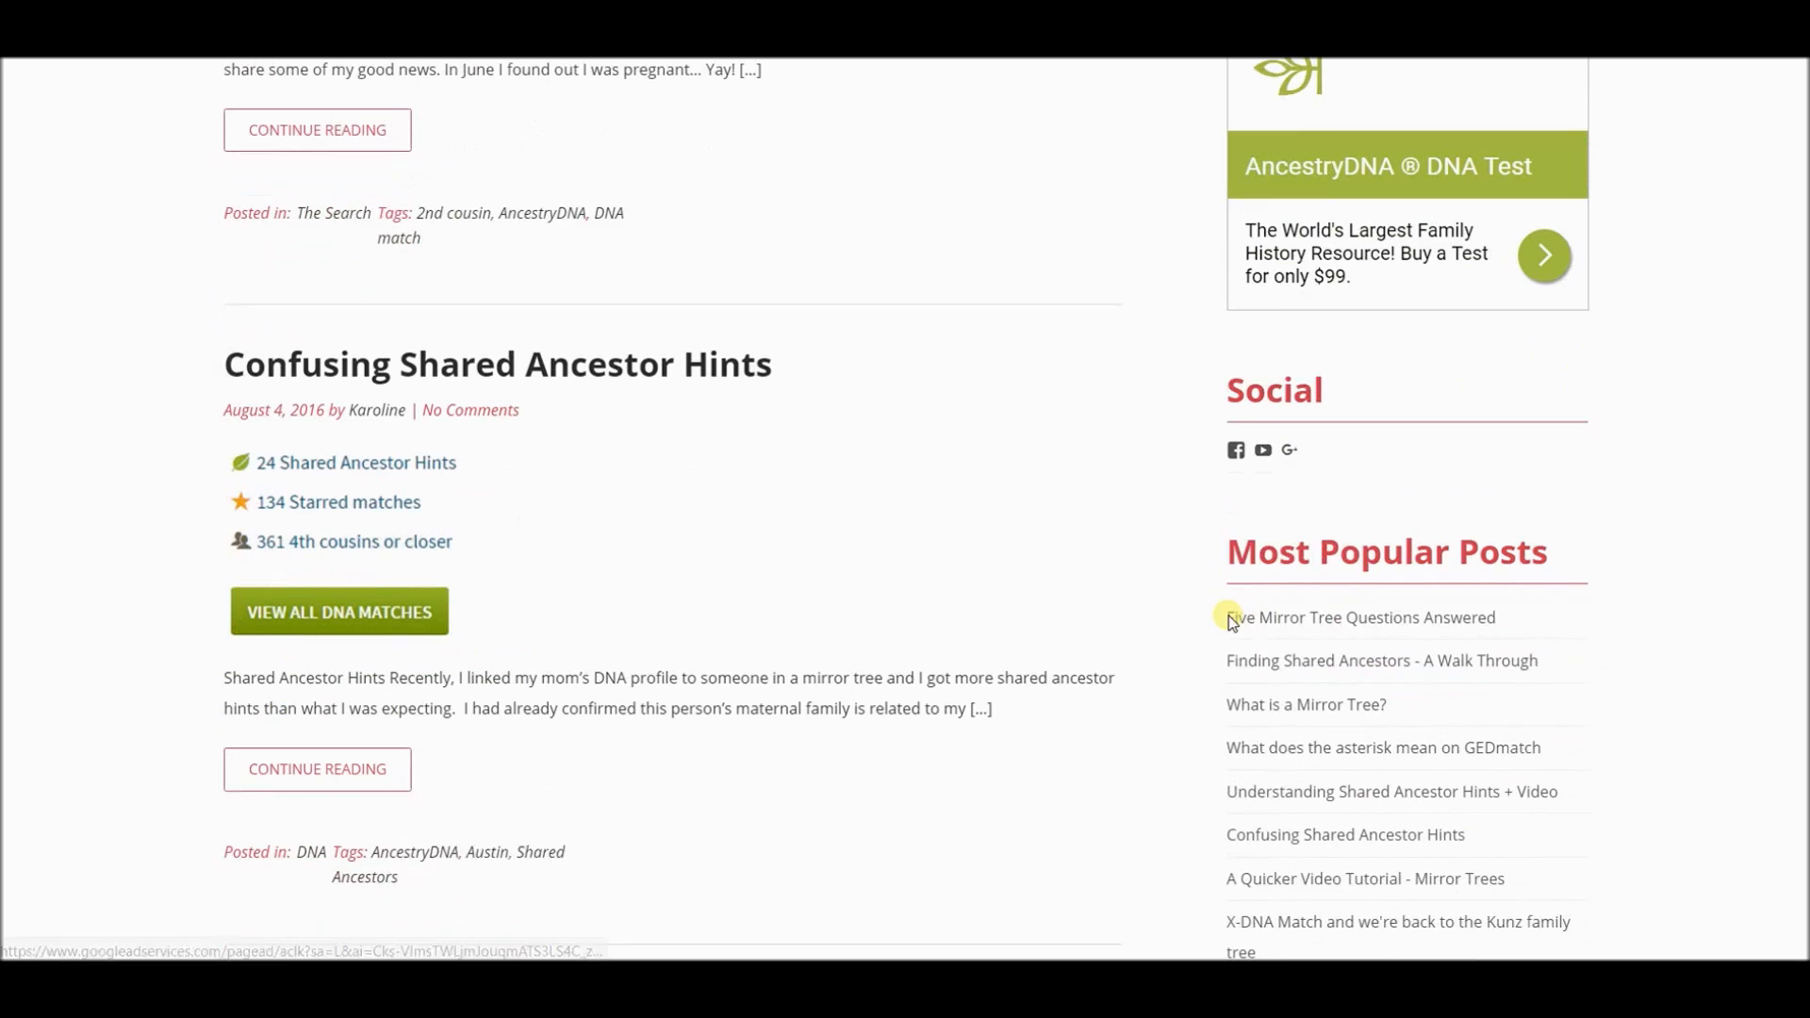
scroll(up, 3)
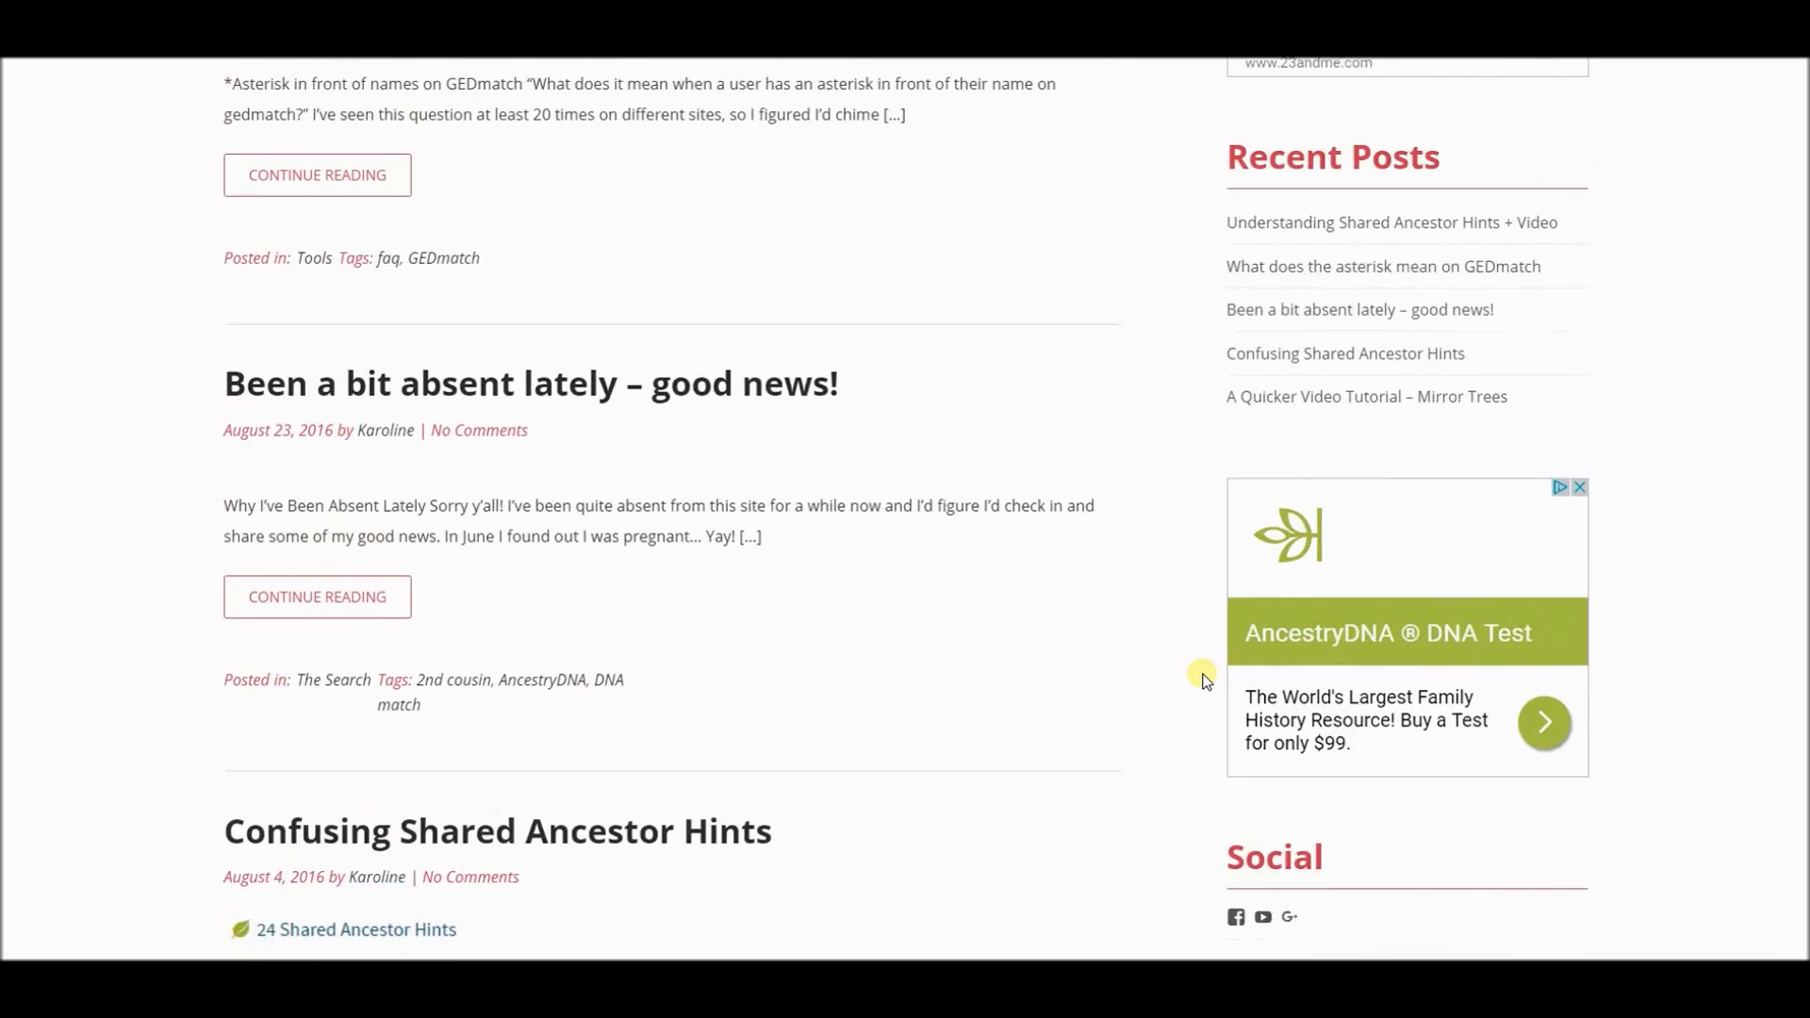
scroll(up, 3)
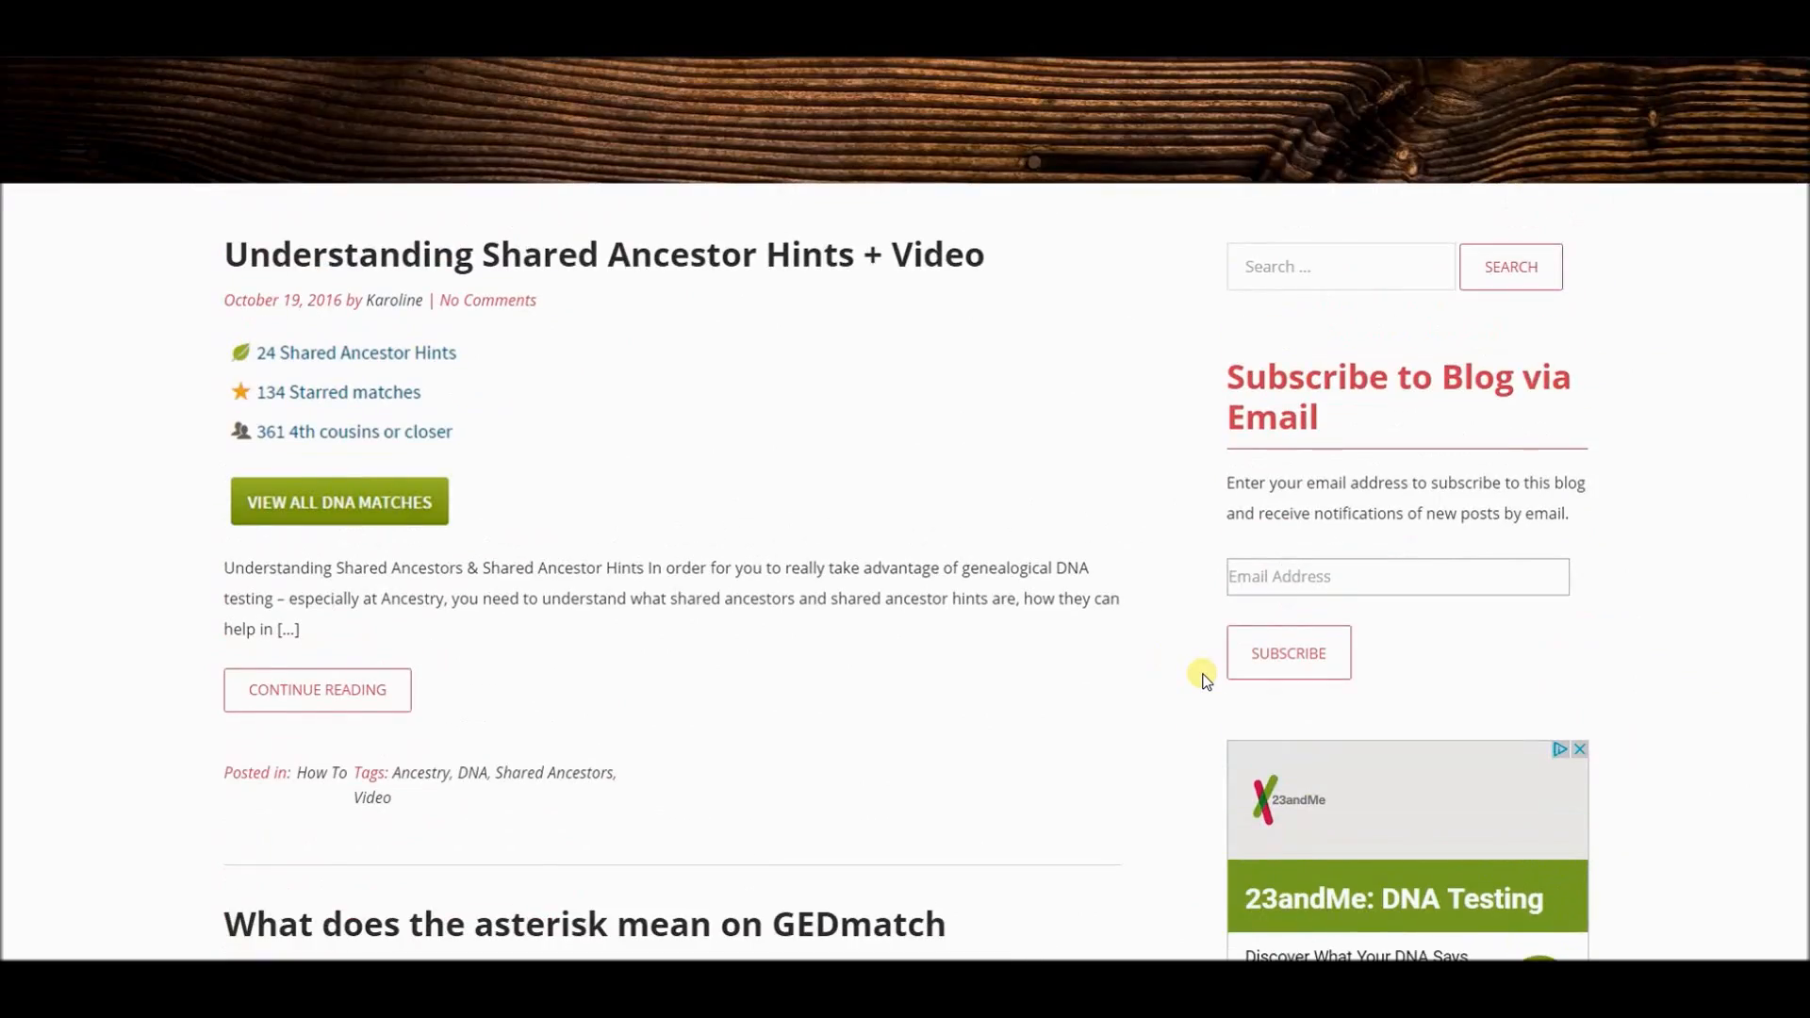
scroll(up, 3)
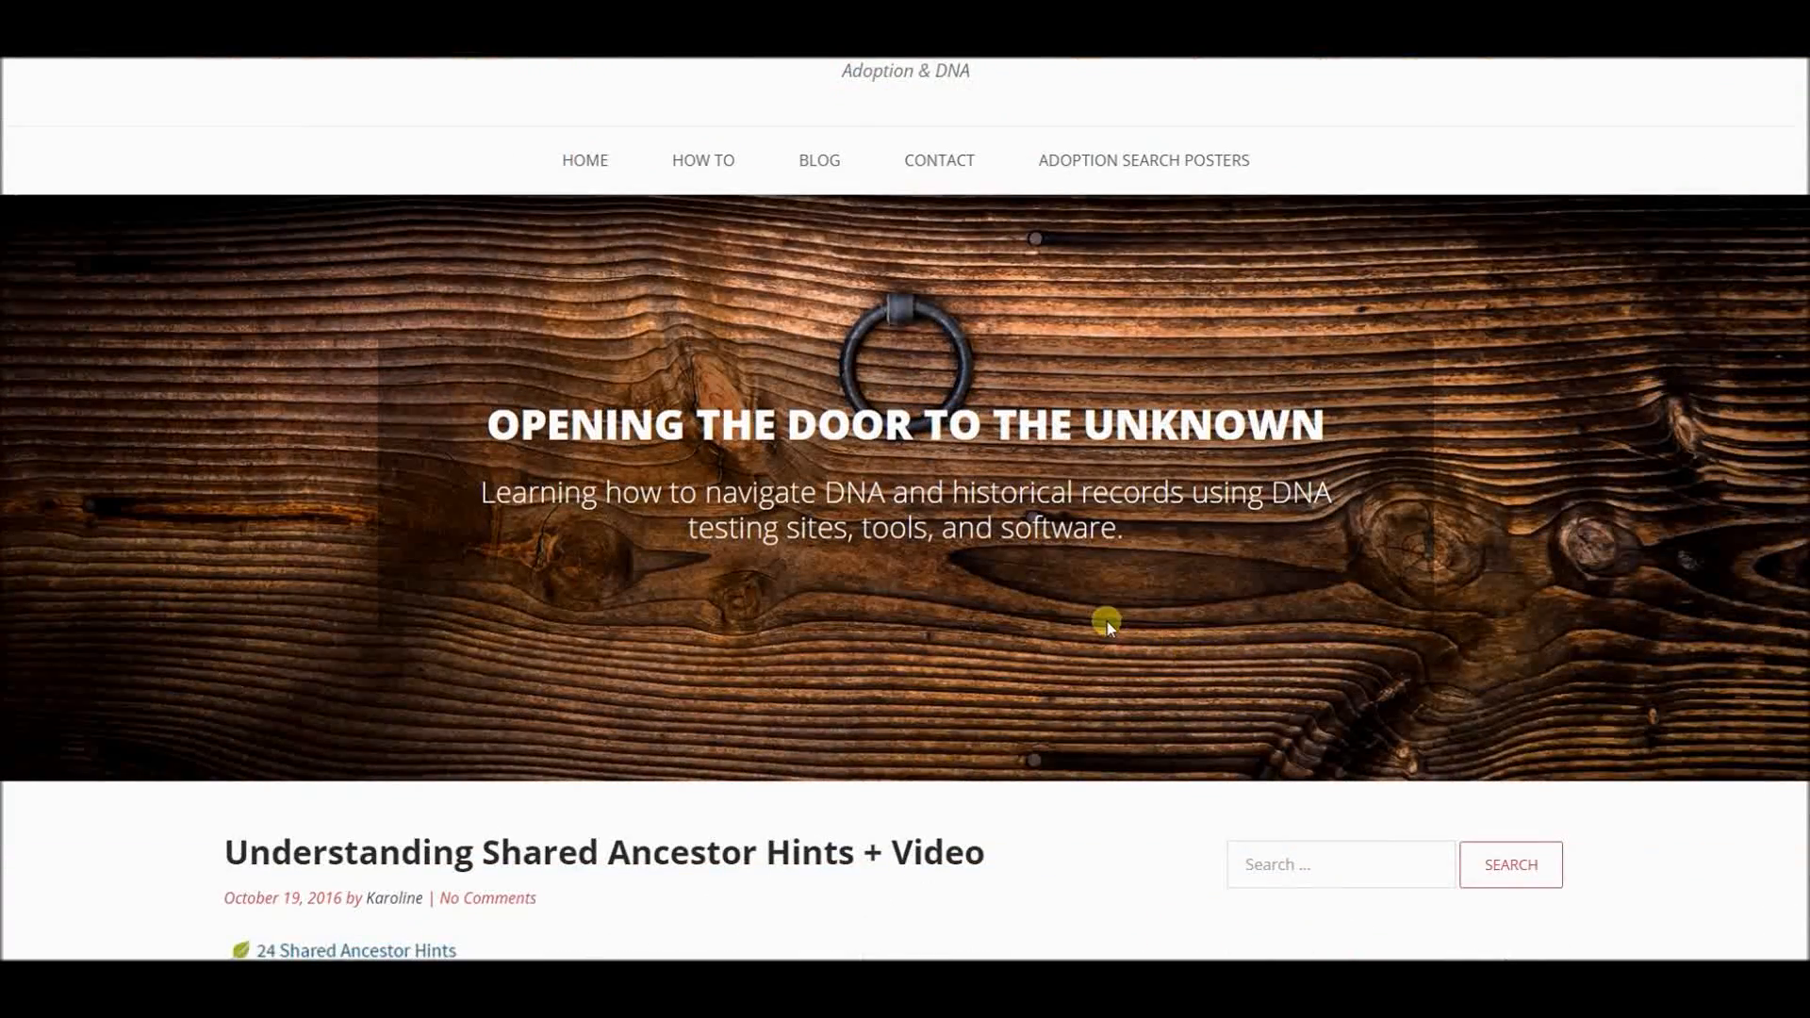
scroll(up, 3)
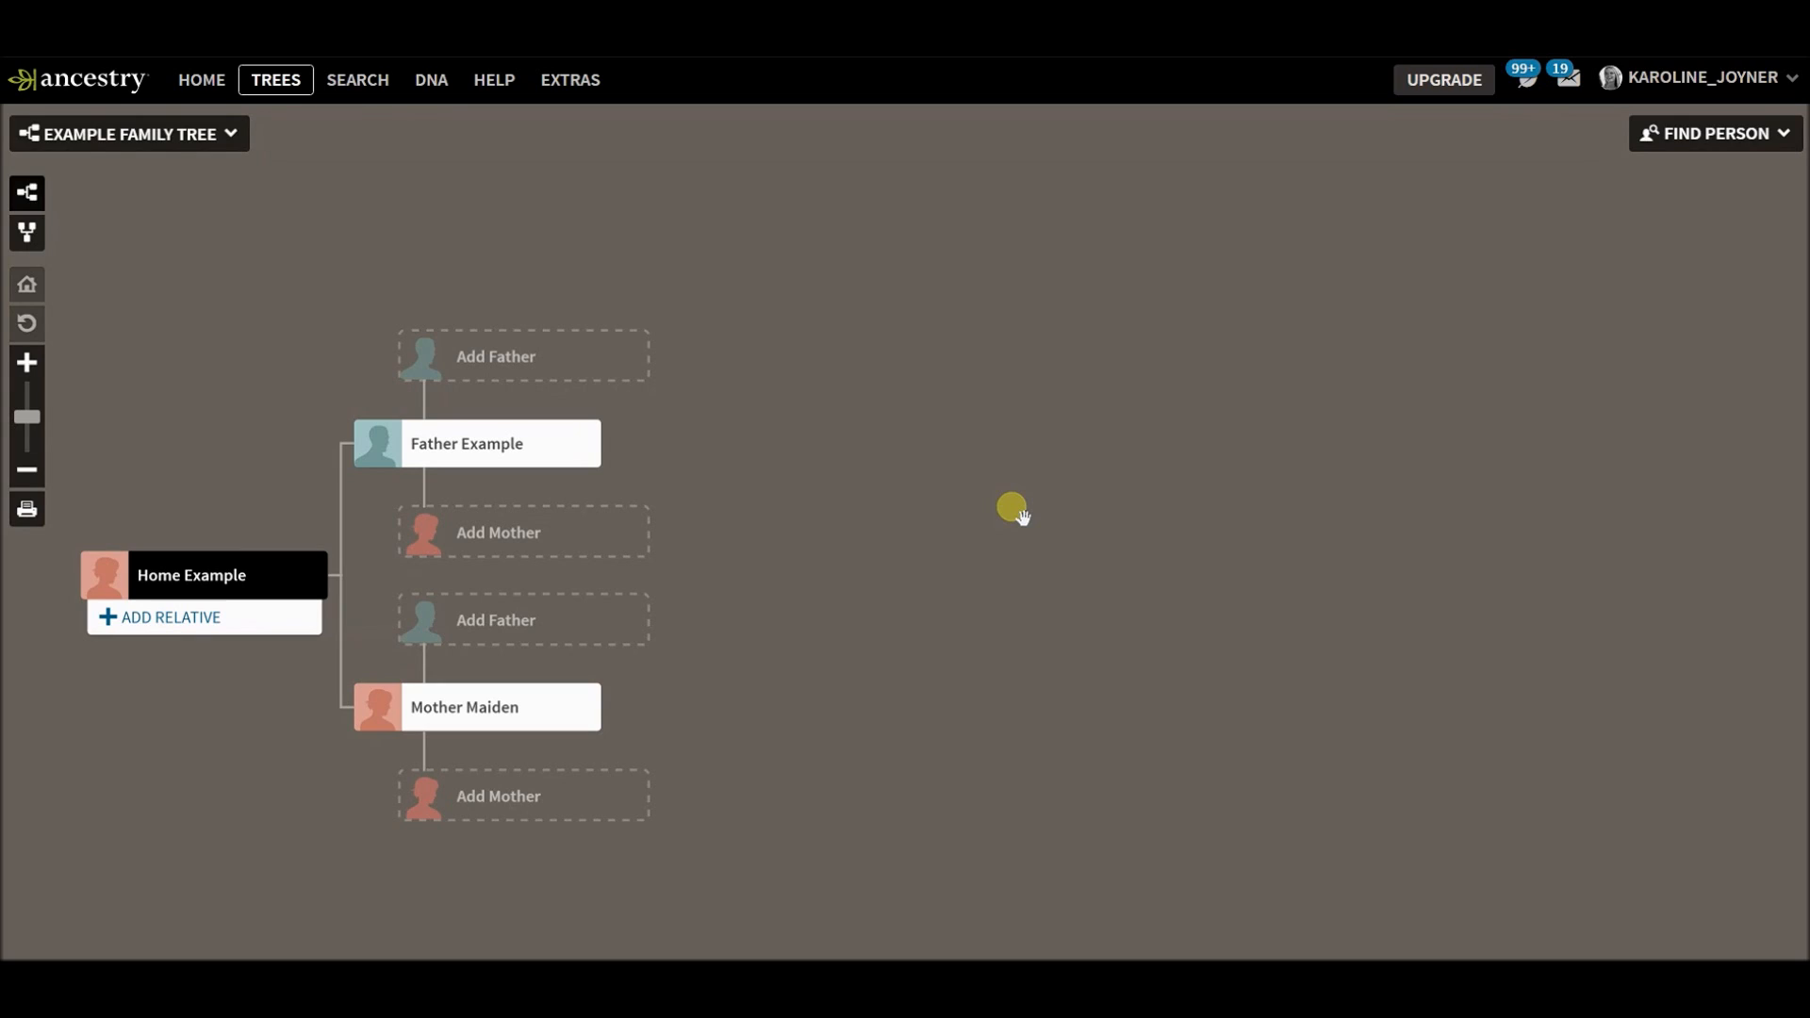
mouse_move(986, 624)
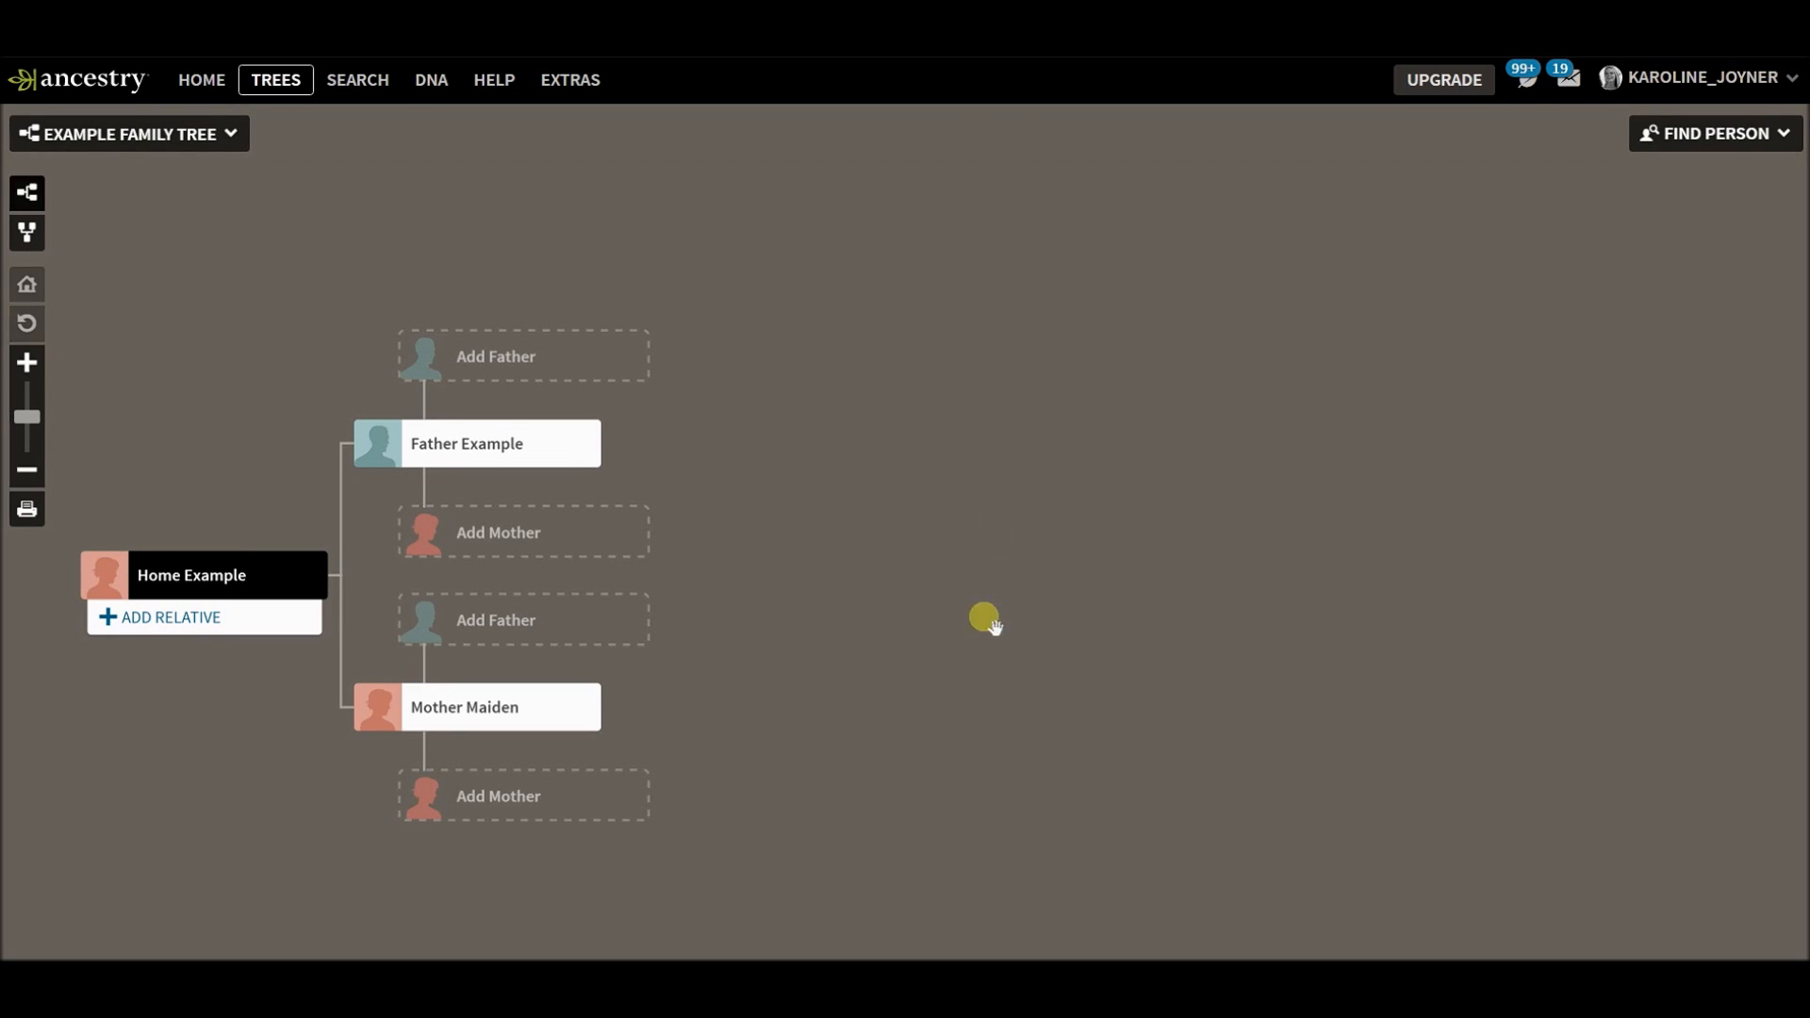